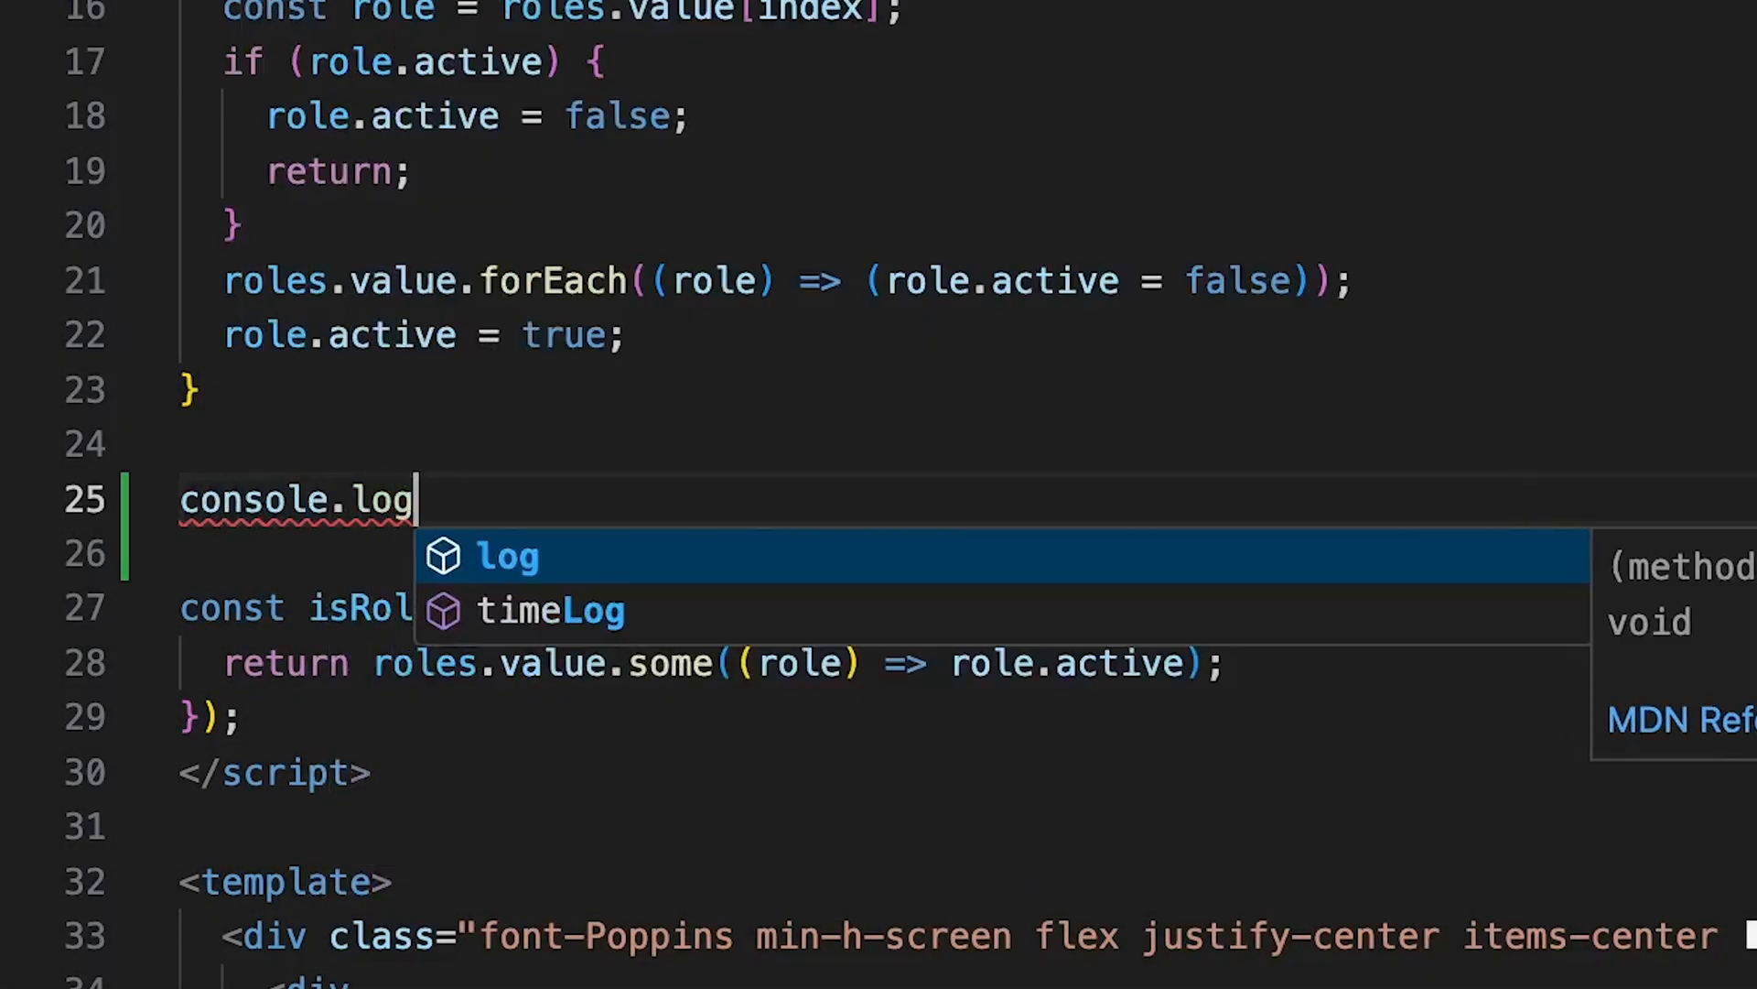
Log roles in App.vue and bring up the page's developer console in Chrome.
text((roles.val)
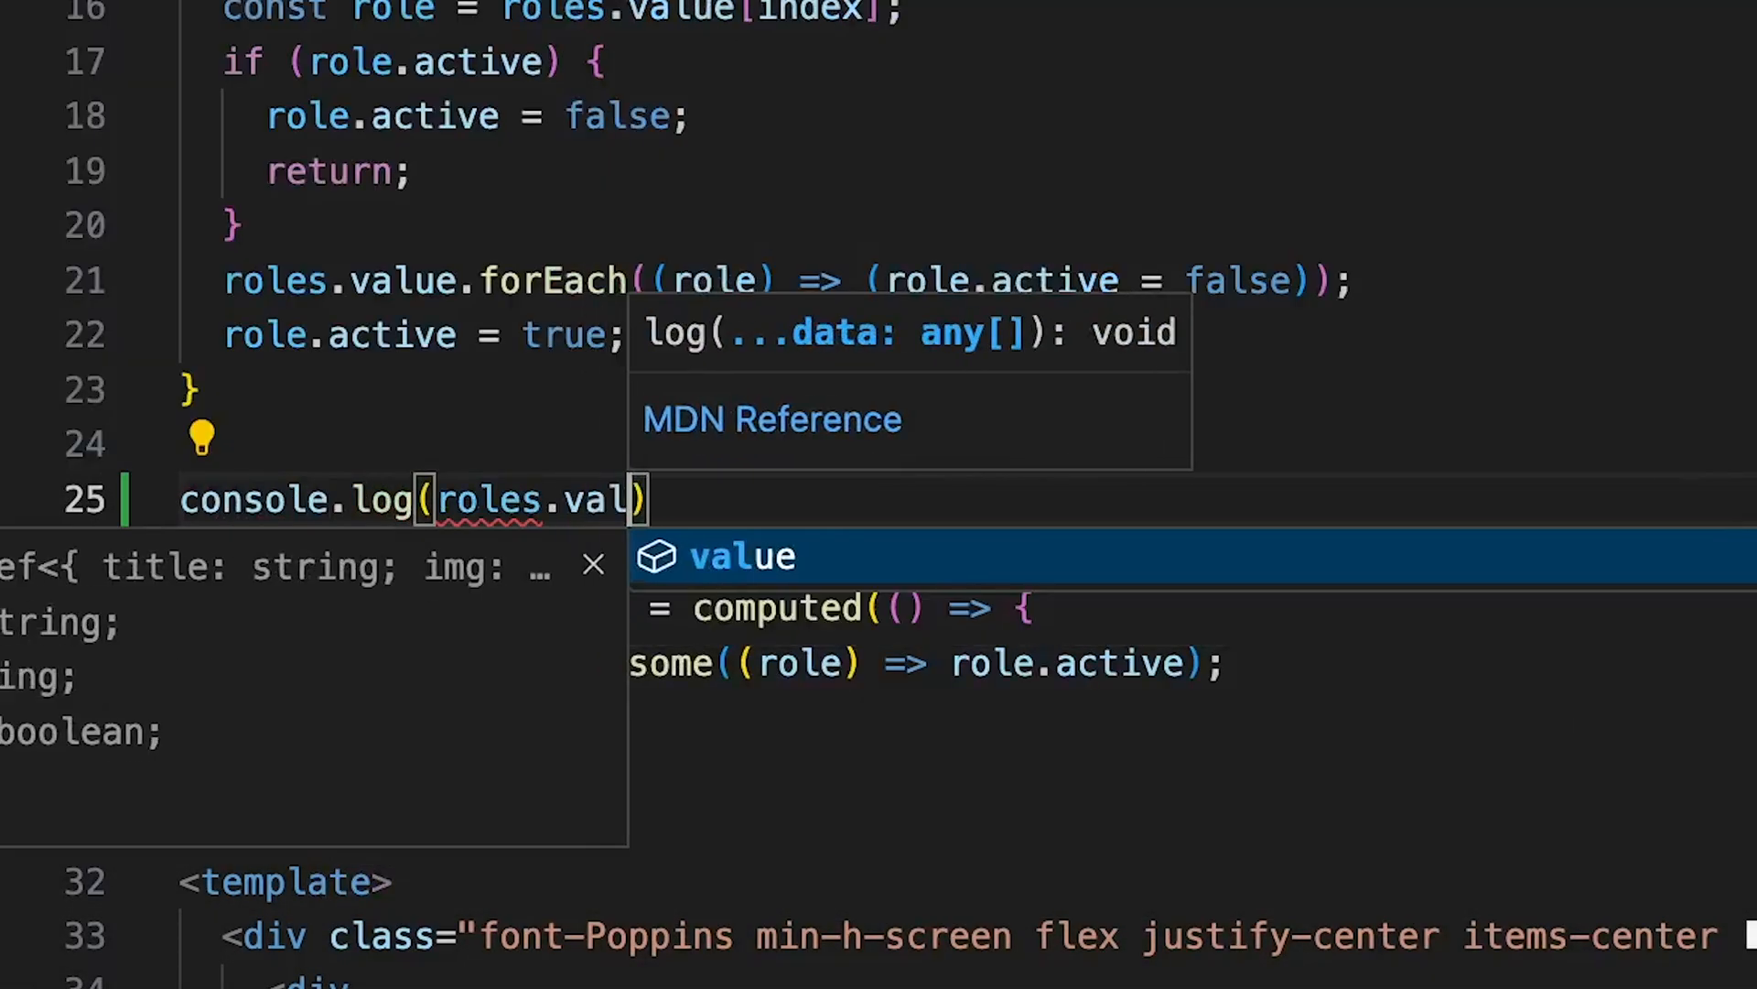
right_click(370, 86)
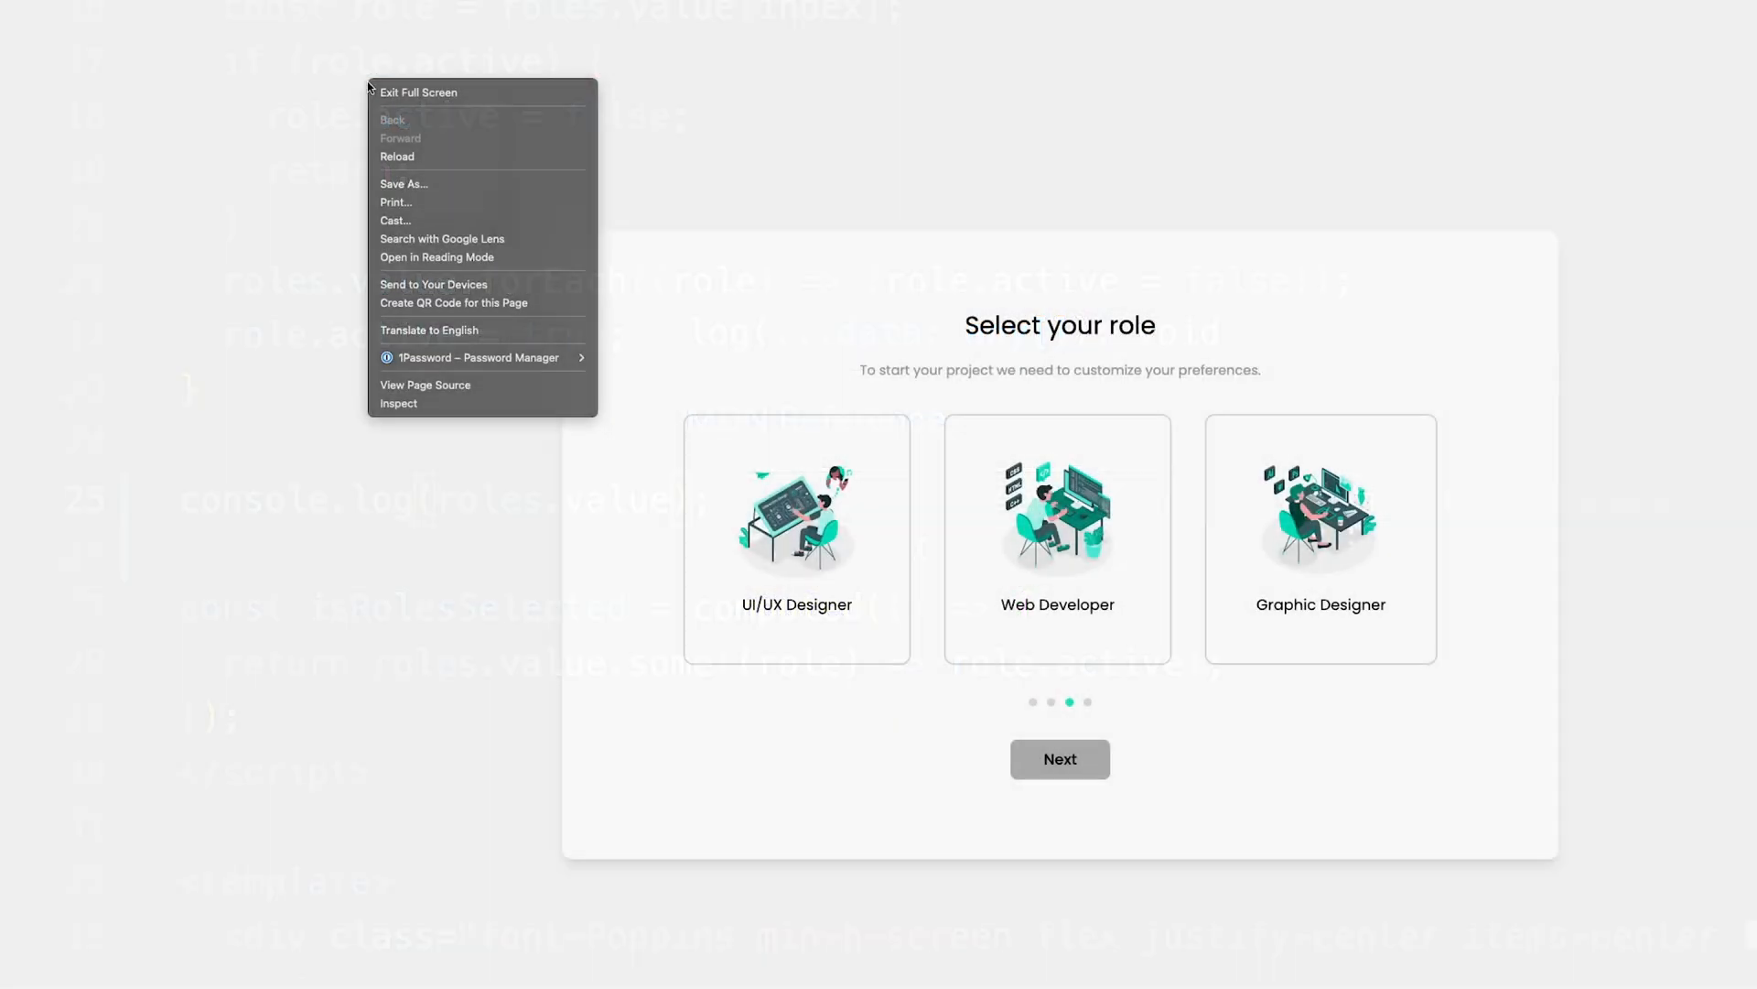
click(399, 403)
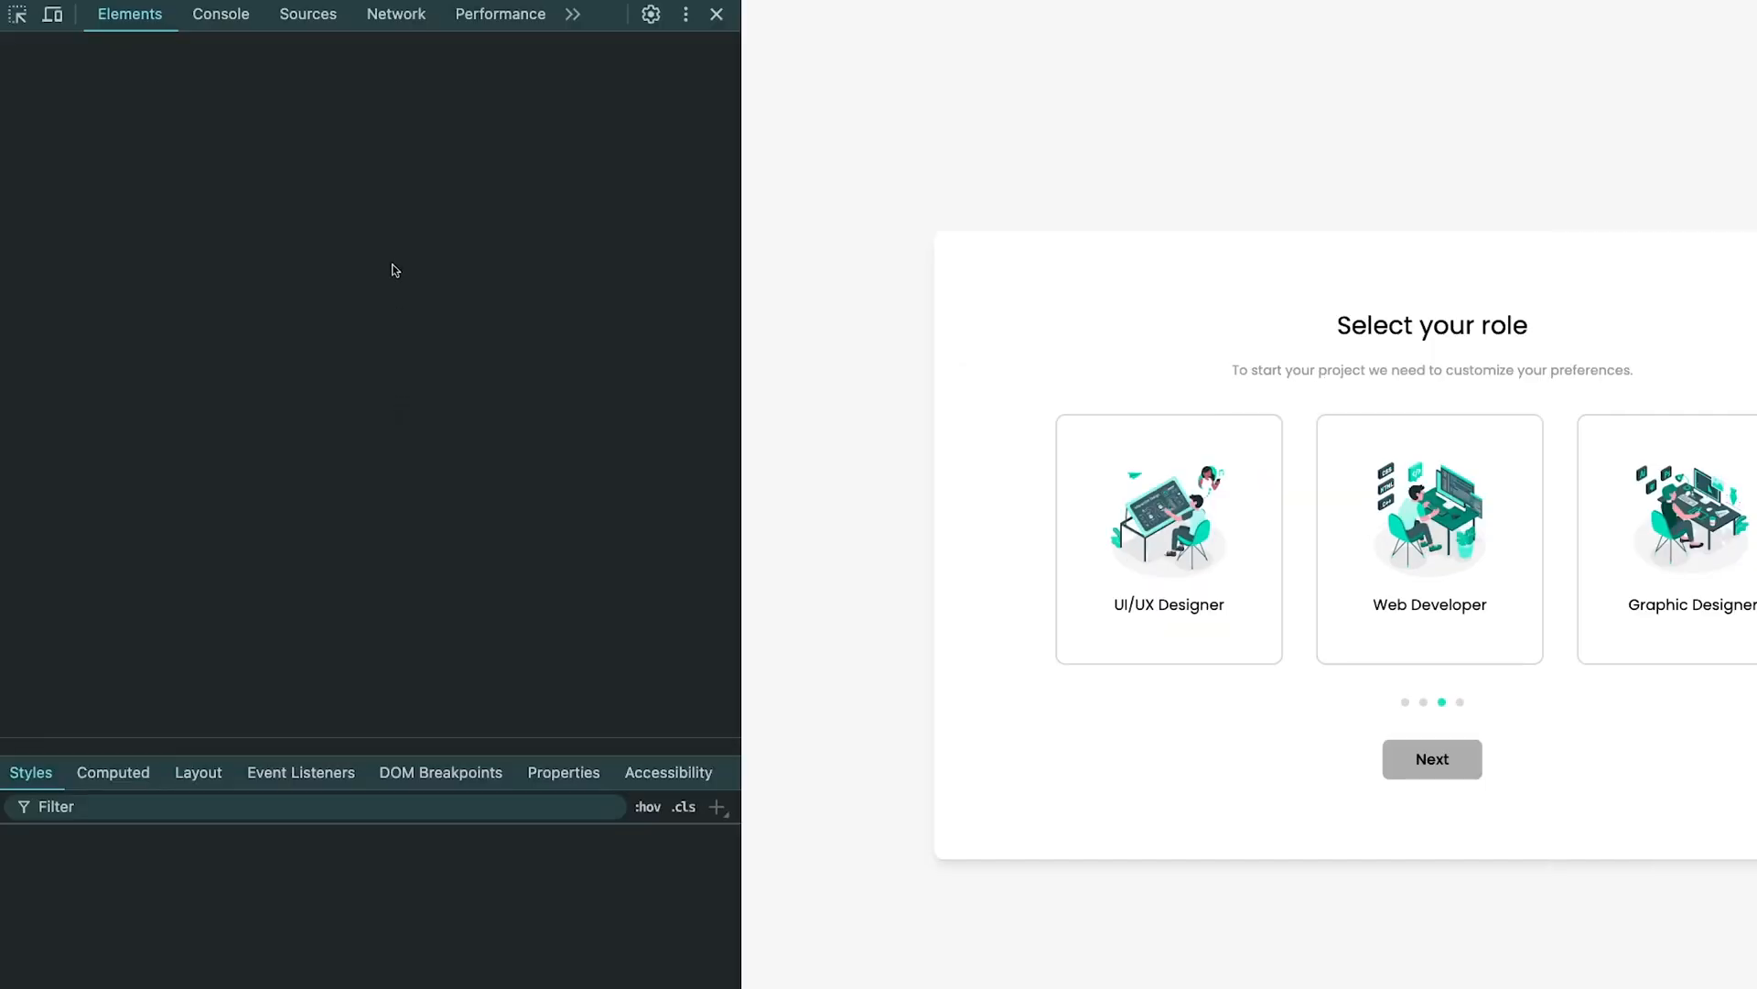
click(220, 15)
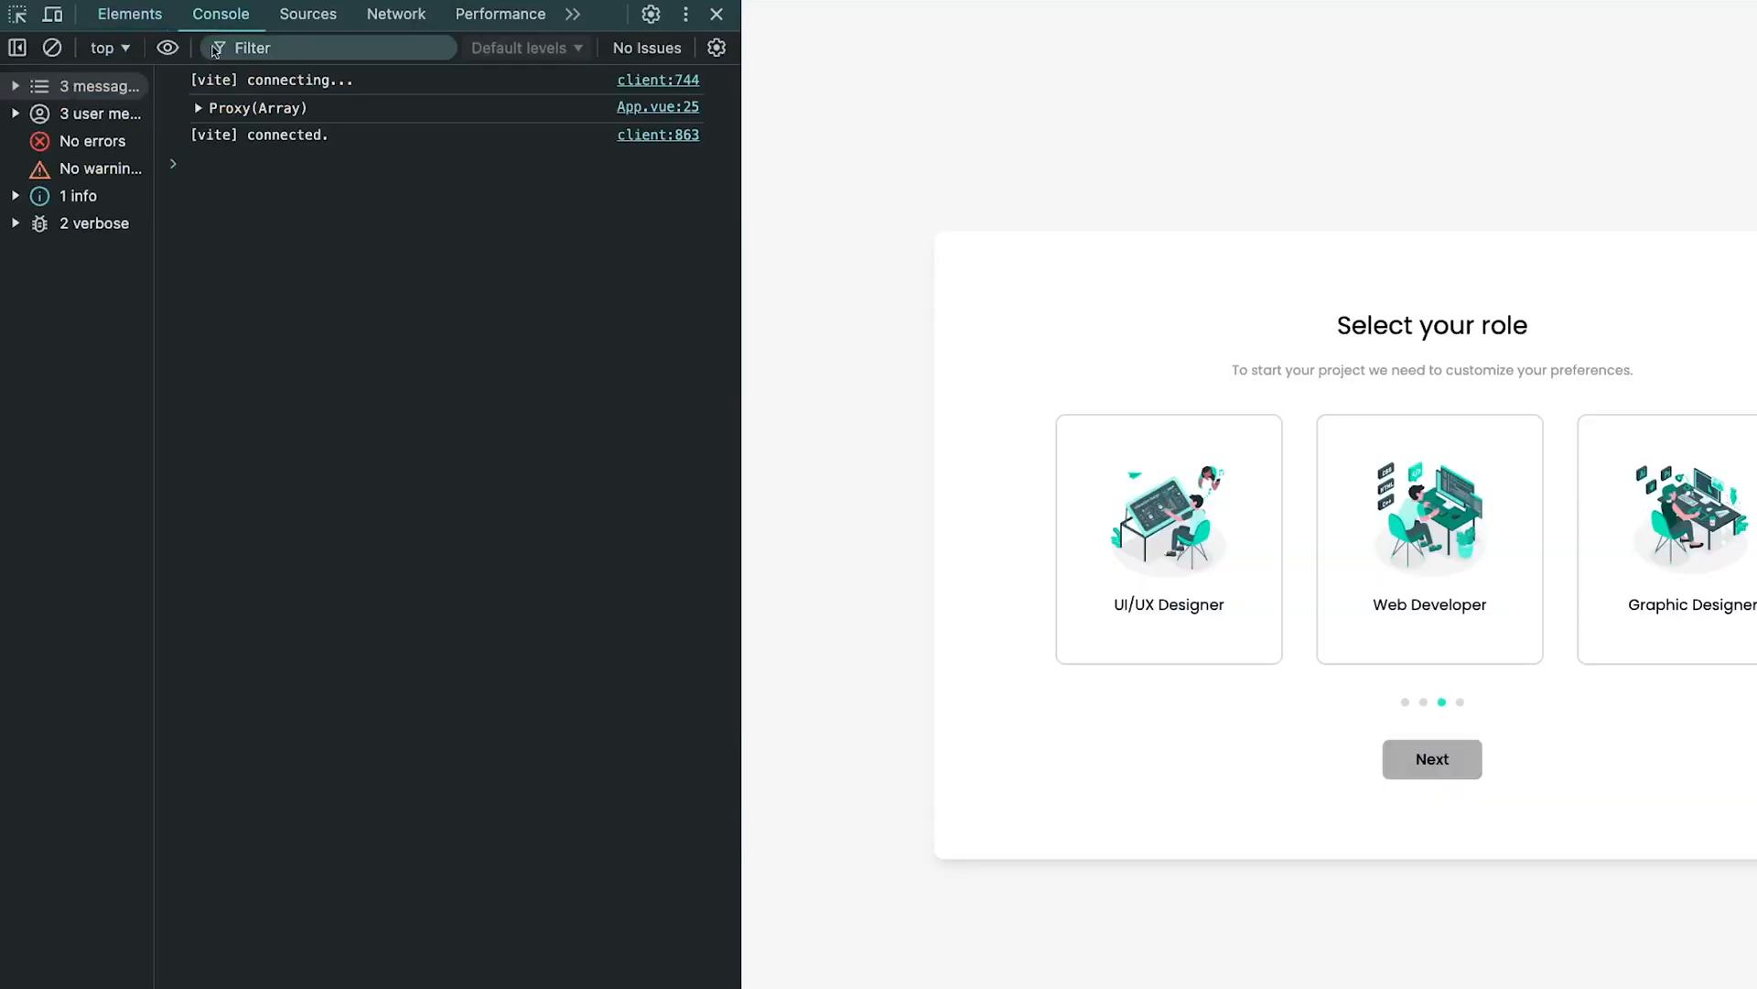
Expand the logged Proxy(Array) entry and its [[Target]] to see the roles contents.
click(196, 108)
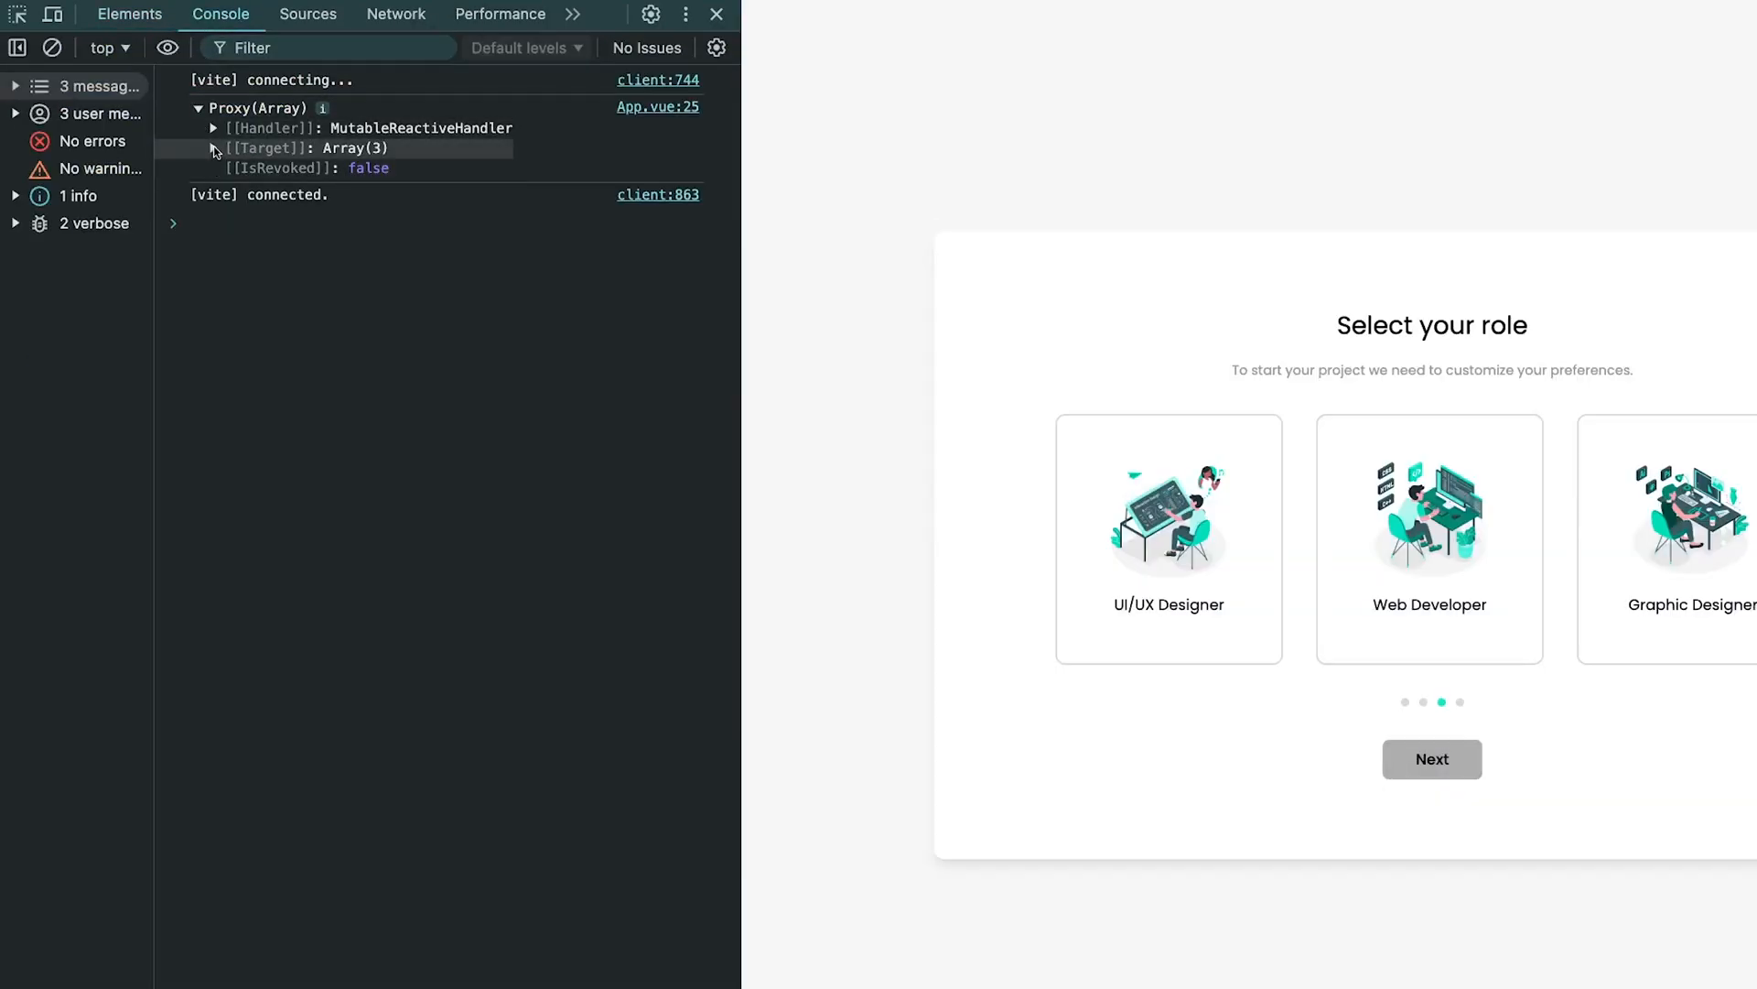
click(212, 147)
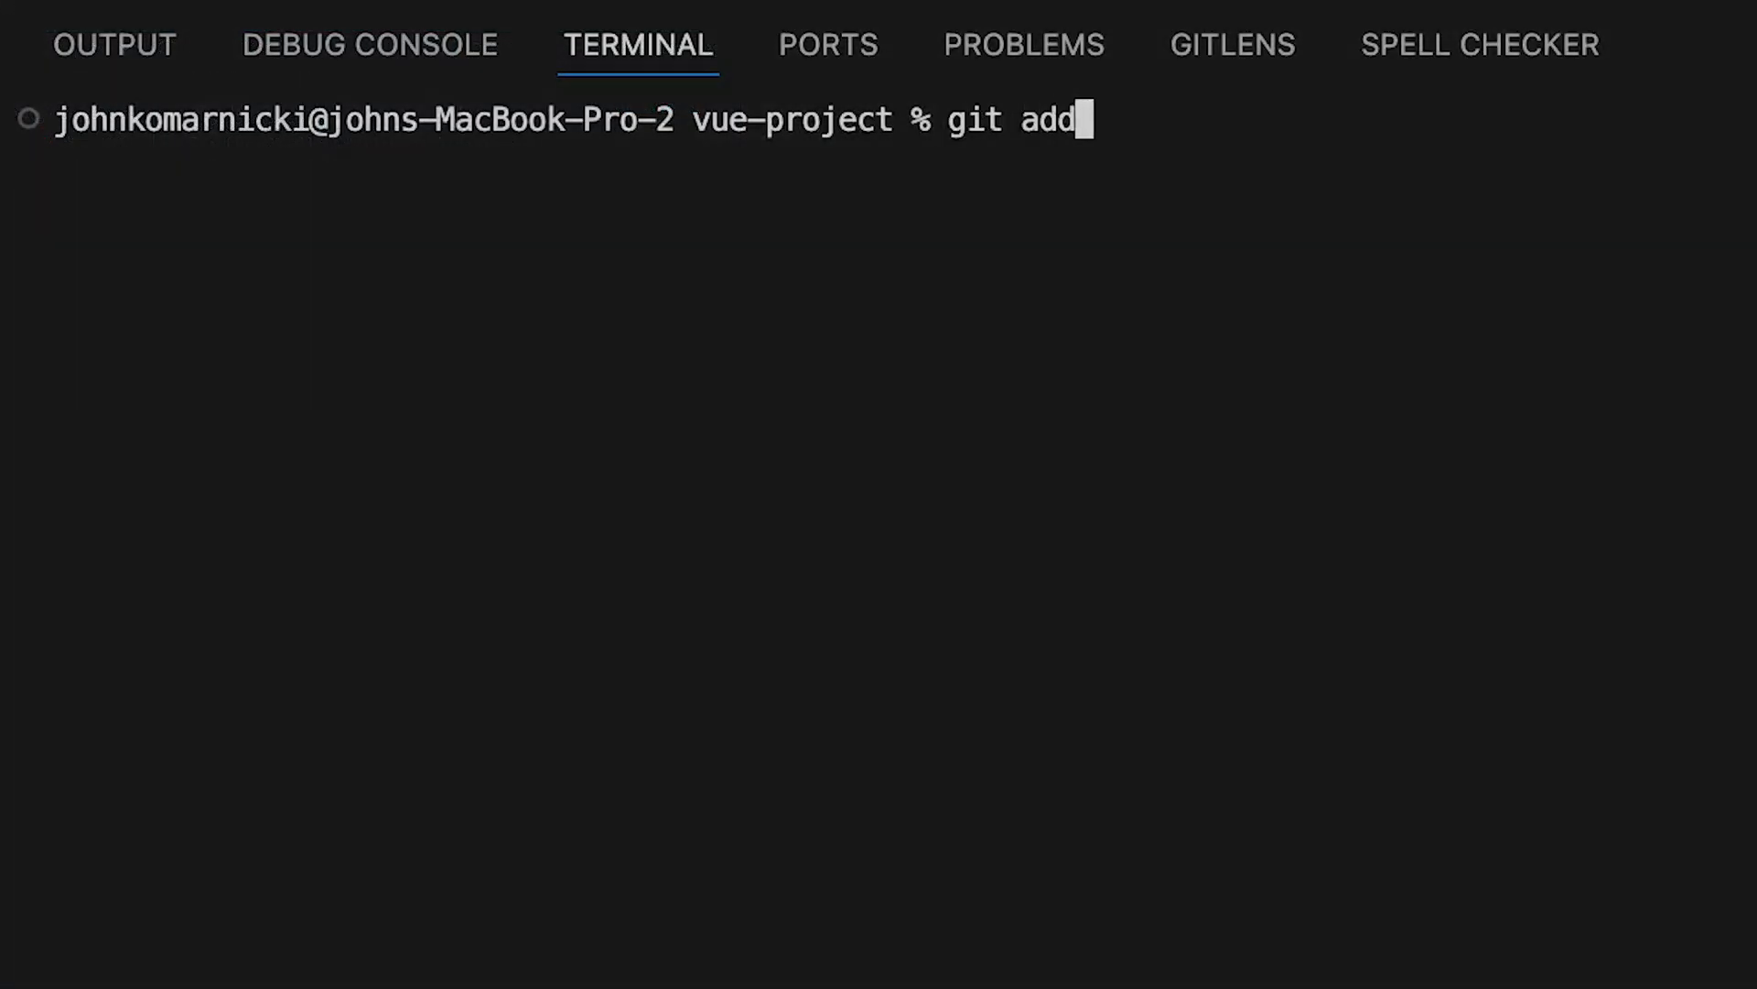
Stage all changes and attempt a "new push" commit, which the pre-commit lint rejects.
text(.)
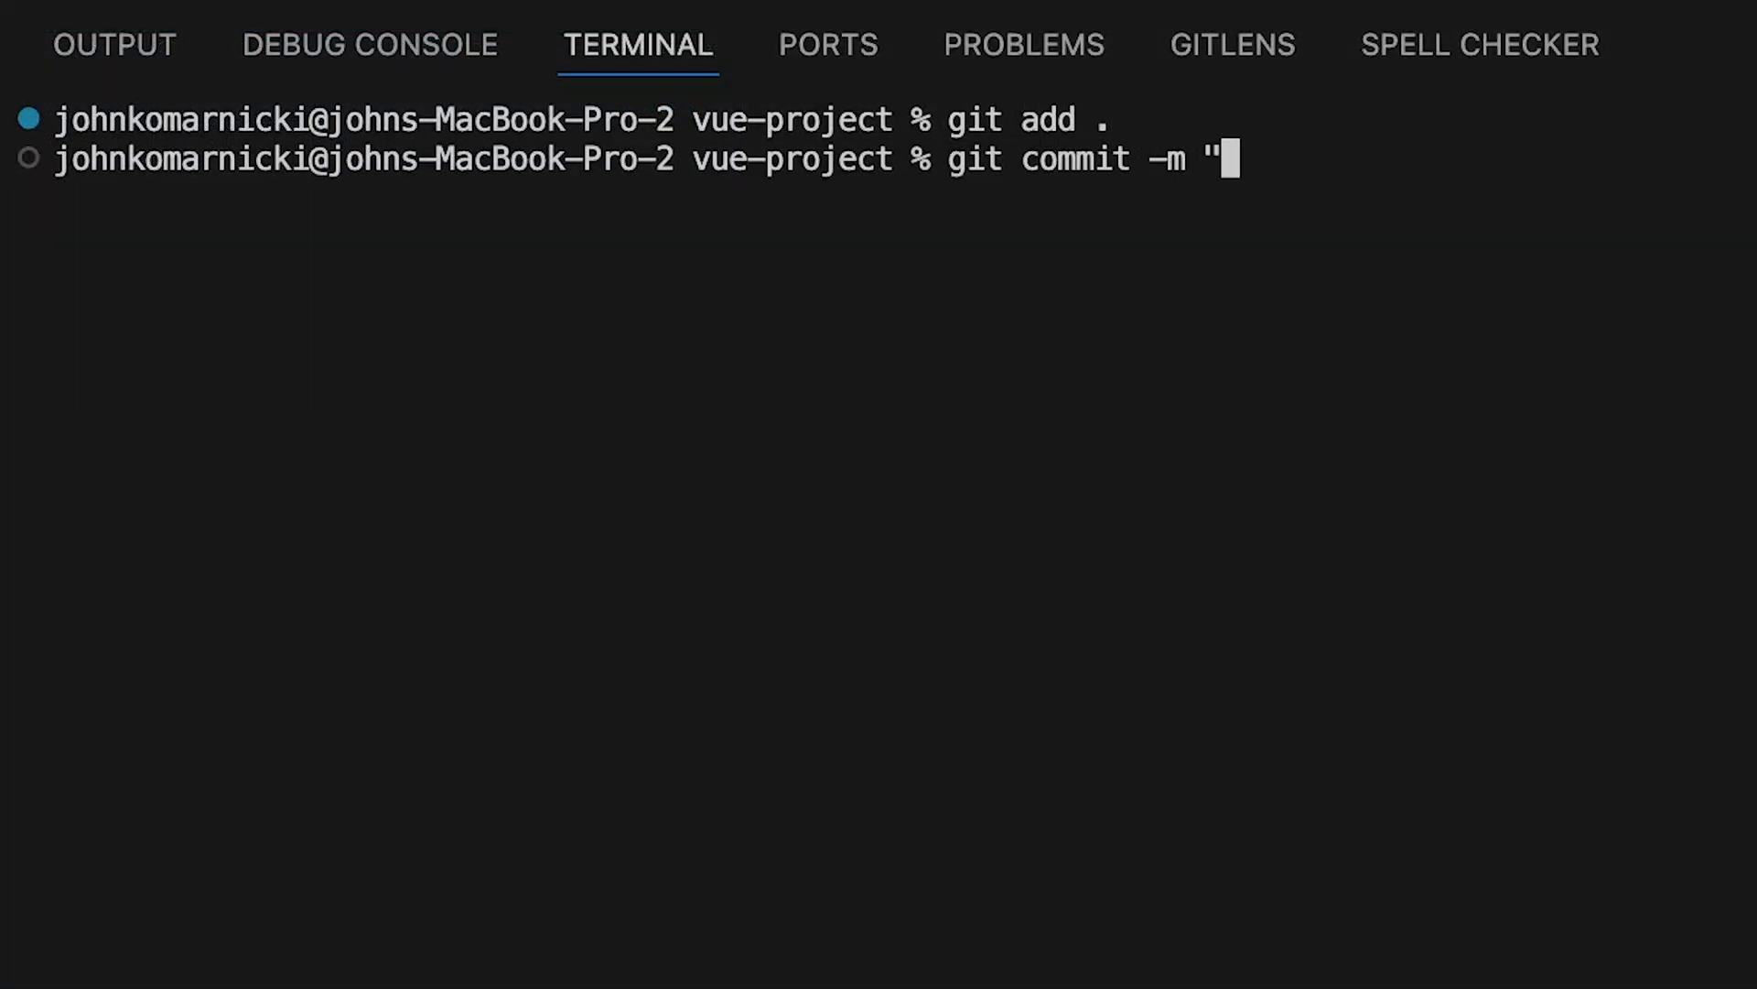
text(new push")
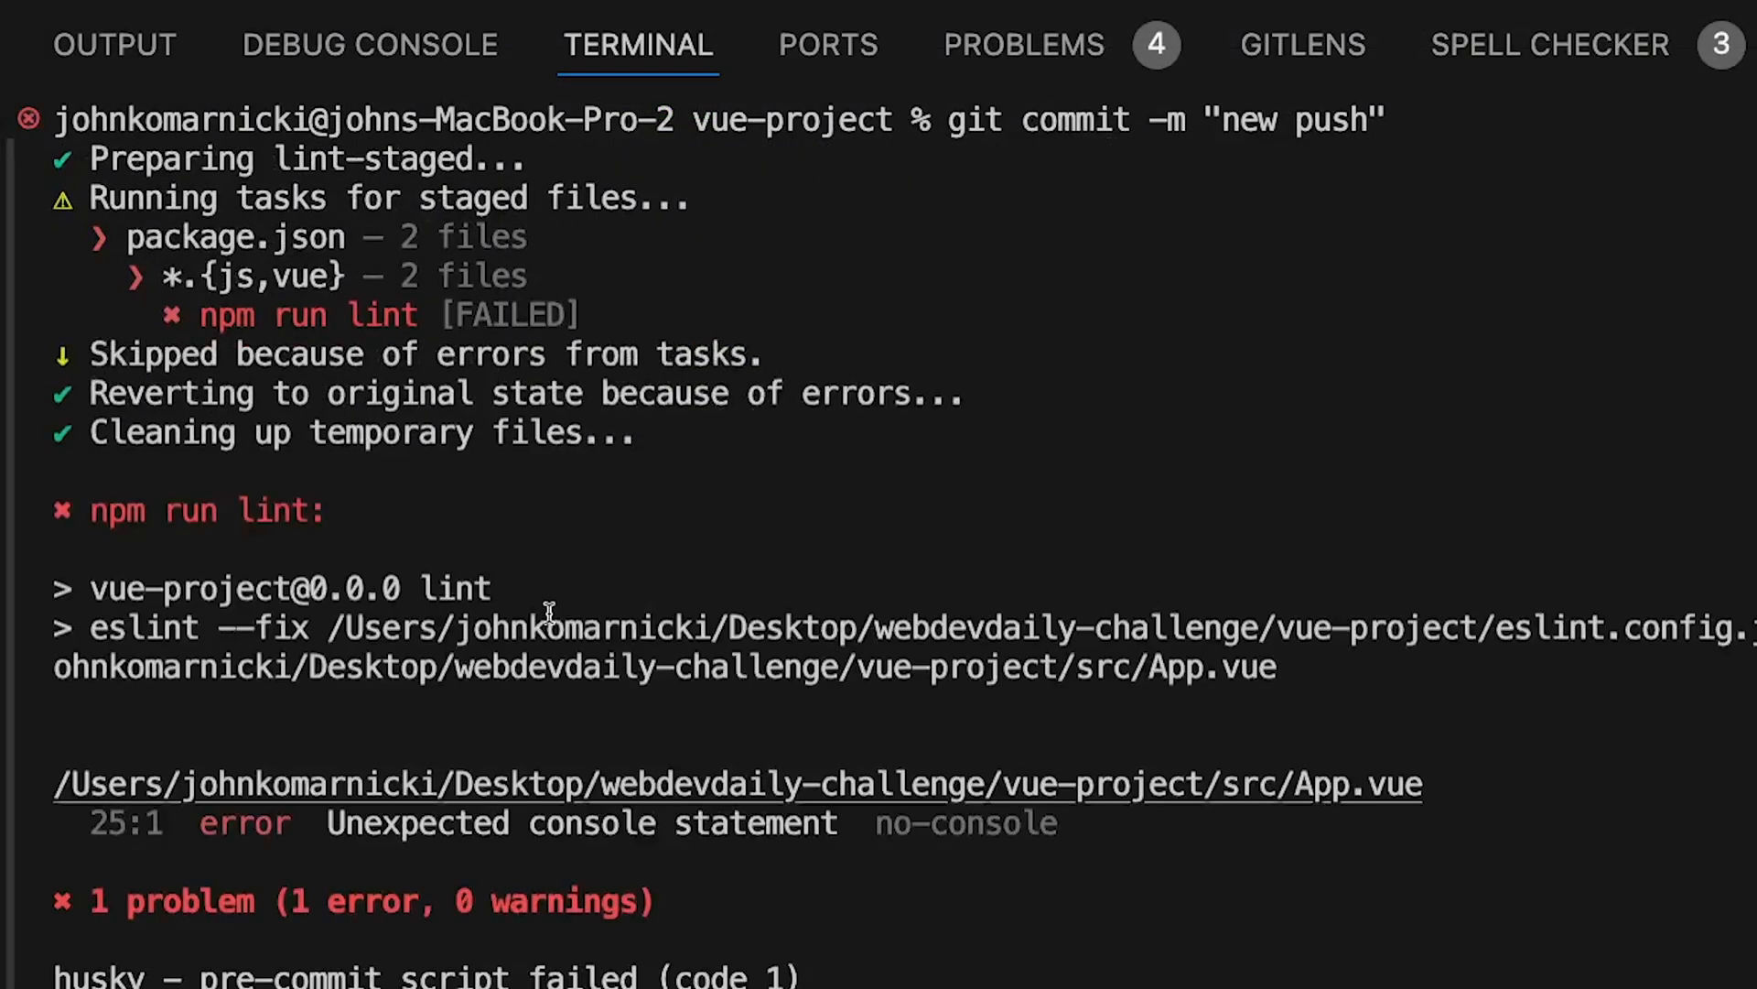
mouse_move(913, 868)
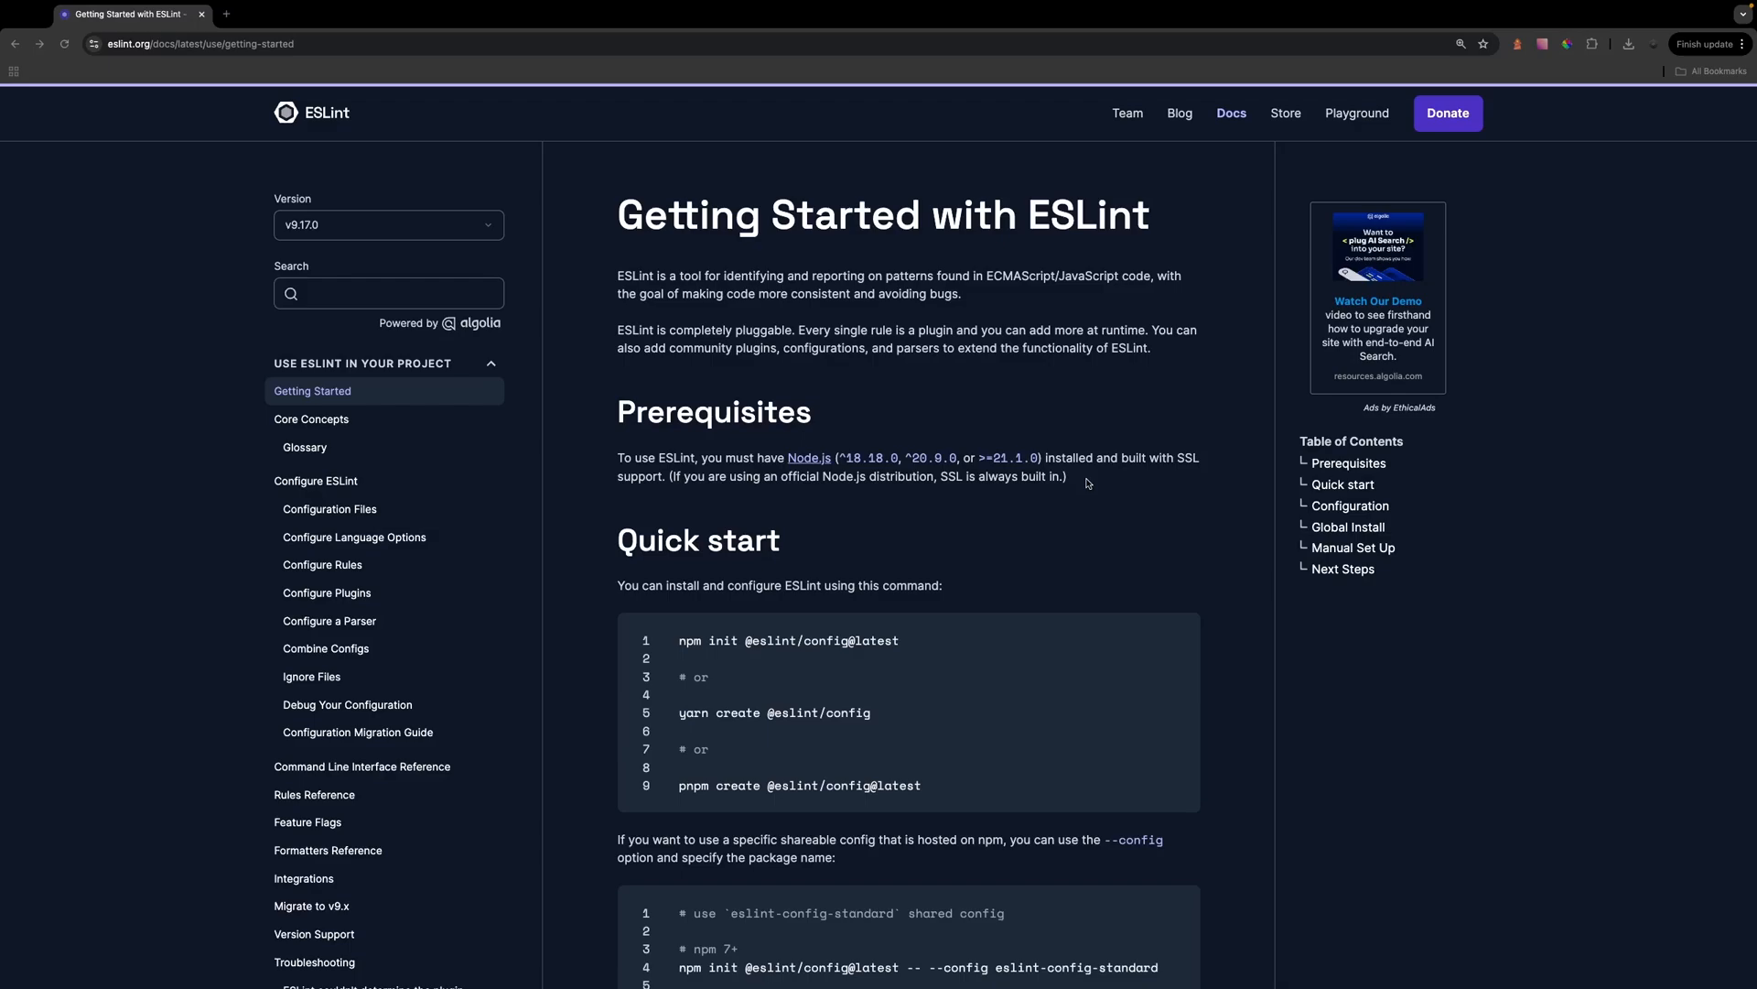
mouse_move(1080, 498)
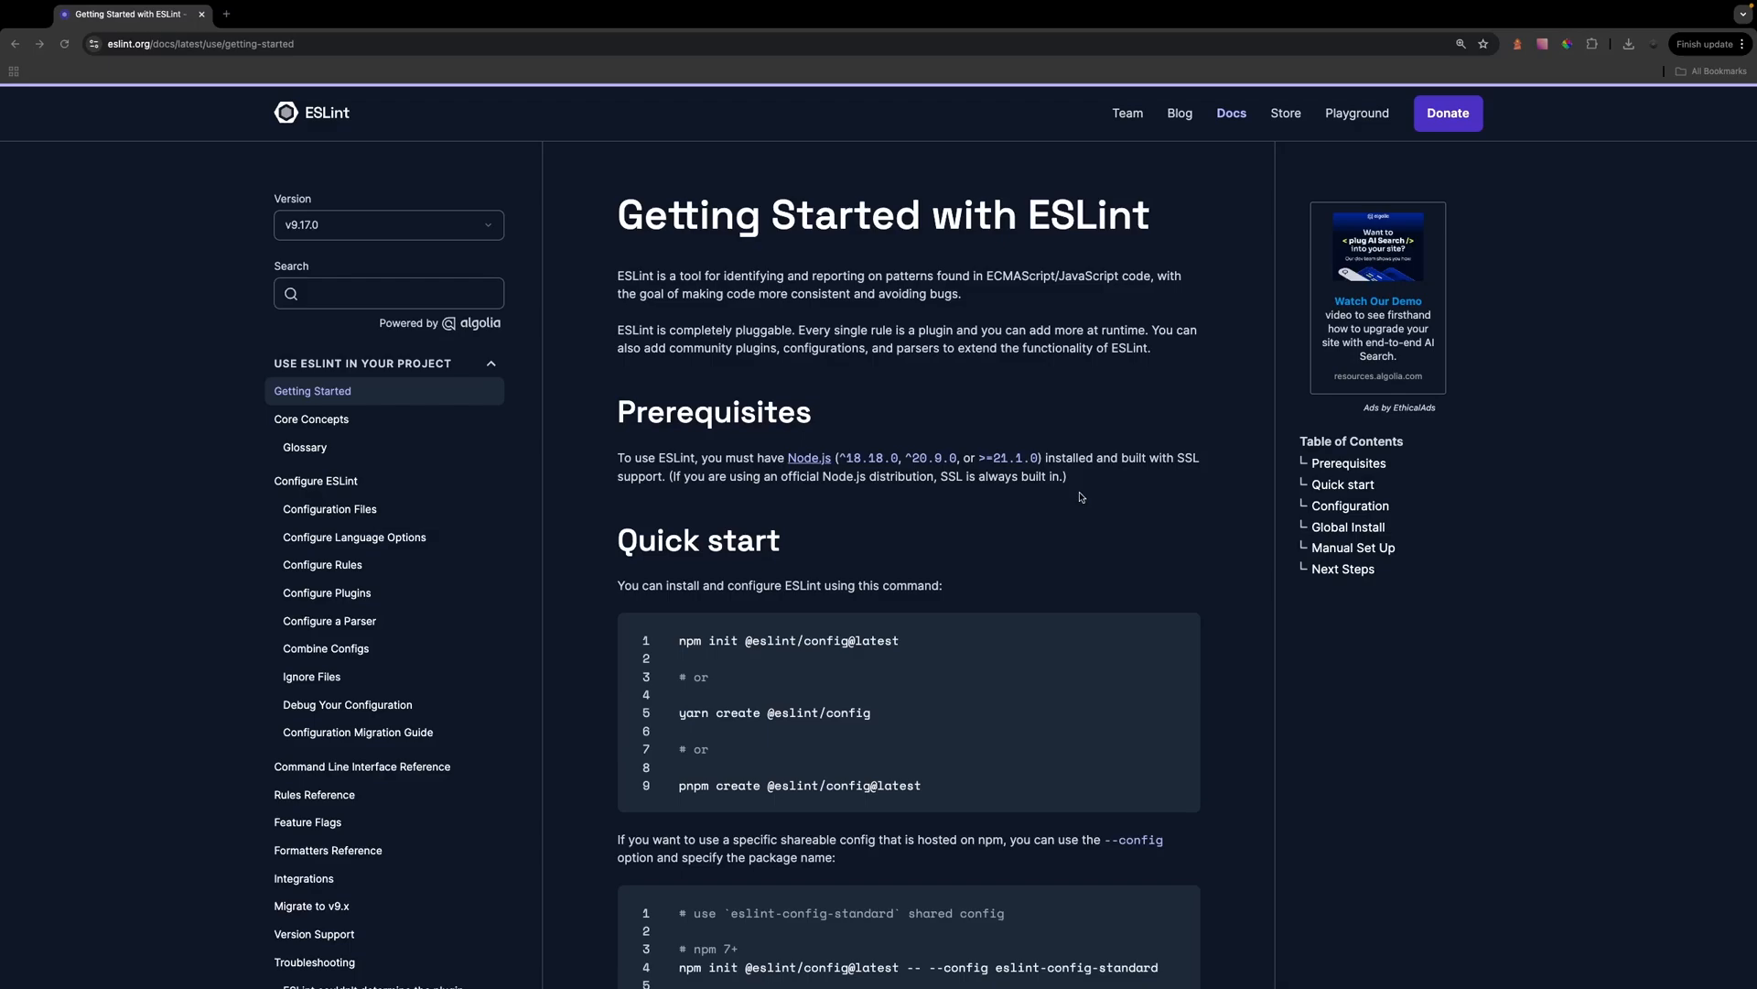
mouse_move(1101, 479)
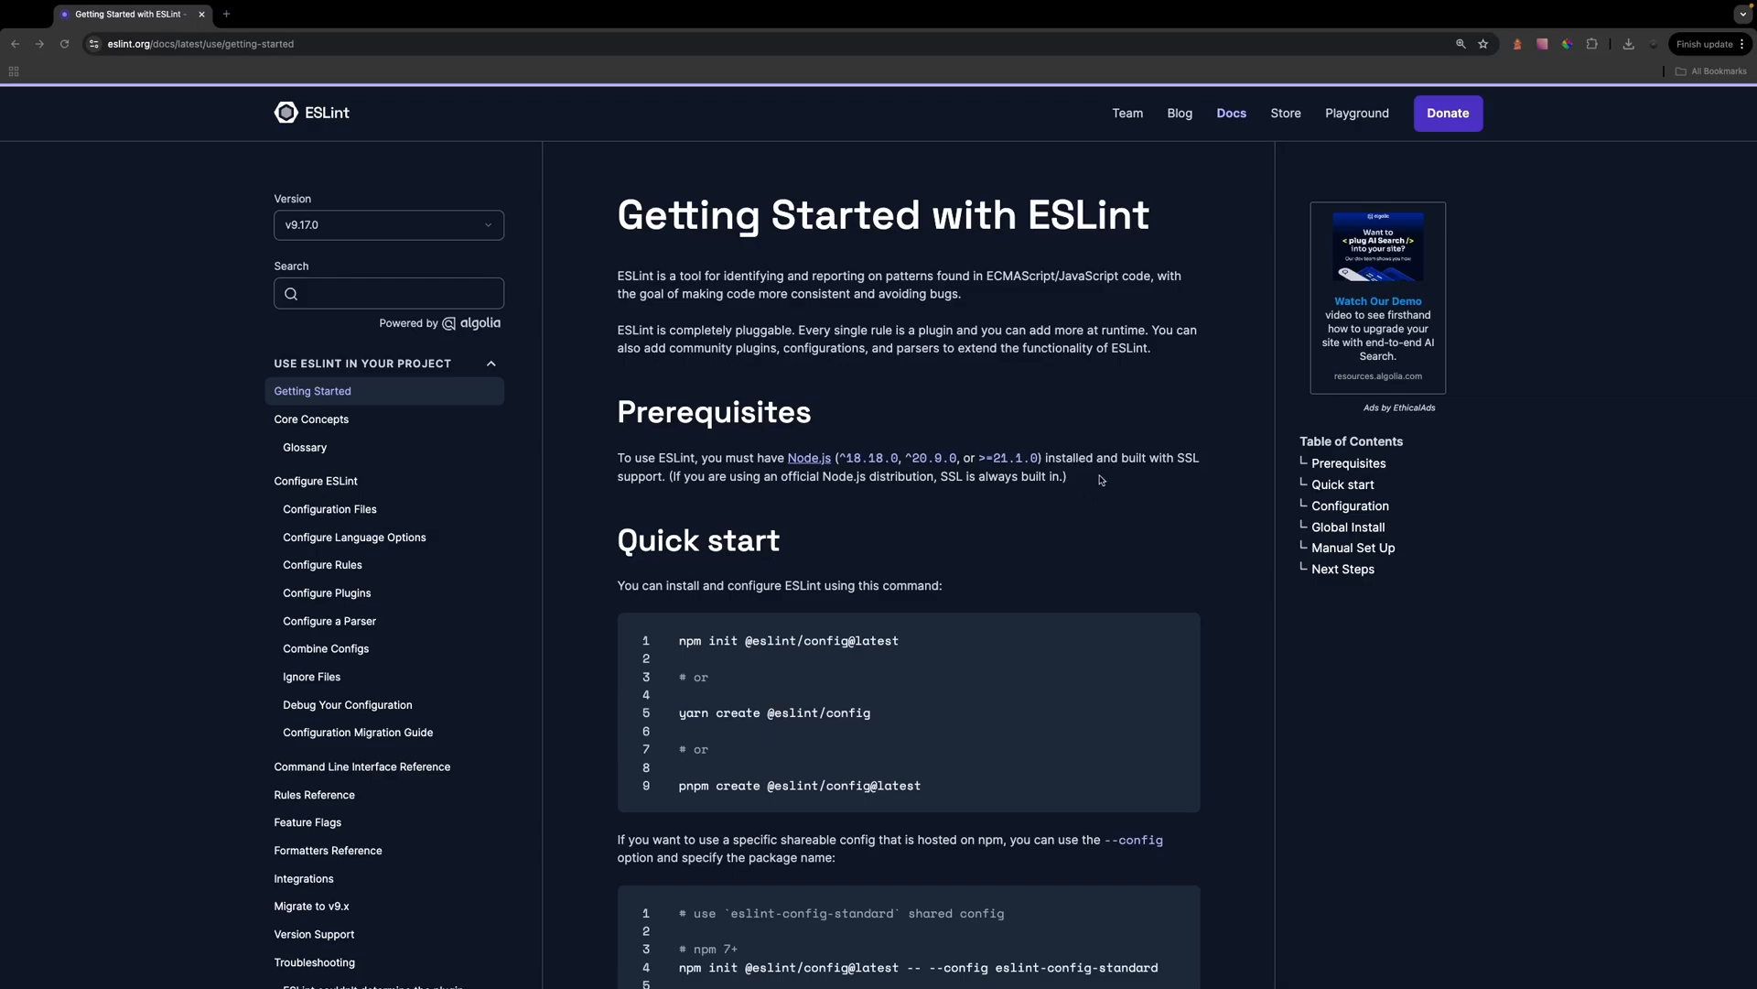
mouse_move(526, 157)
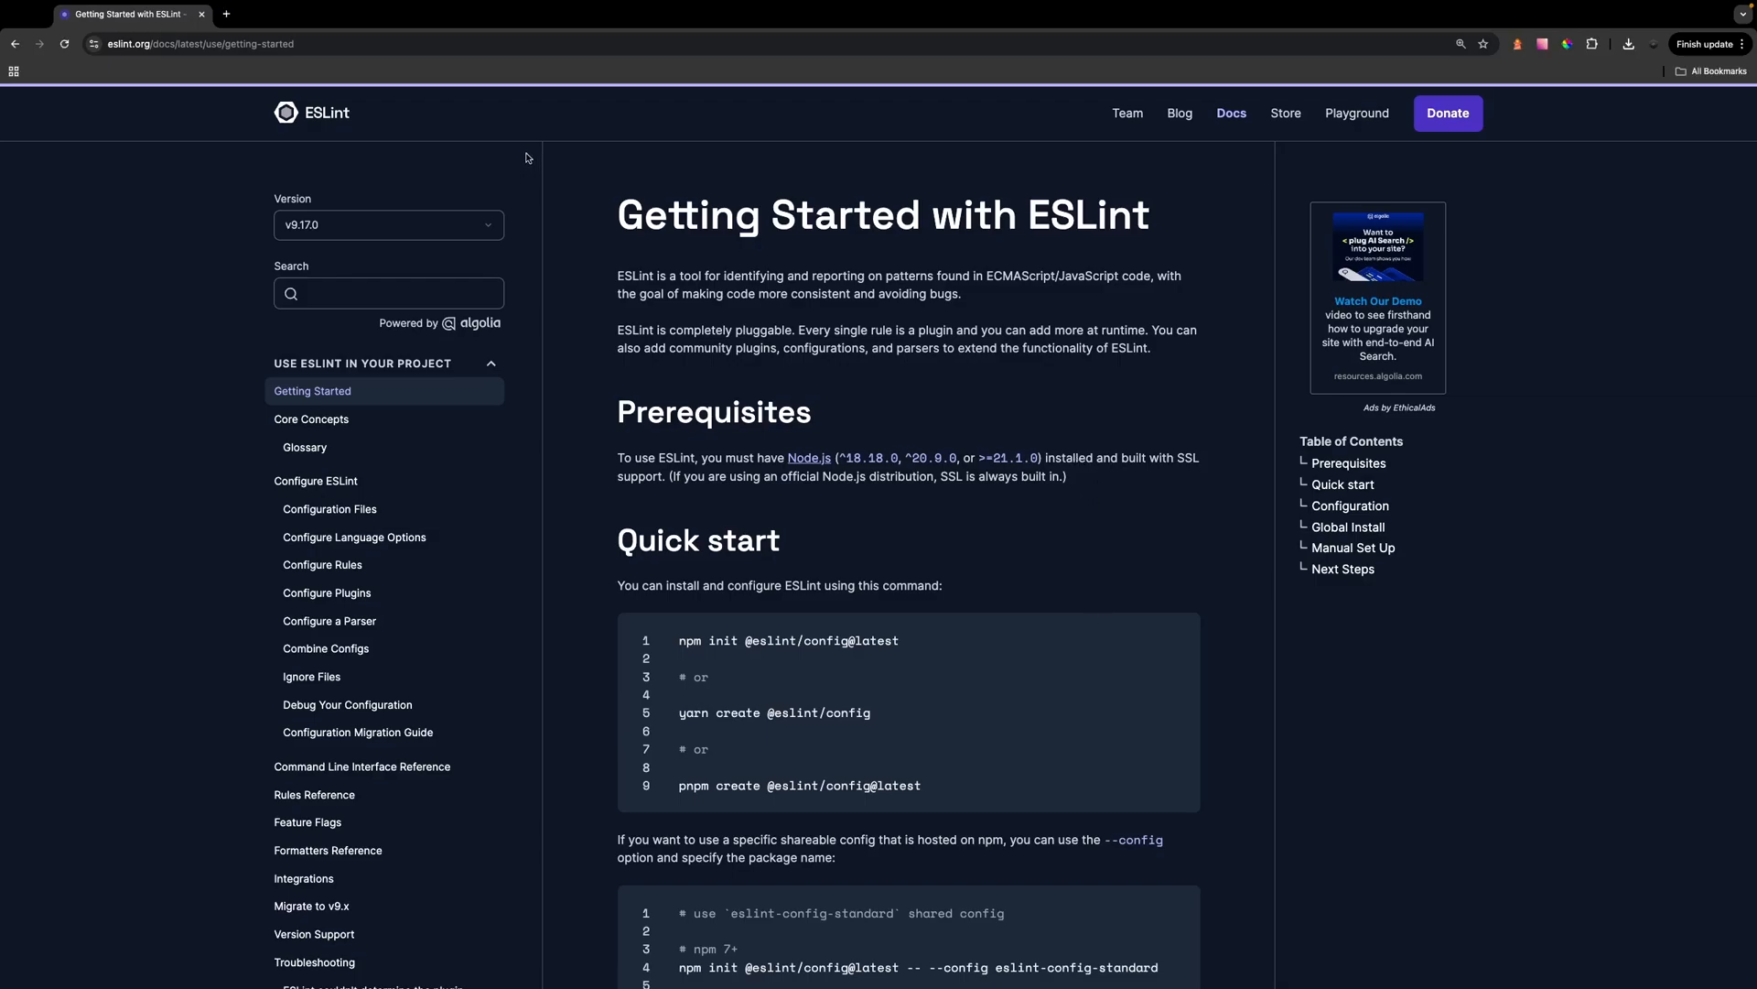
mouse_move(476, 132)
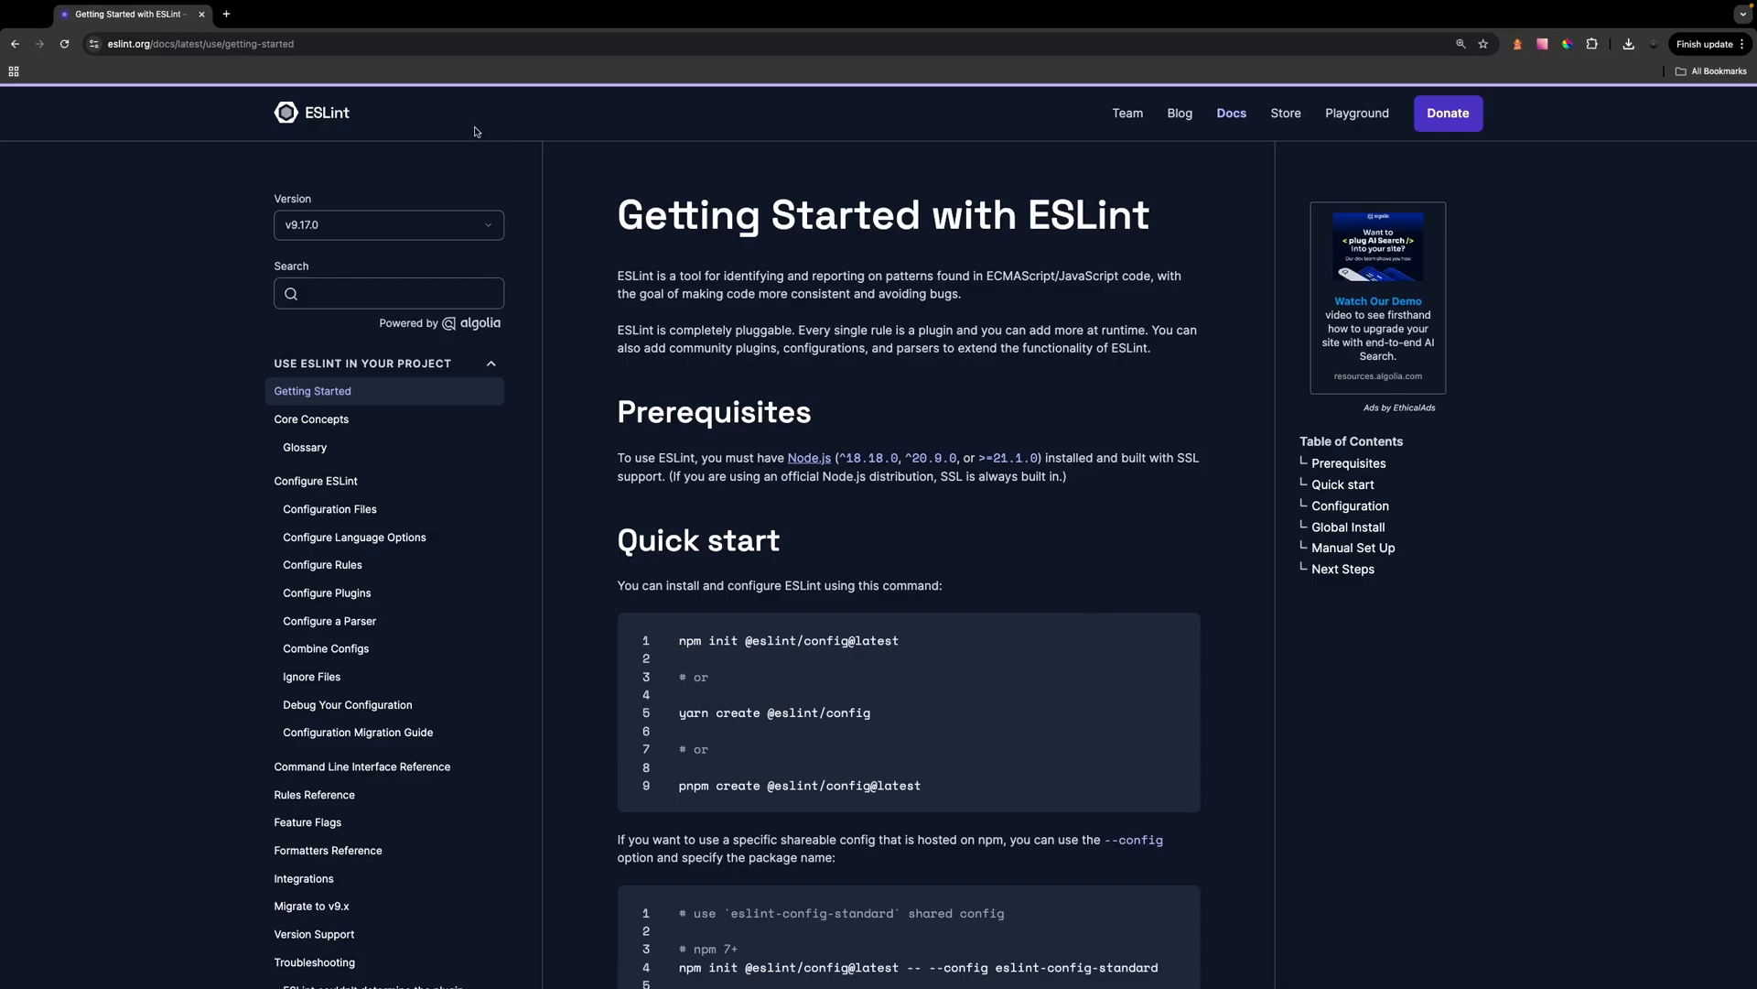
mouse_move(495, 244)
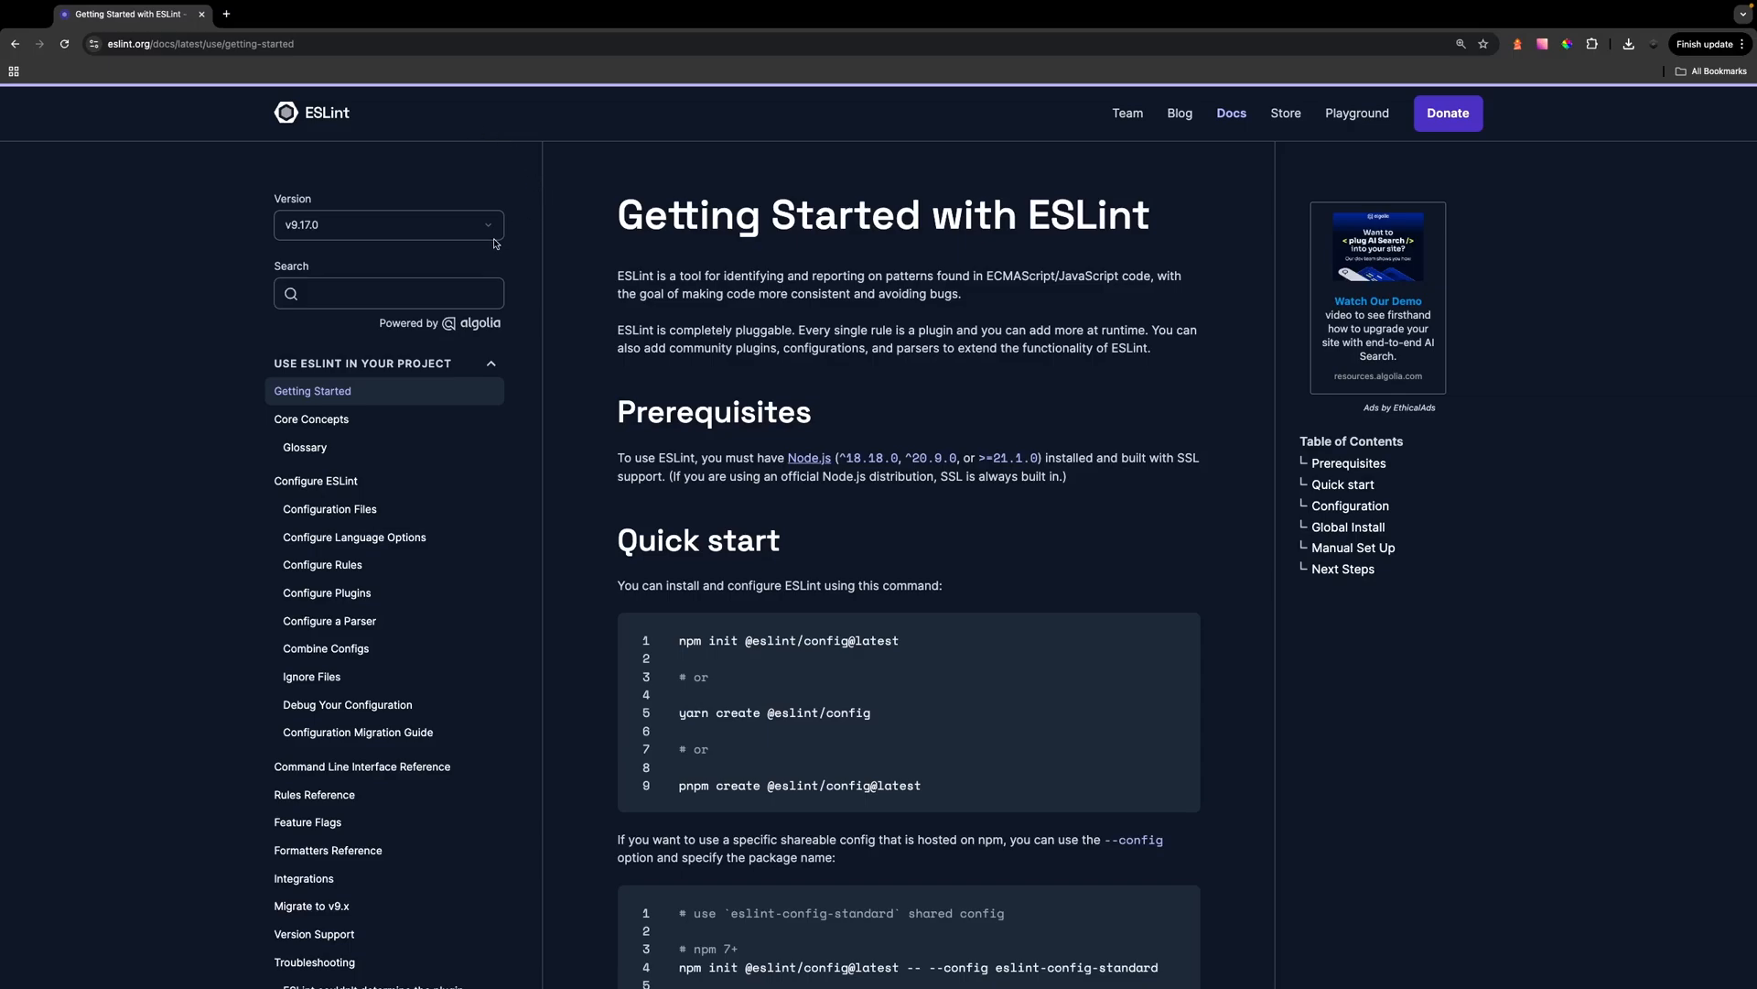
mouse_move(447, 234)
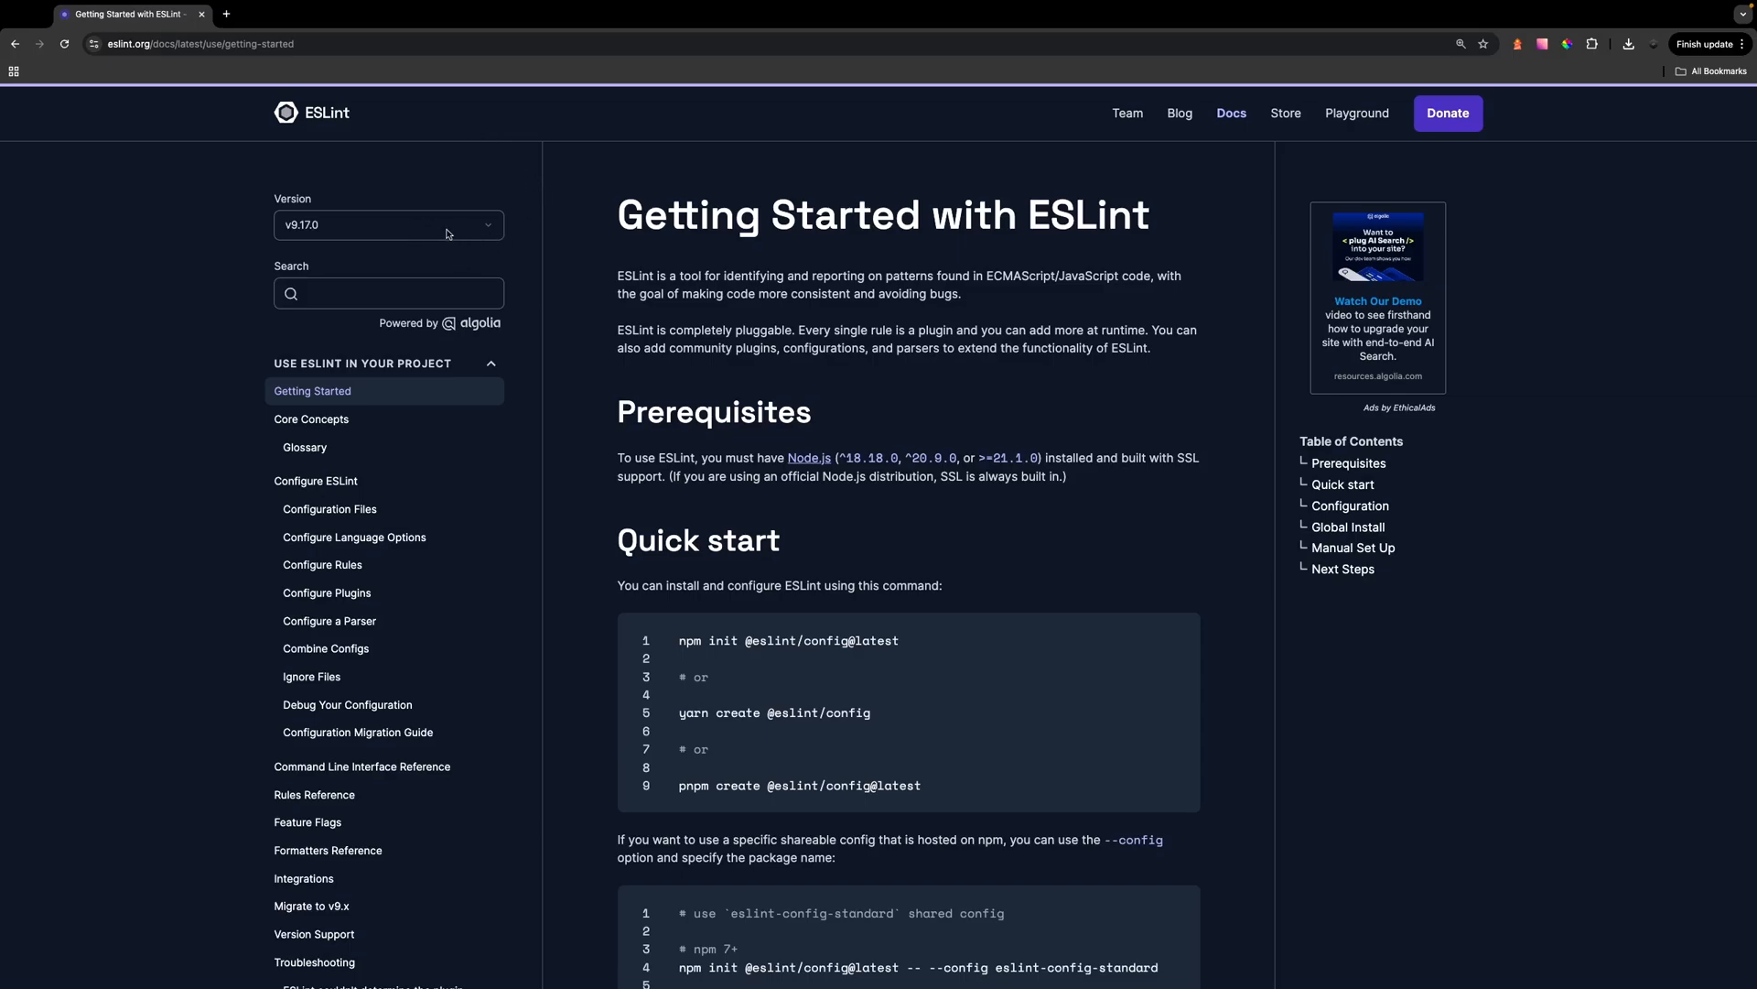
mouse_move(699, 381)
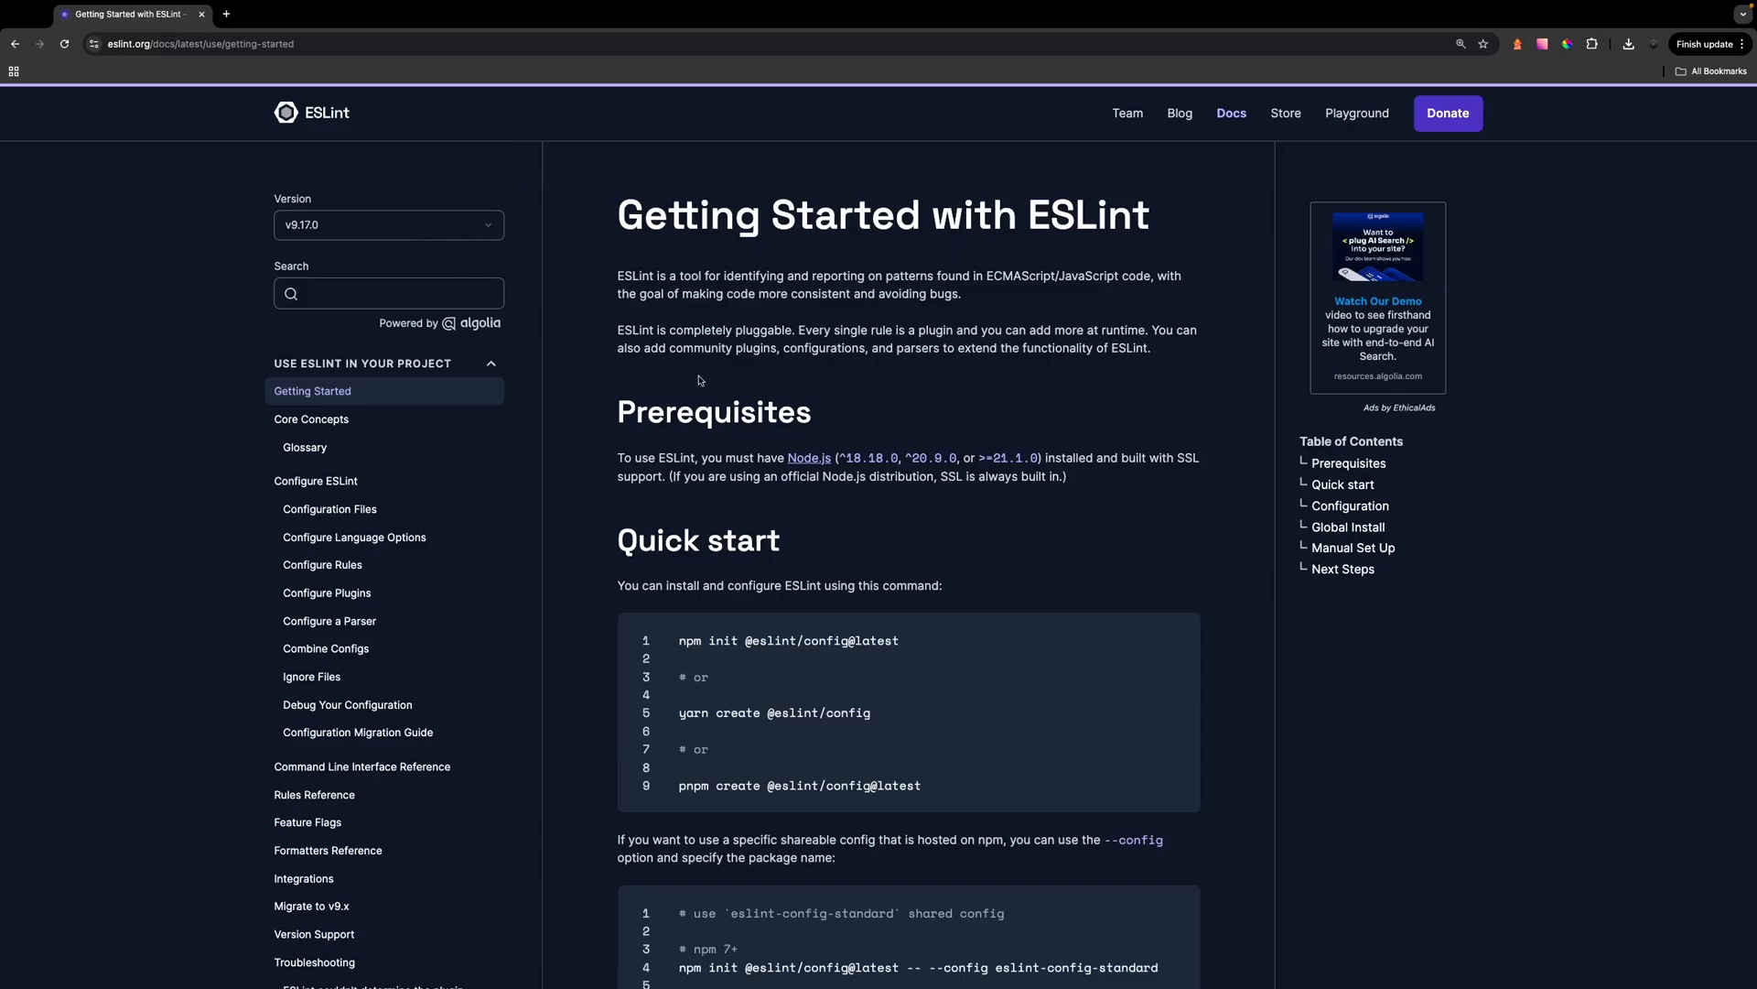
mouse_move(916, 648)
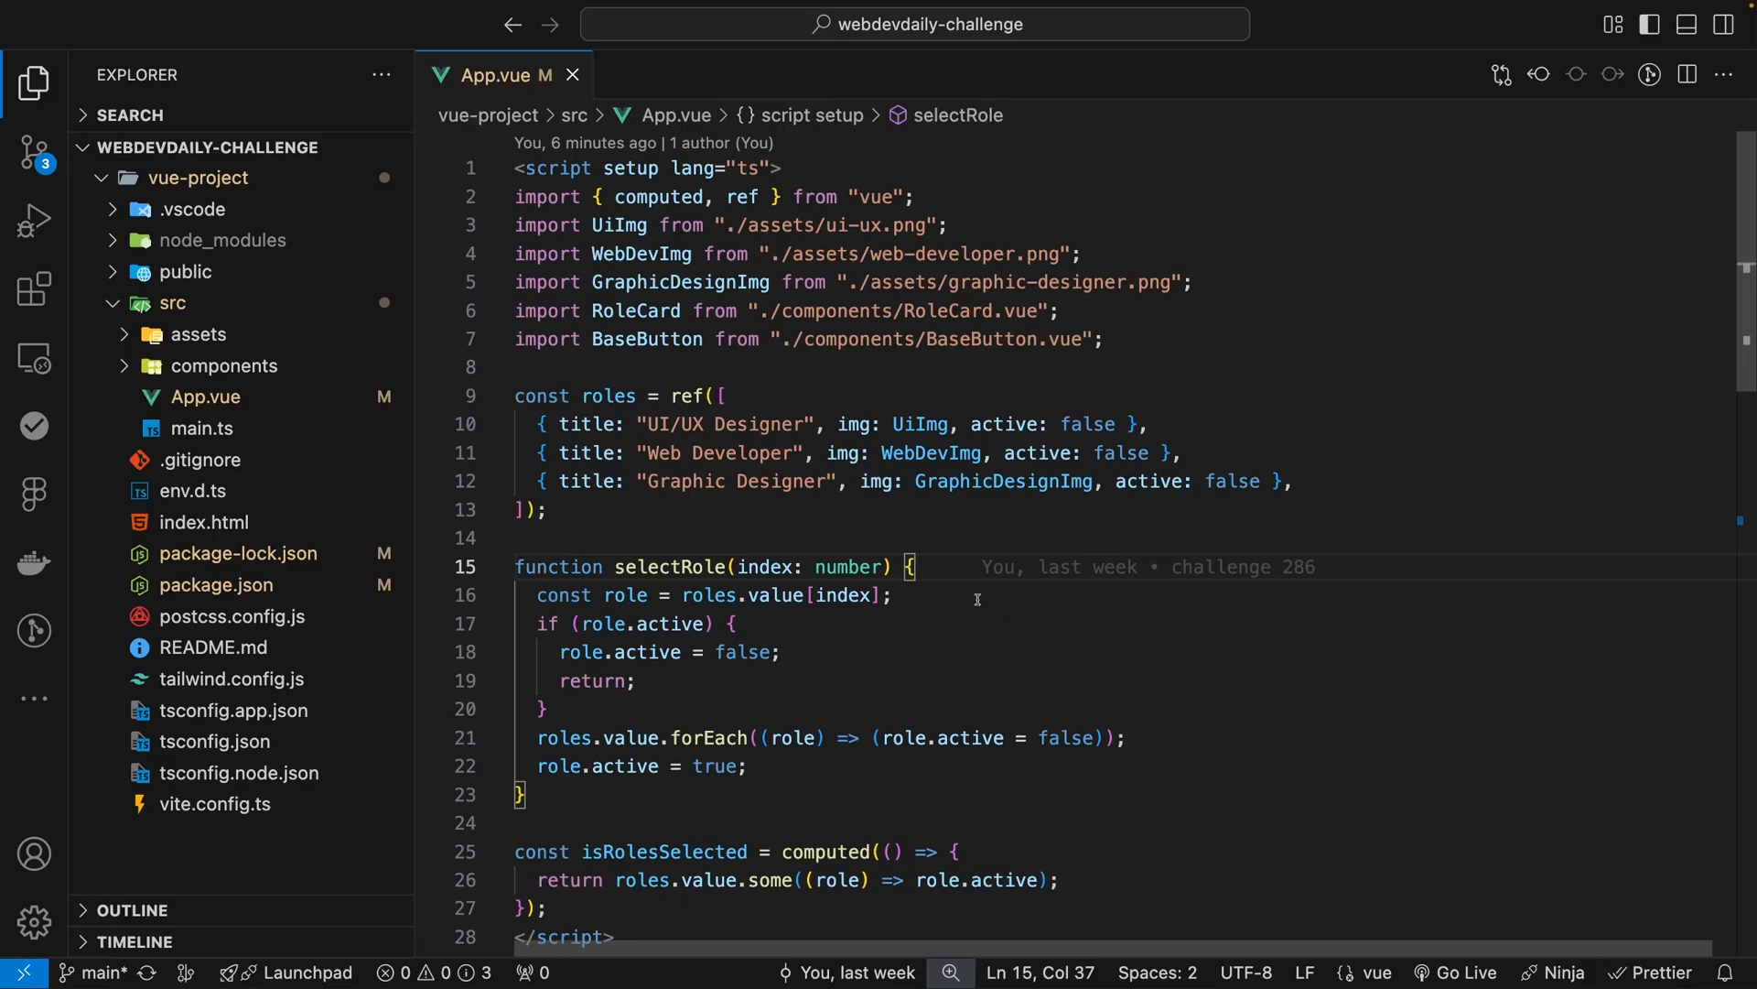
mouse_move(983, 611)
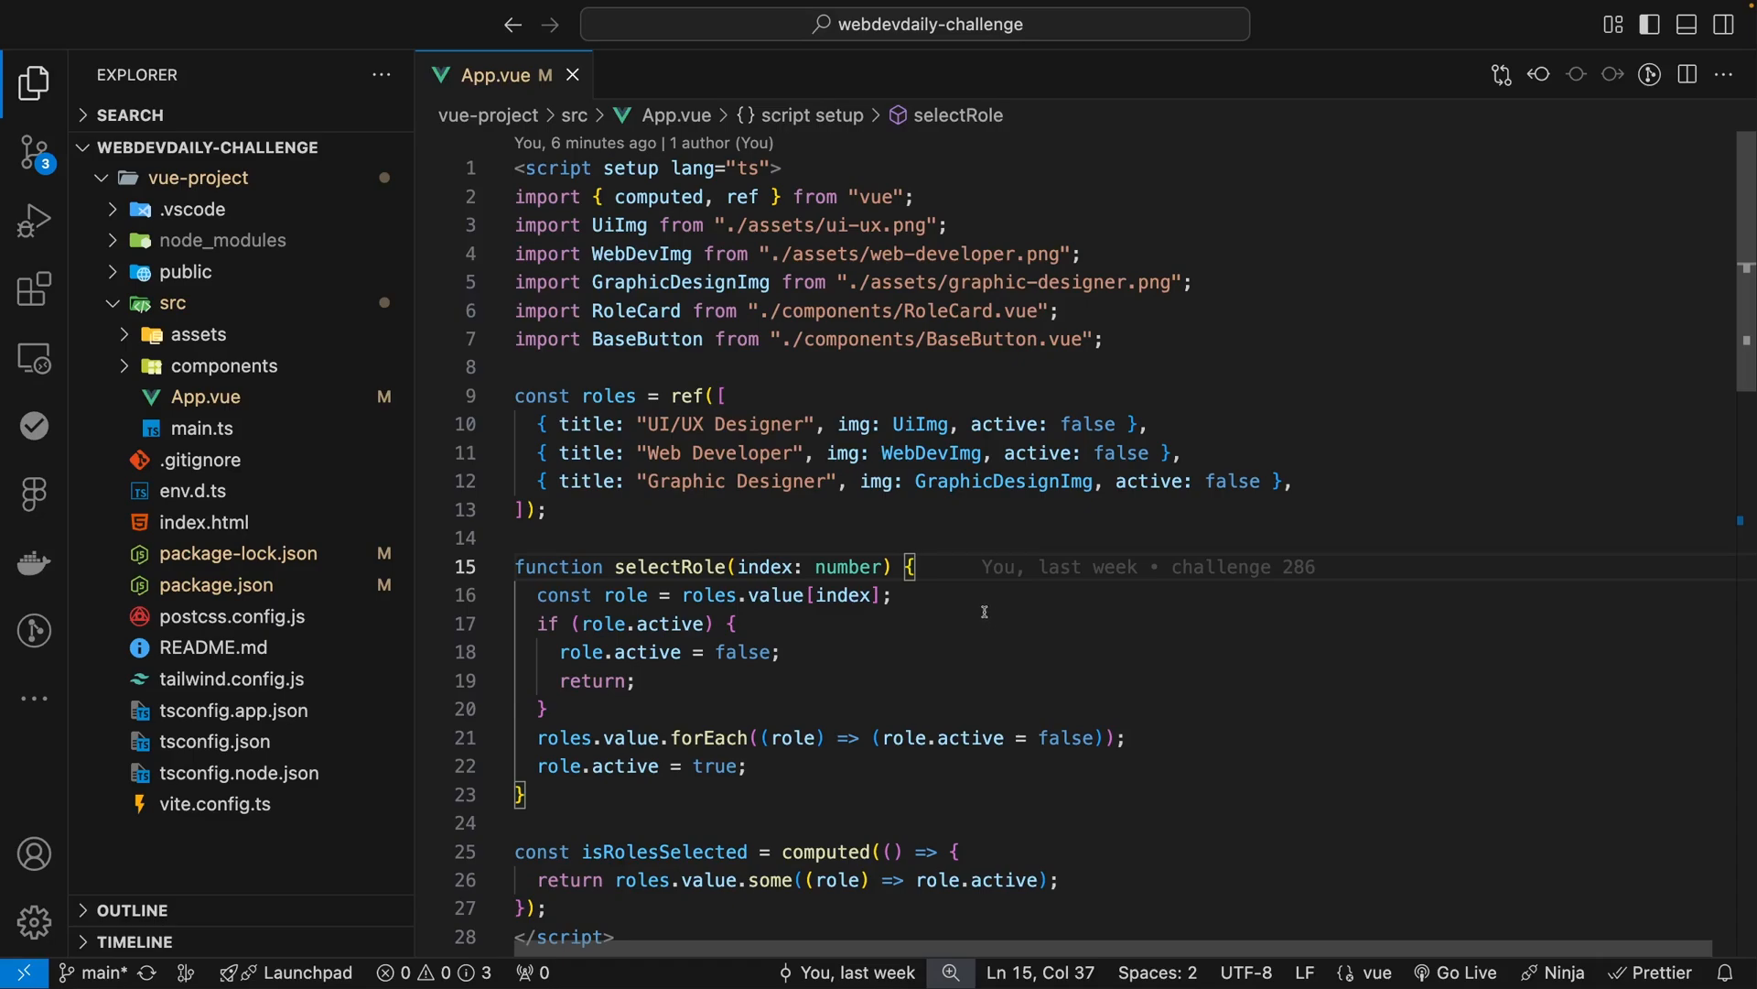
mouse_move(1005, 619)
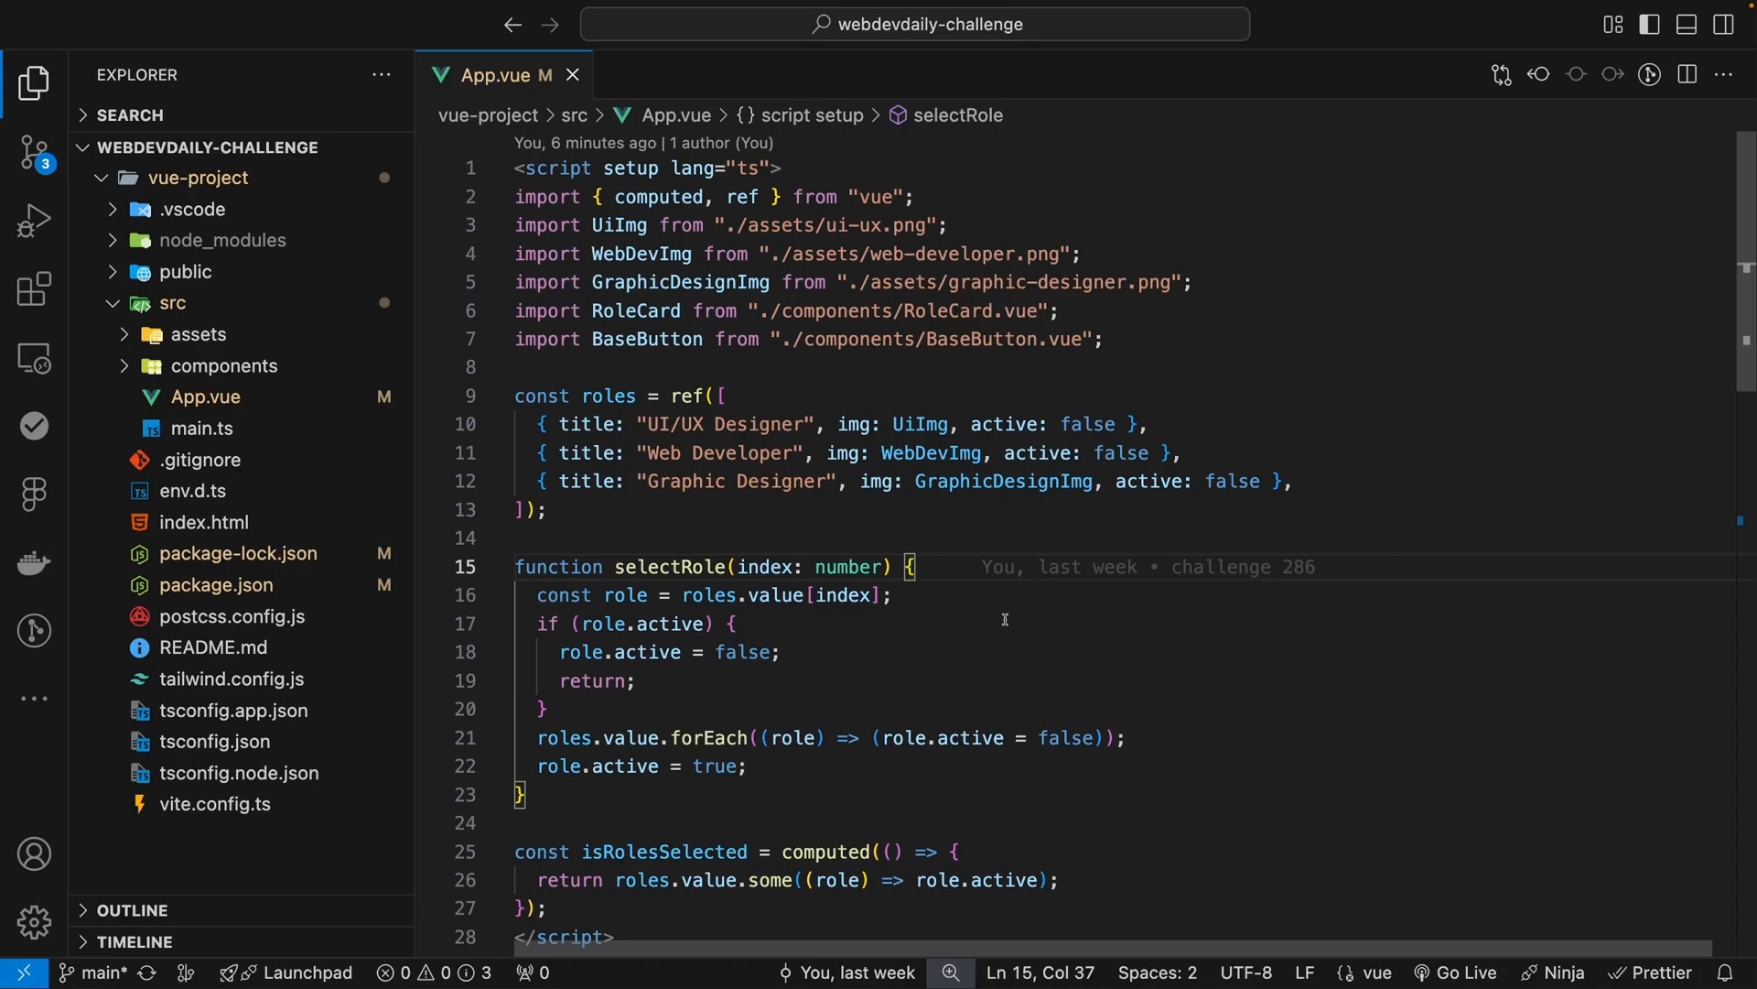
mouse_move(1022, 622)
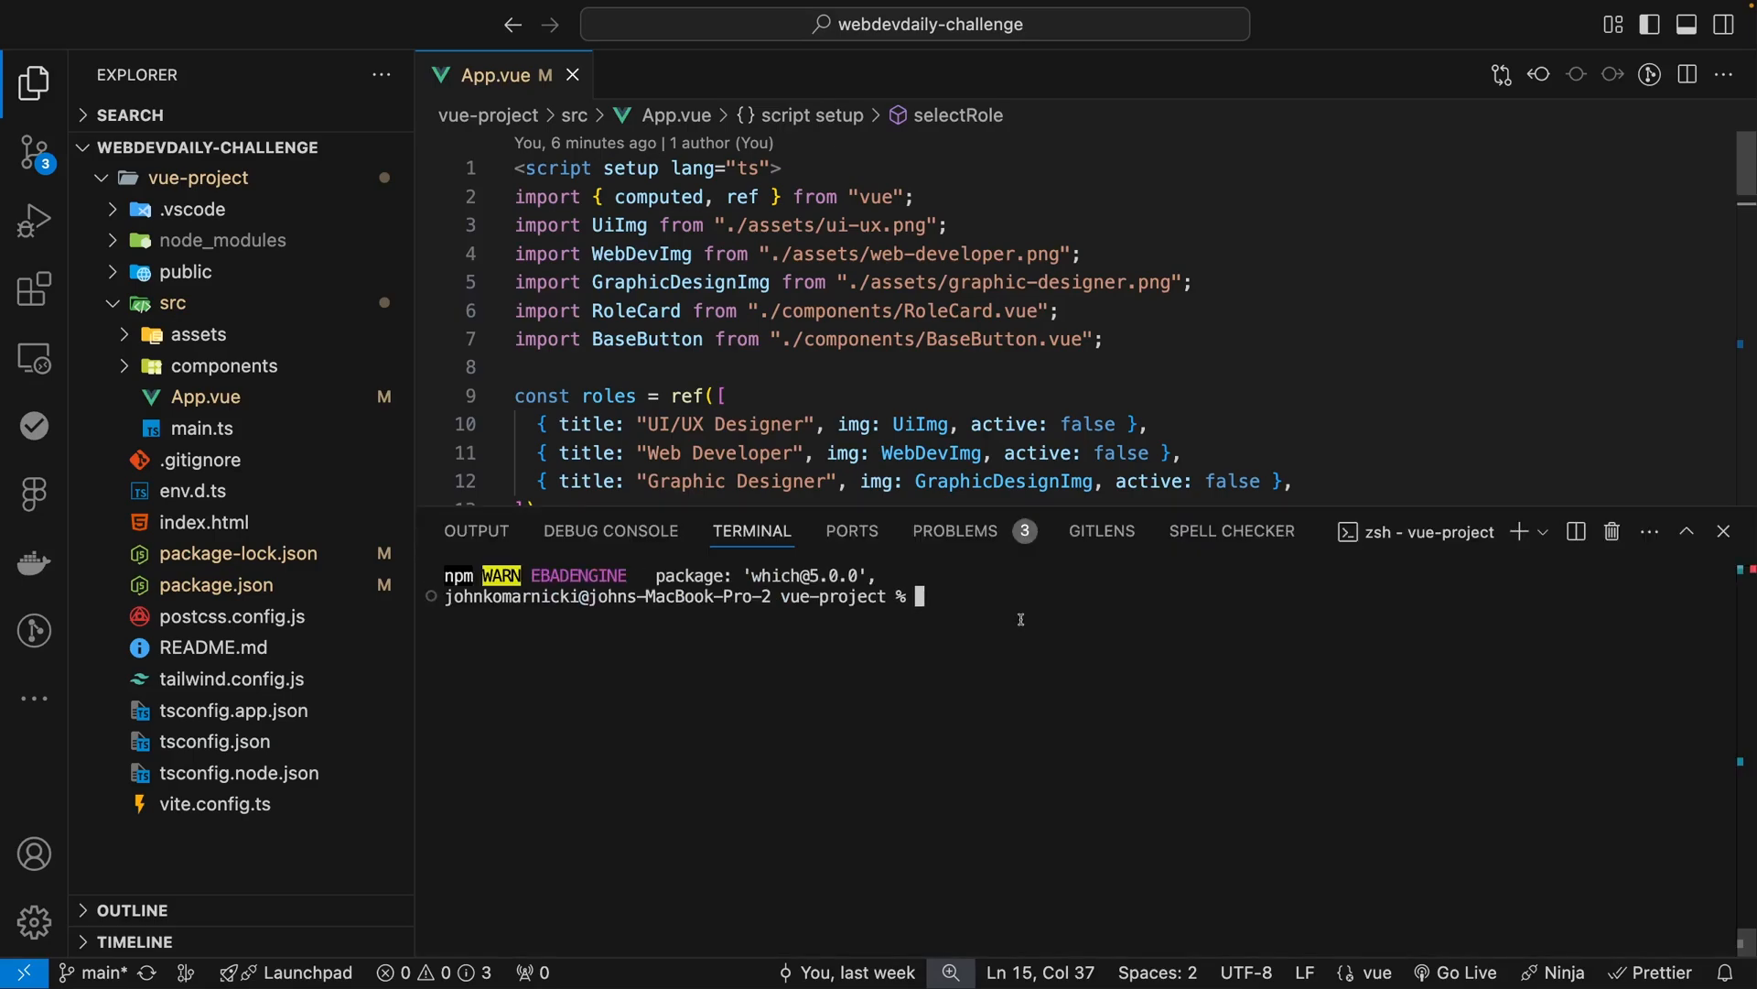
text(npm init @eslint/config@latest)
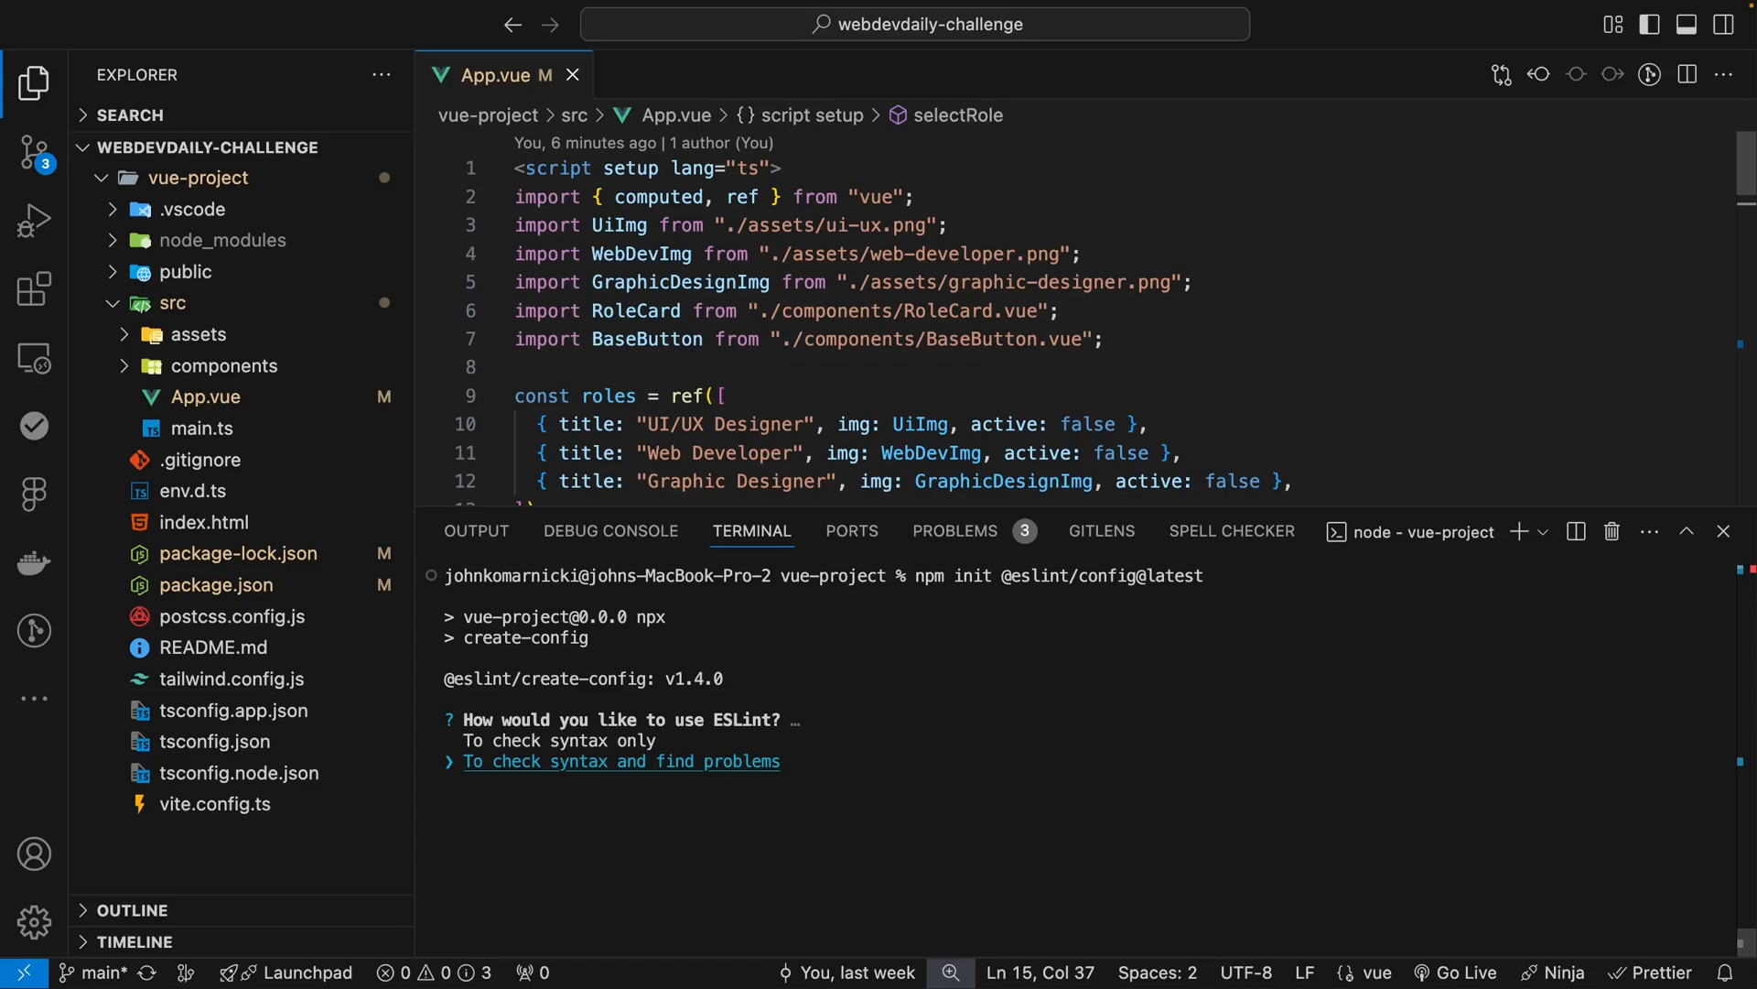
key(Enter)
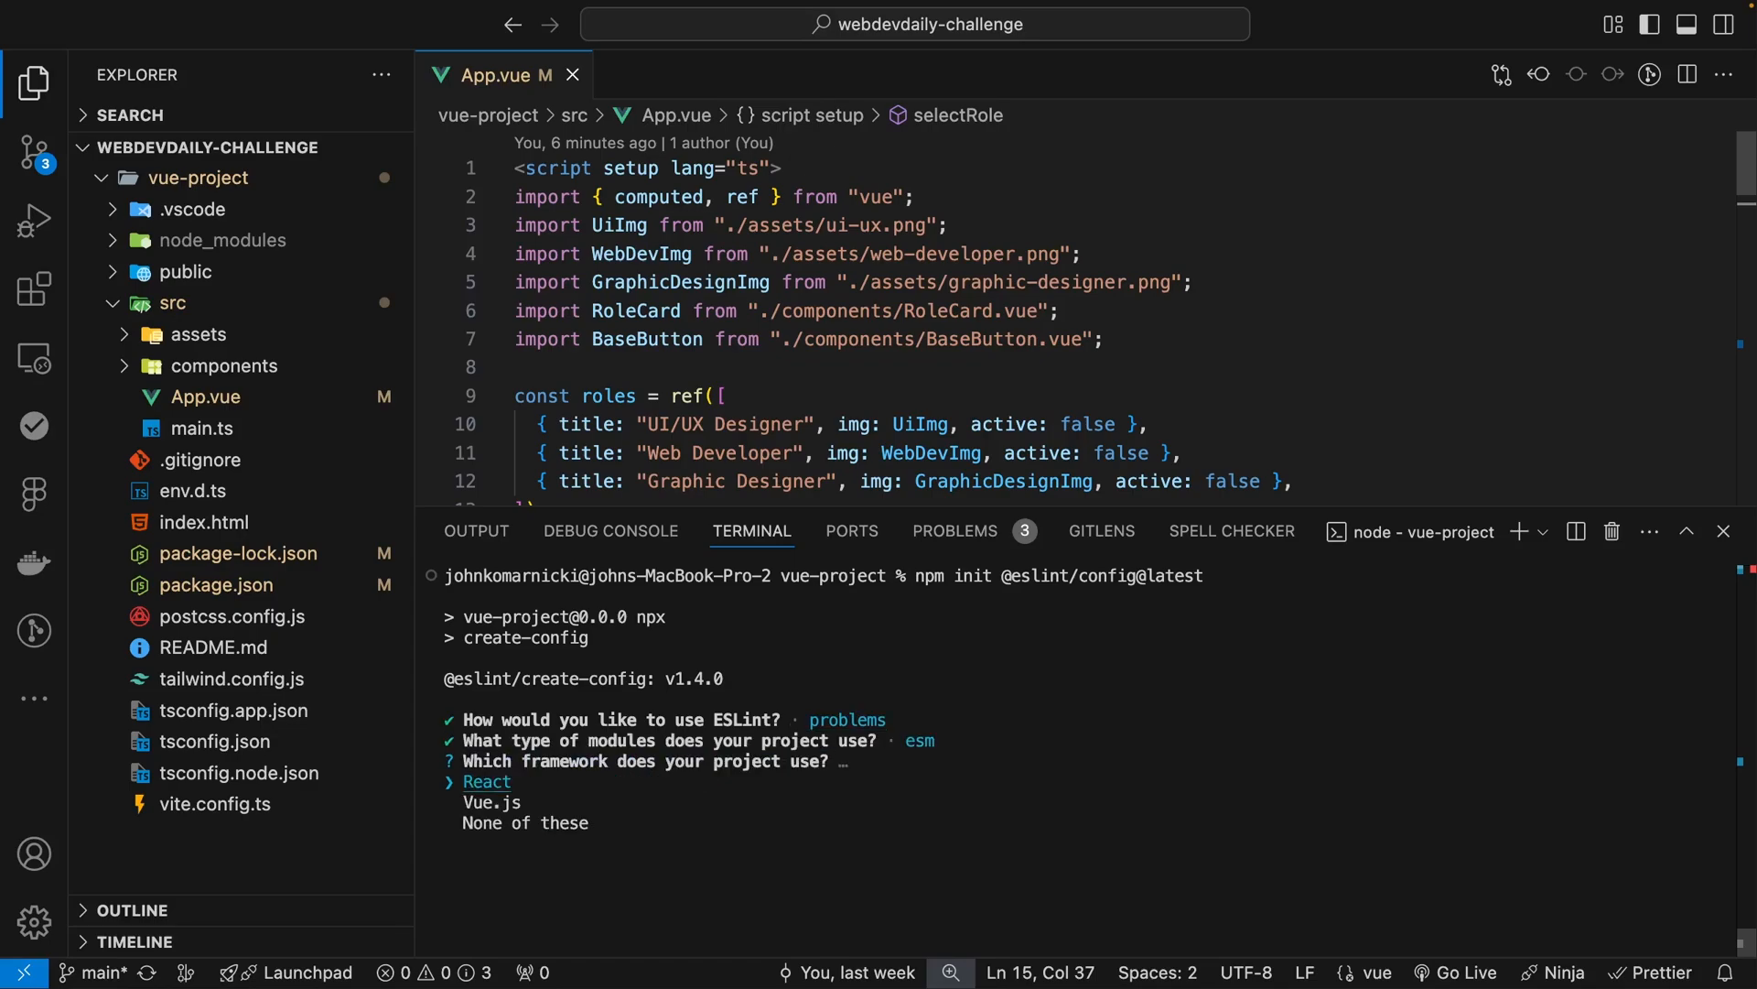
key(Down)
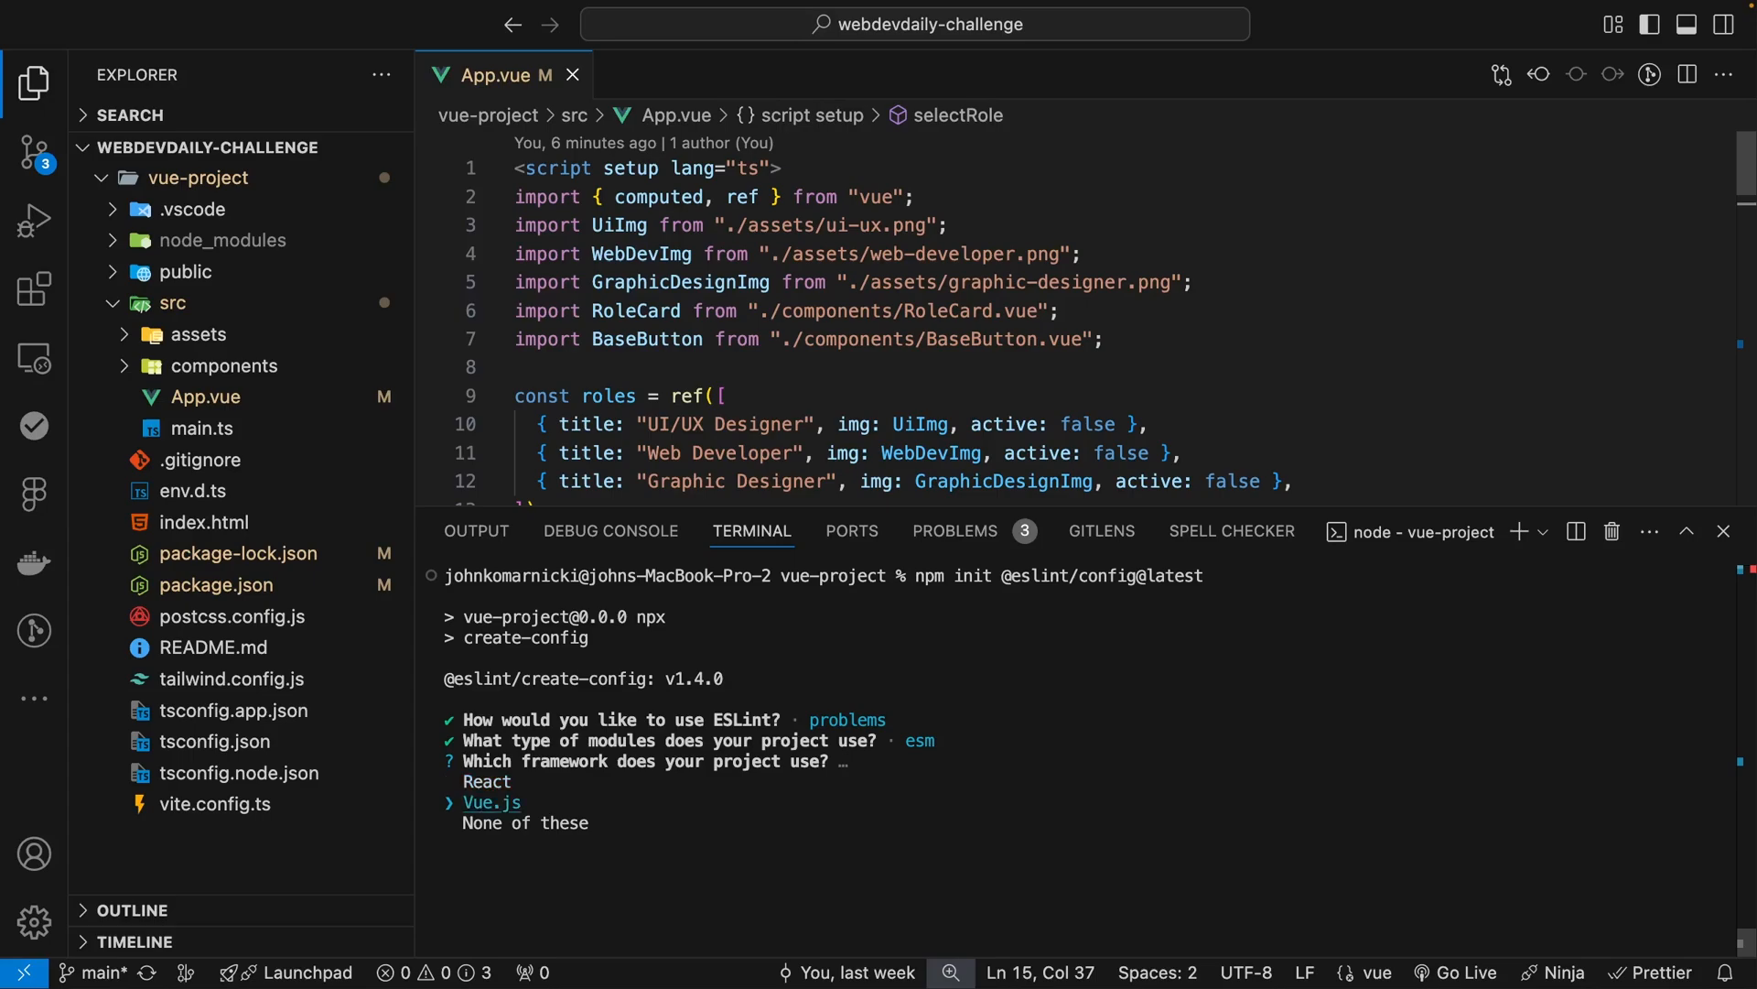
key(Enter)
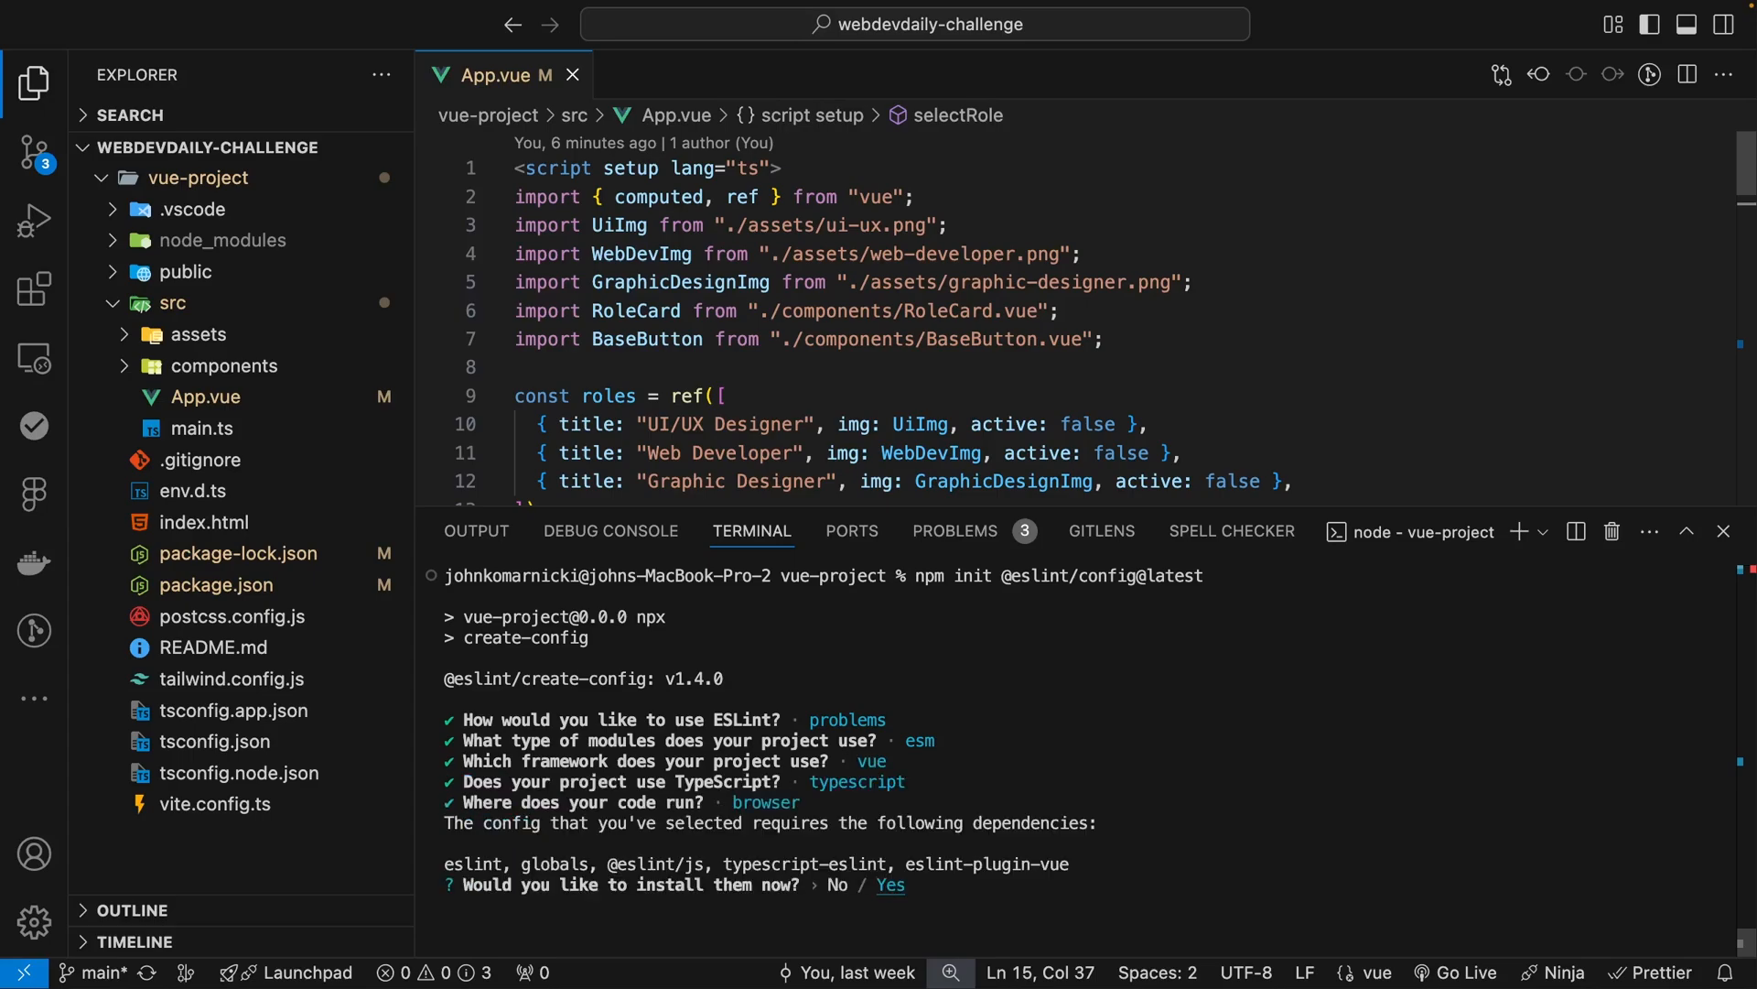
mouse_move(1074, 864)
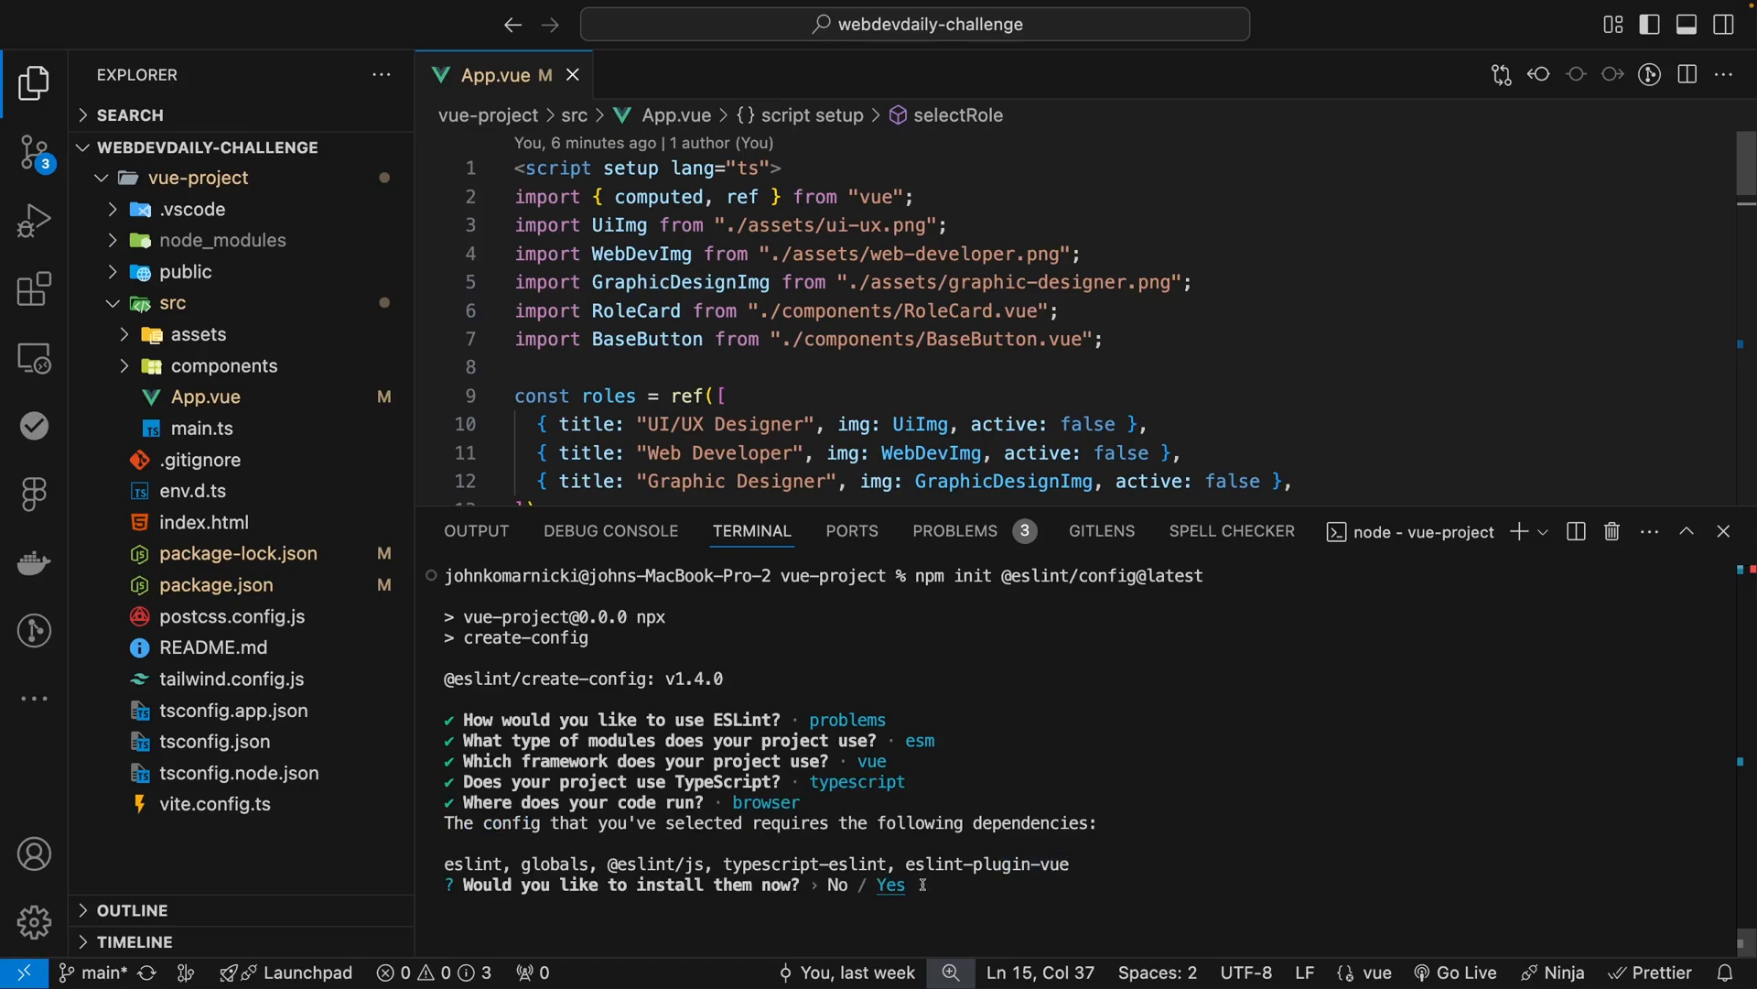
key(Enter)
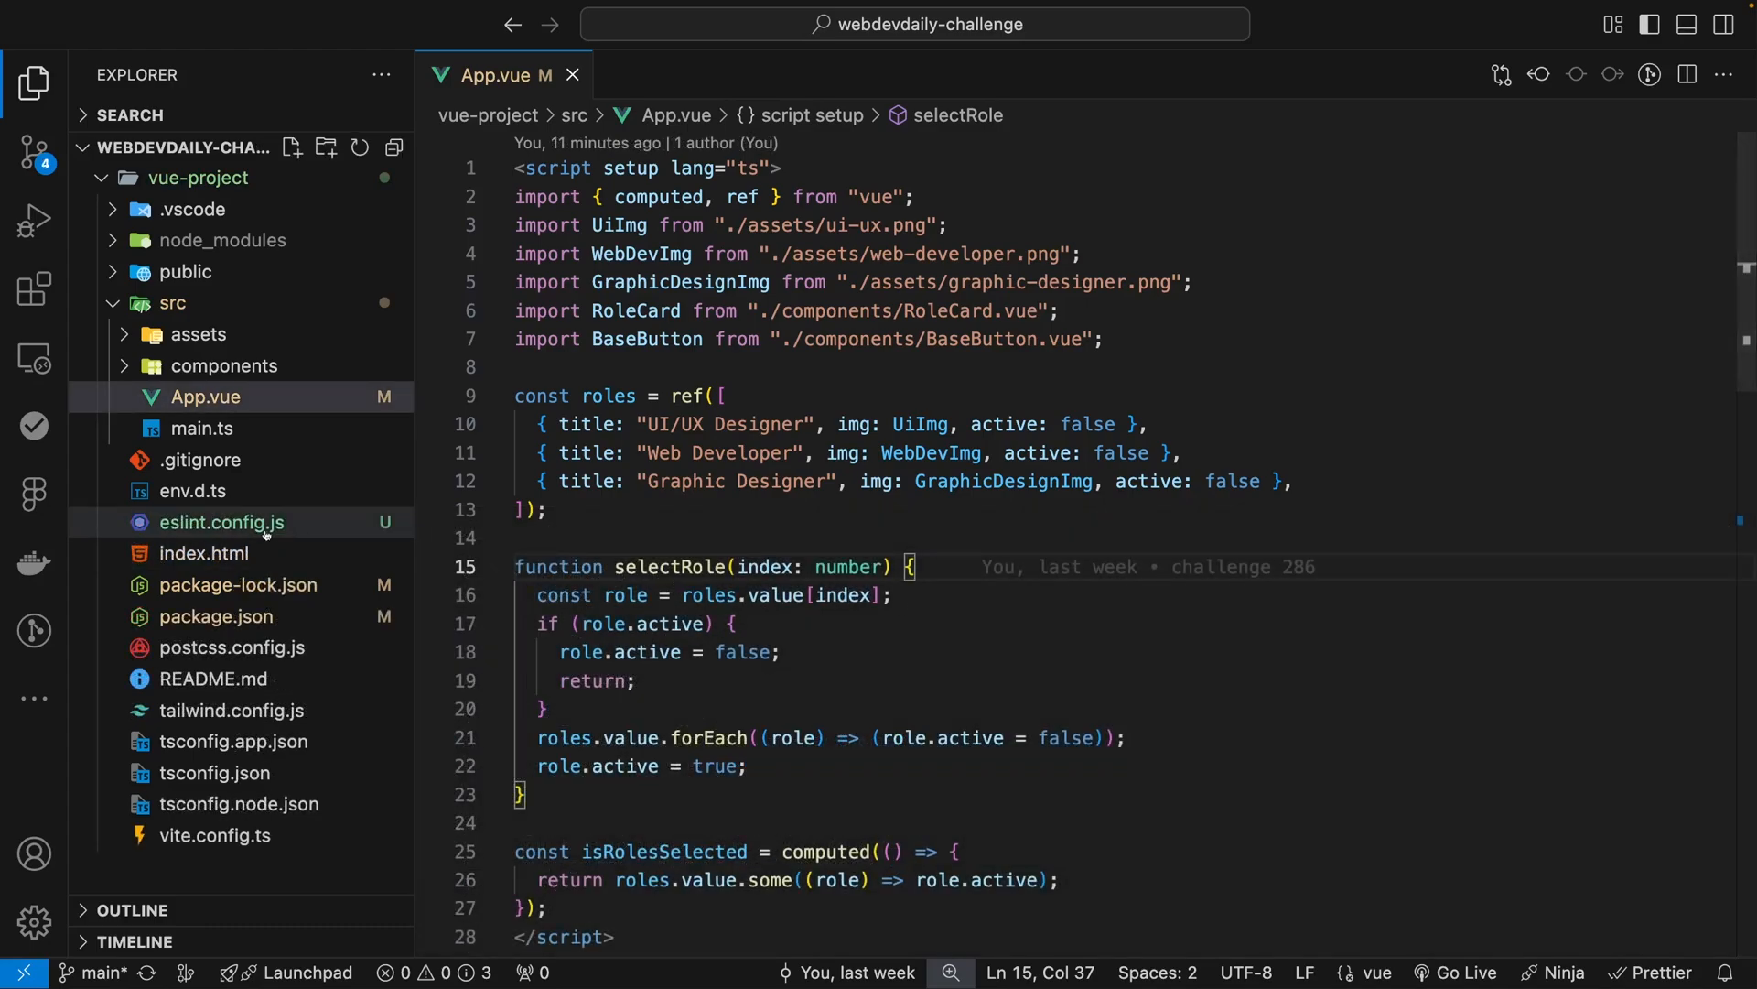
mouse_move(244, 527)
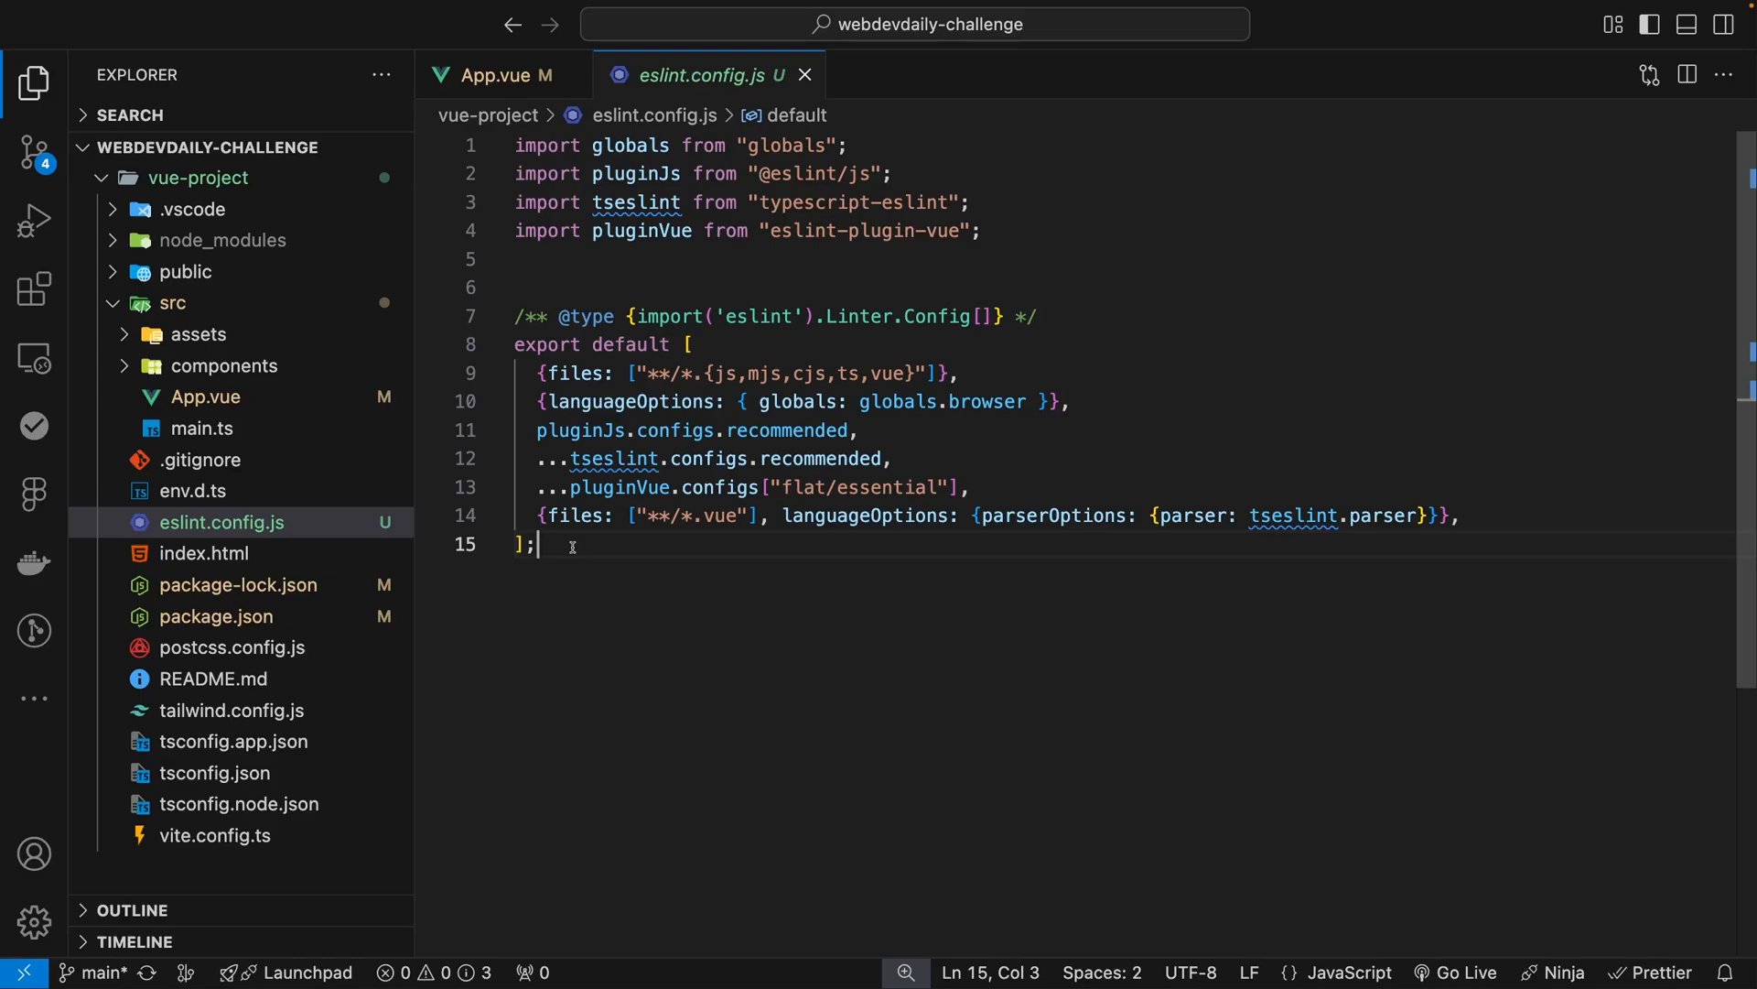
Review the RoleCard loop in App.vue and look over the generated eslint.config.js.
click(500, 75)
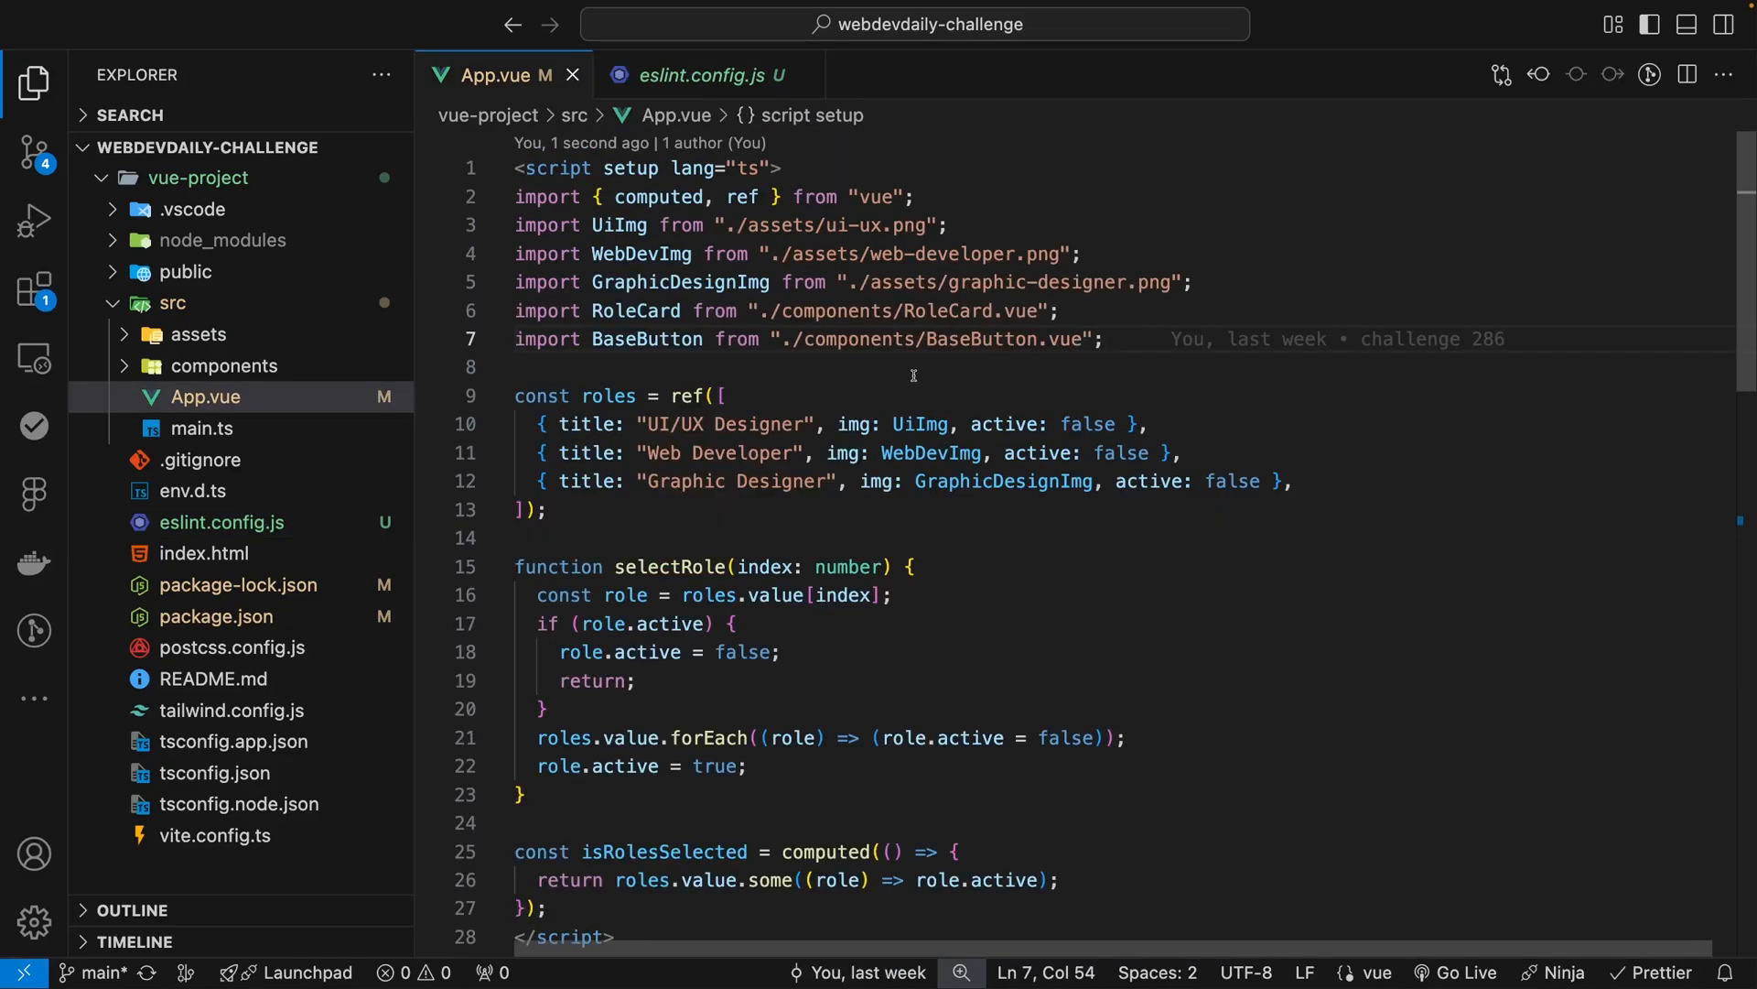
scroll(down, 3)
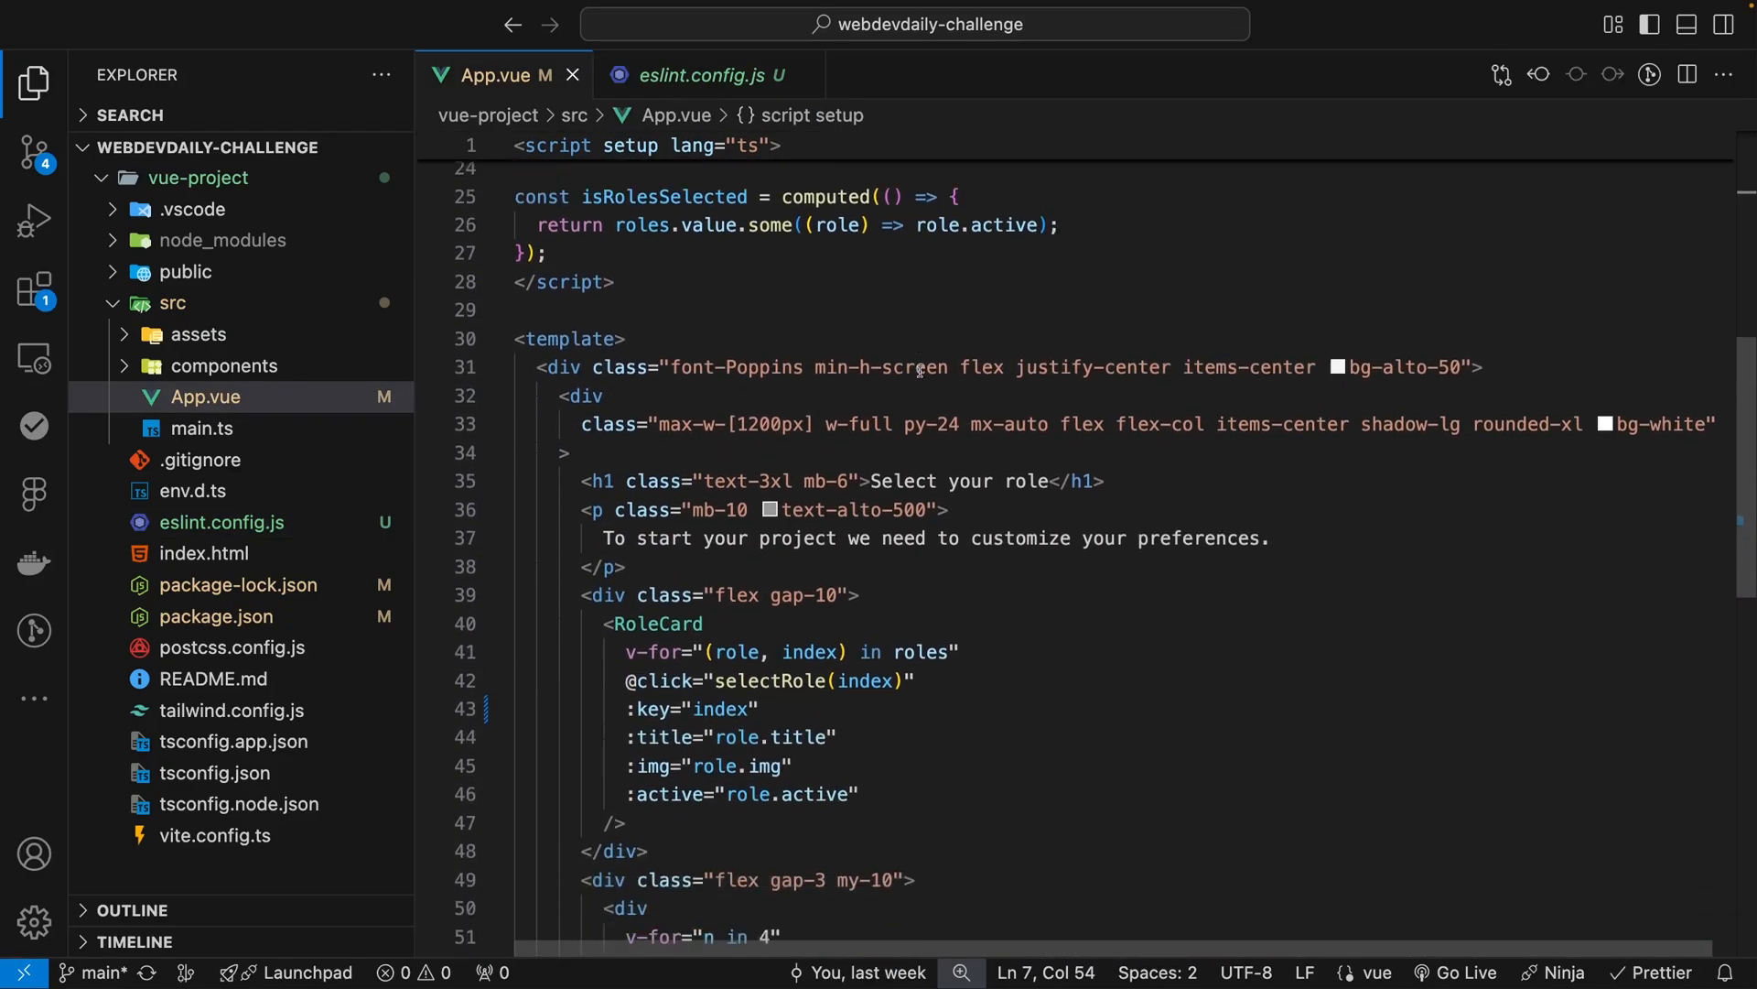
scroll(down, 3)
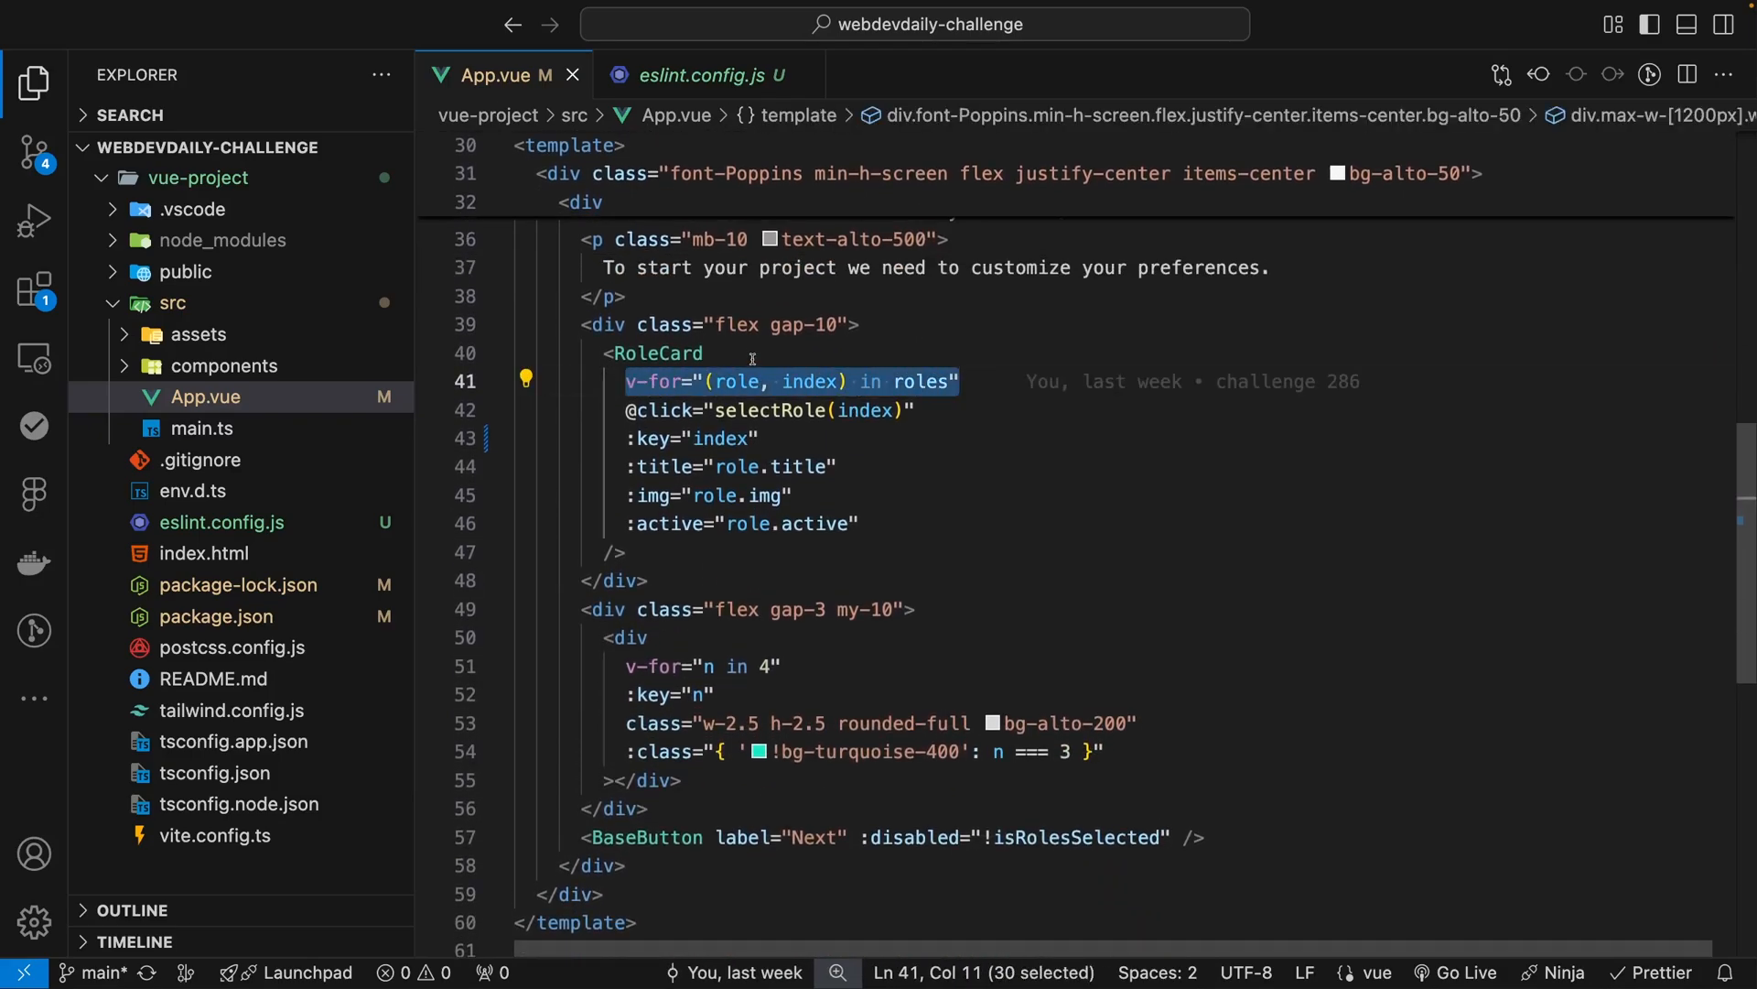
click(695, 75)
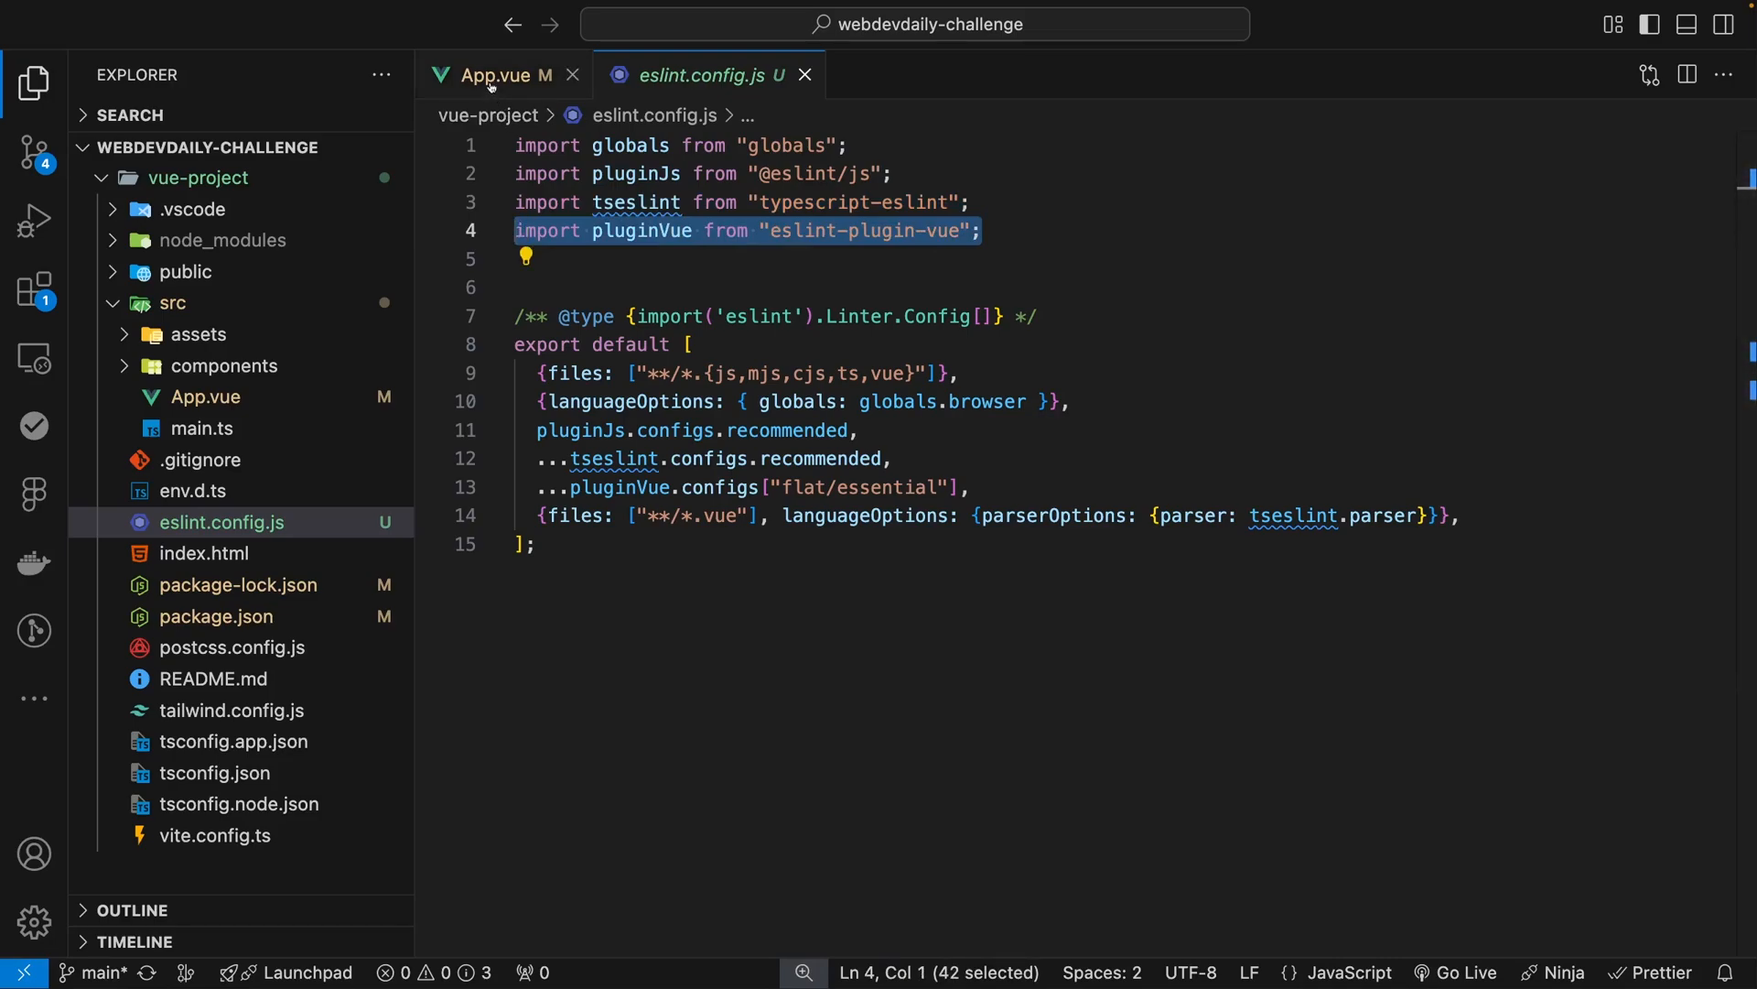
click(506, 75)
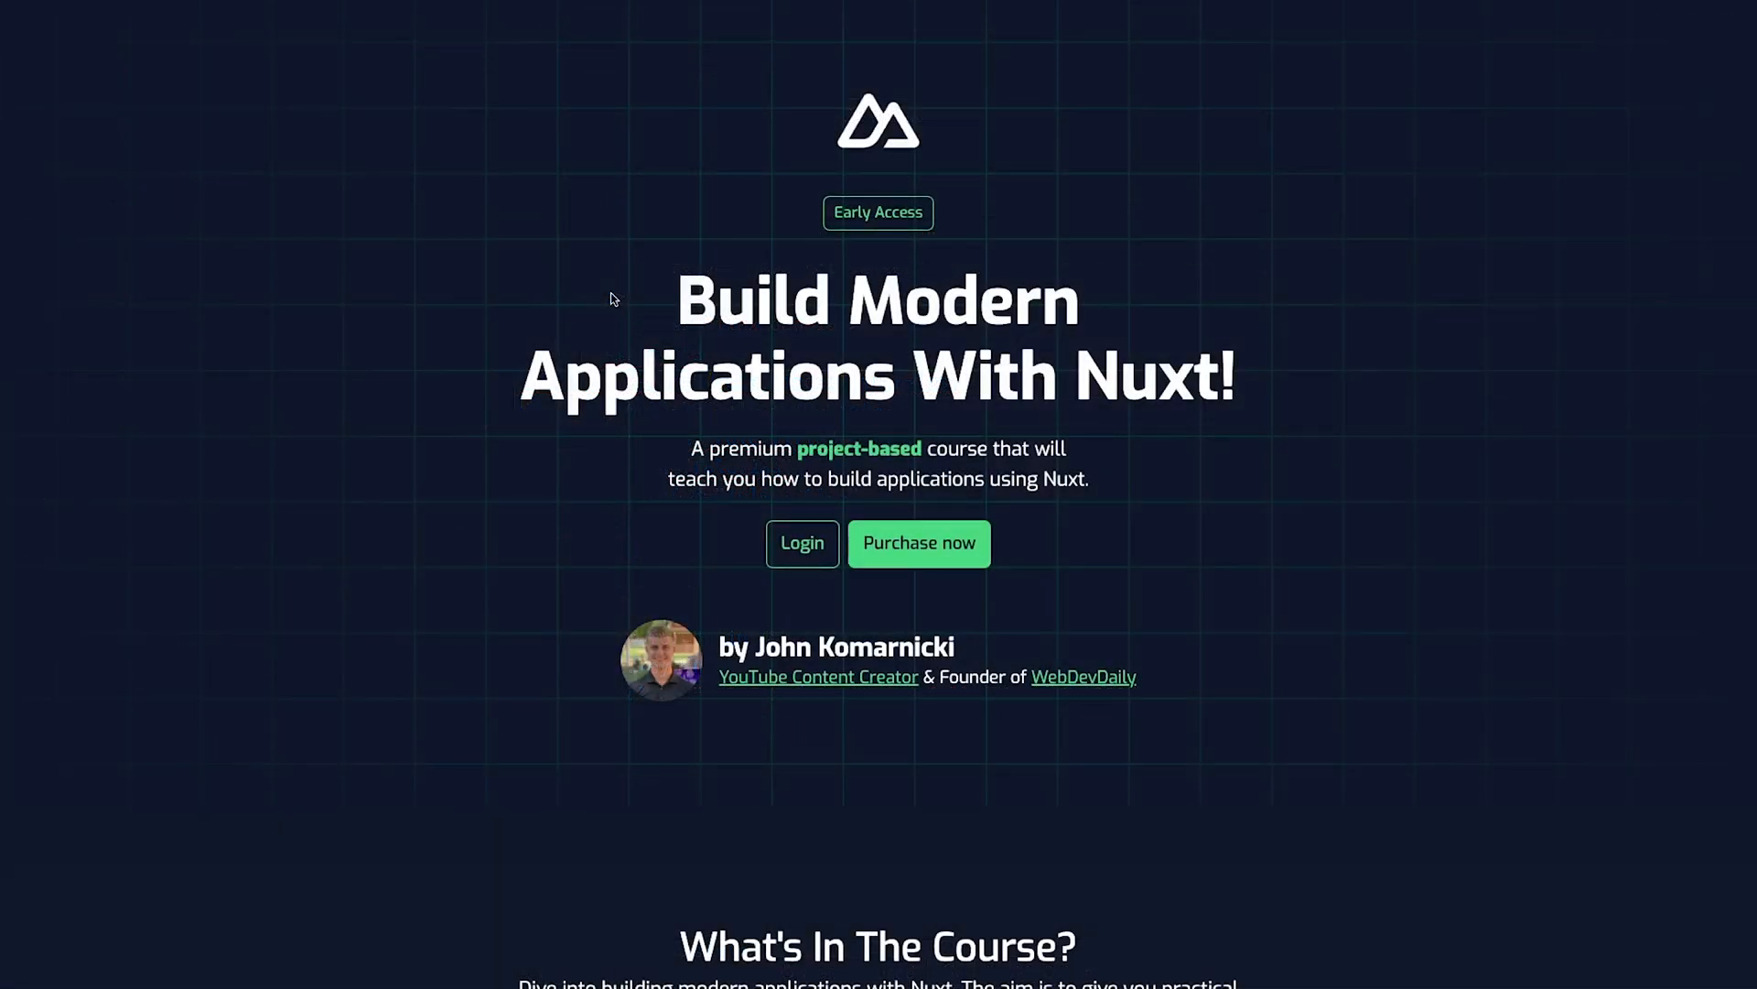
mouse_move(783, 406)
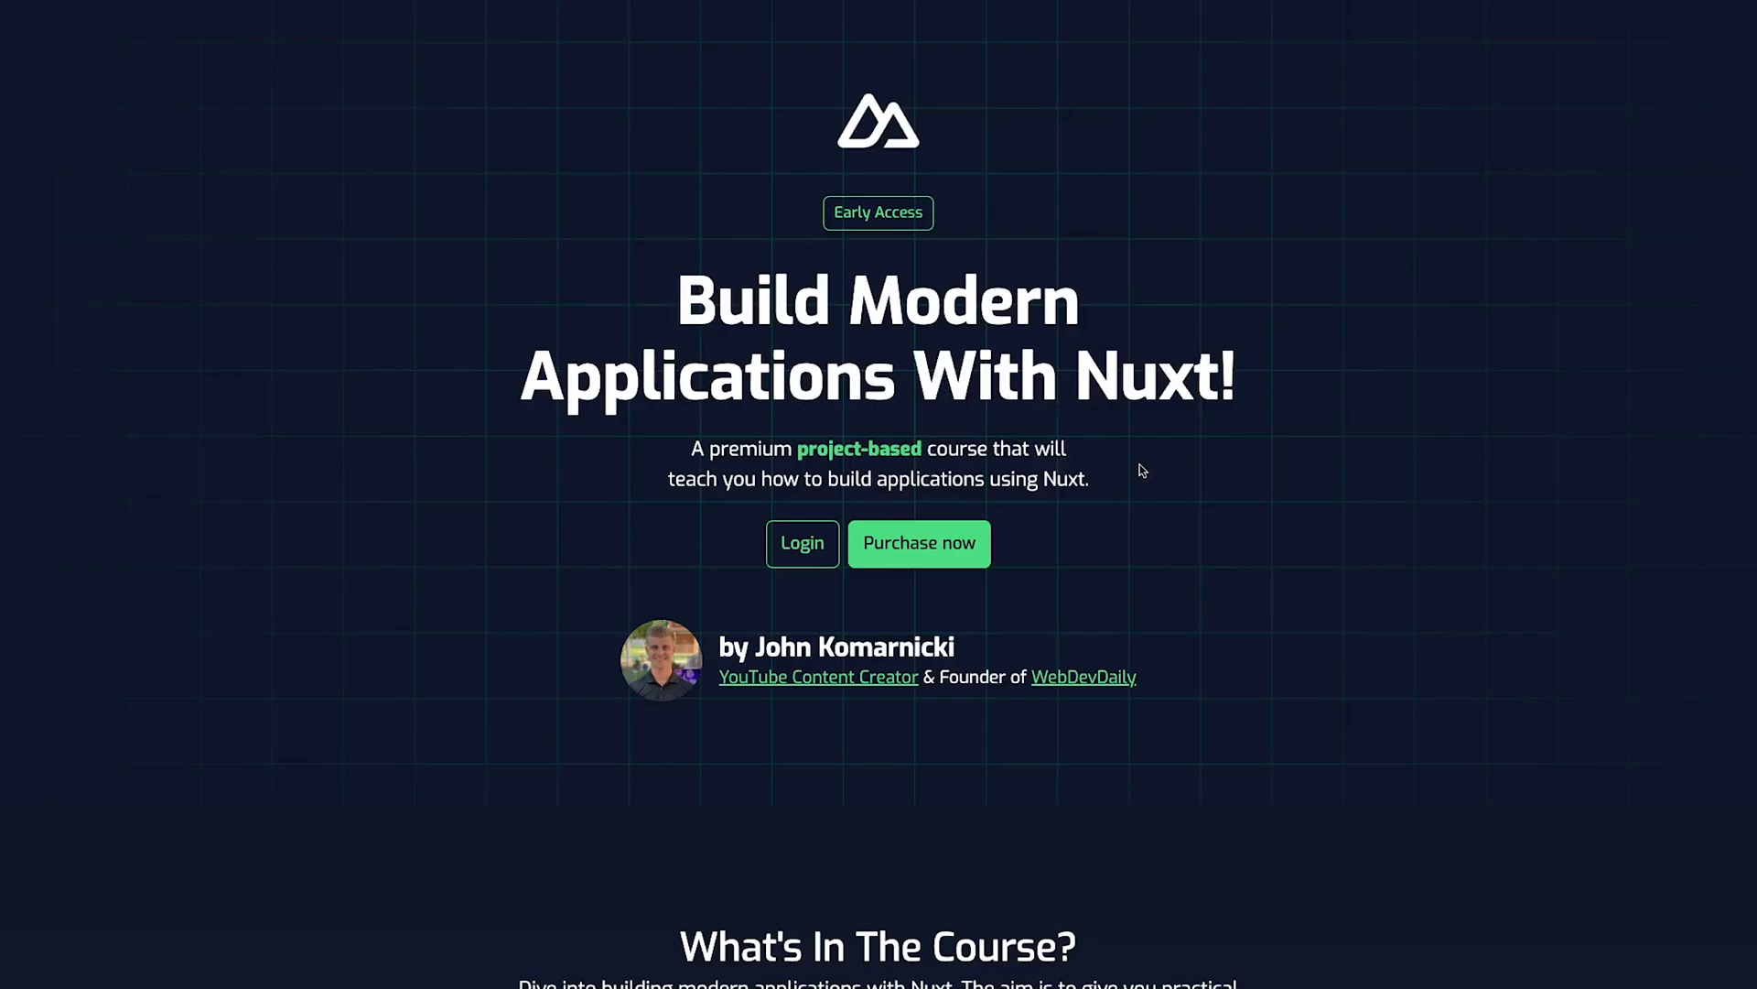
mouse_move(996, 456)
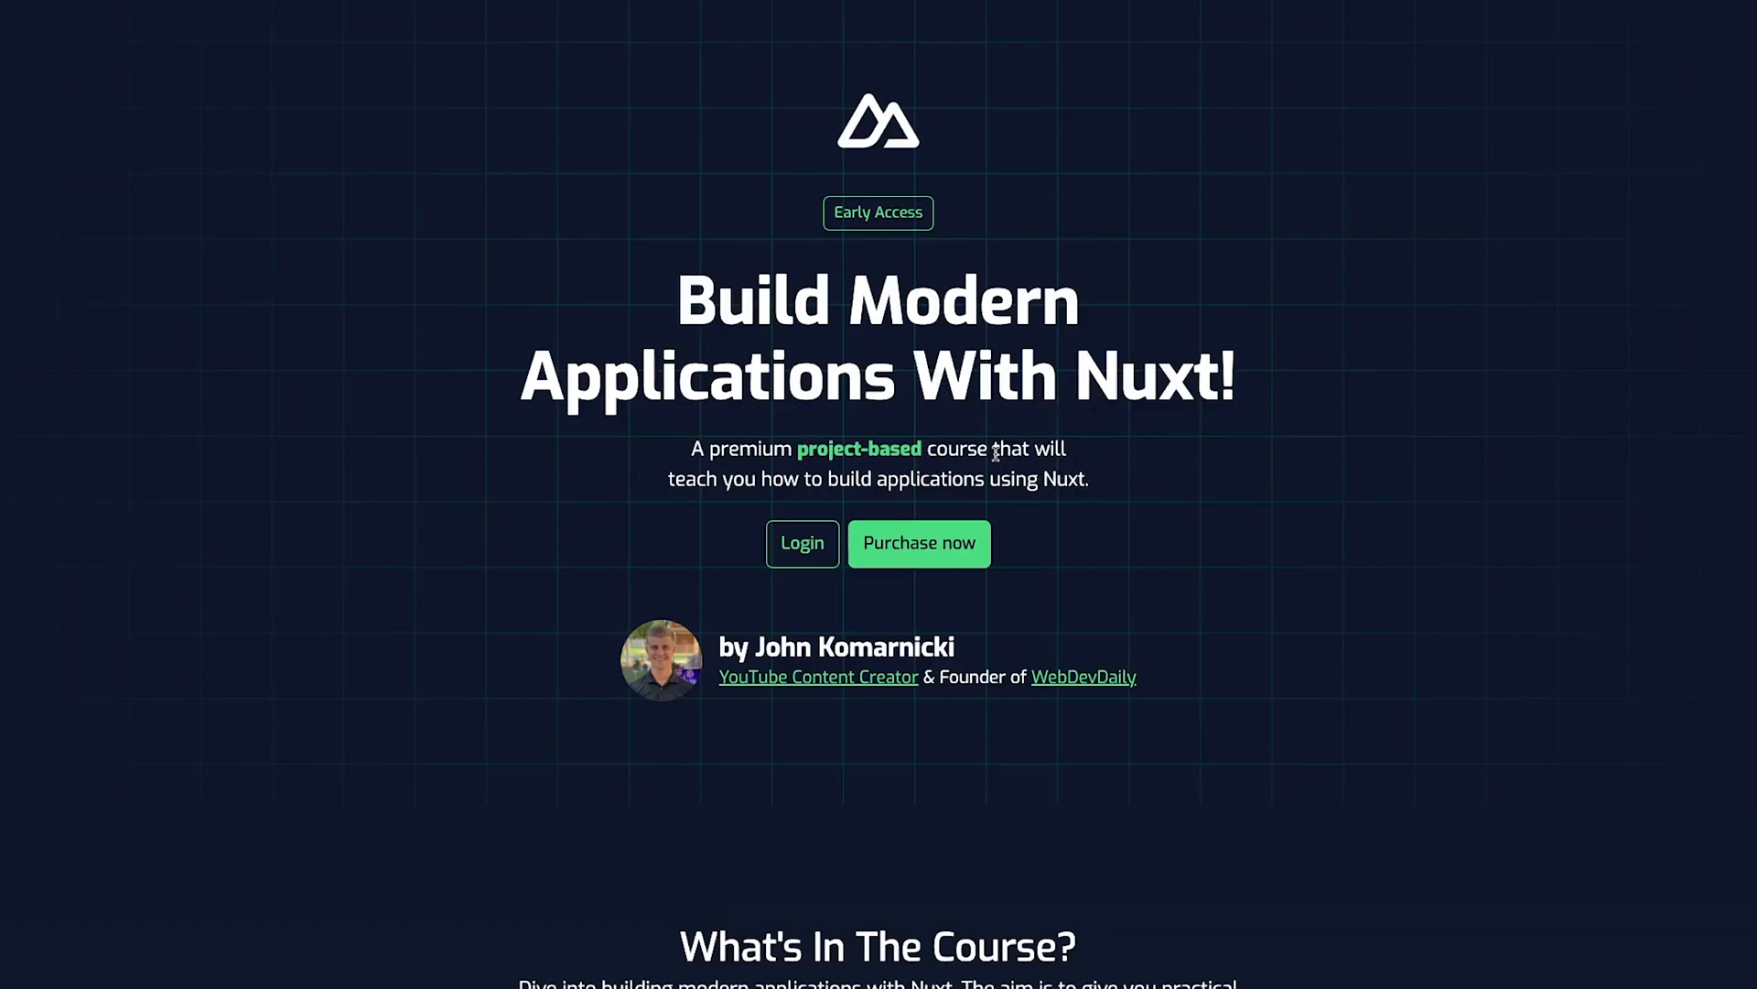
mouse_move(950, 223)
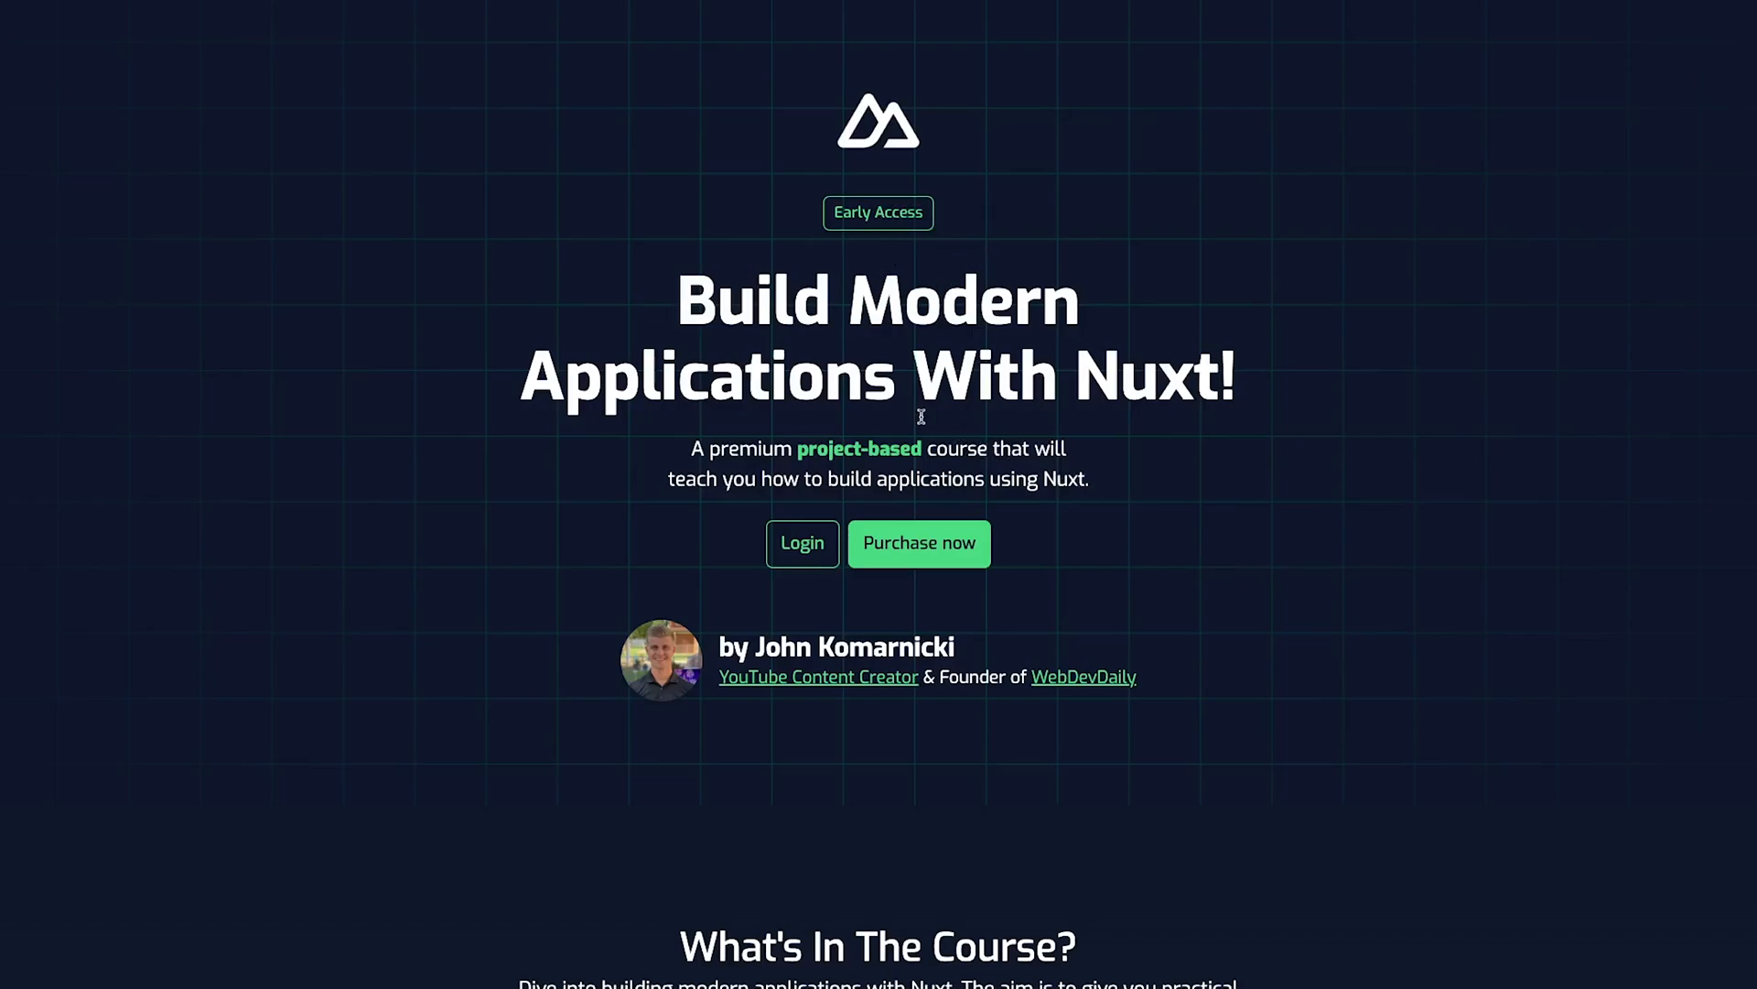
scroll(down, 3)
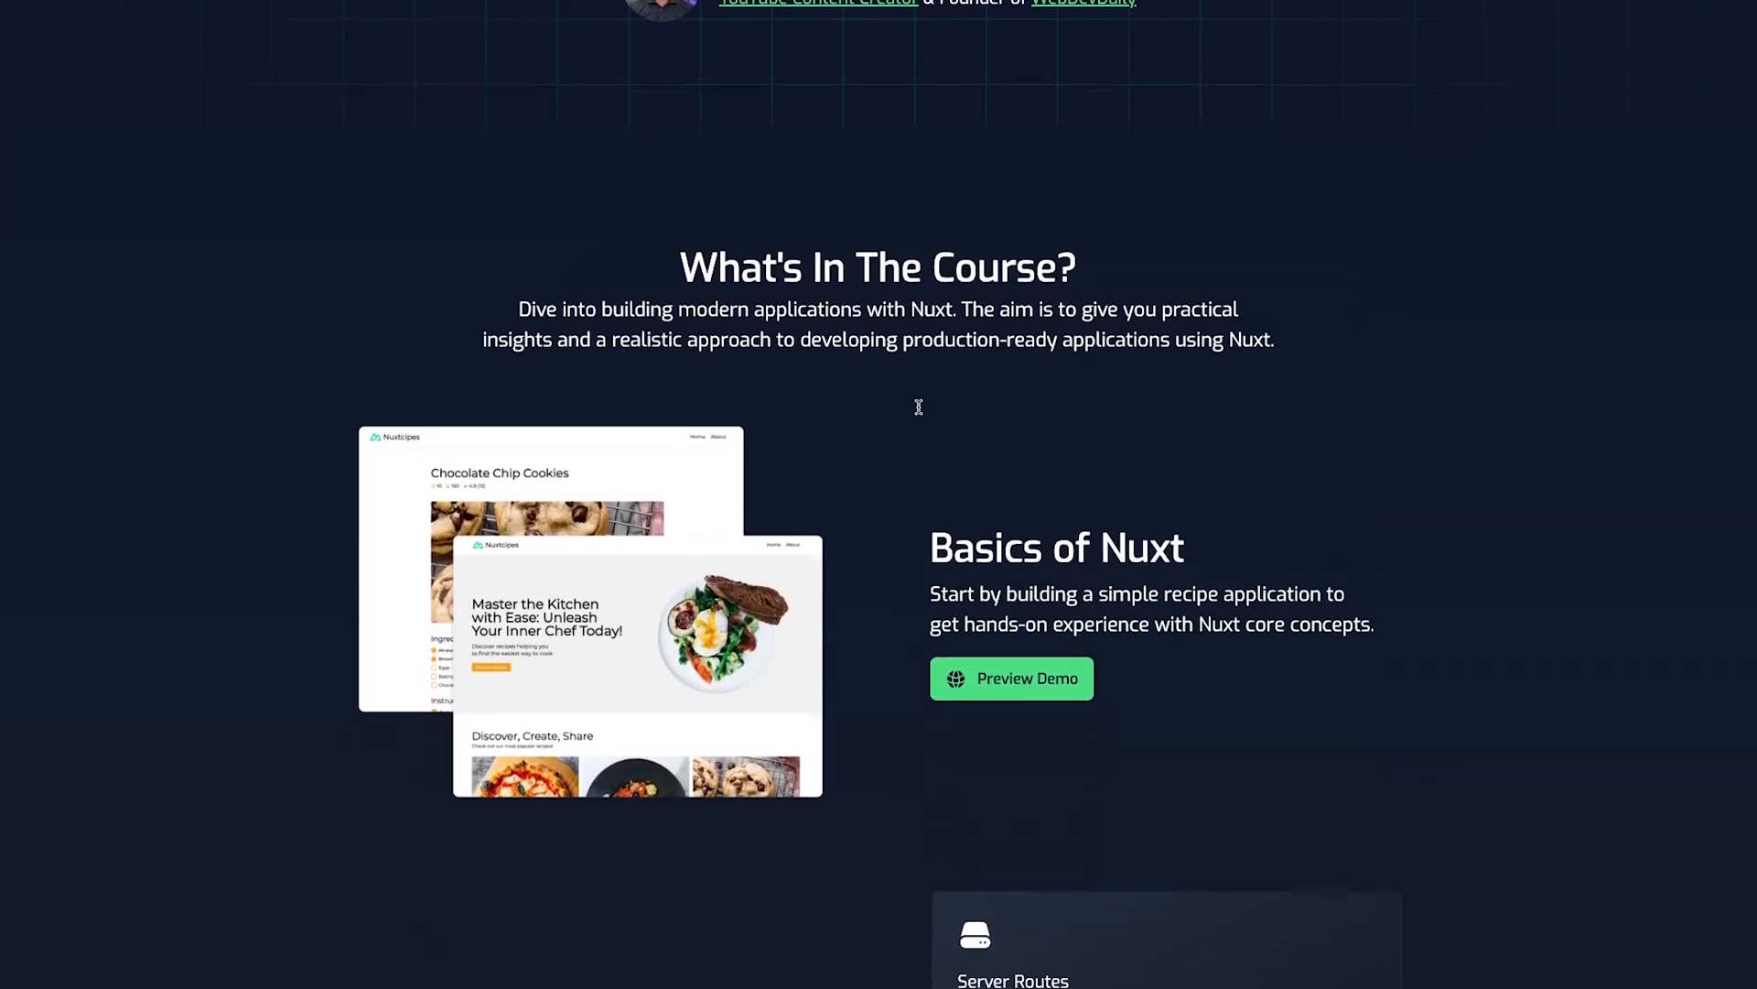
scroll(down, 3)
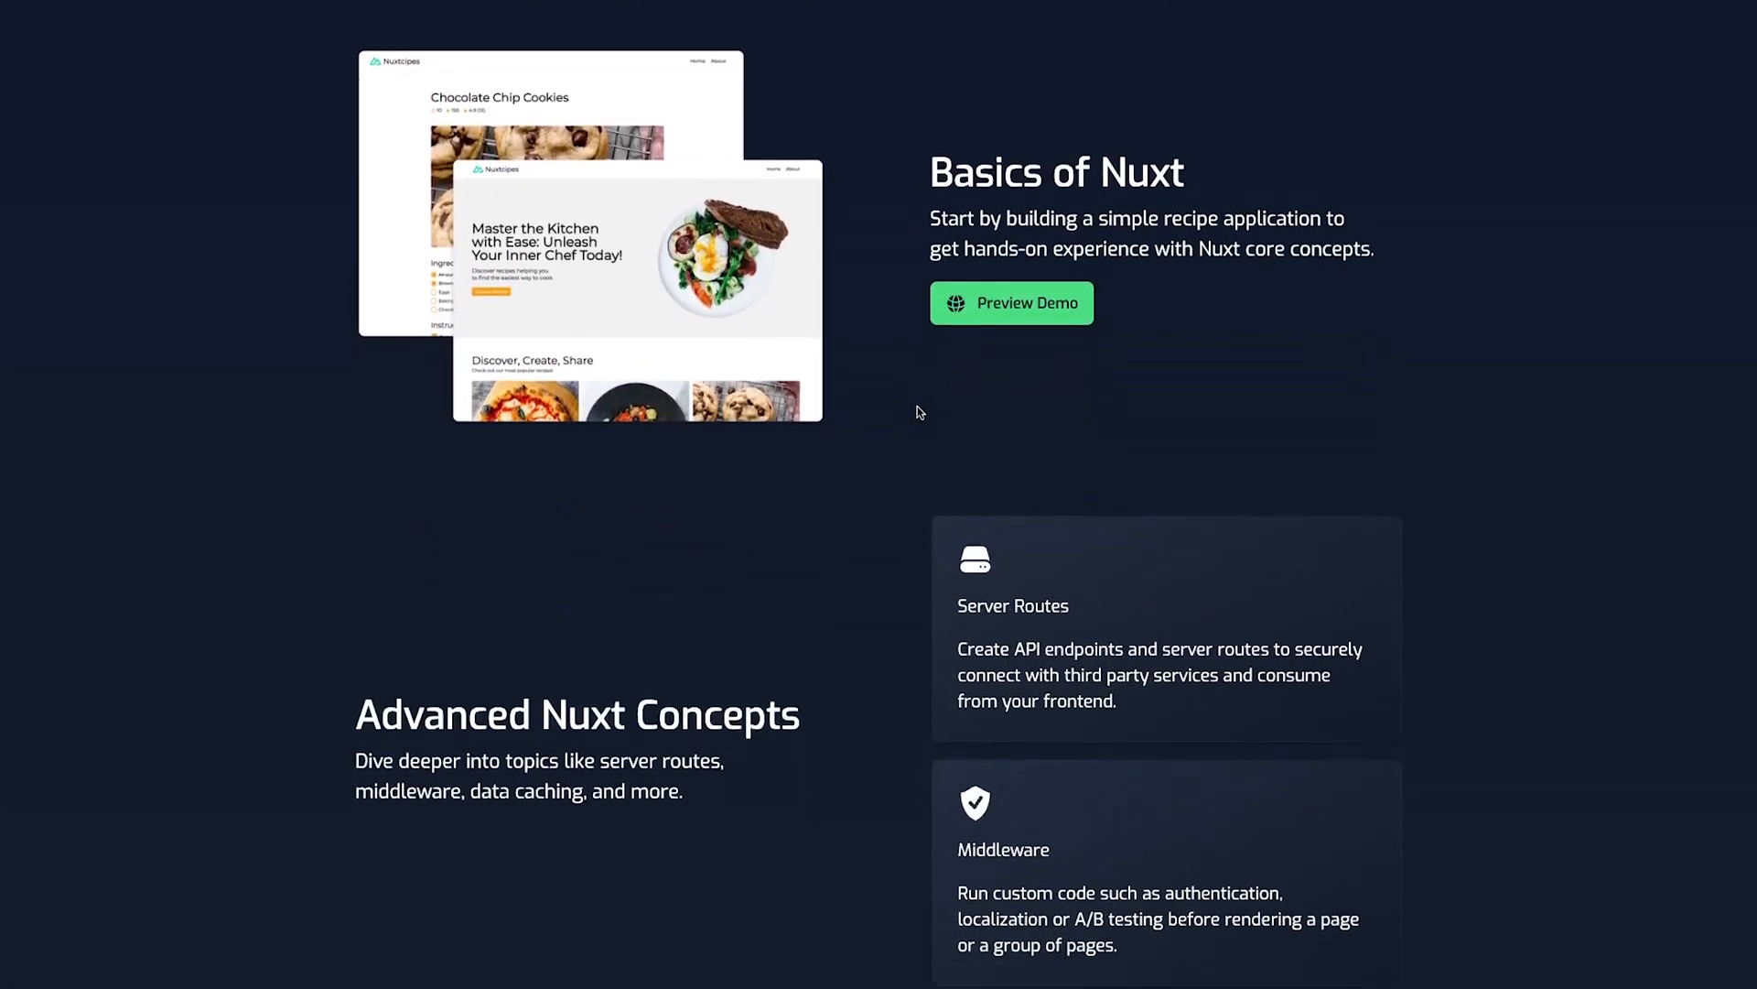
scroll(down, 3)
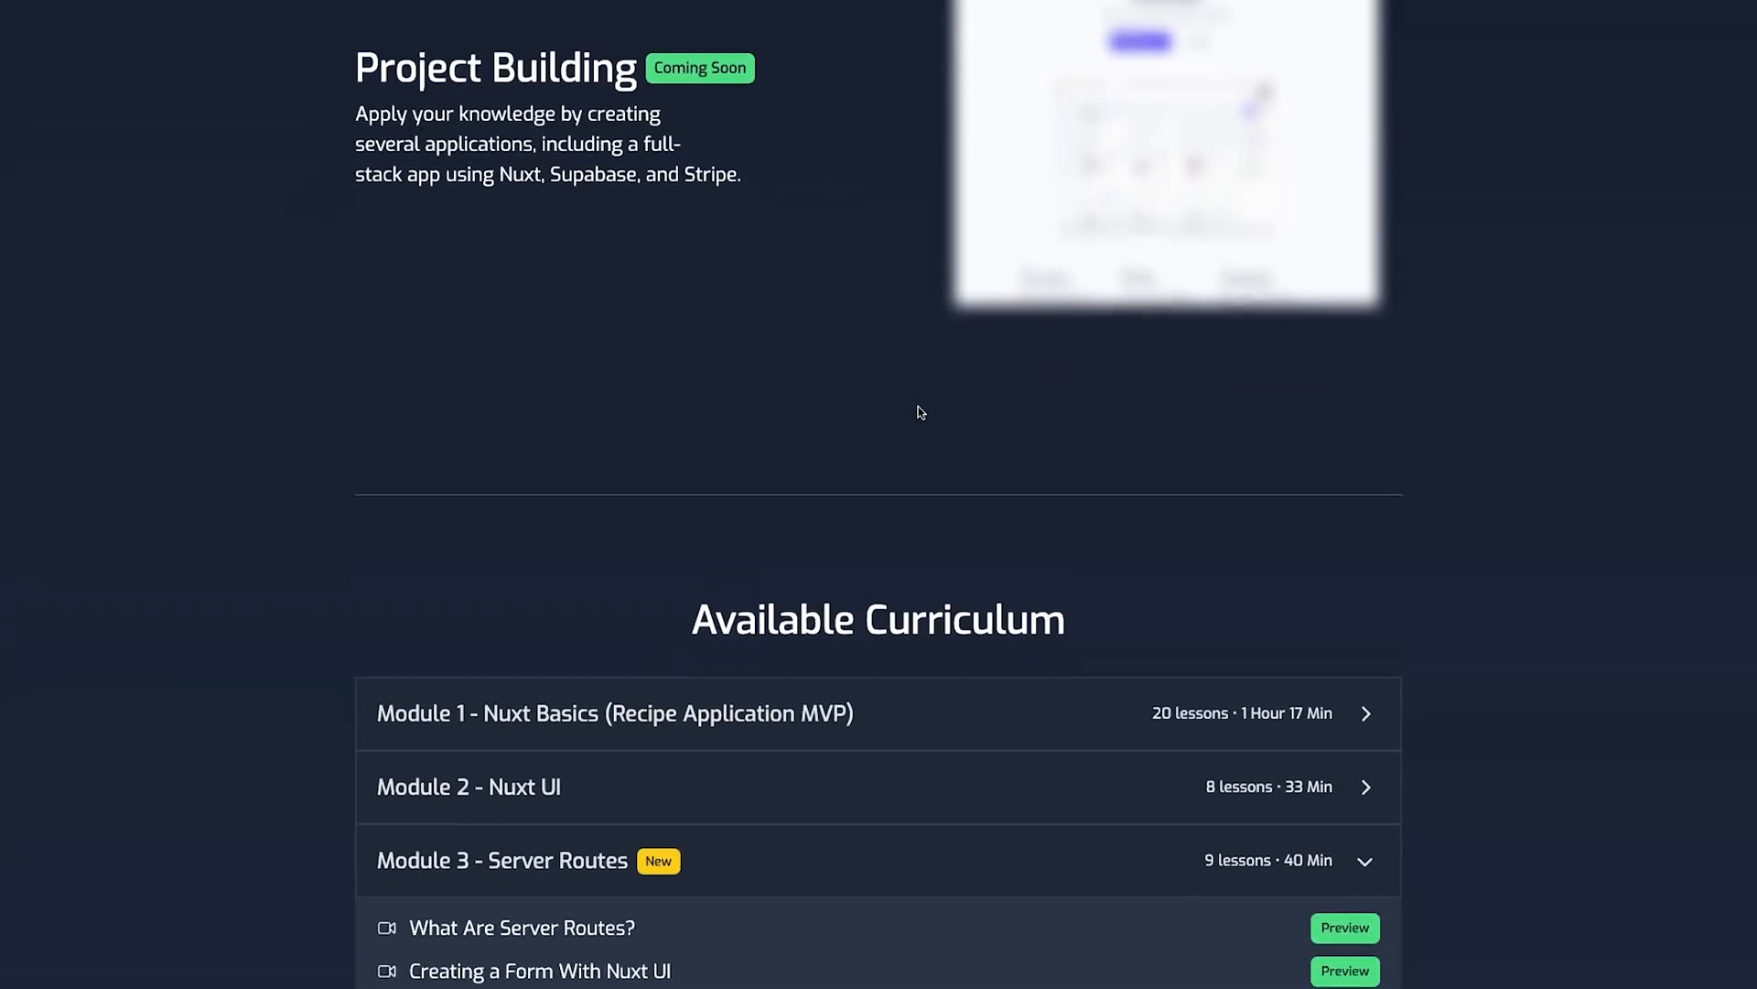
scroll(down, 3)
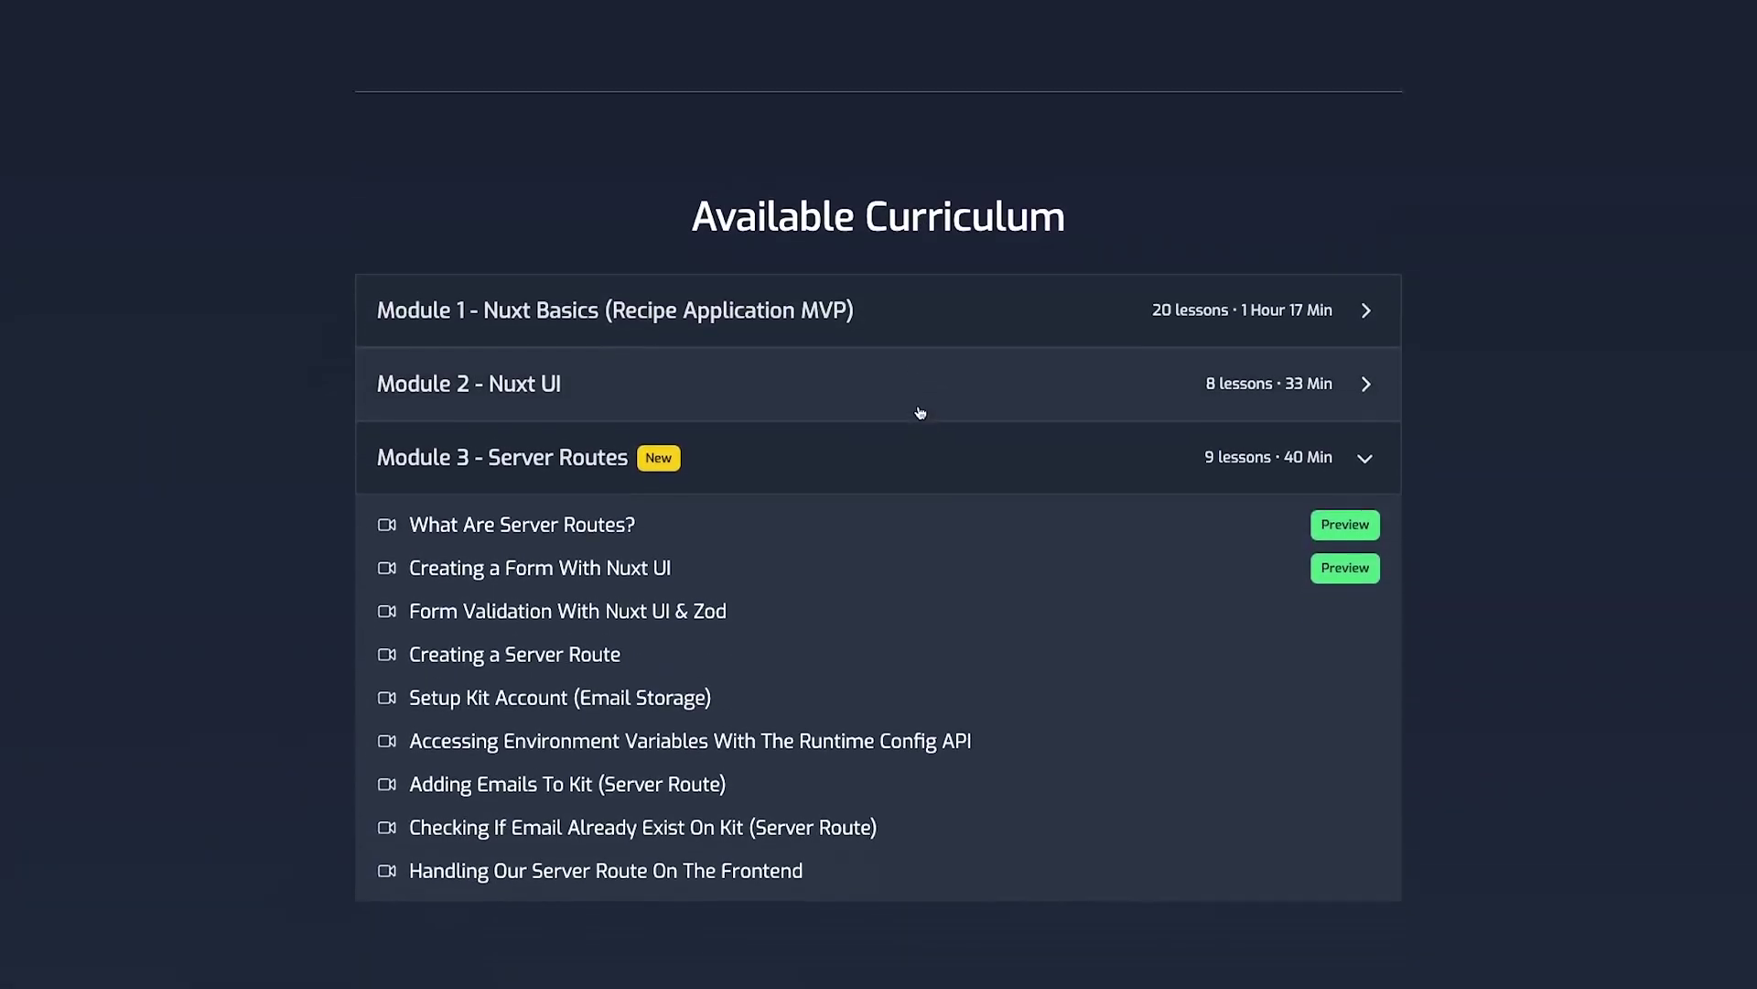
scroll(down, 3)
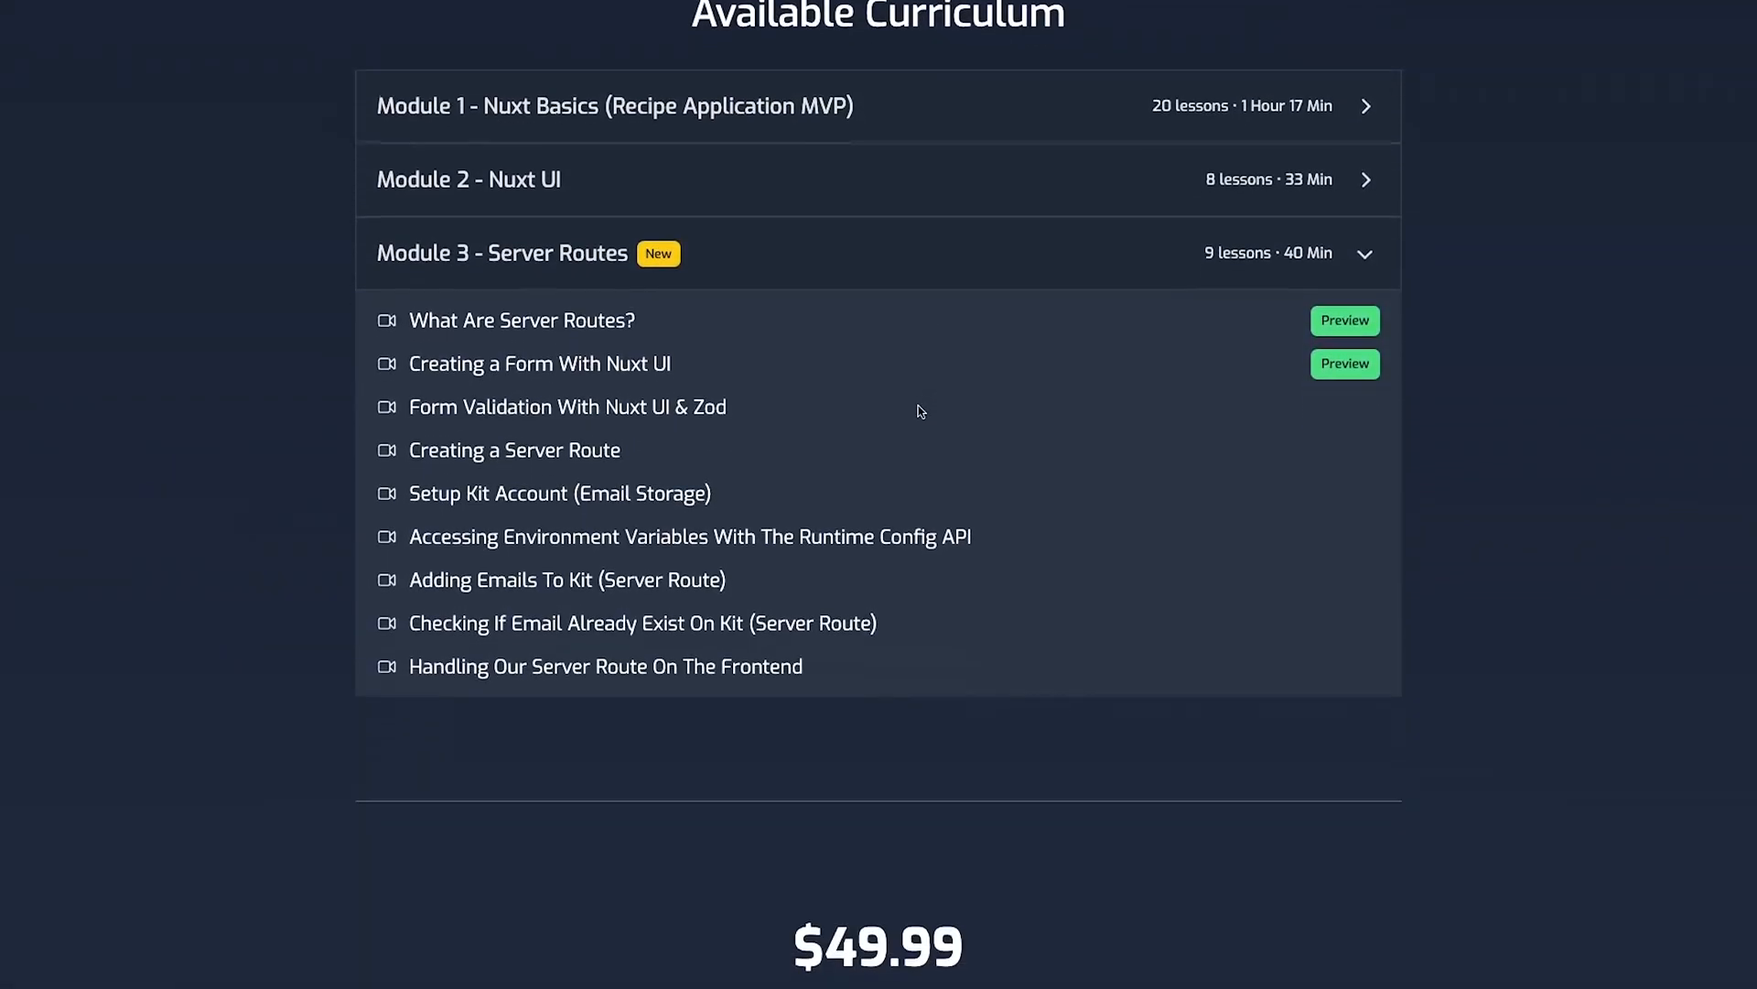
scroll(down, 3)
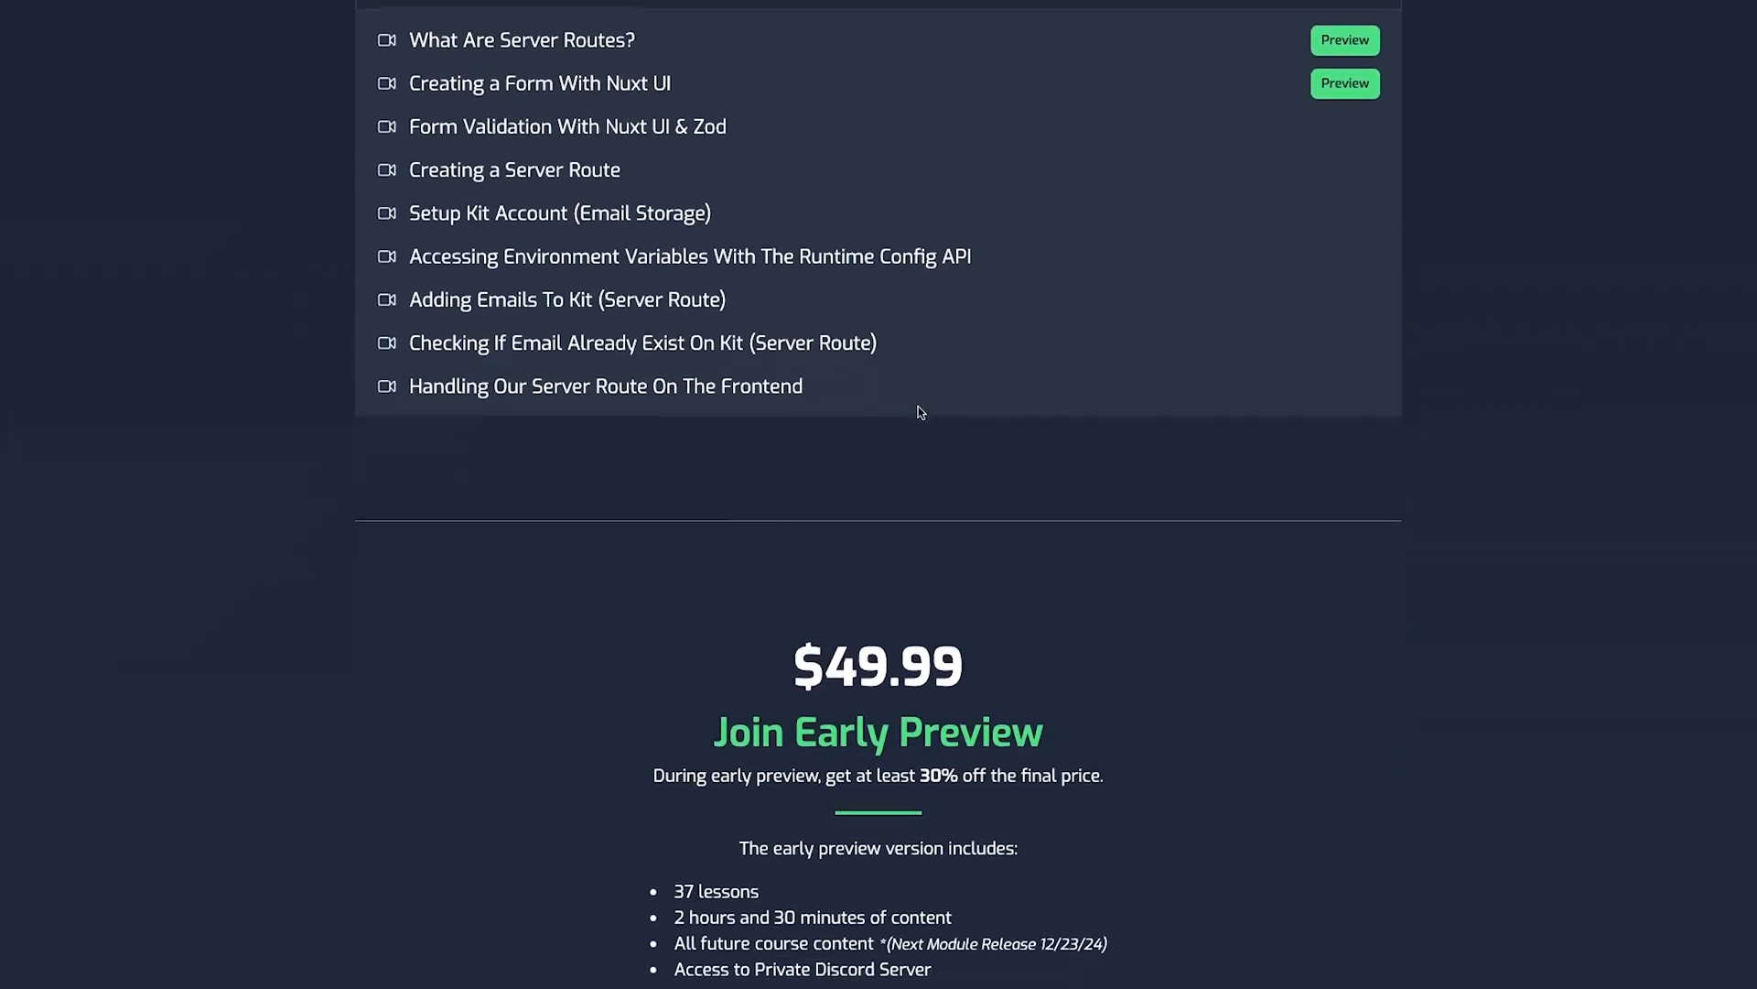
scroll(up, 3)
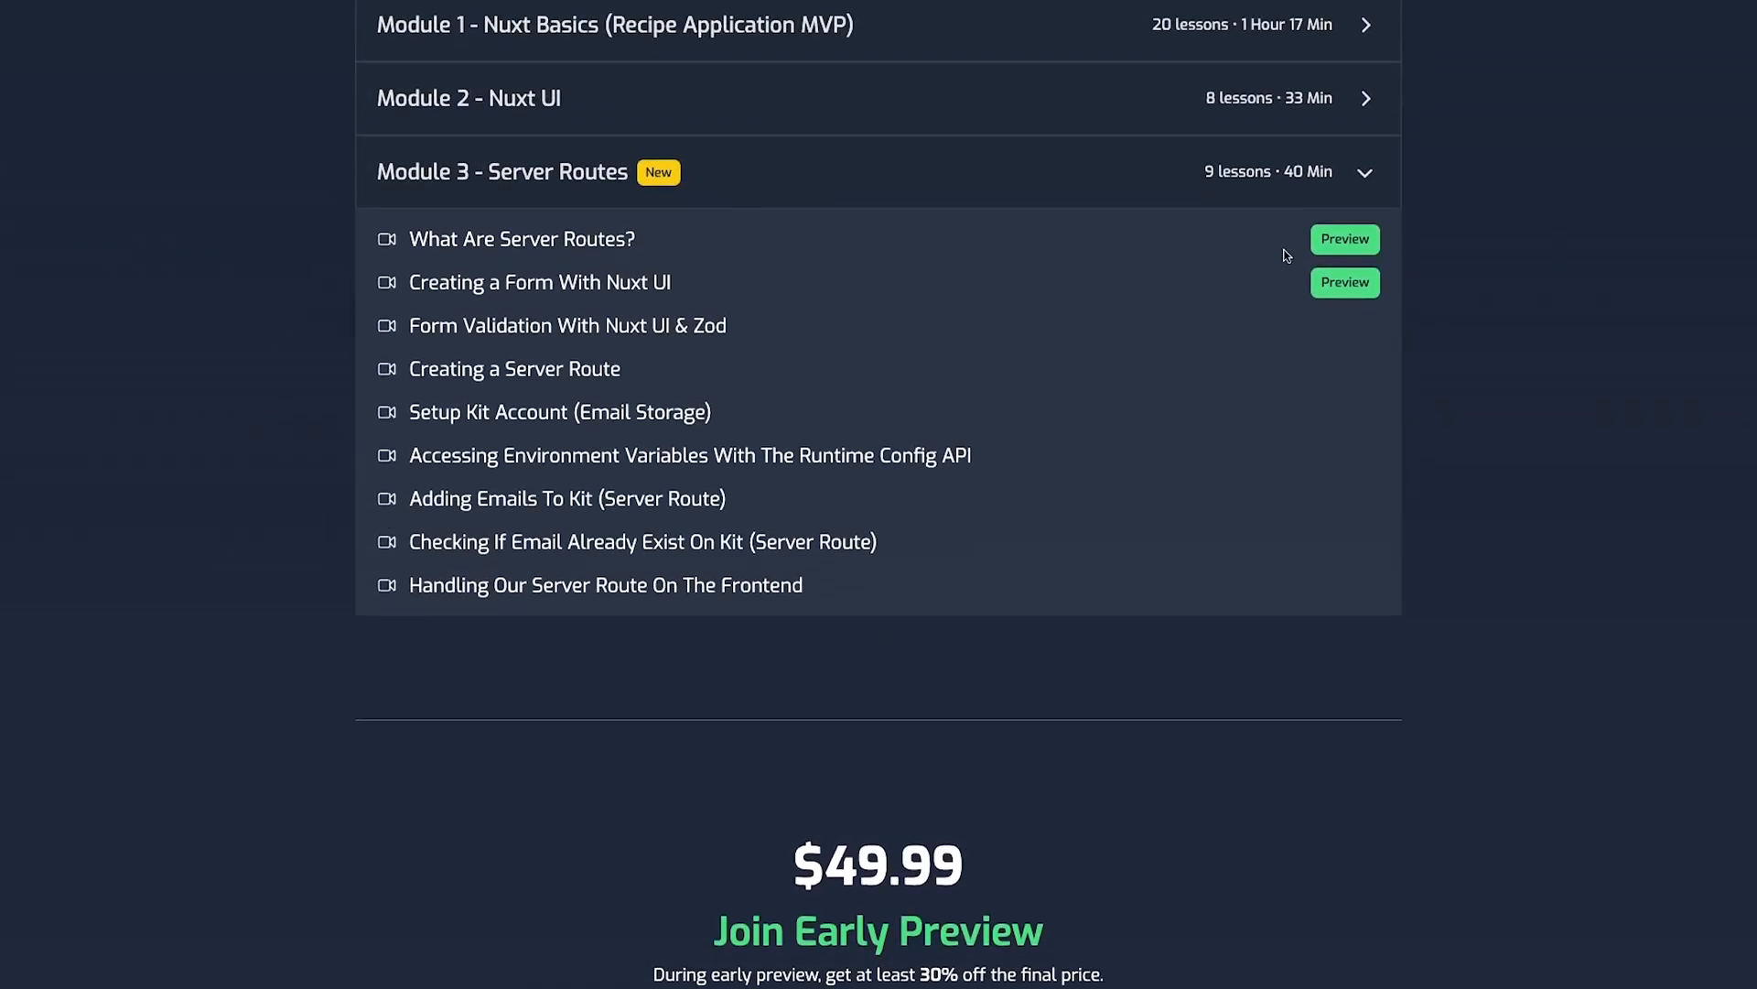
mouse_move(900, 370)
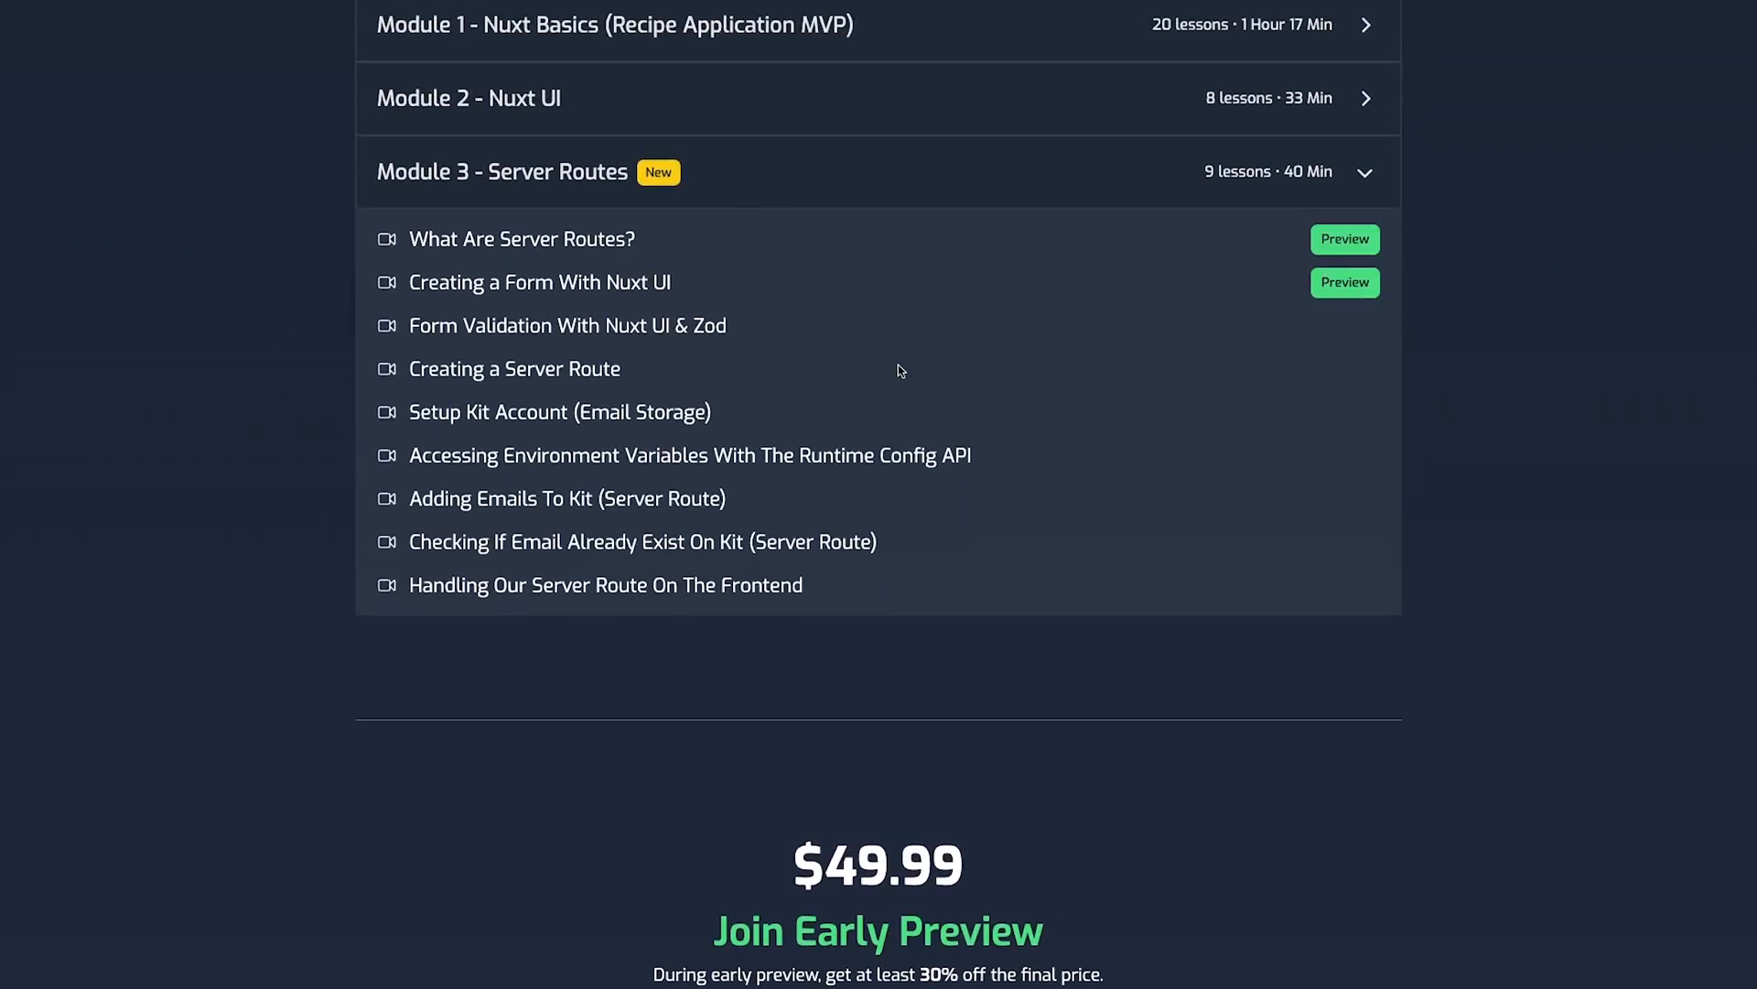
scroll(down, 3)
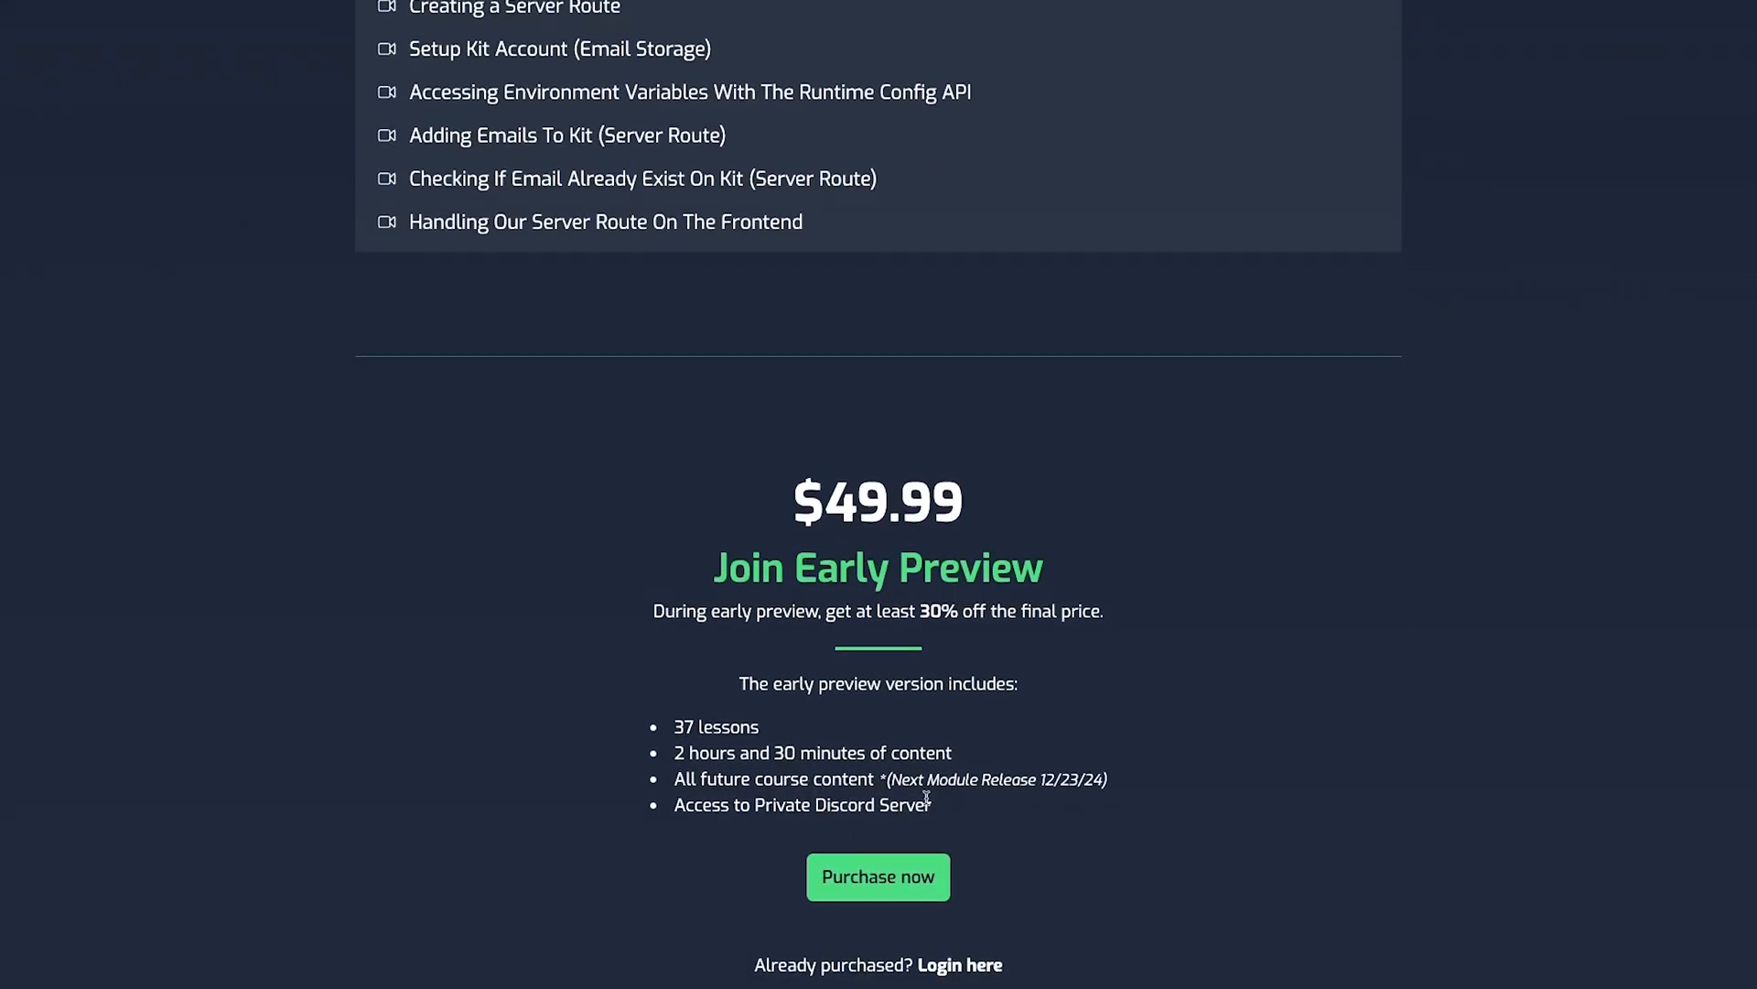
mouse_move(983, 806)
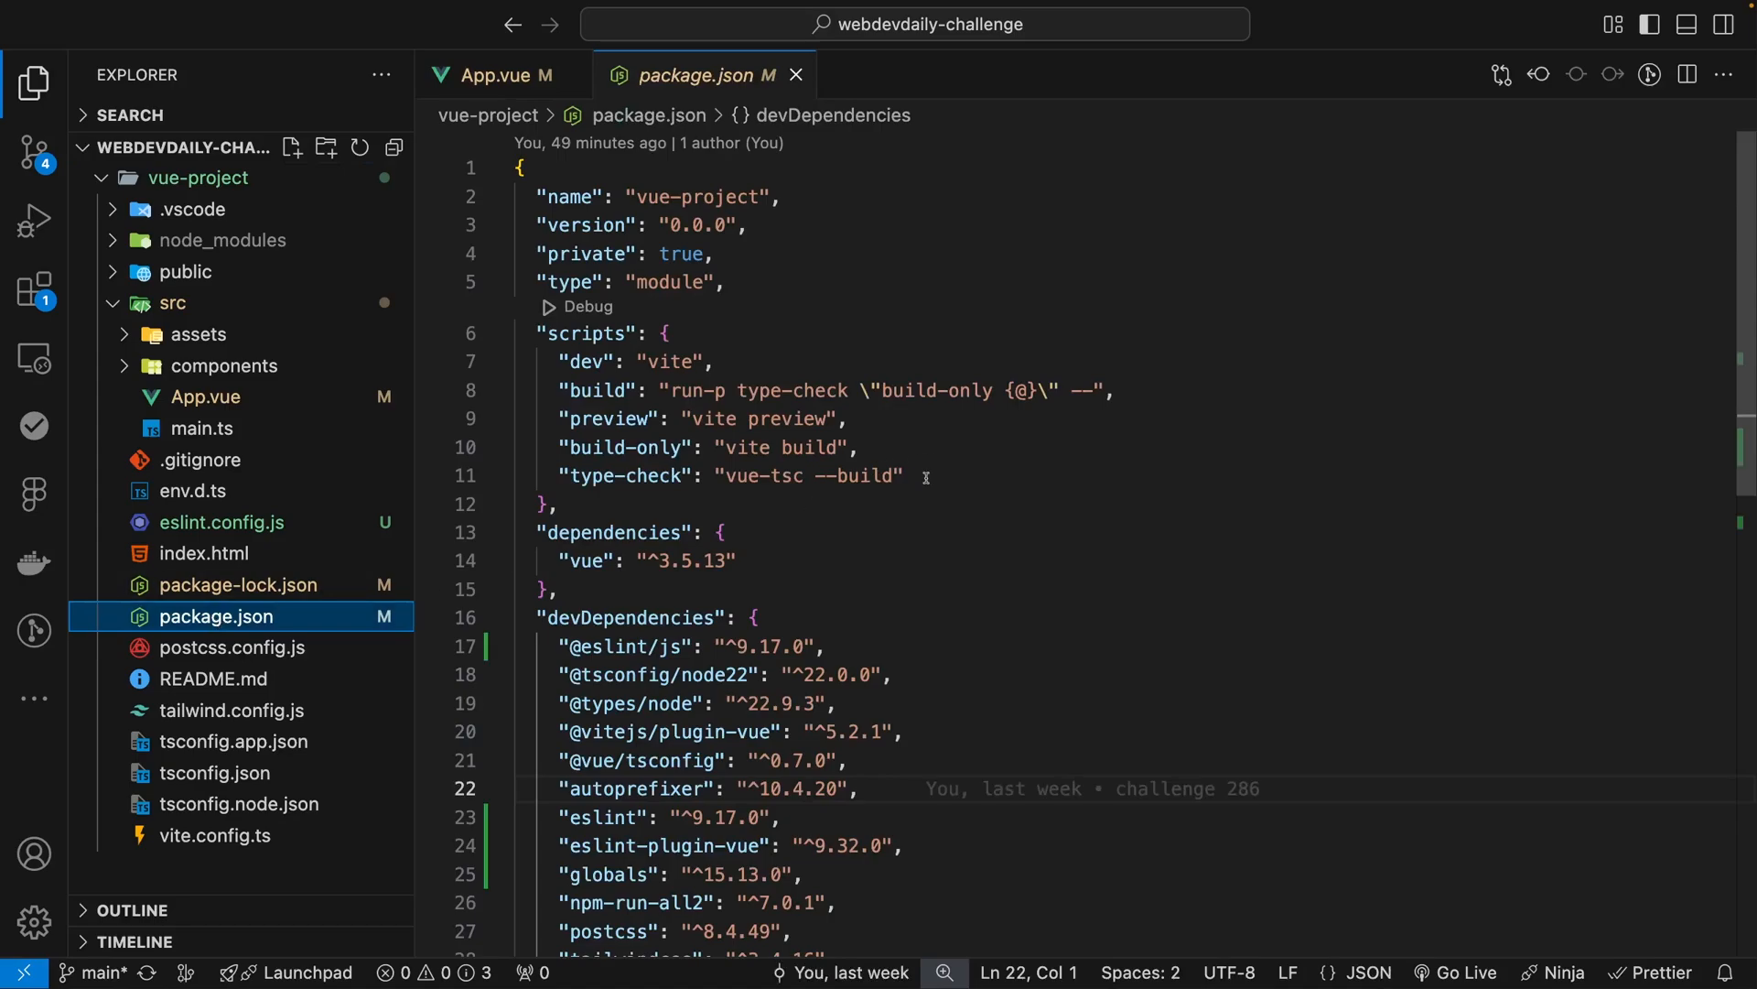
Add a "lint": "eslint --fix" script under scripts in package.json.
text("lint)
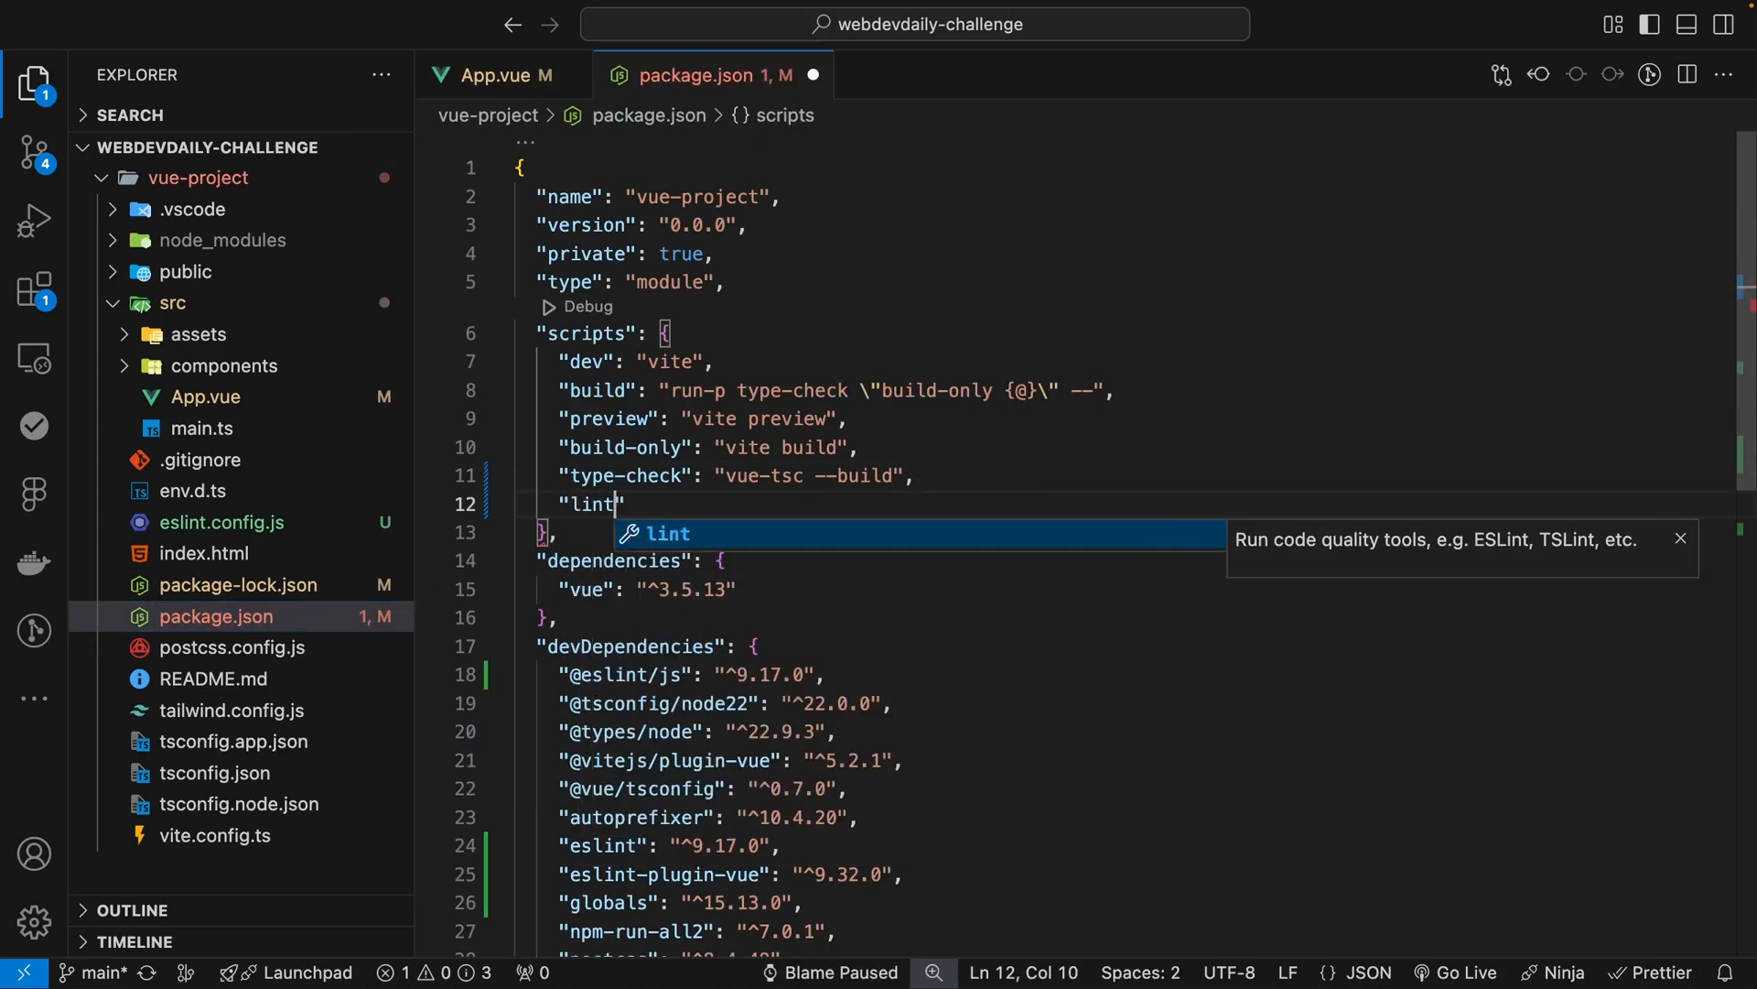
text("": ")
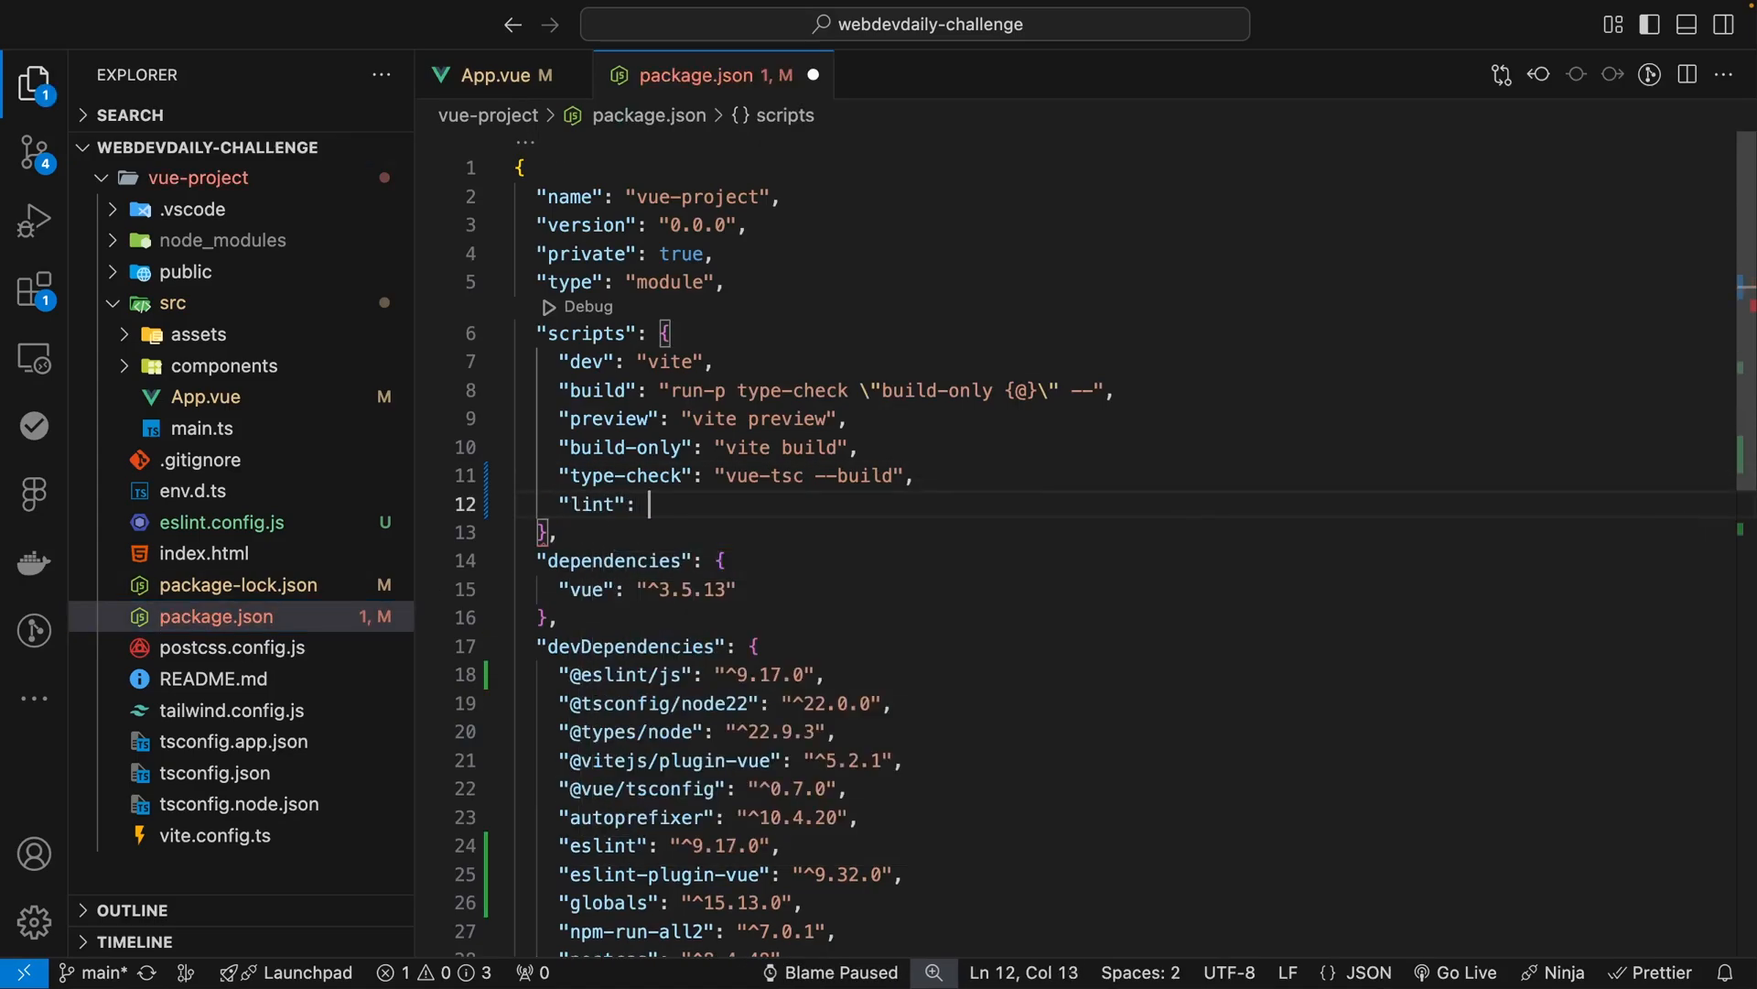
text("eslint --fix")
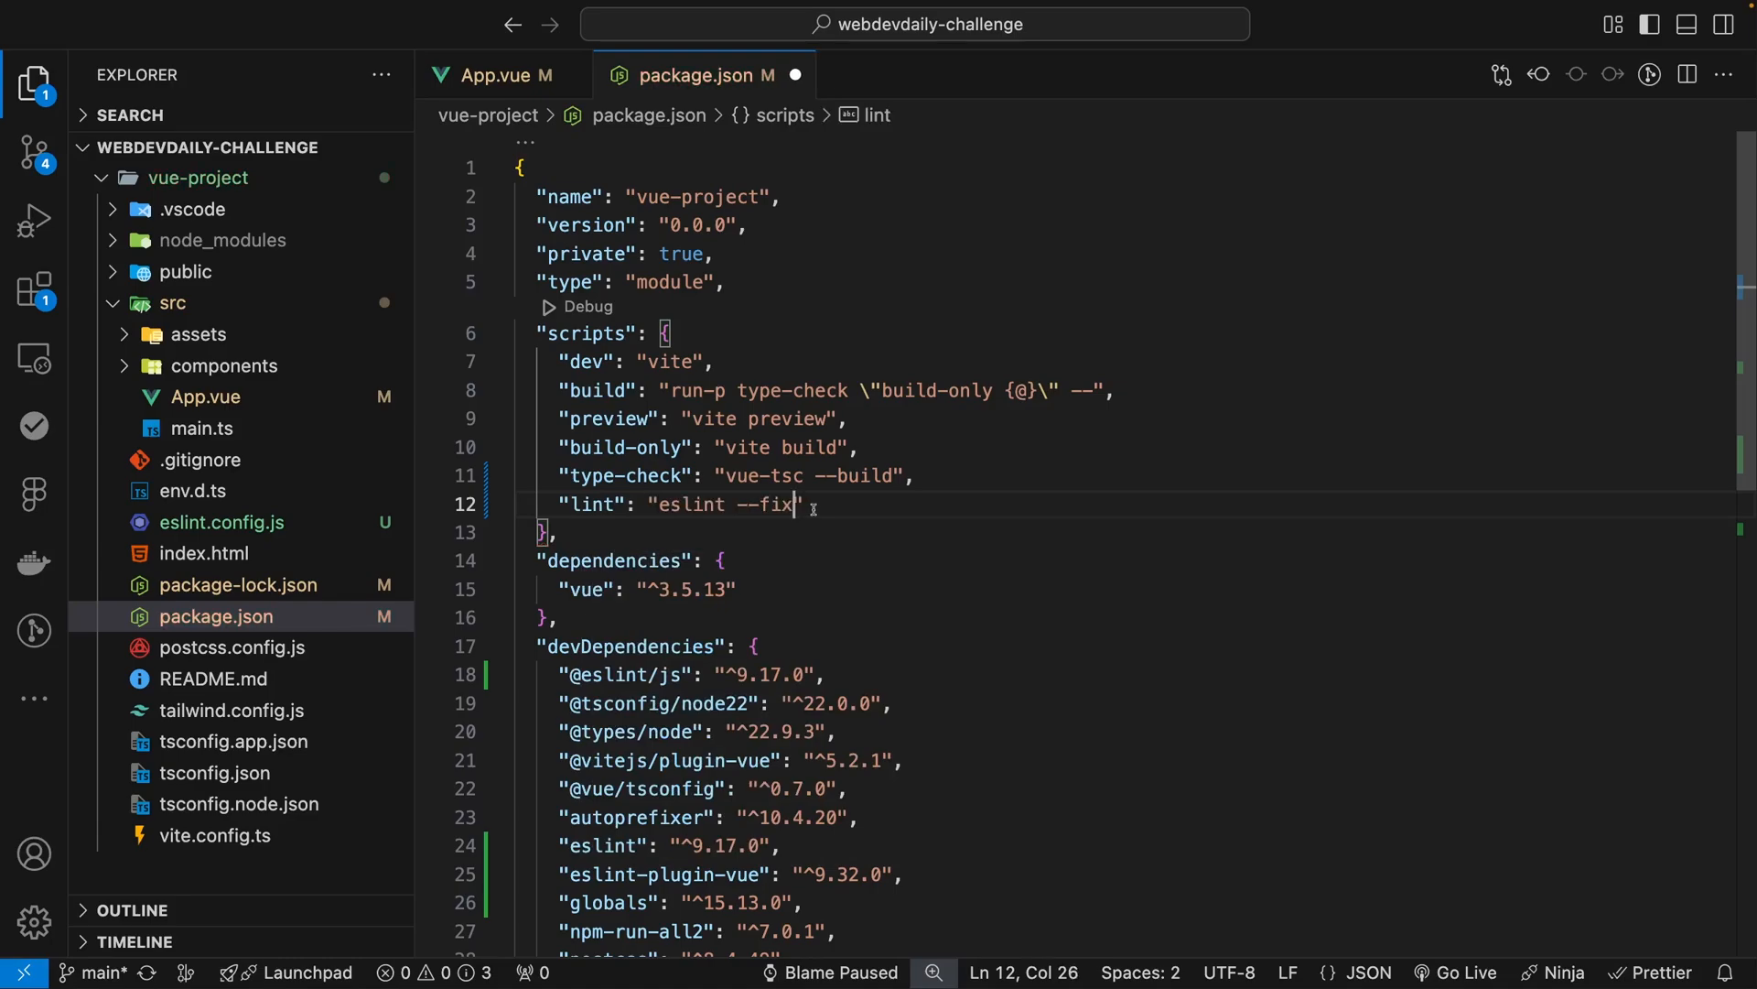
Run npm run lint in the integrated terminal, which reports no problems.
key(ctrl+`)
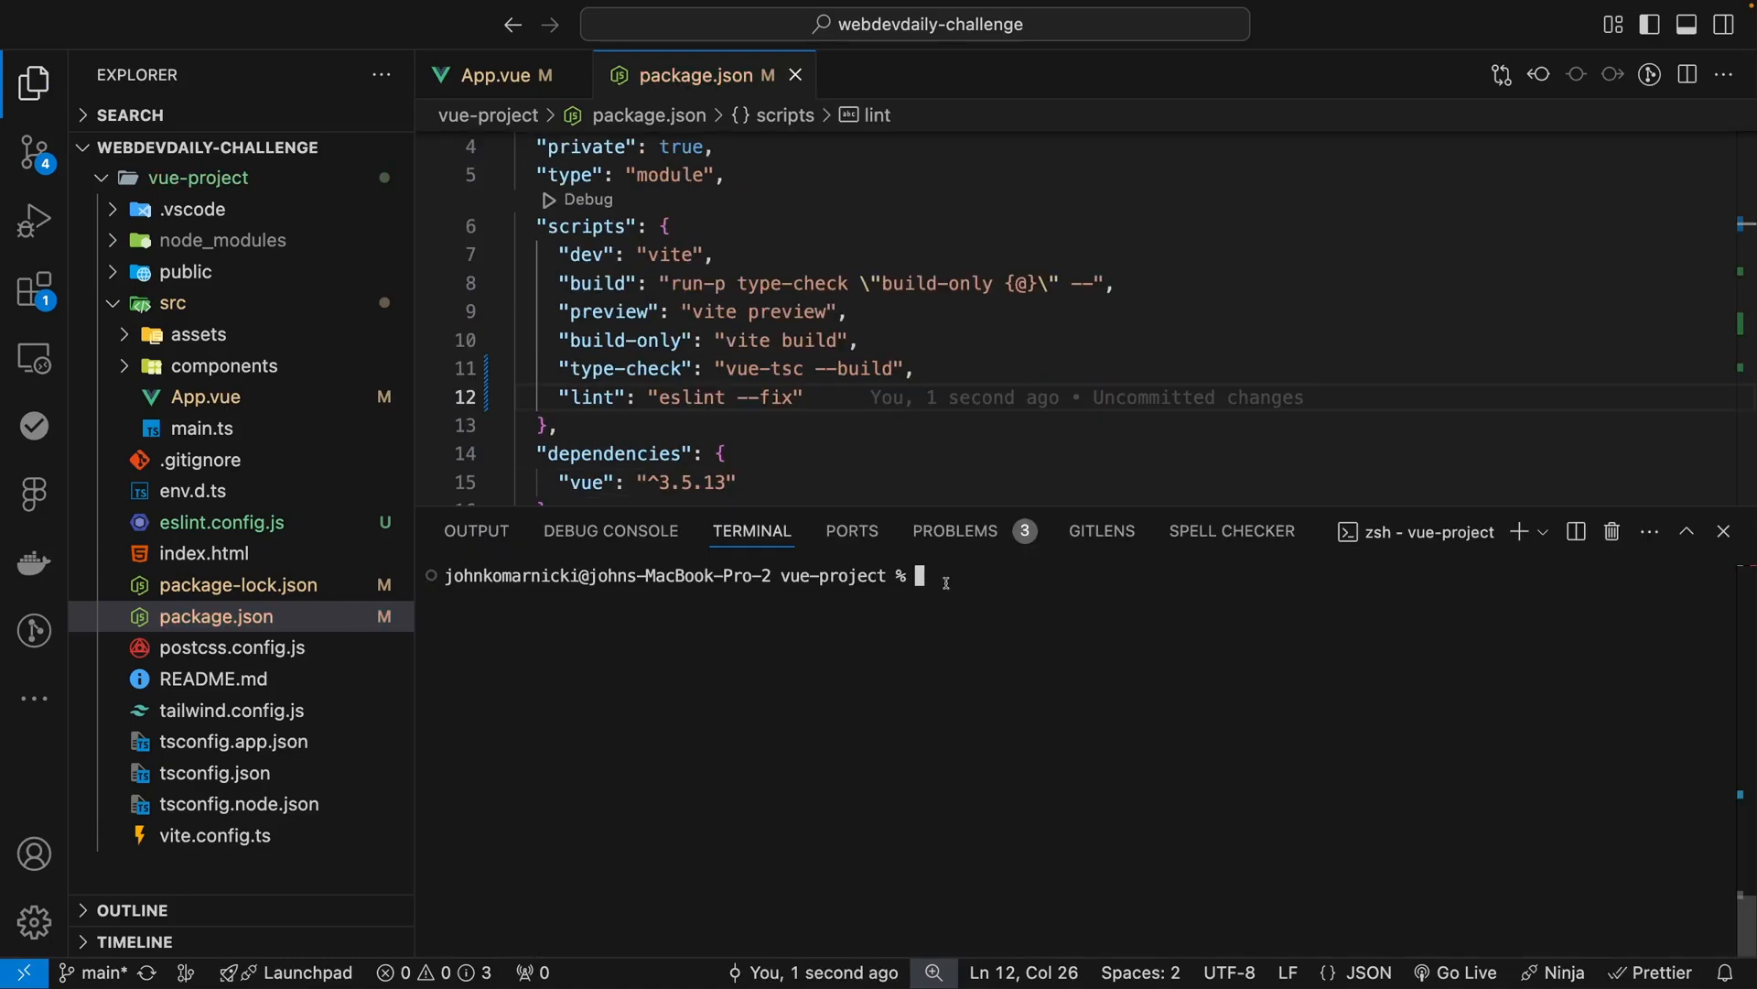
text(npm run lint)
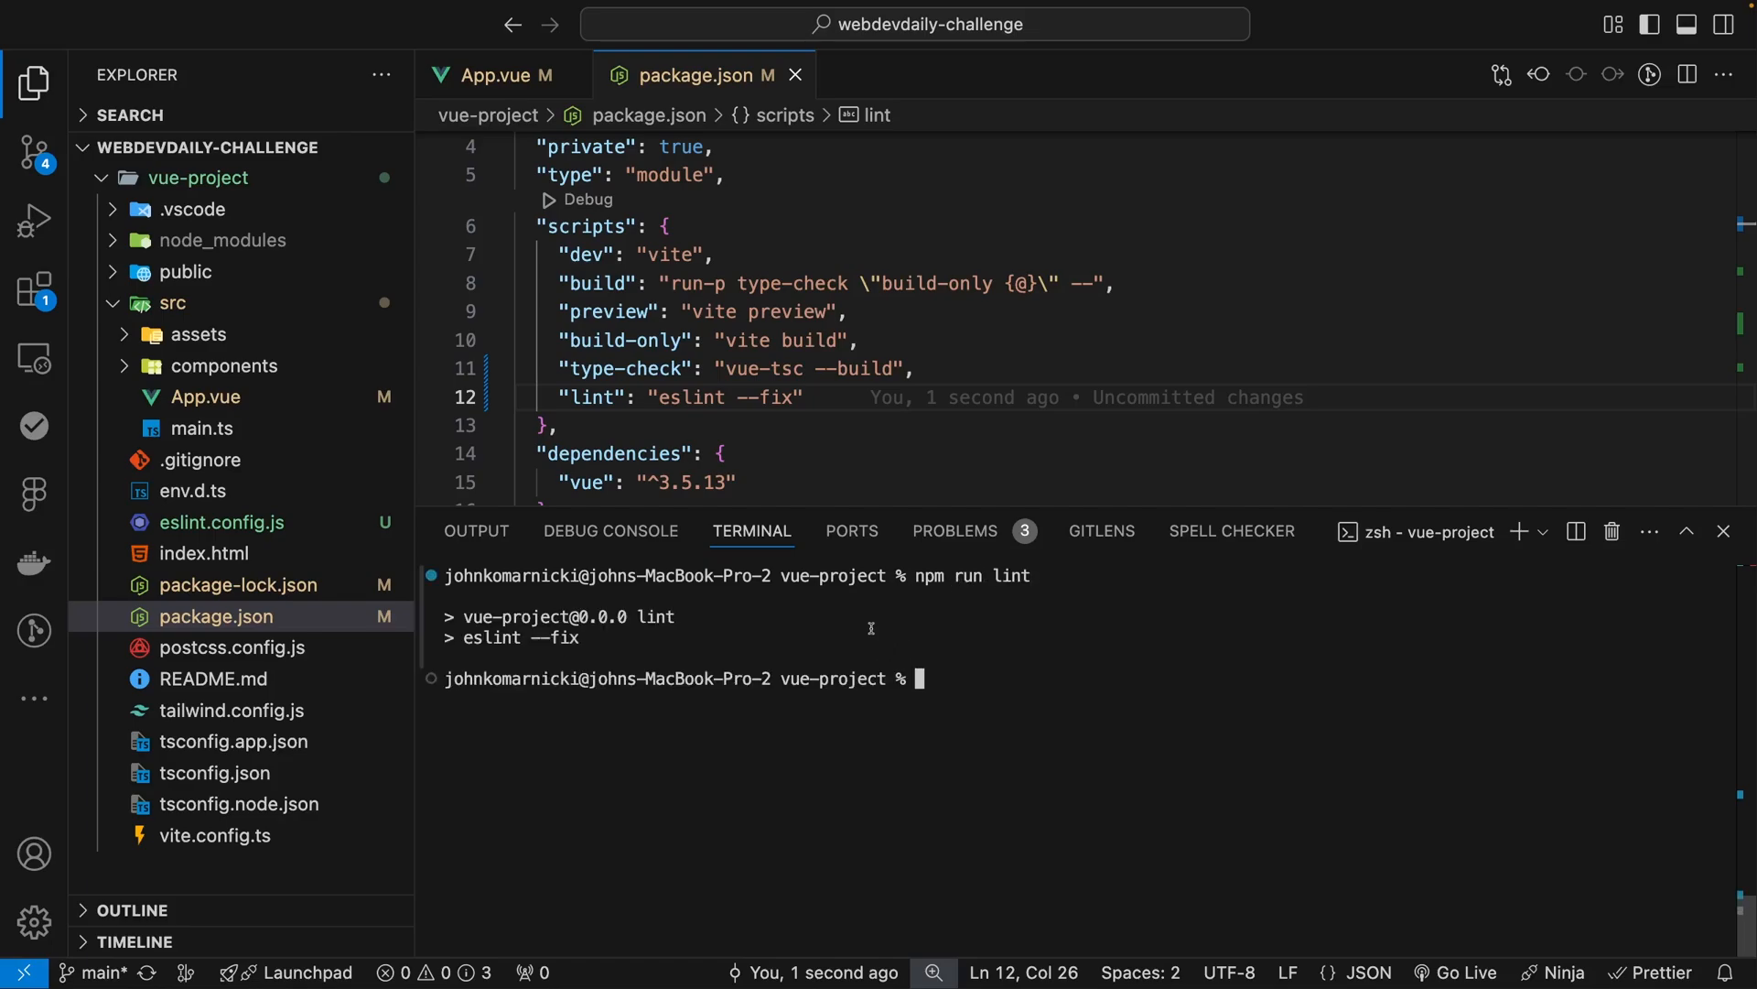
mouse_move(864, 650)
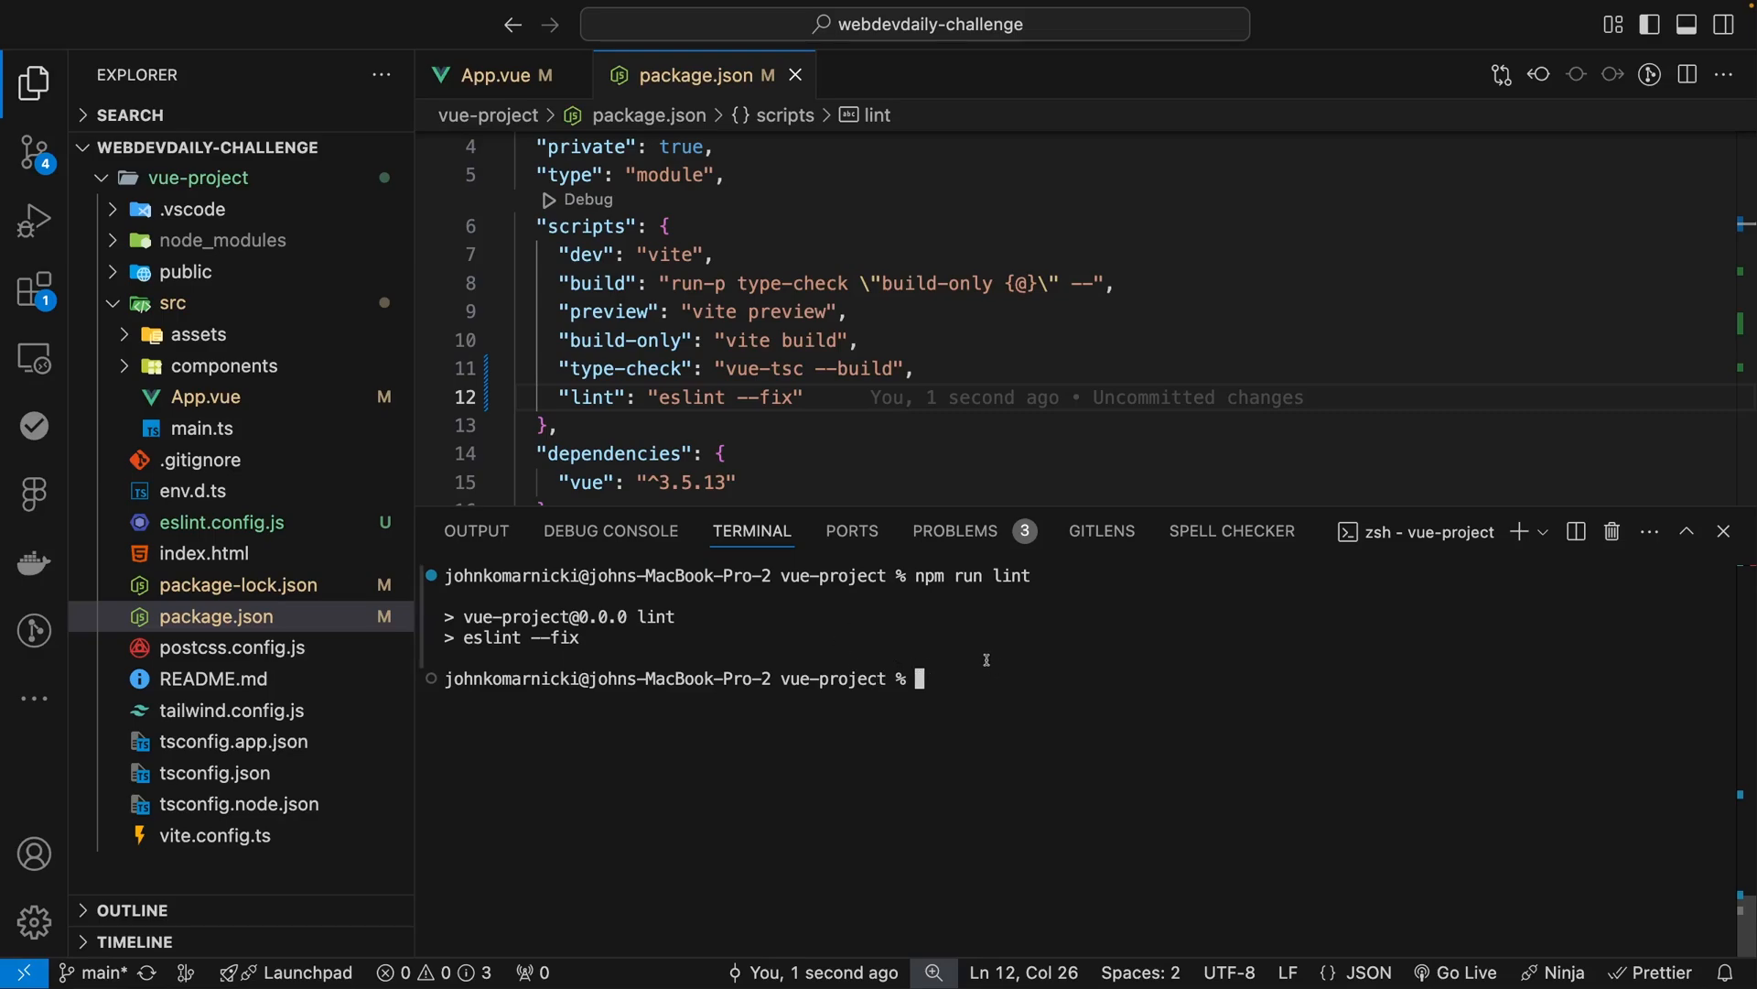
Delete the :key="index" line from RoleCard in App.vue so lint reports a missing v-bind:key error.
click(496, 75)
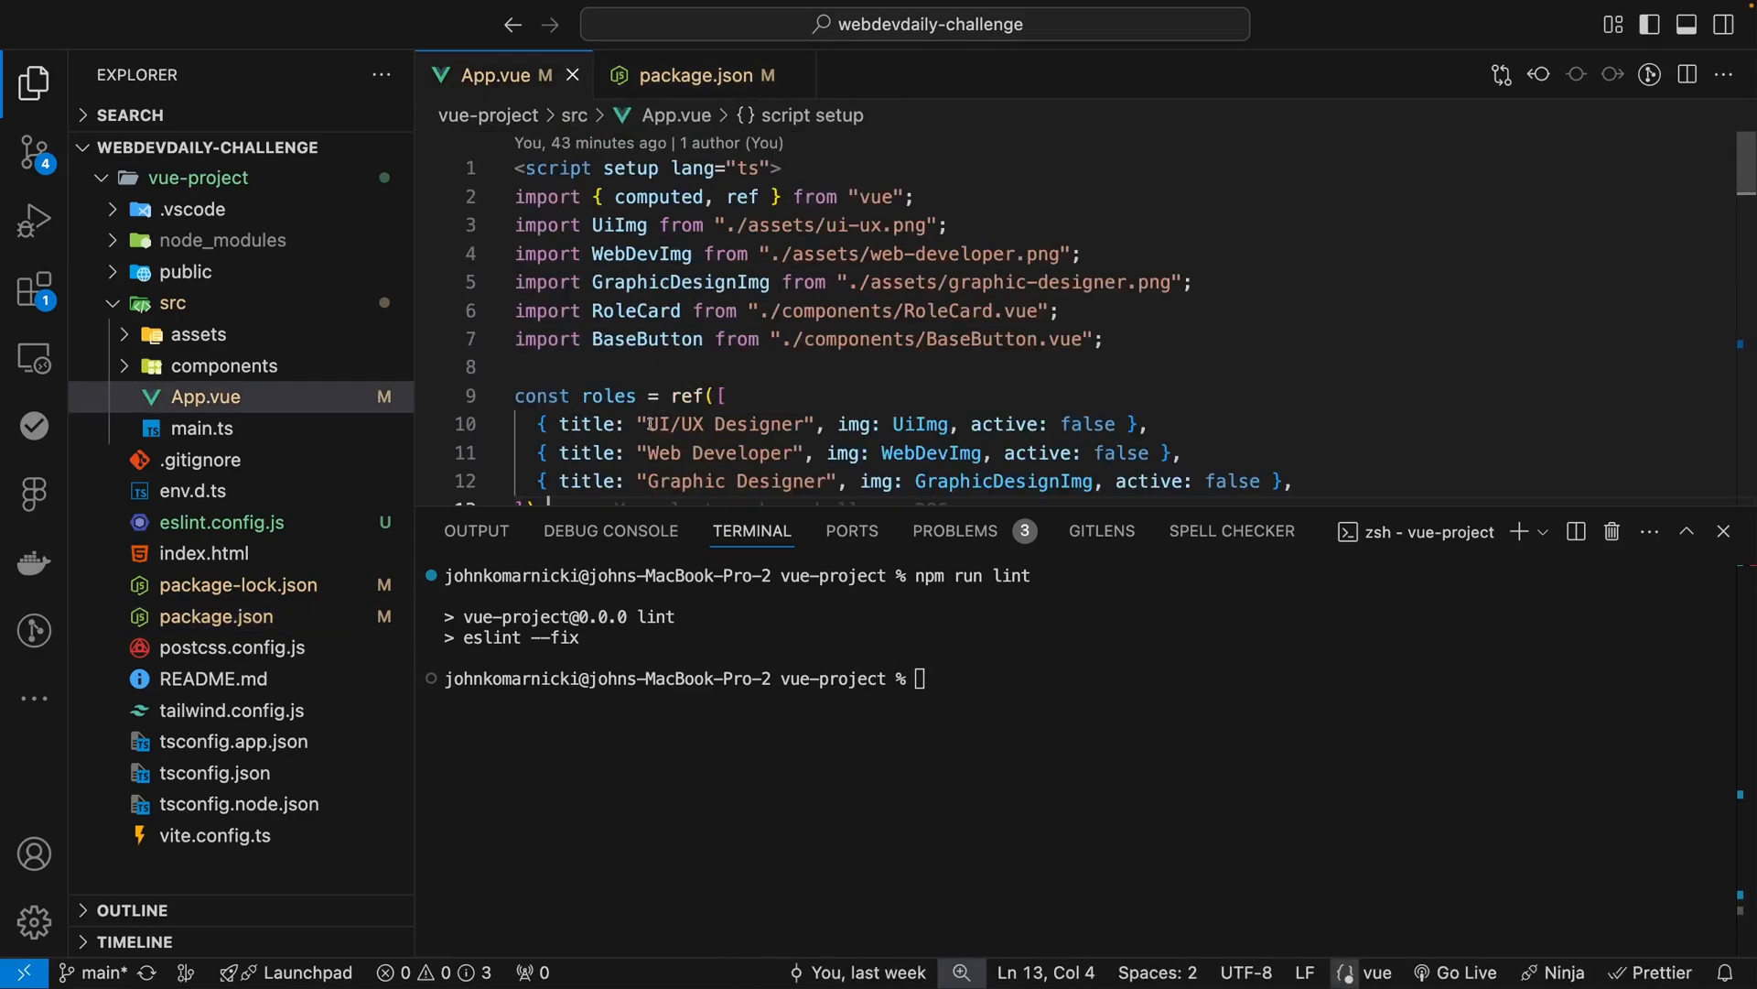
scroll(down, 3)
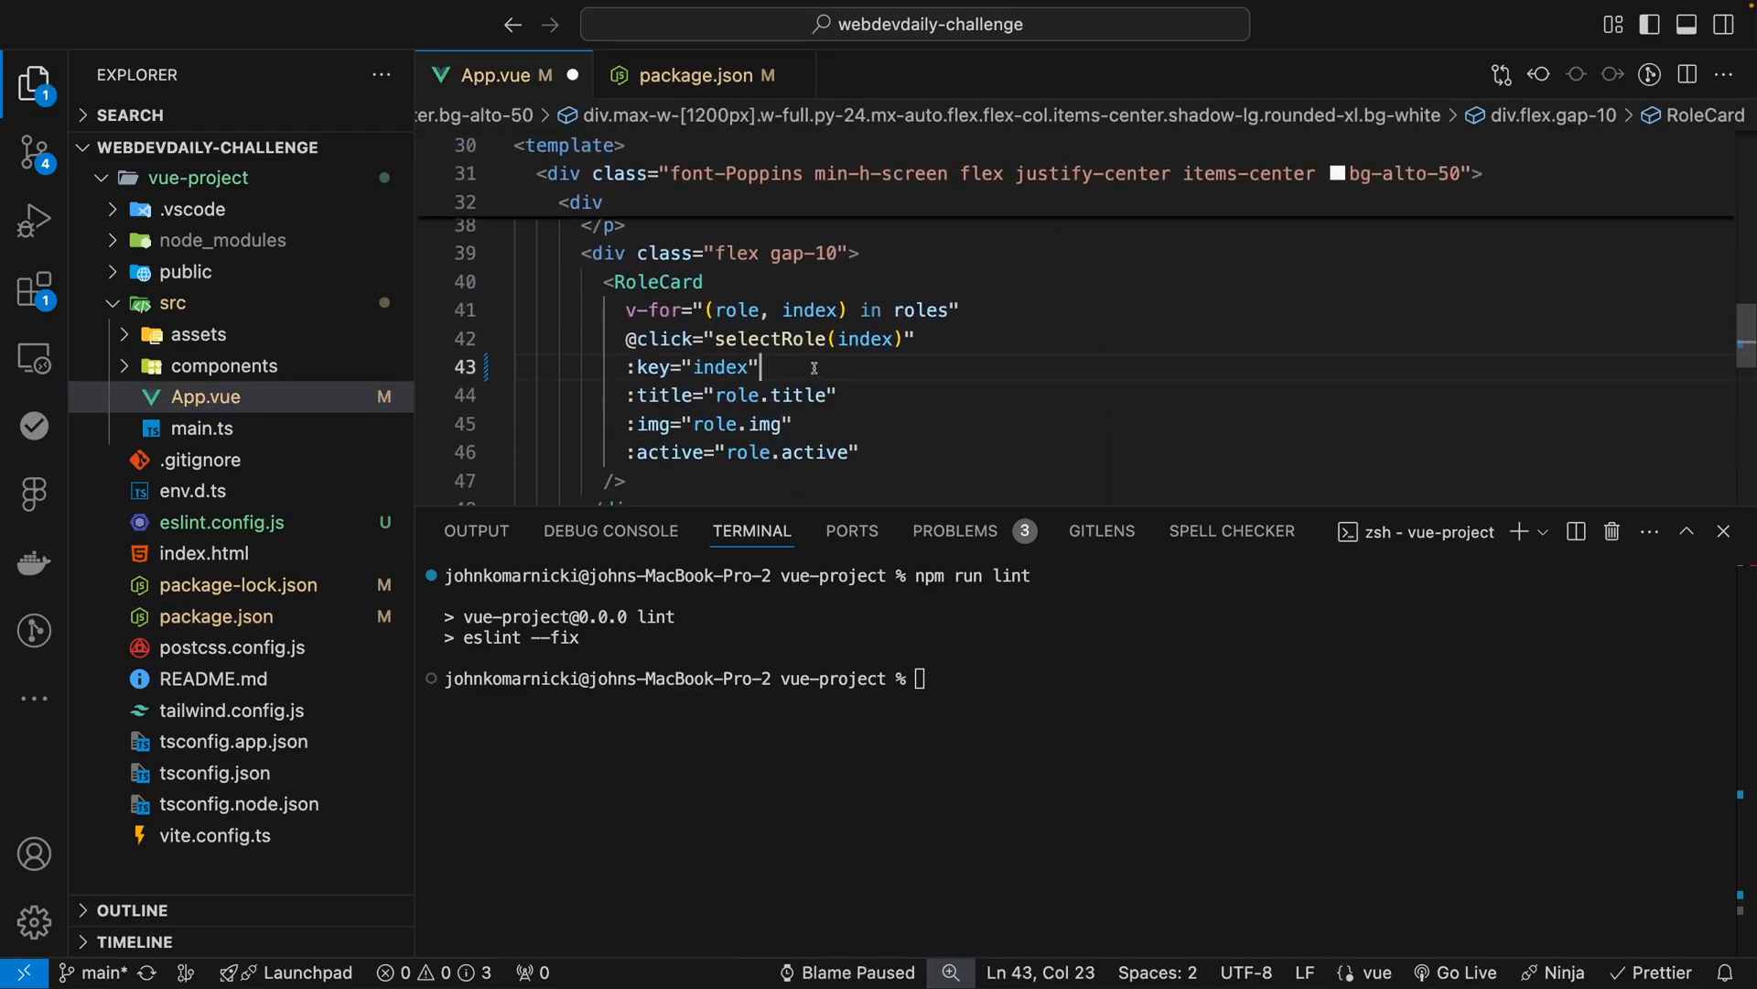
key(Backspace)
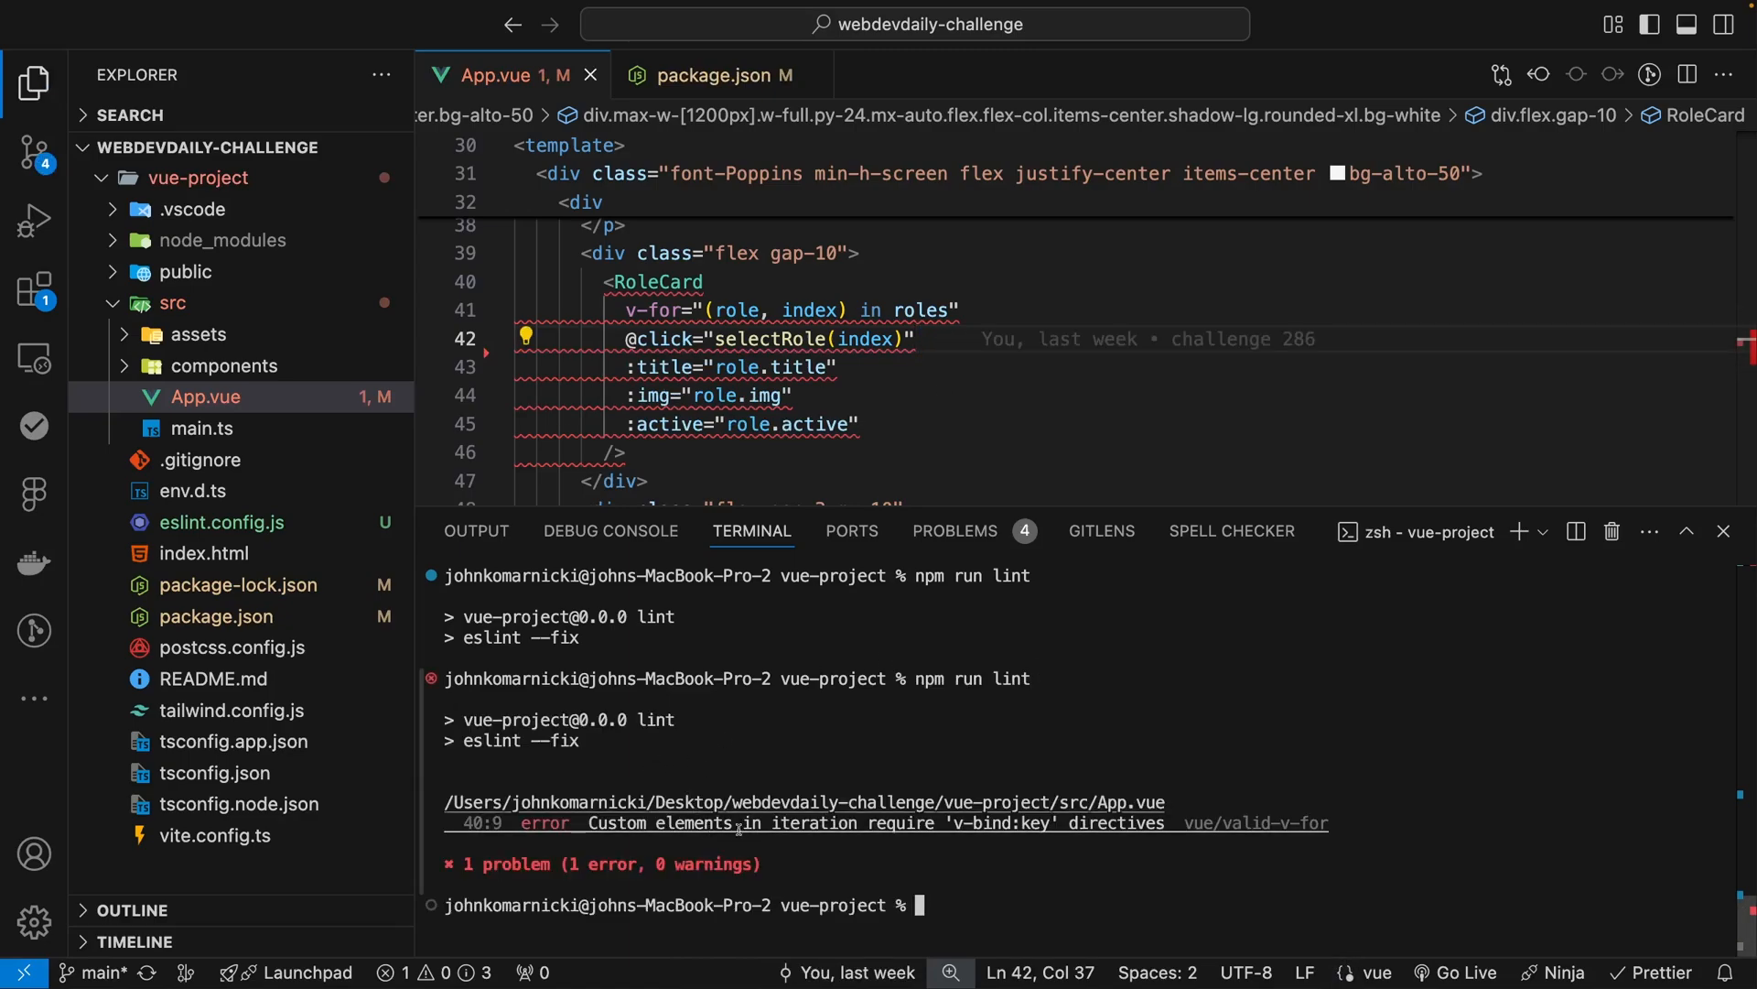
click(703, 75)
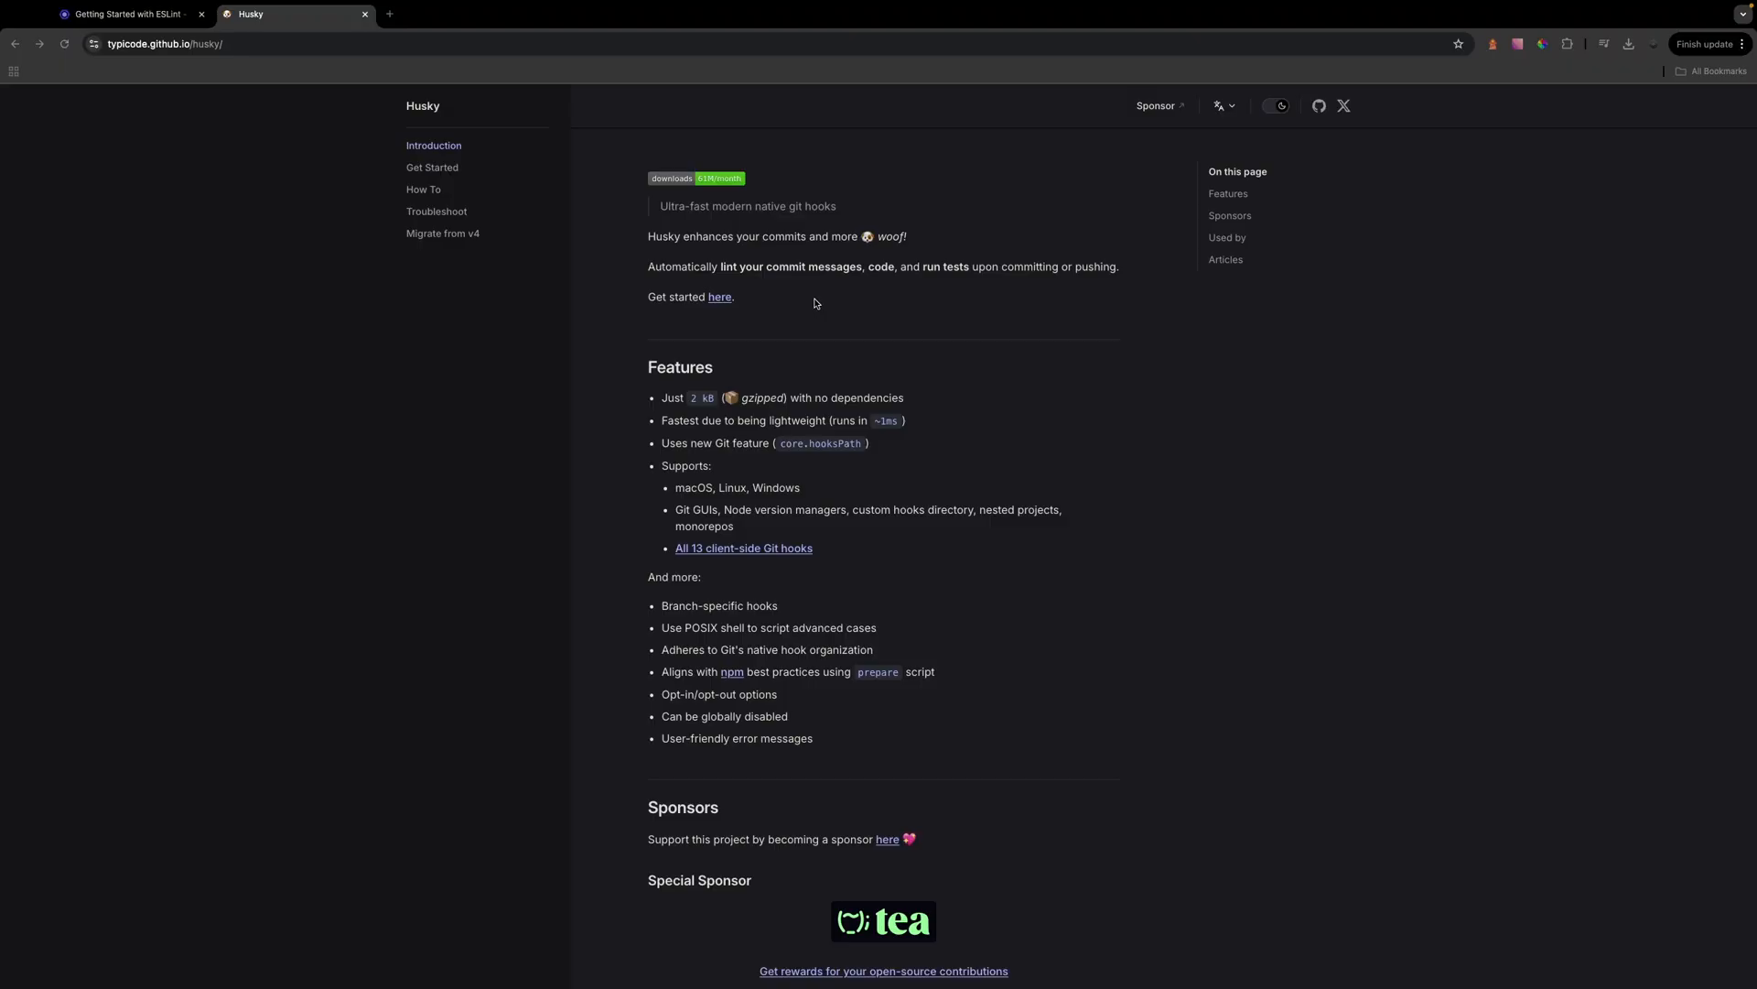
mouse_move(795, 304)
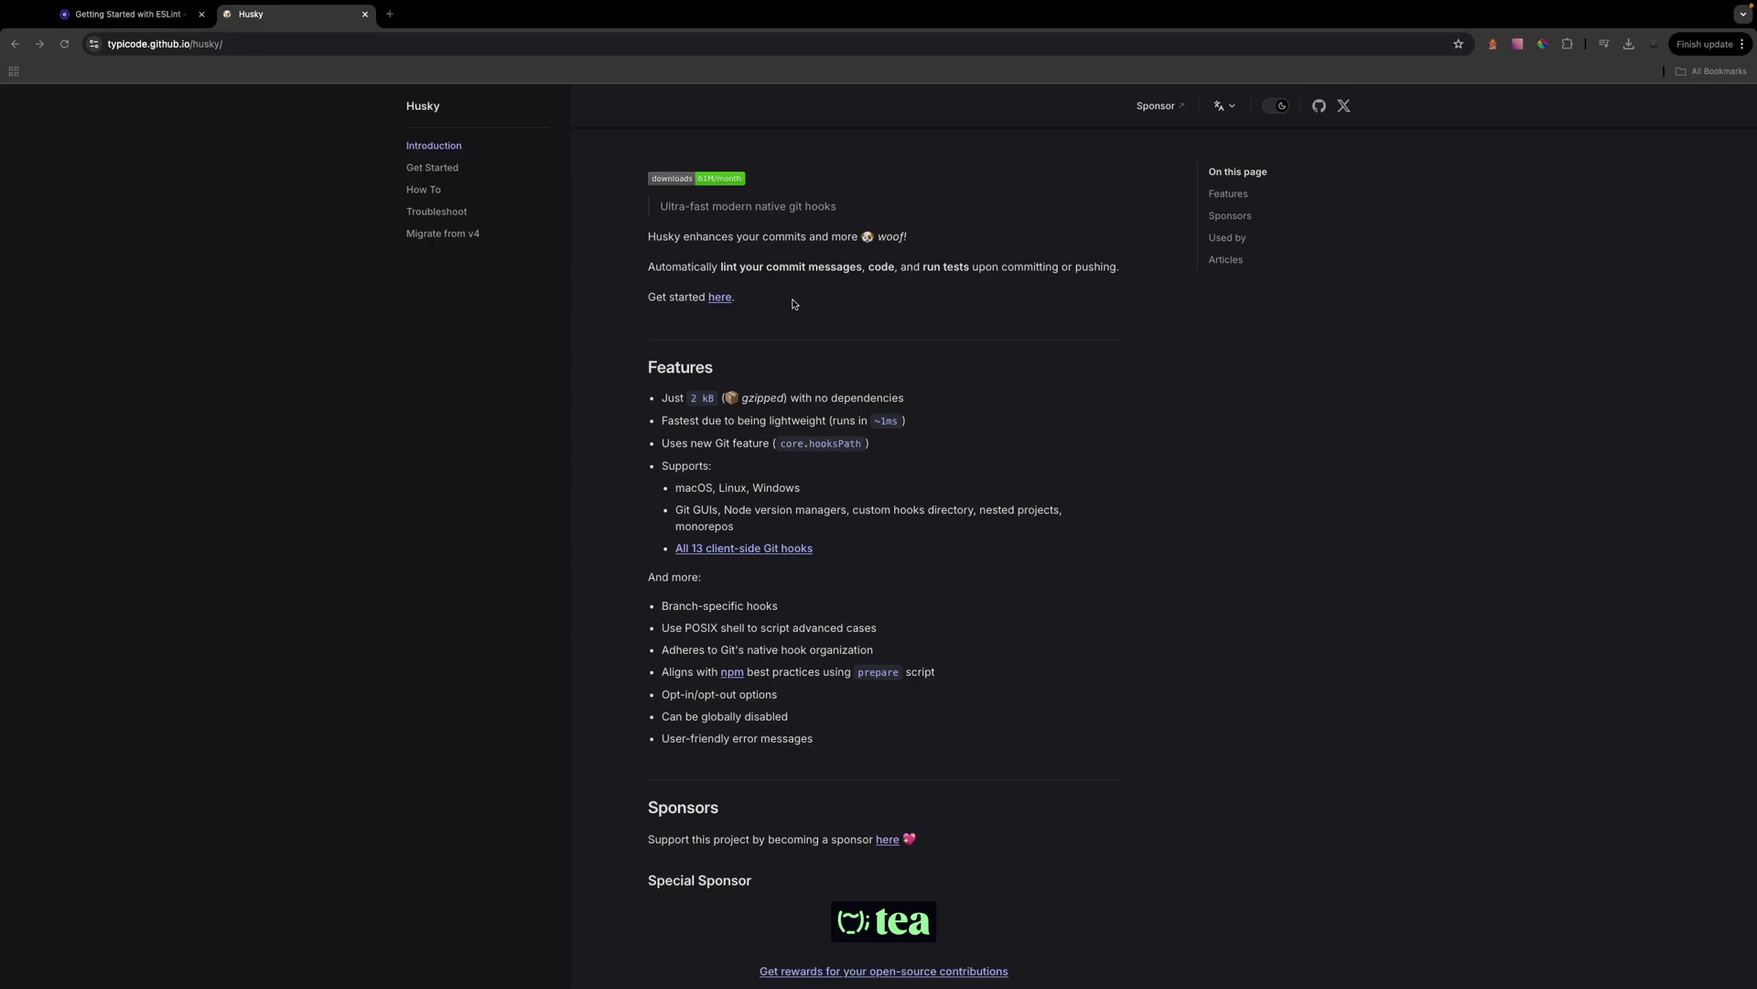
mouse_move(762, 238)
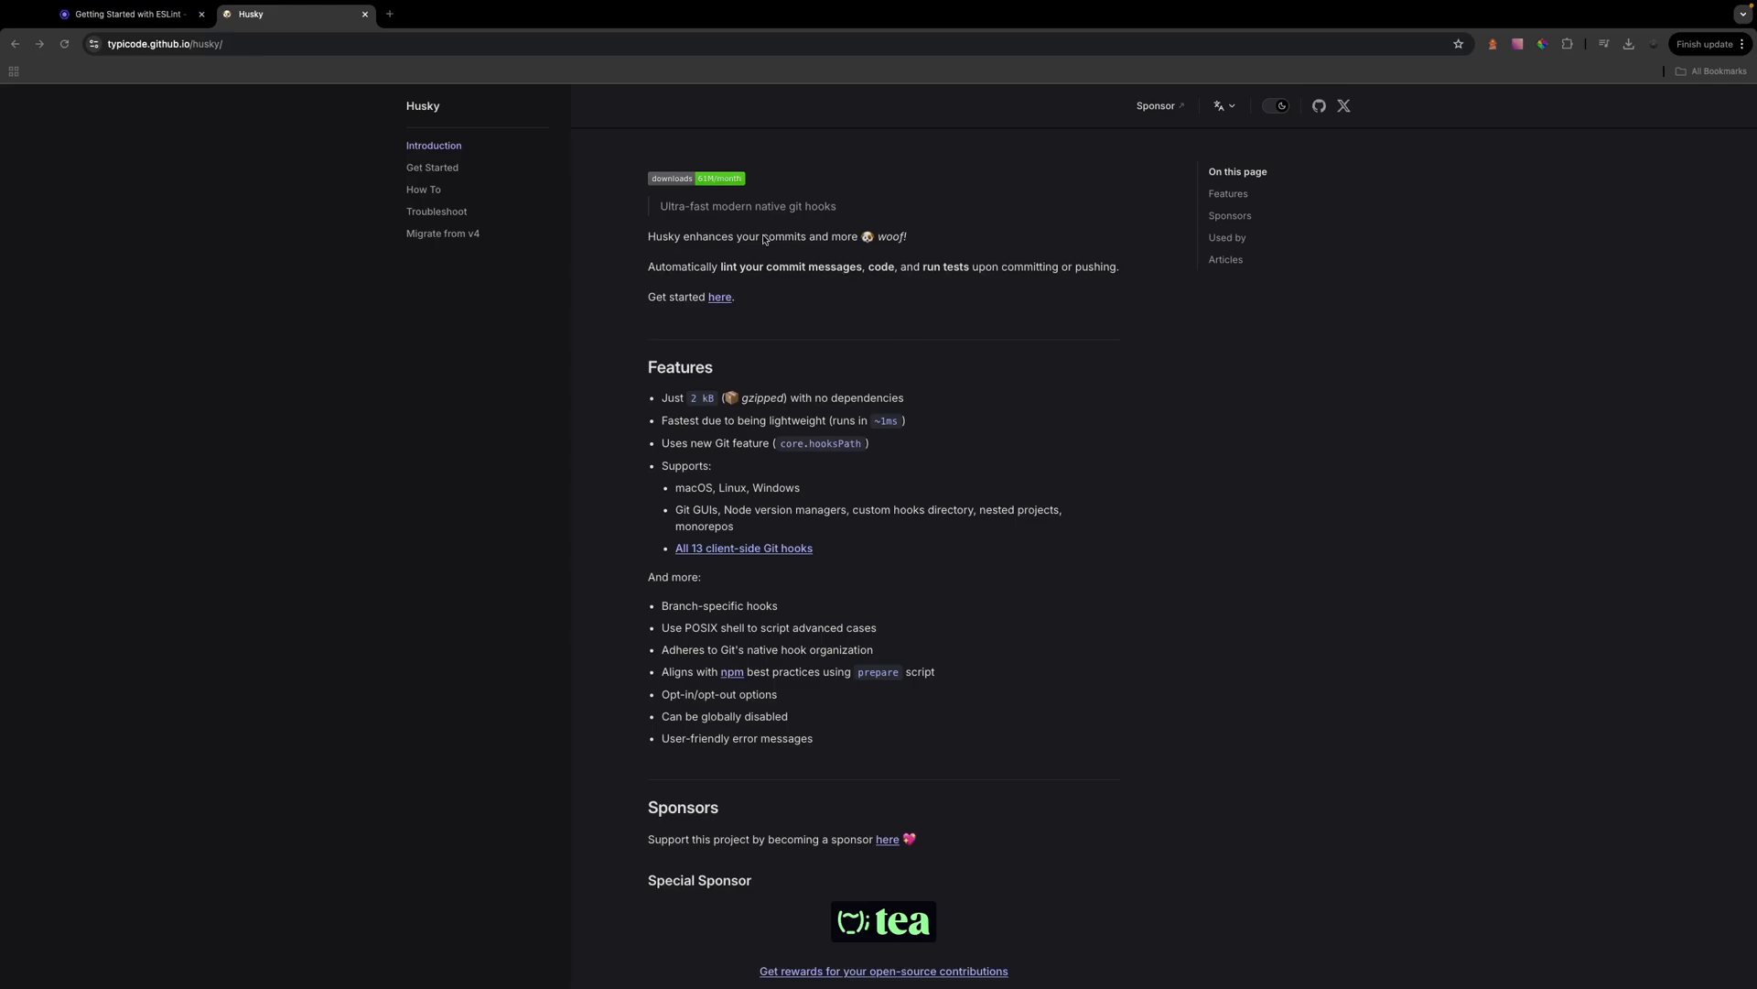
mouse_move(443, 176)
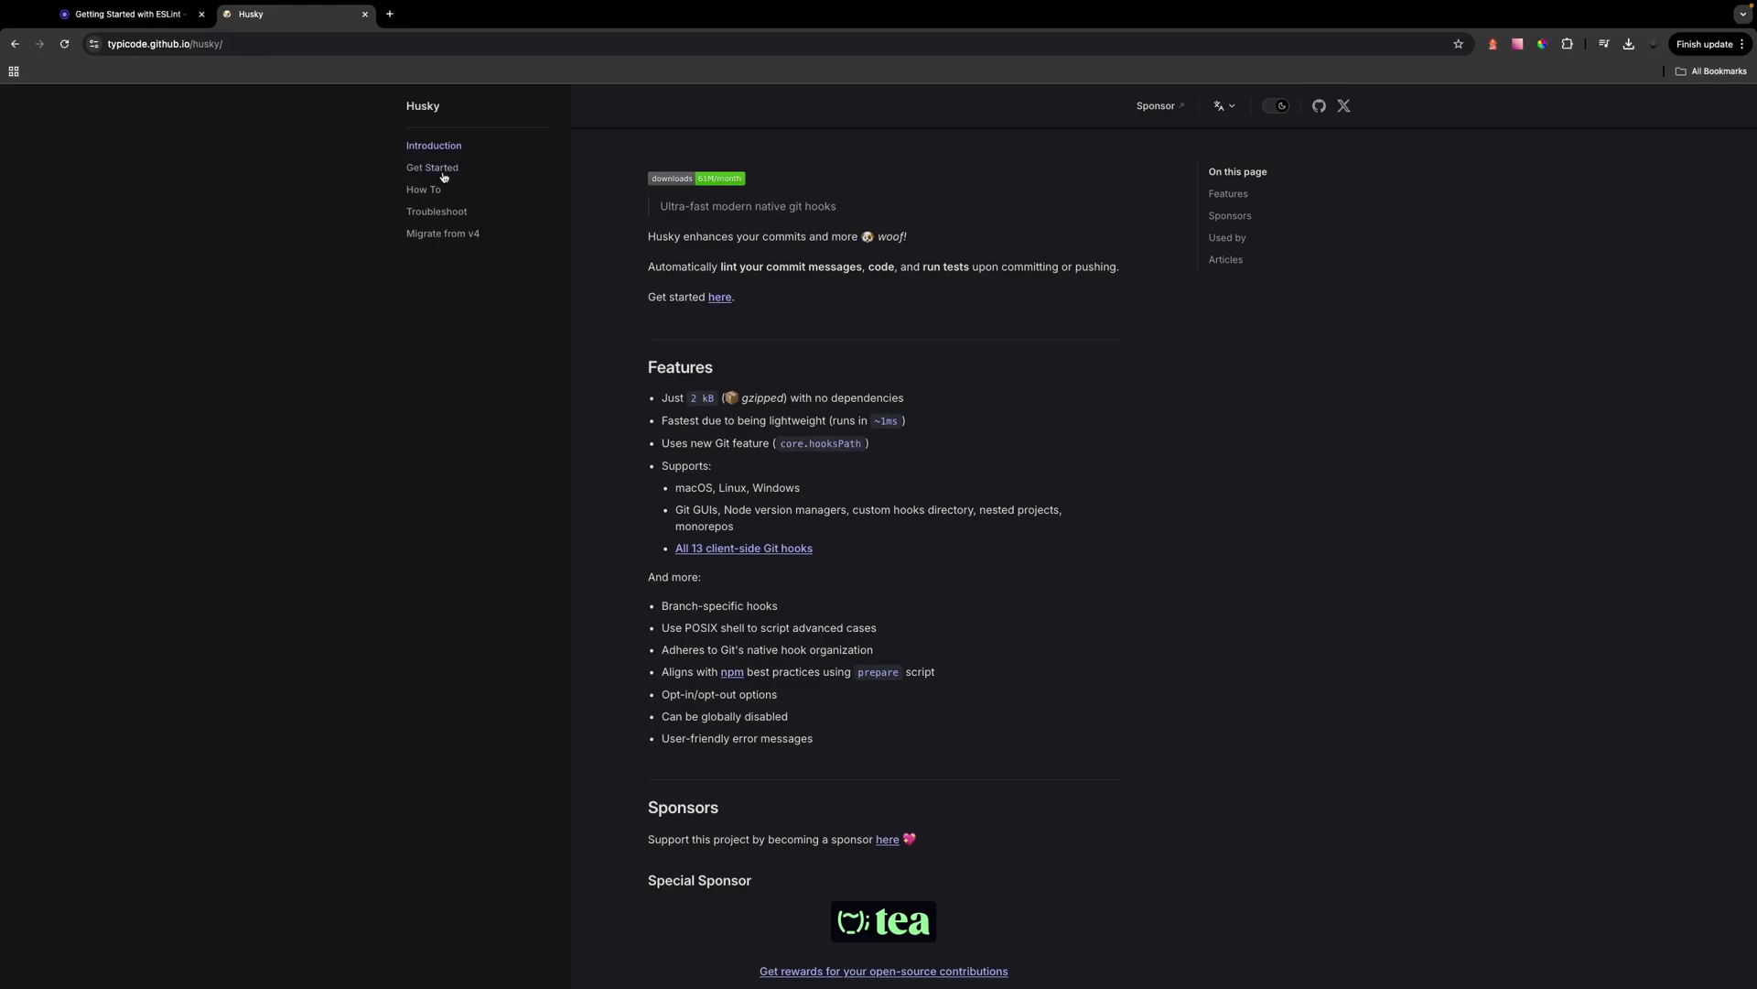
Go to the Husky Get started guide with the install and husky init instructions.
click(432, 167)
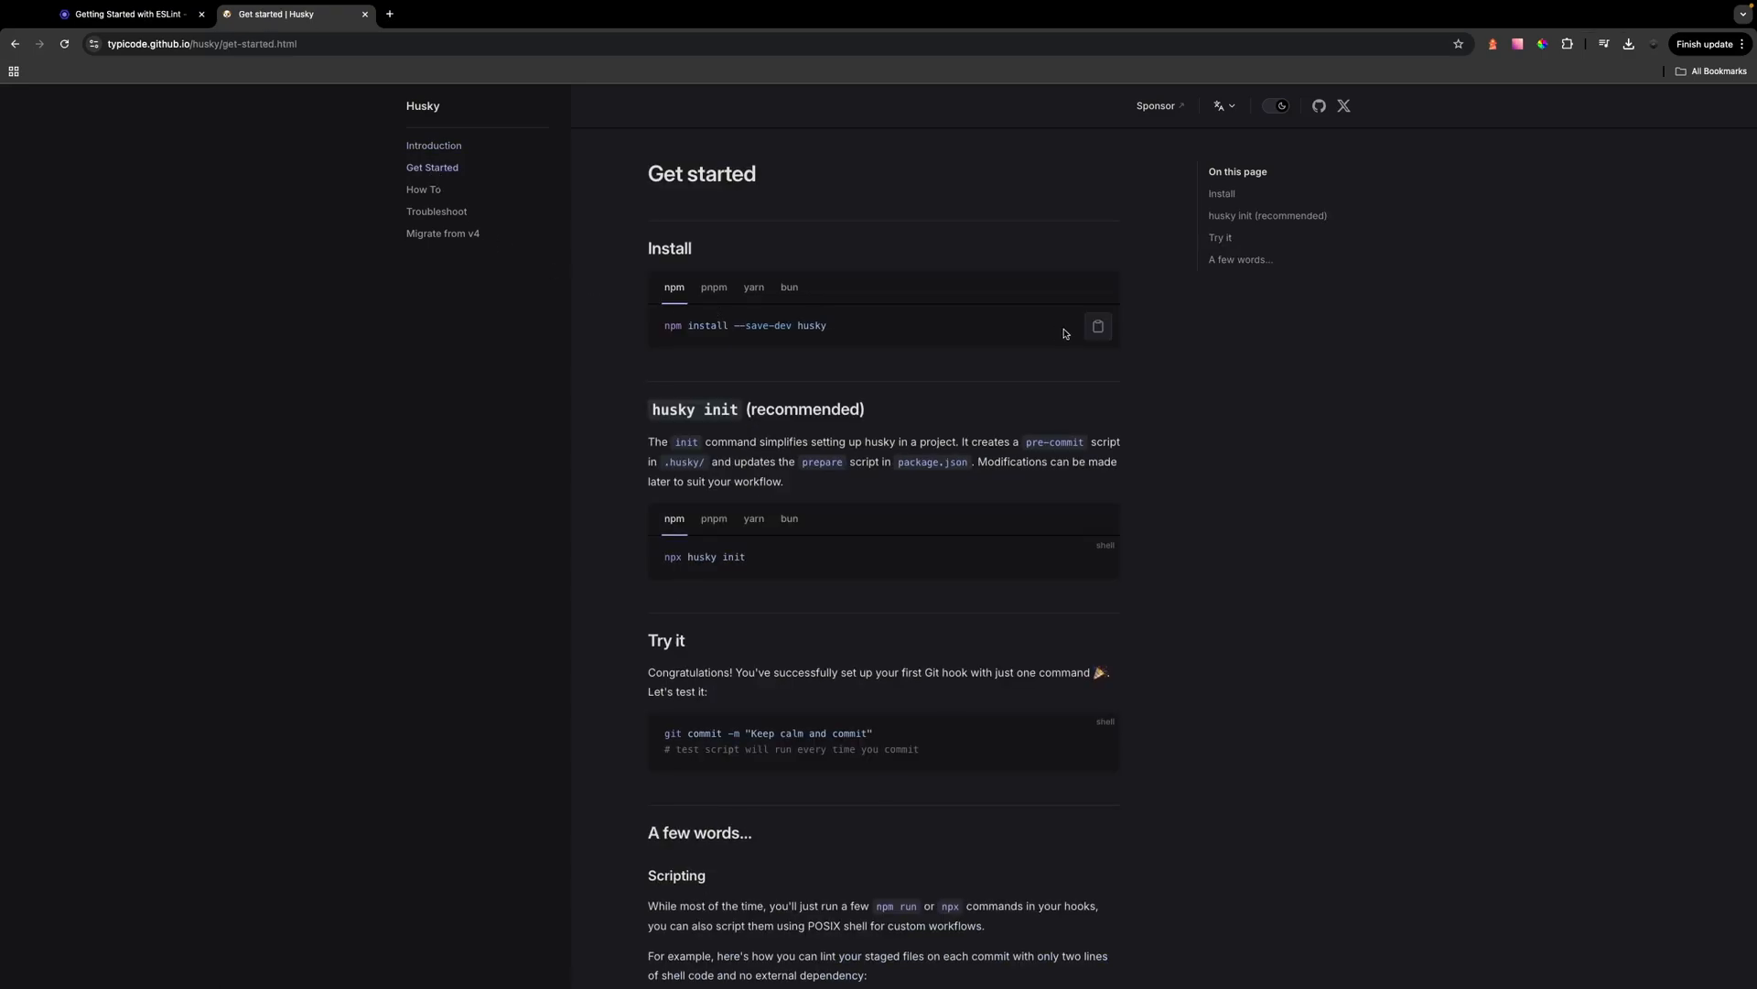
mouse_move(1071, 329)
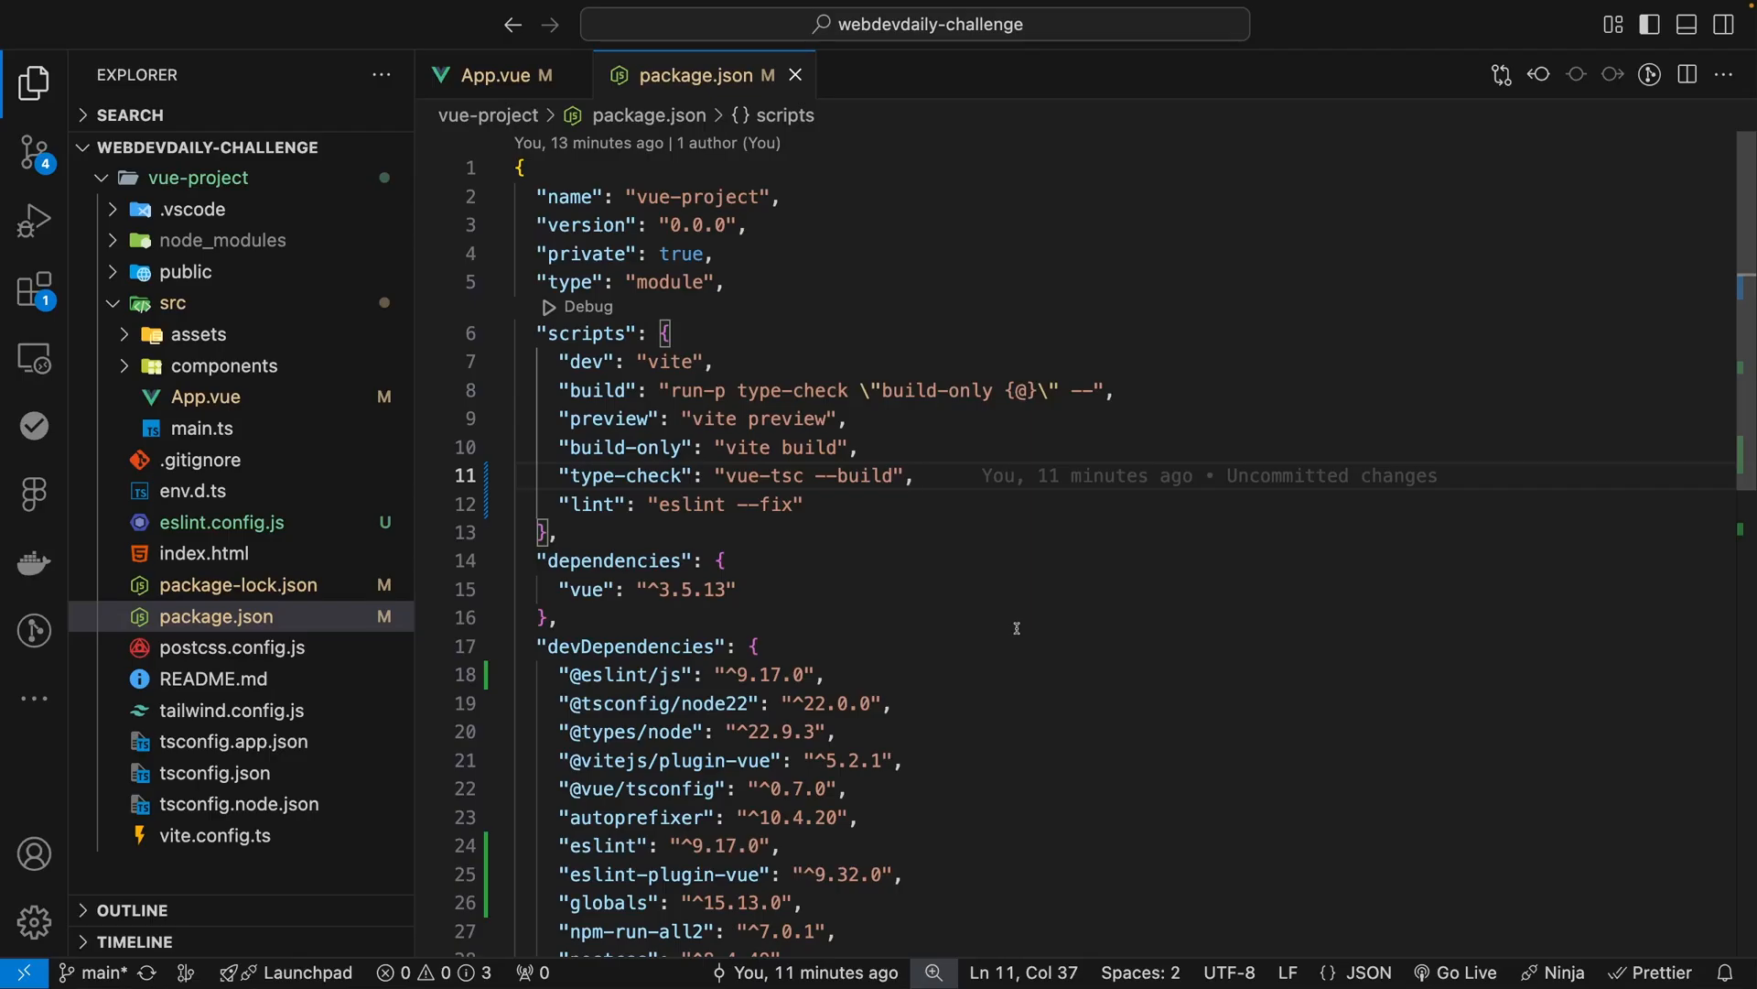
Run npm install --save-dev husky in the project terminal.
key(Ctrl+`)
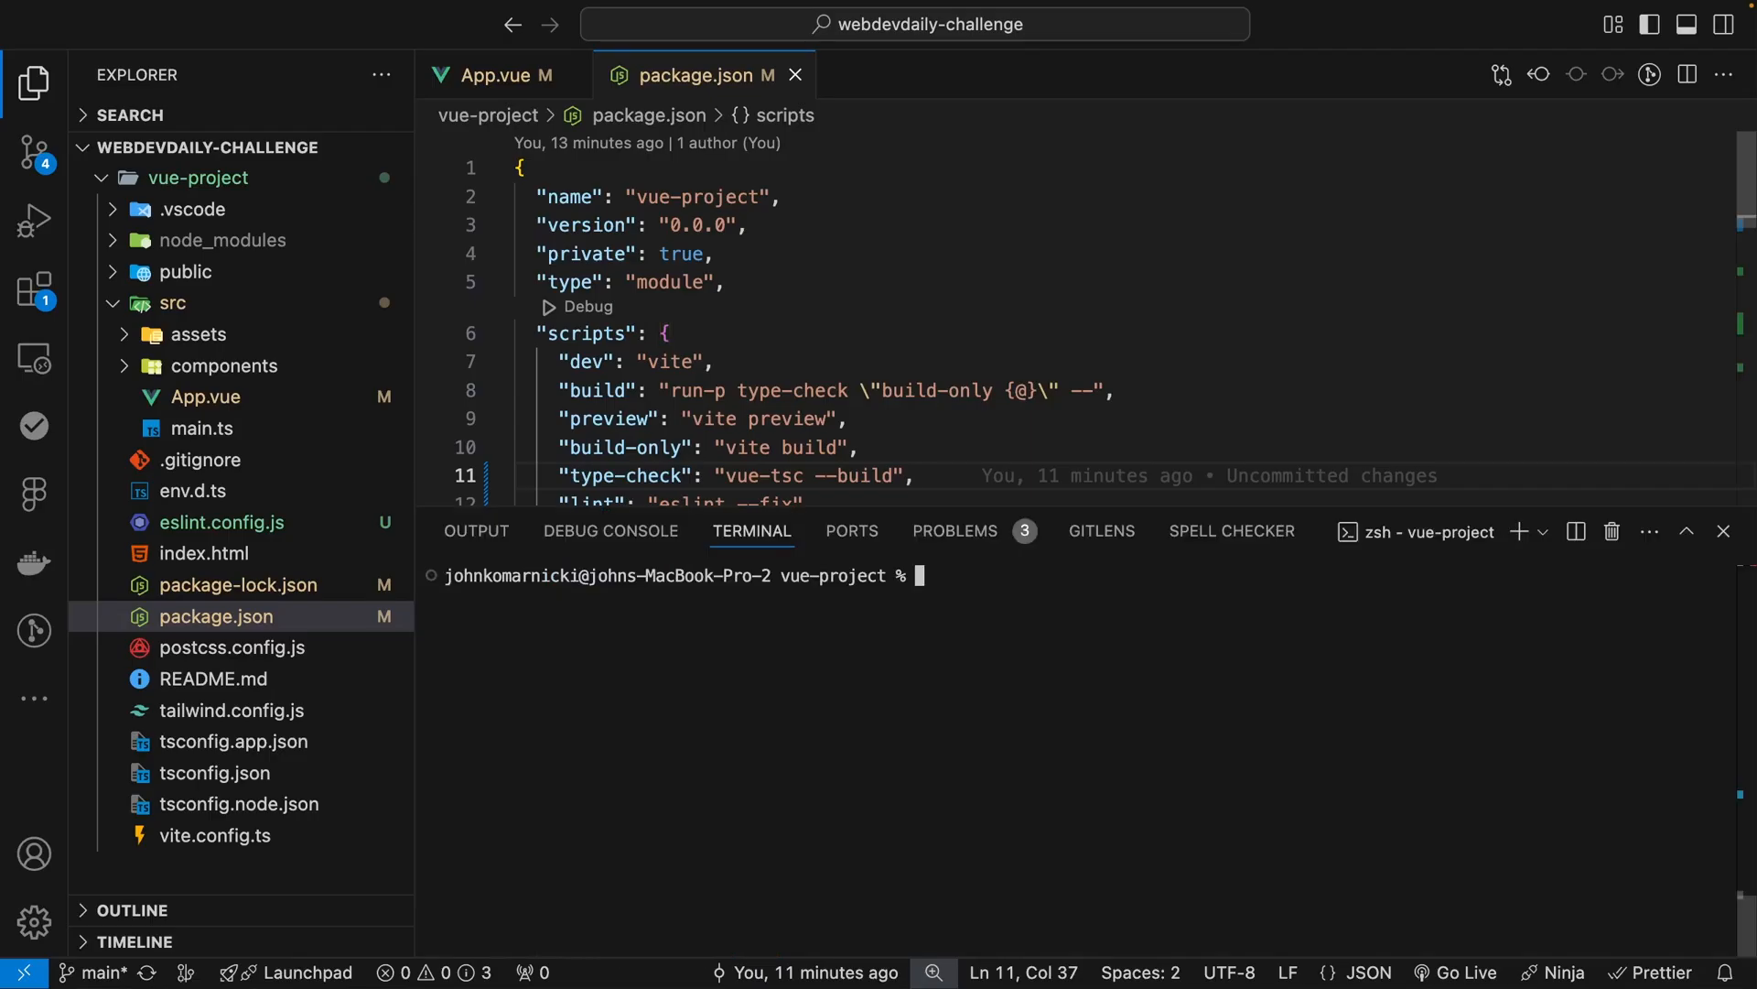
text(npm install --save-dev husky)
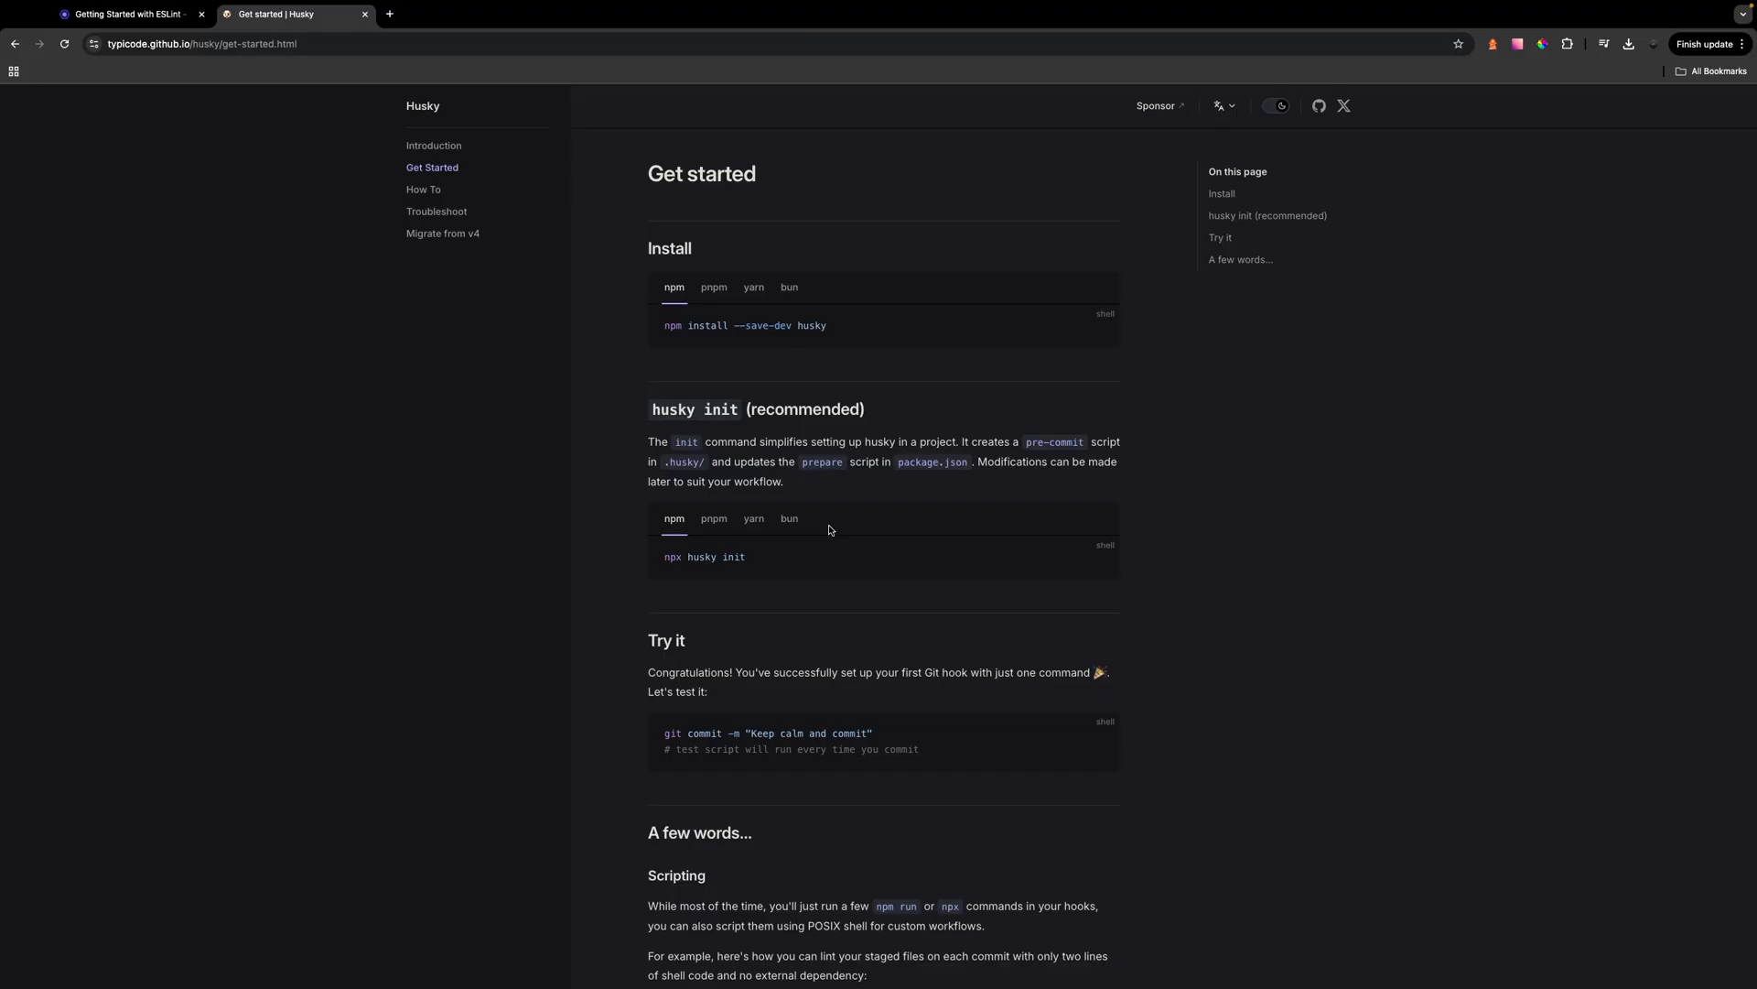
mouse_move(801, 540)
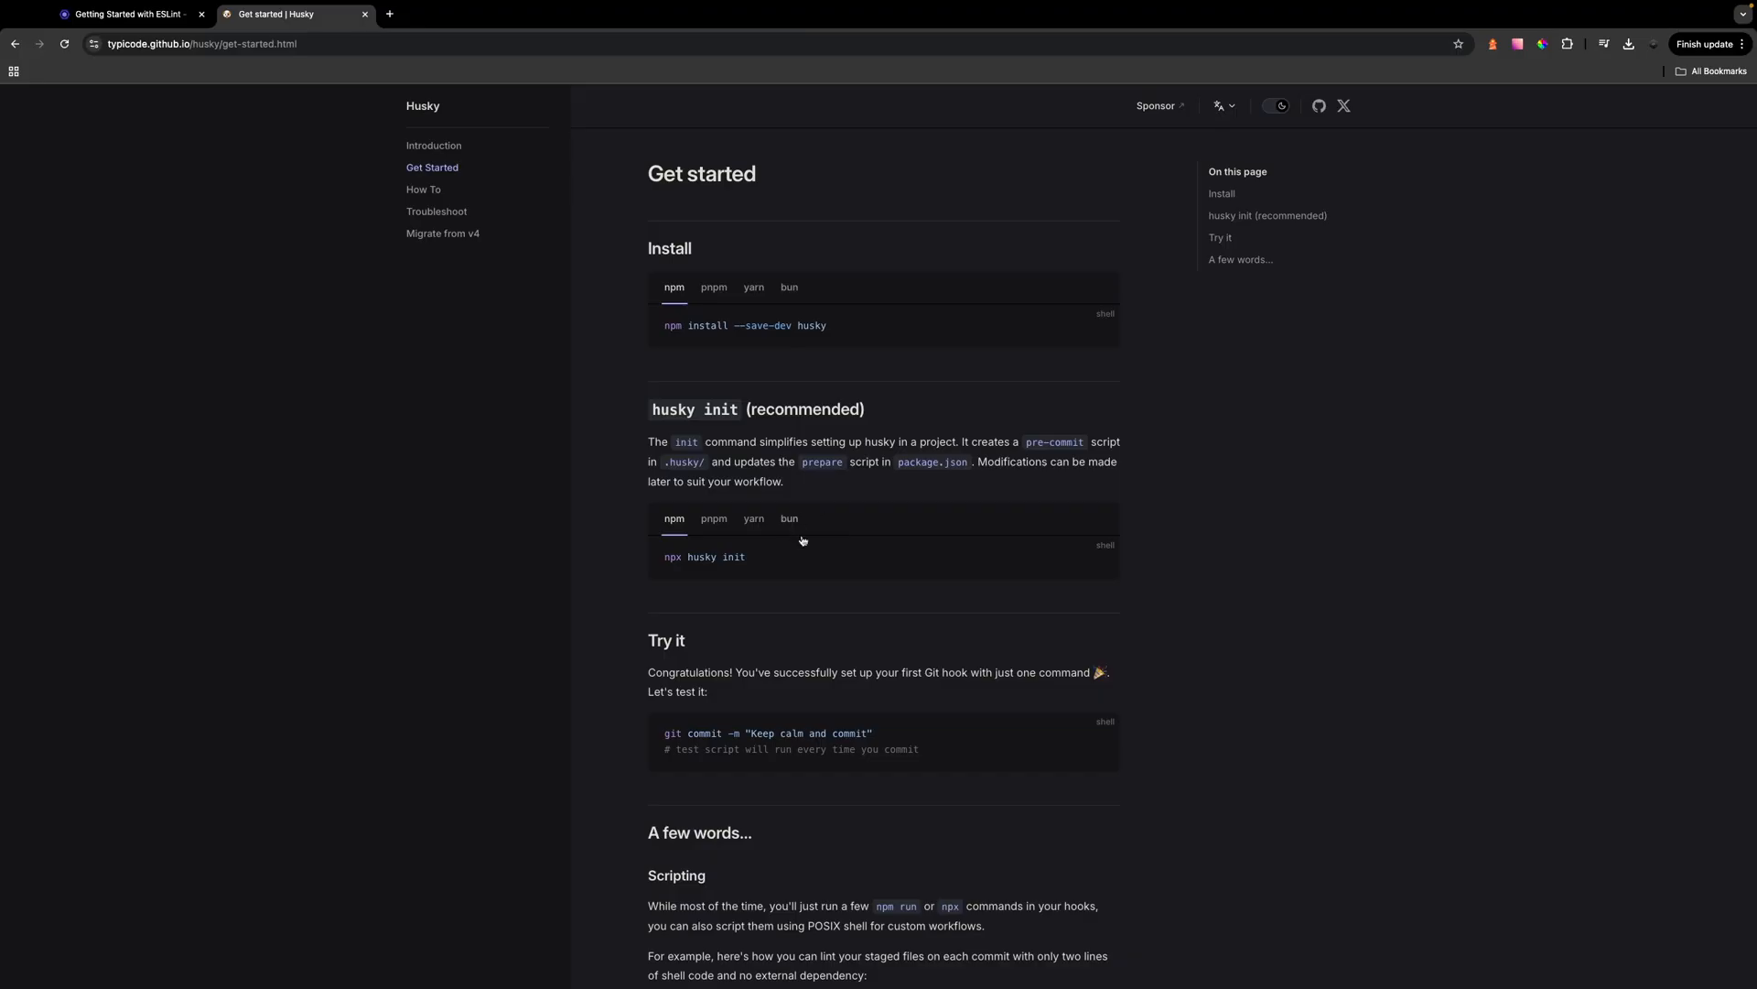
mouse_move(1098, 556)
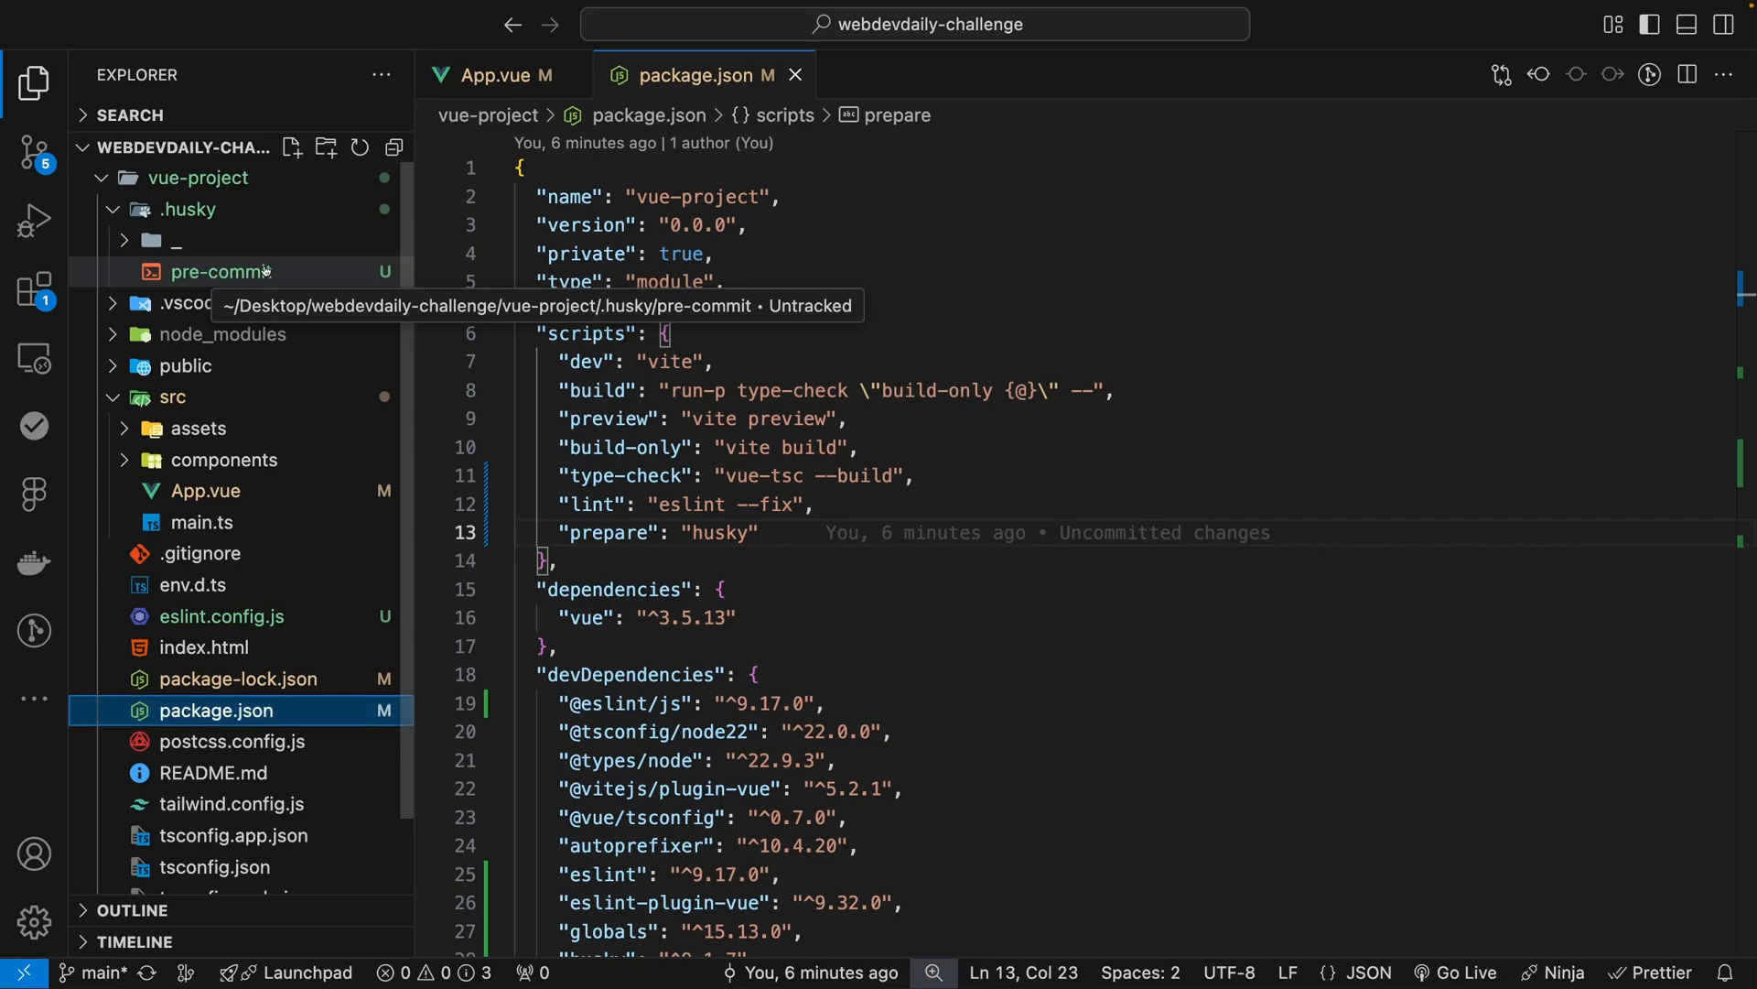
Replace npm test with npm run lint in the .husky/pre-commit hook.
click(219, 271)
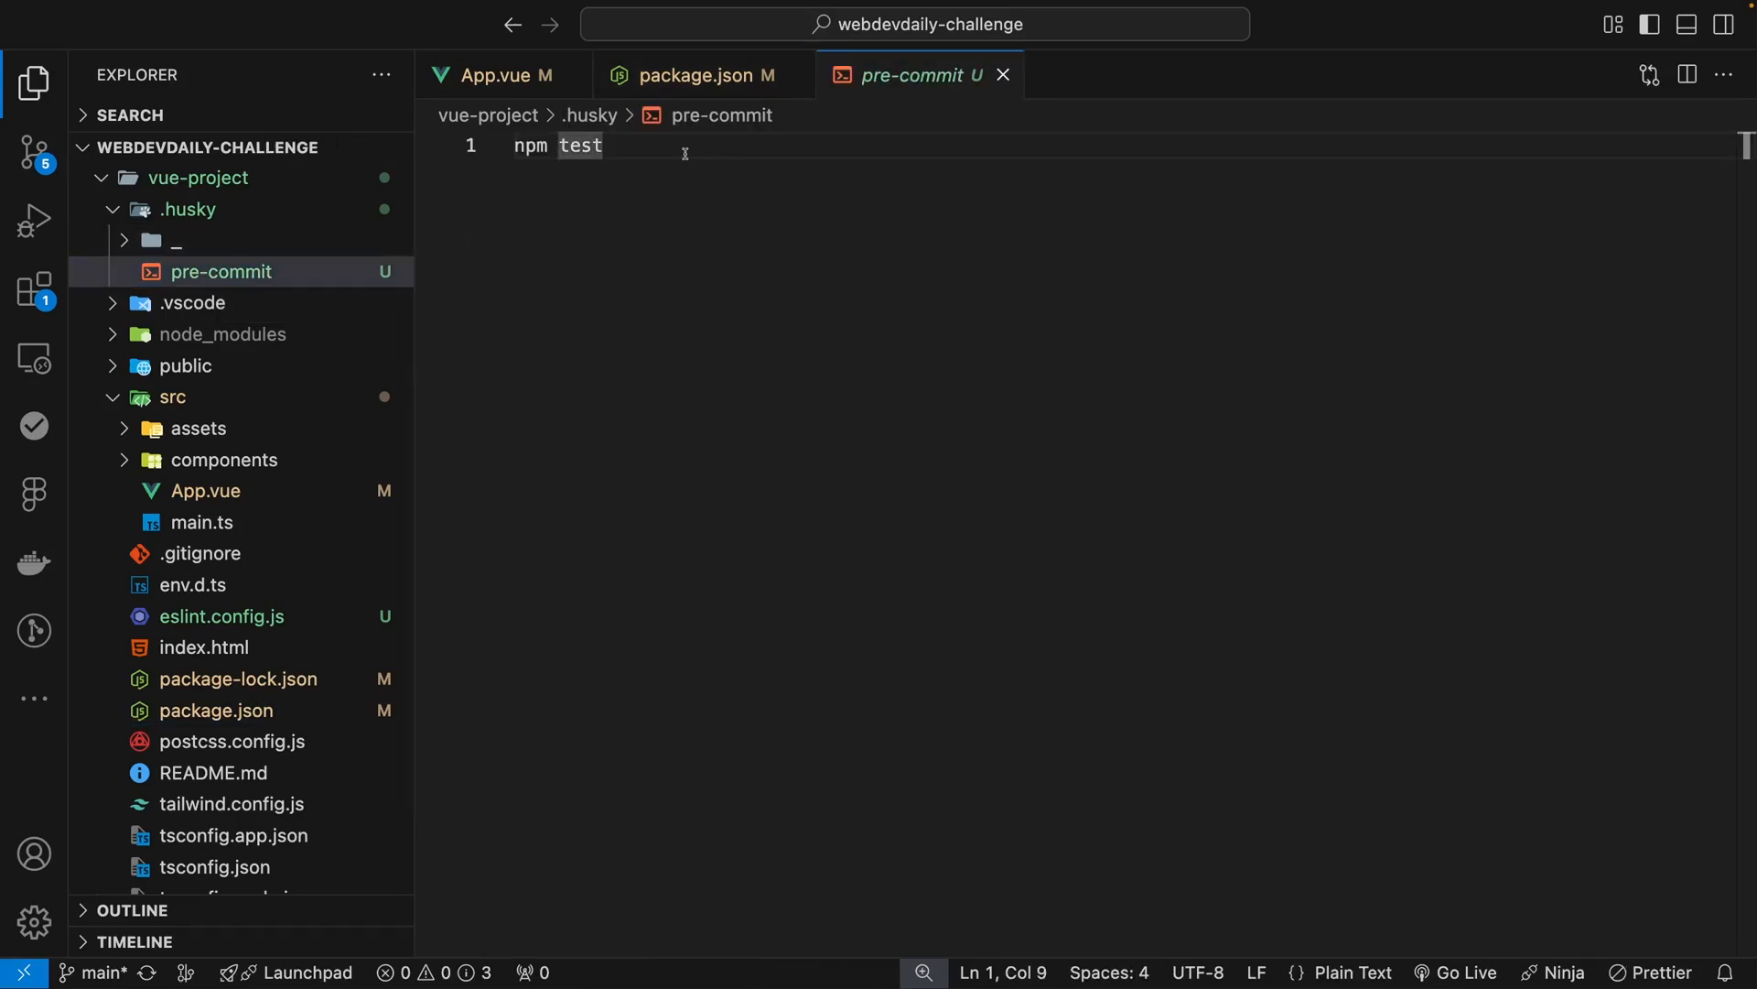
key(Backspace)
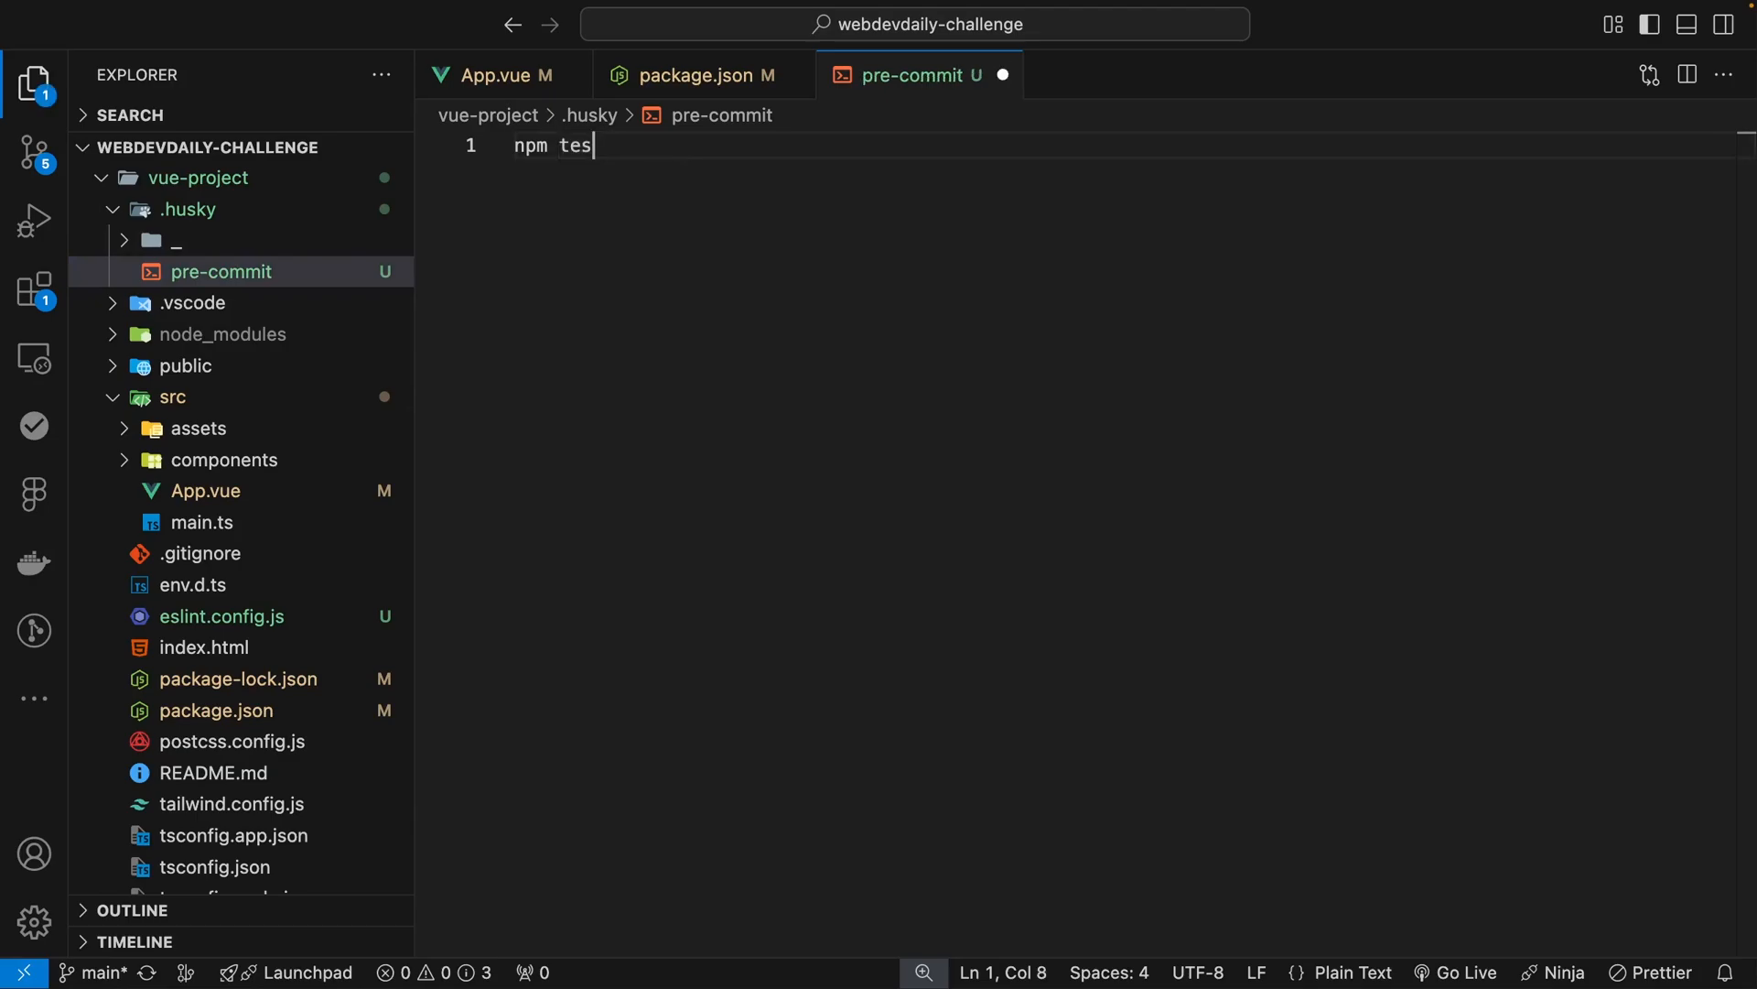
click(690, 75)
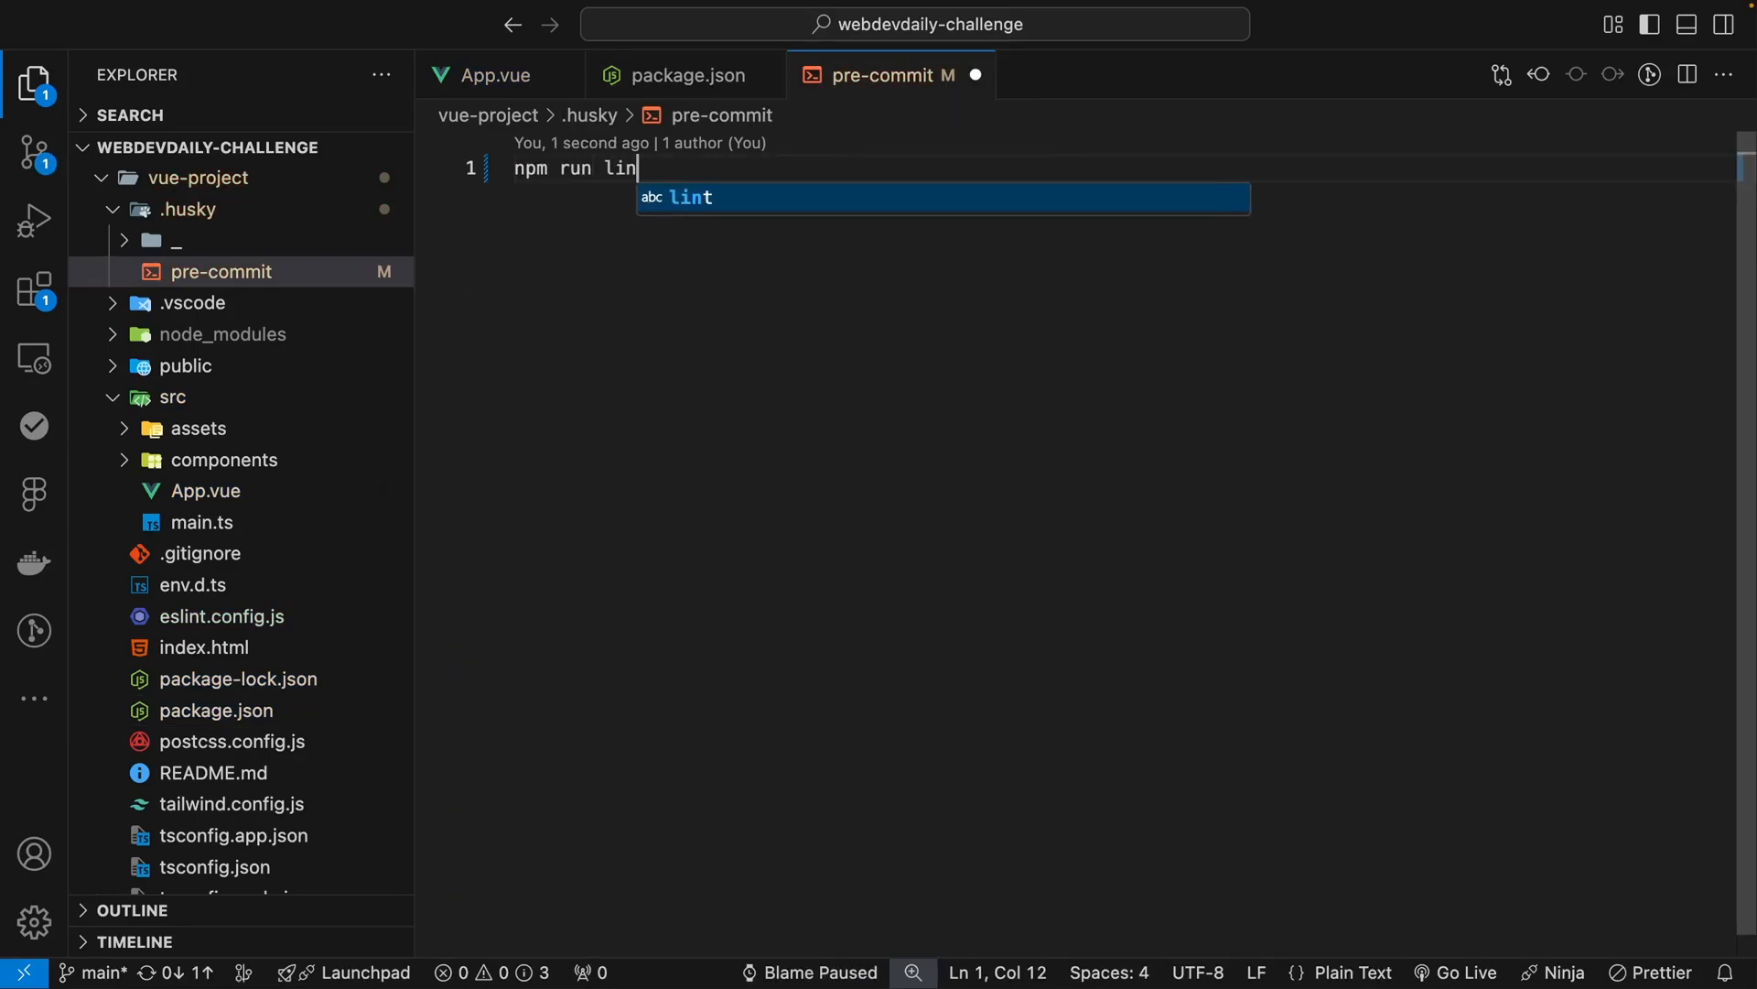
Remove the :key binding from the RoleCard loop in App.vue.
click(498, 75)
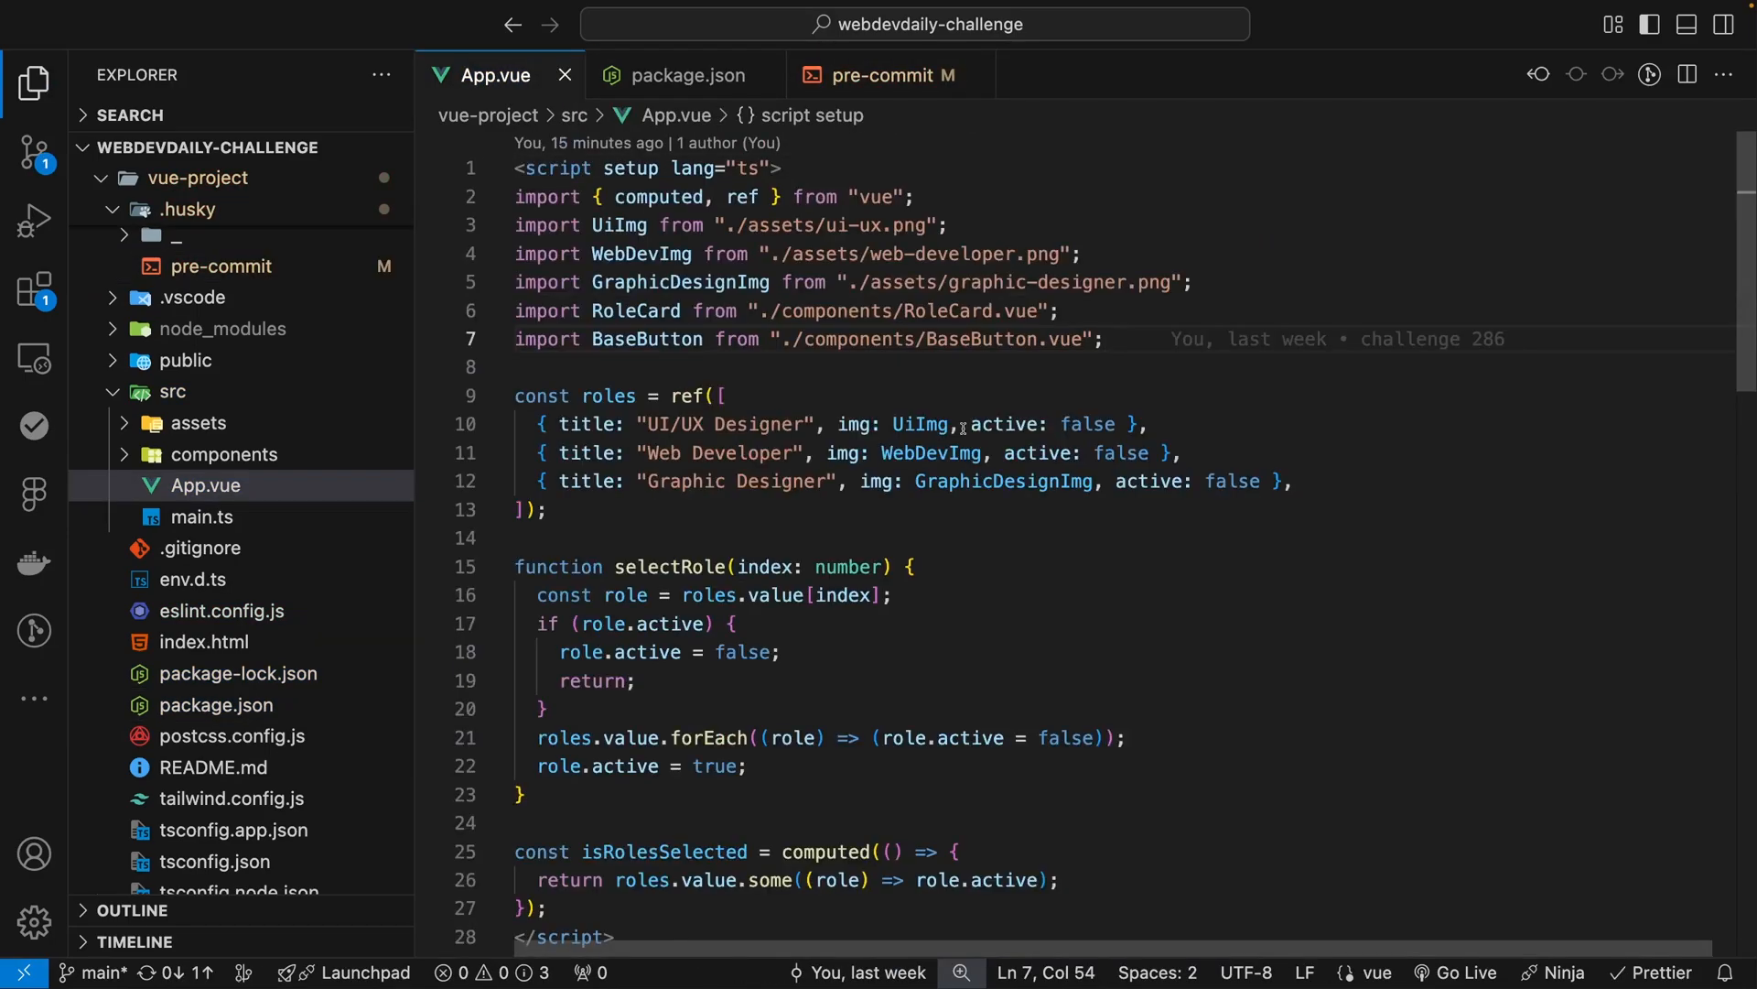
scroll(down, 3)
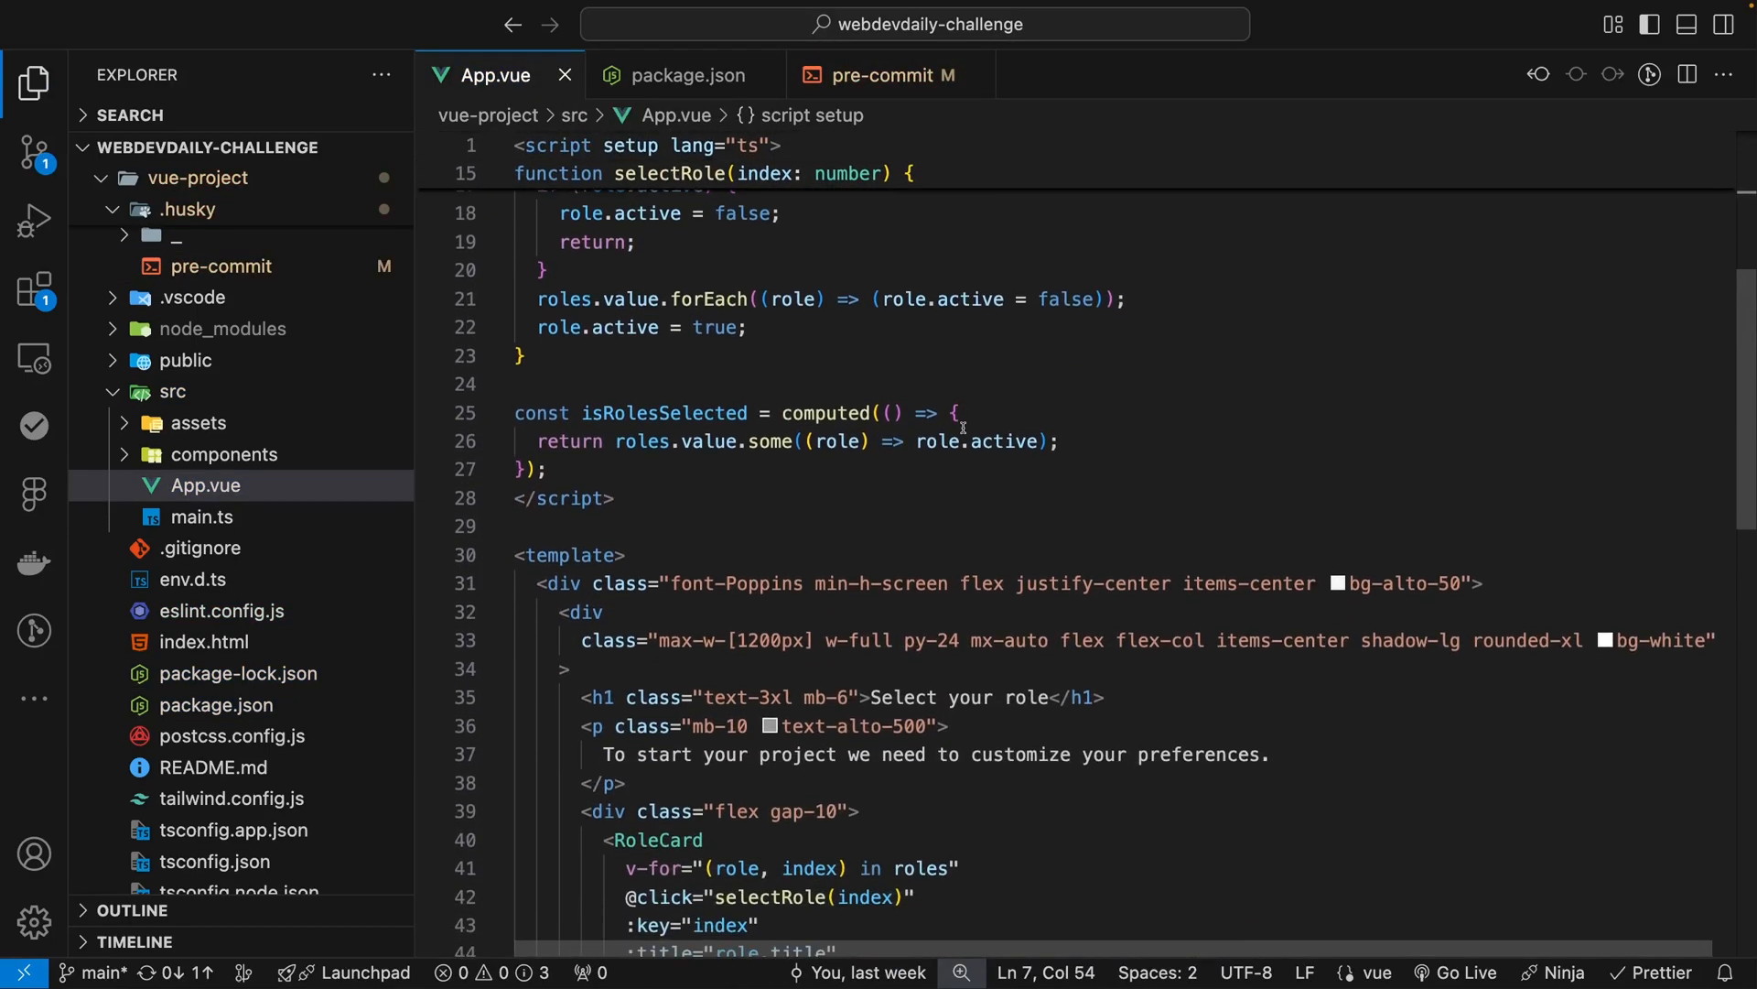
scroll(down, 3)
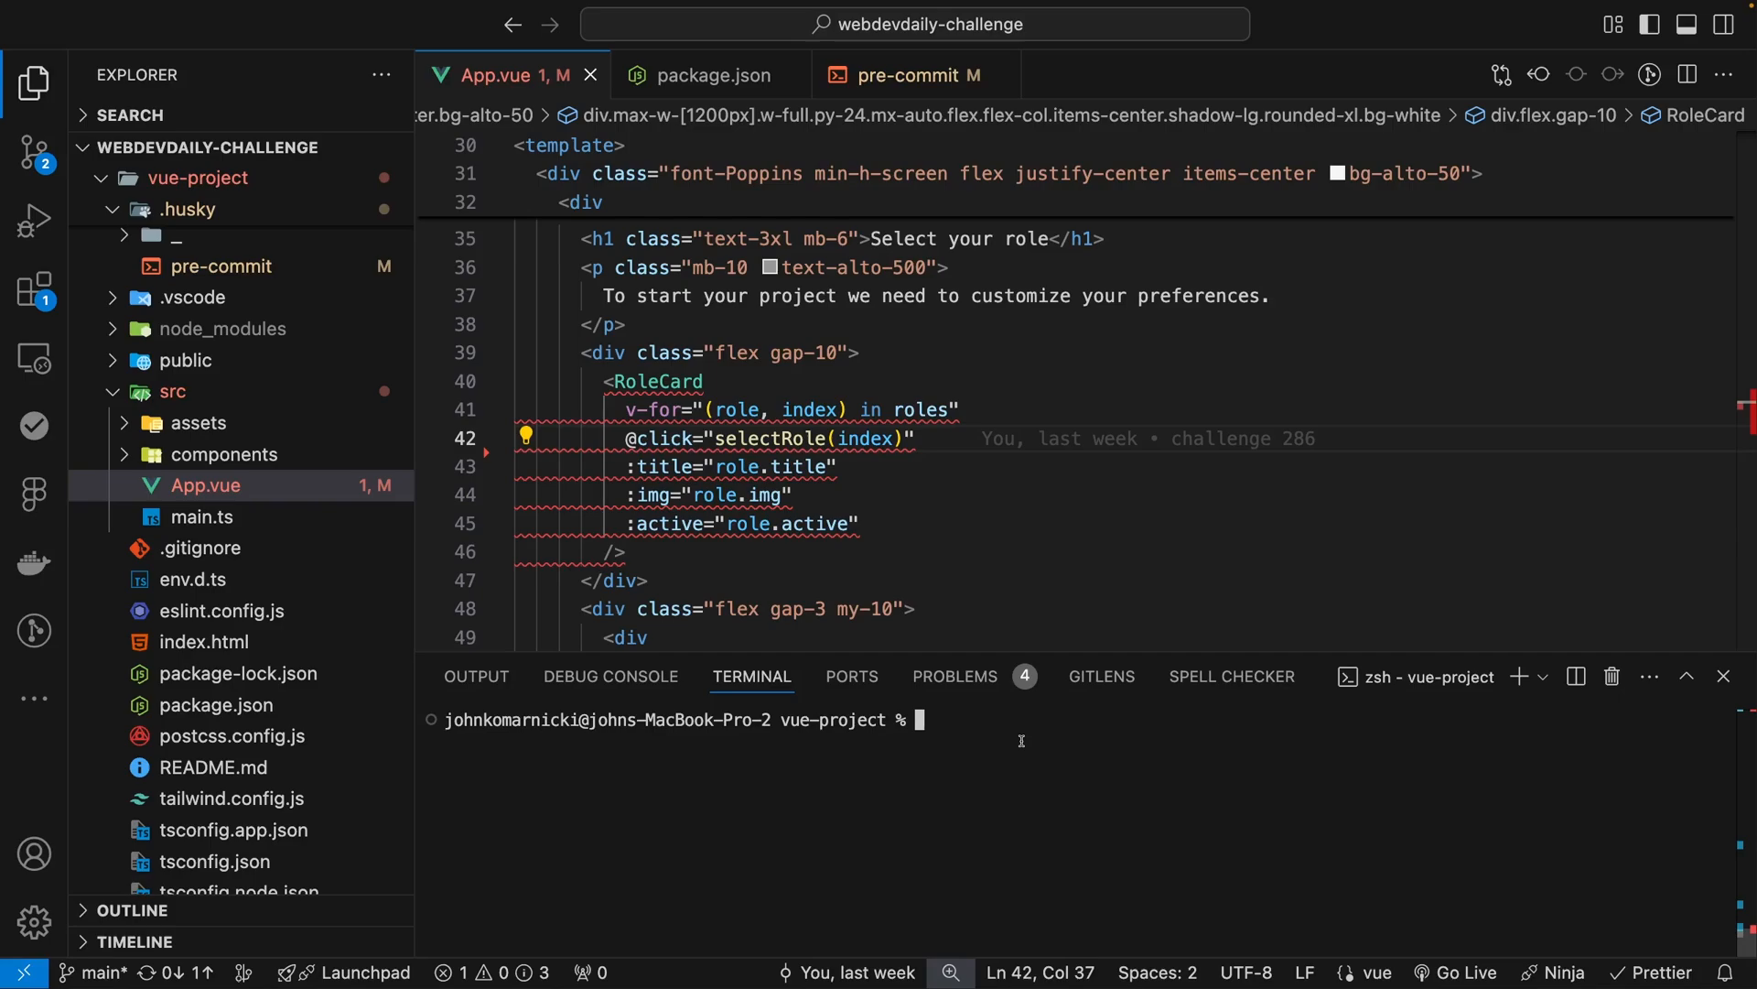
Run git add . and git commit -m "testing", which the pre-commit lint rejects over the missing v-bind:key.
text(g)
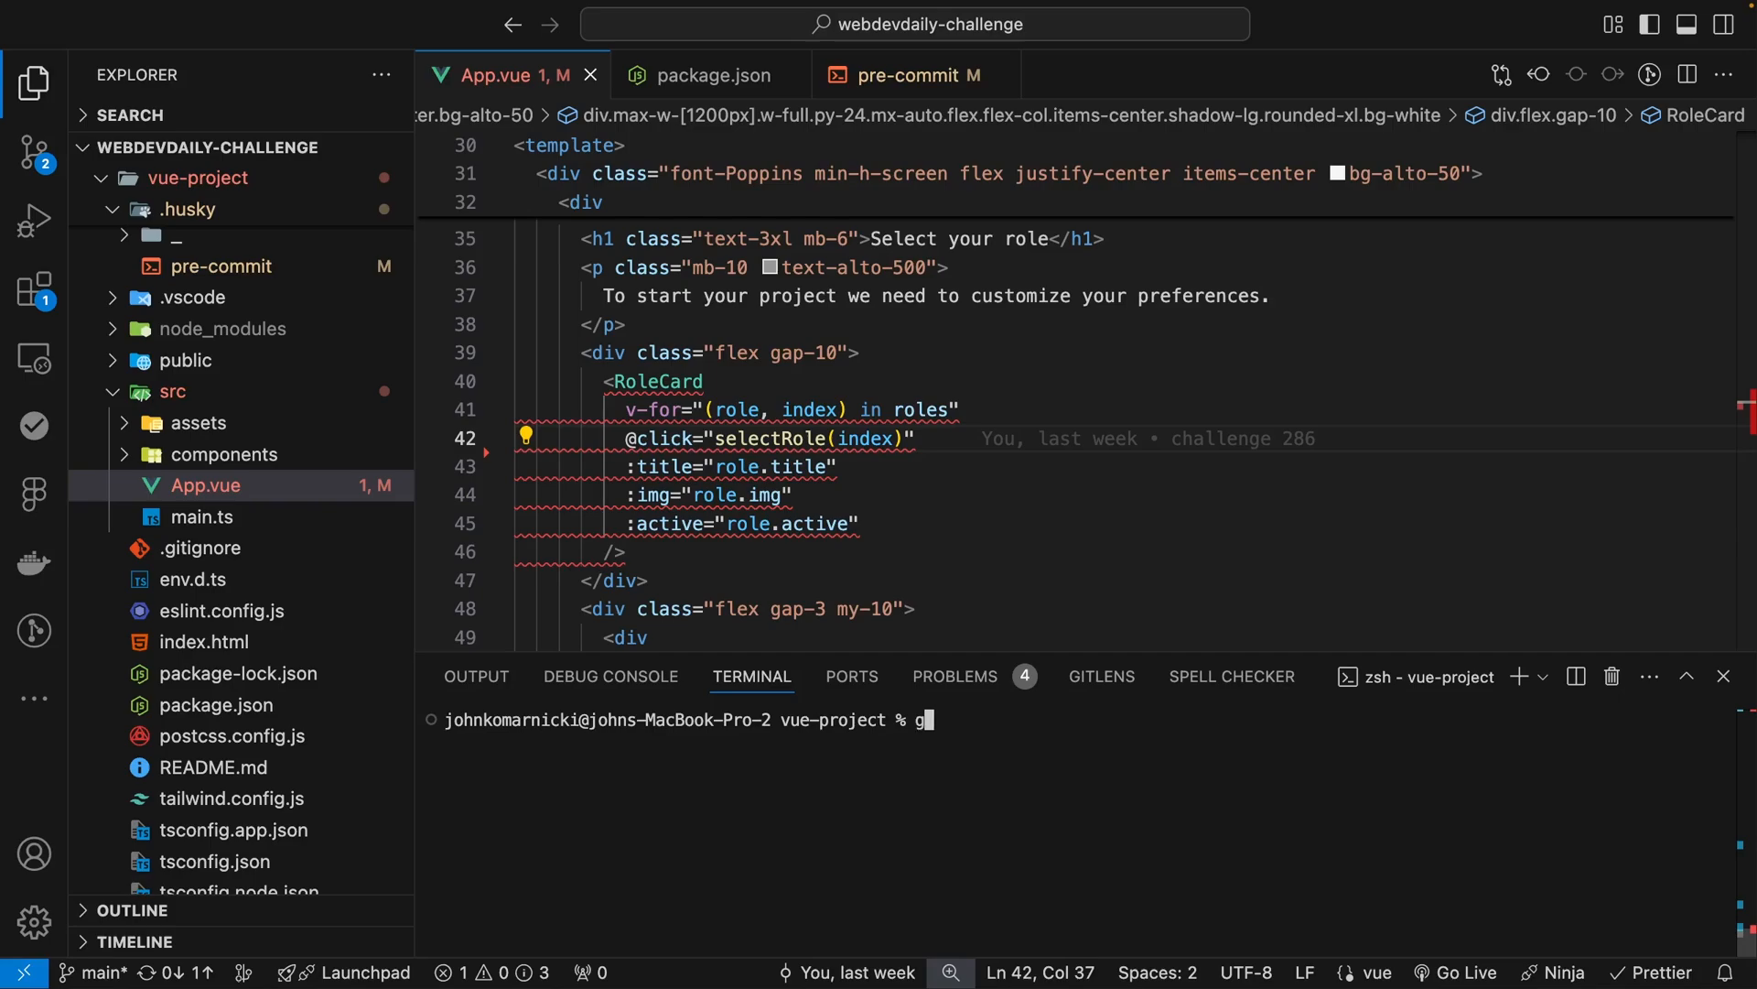
text(it add .)
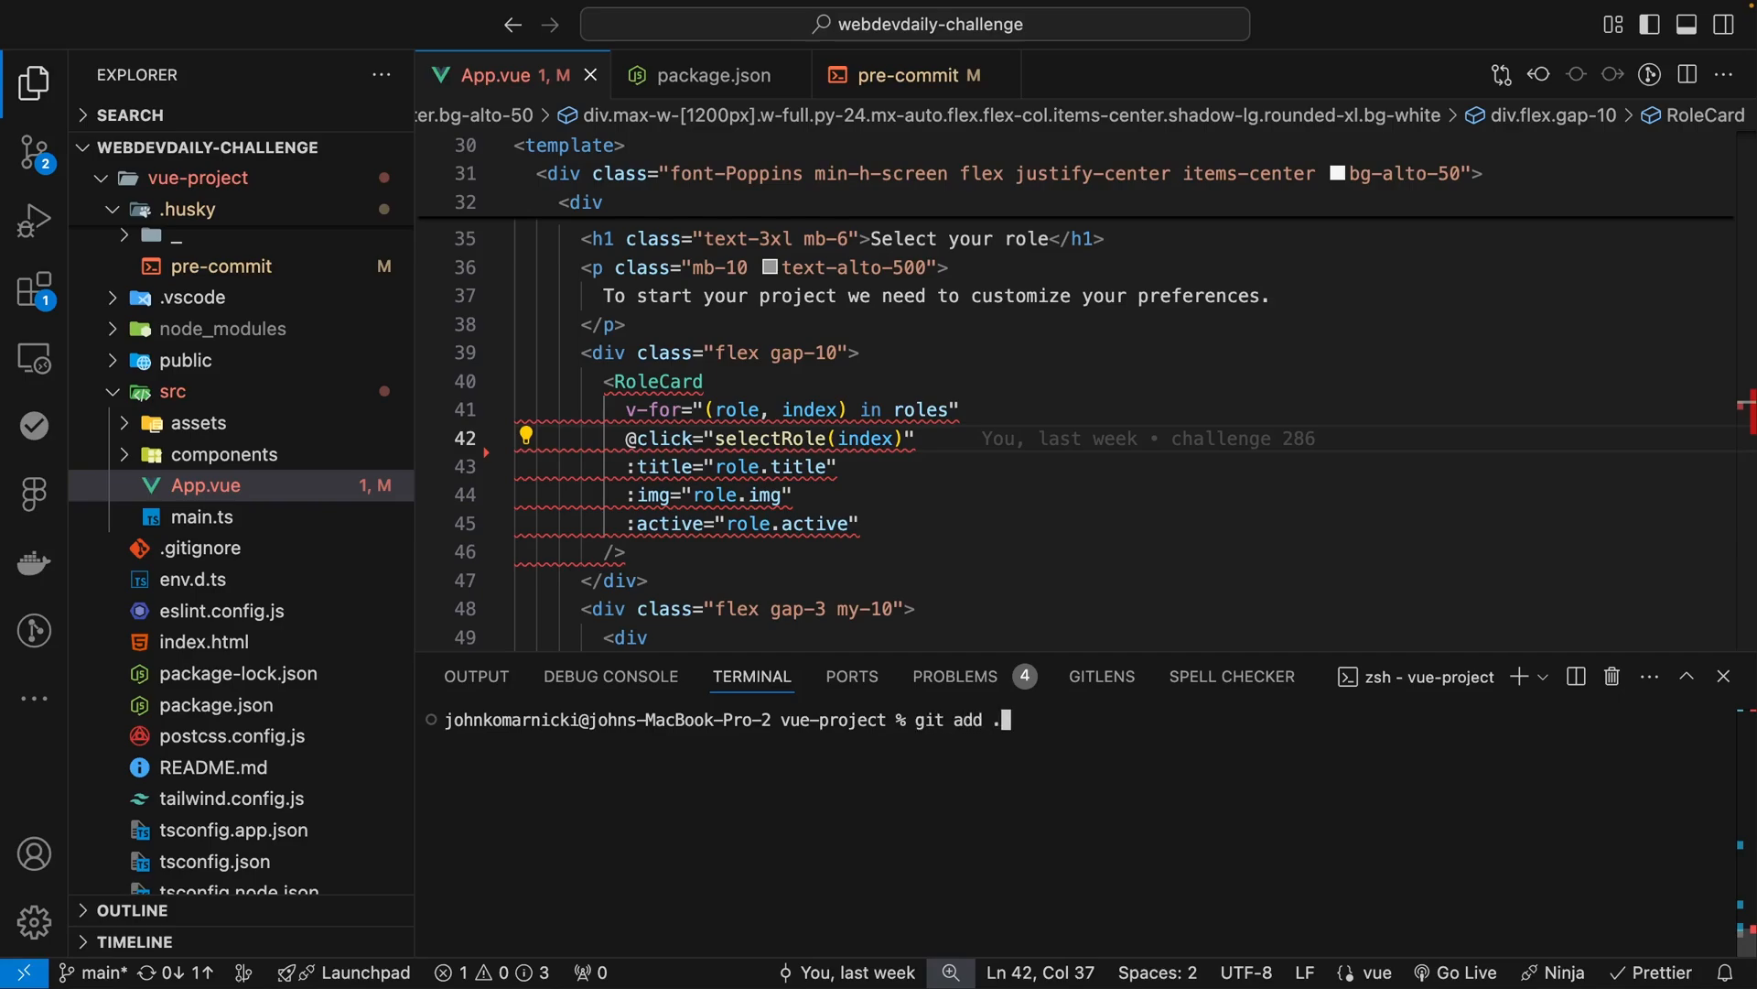
text(git c)
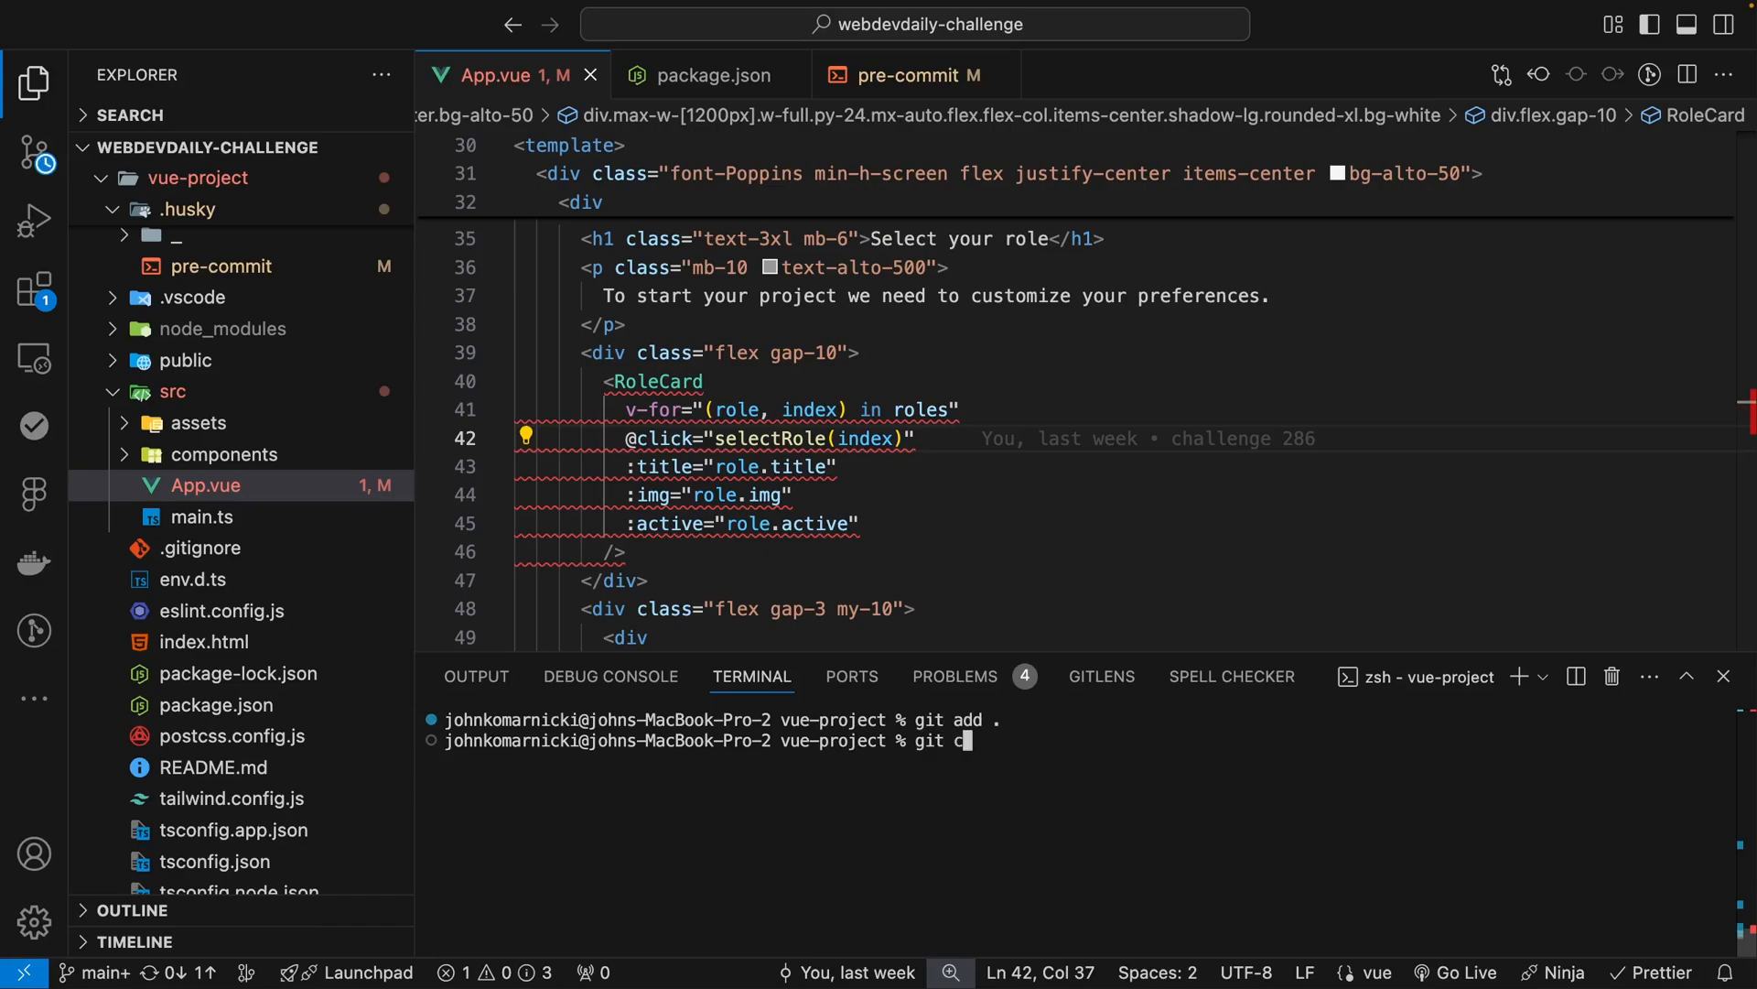
text(ommit -")
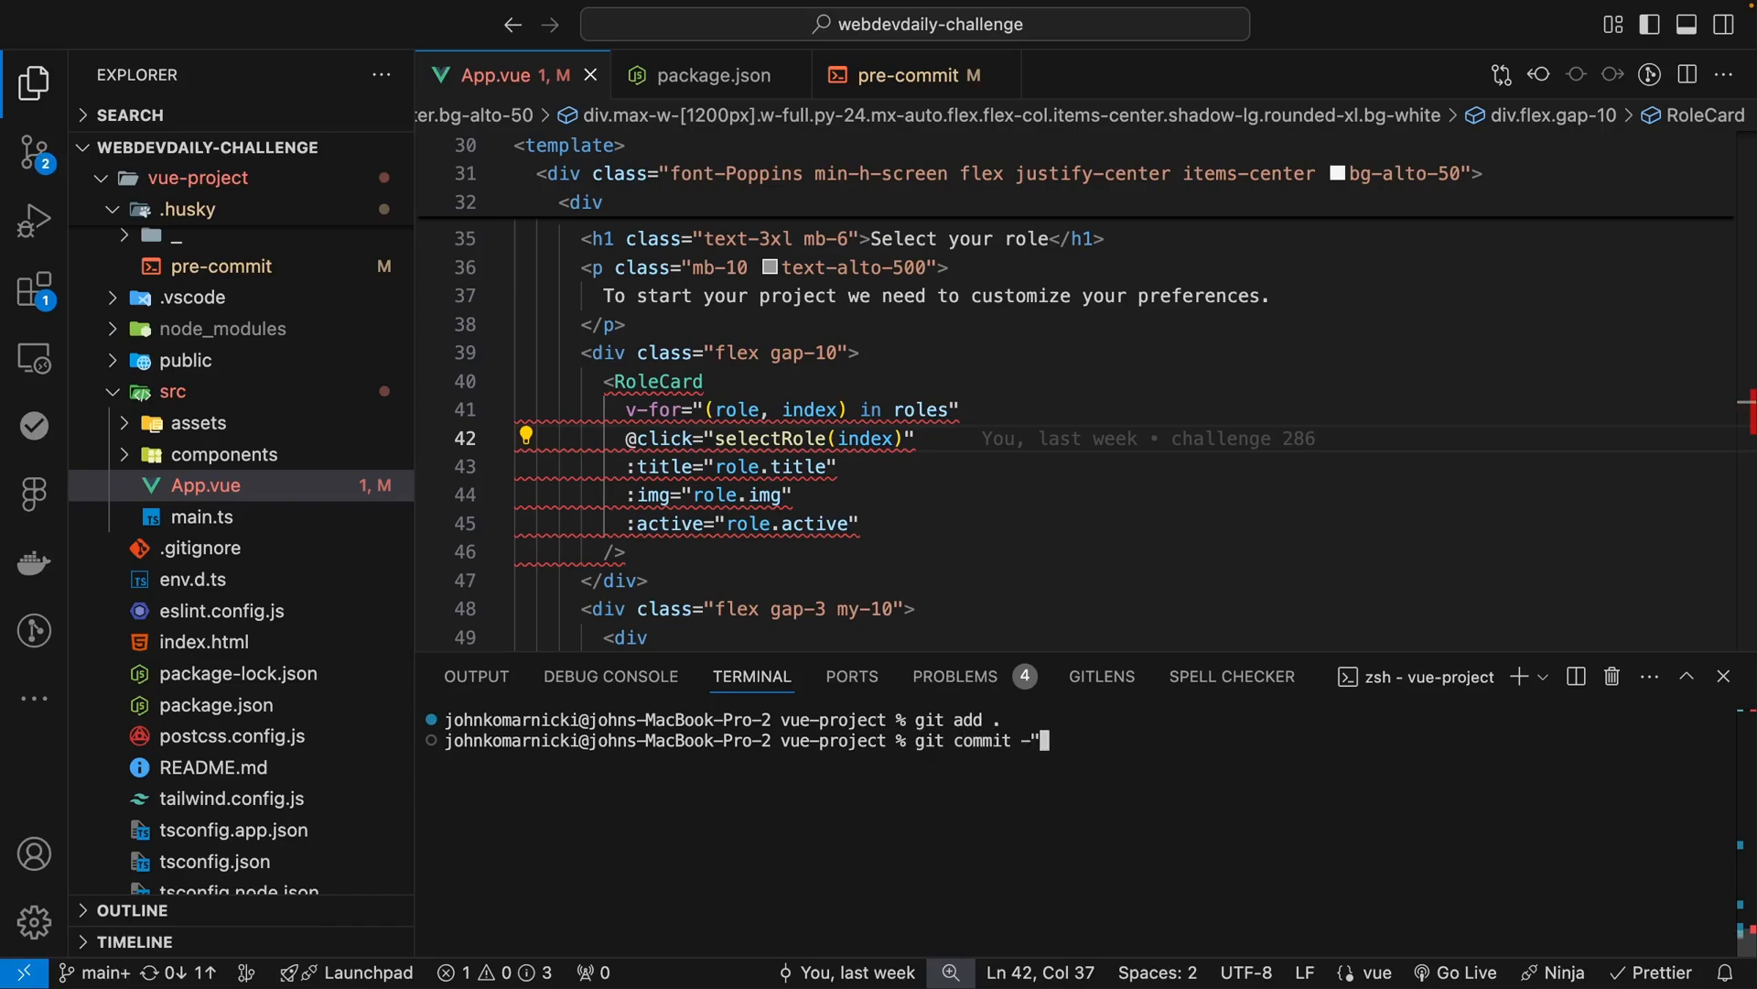
text(tes)
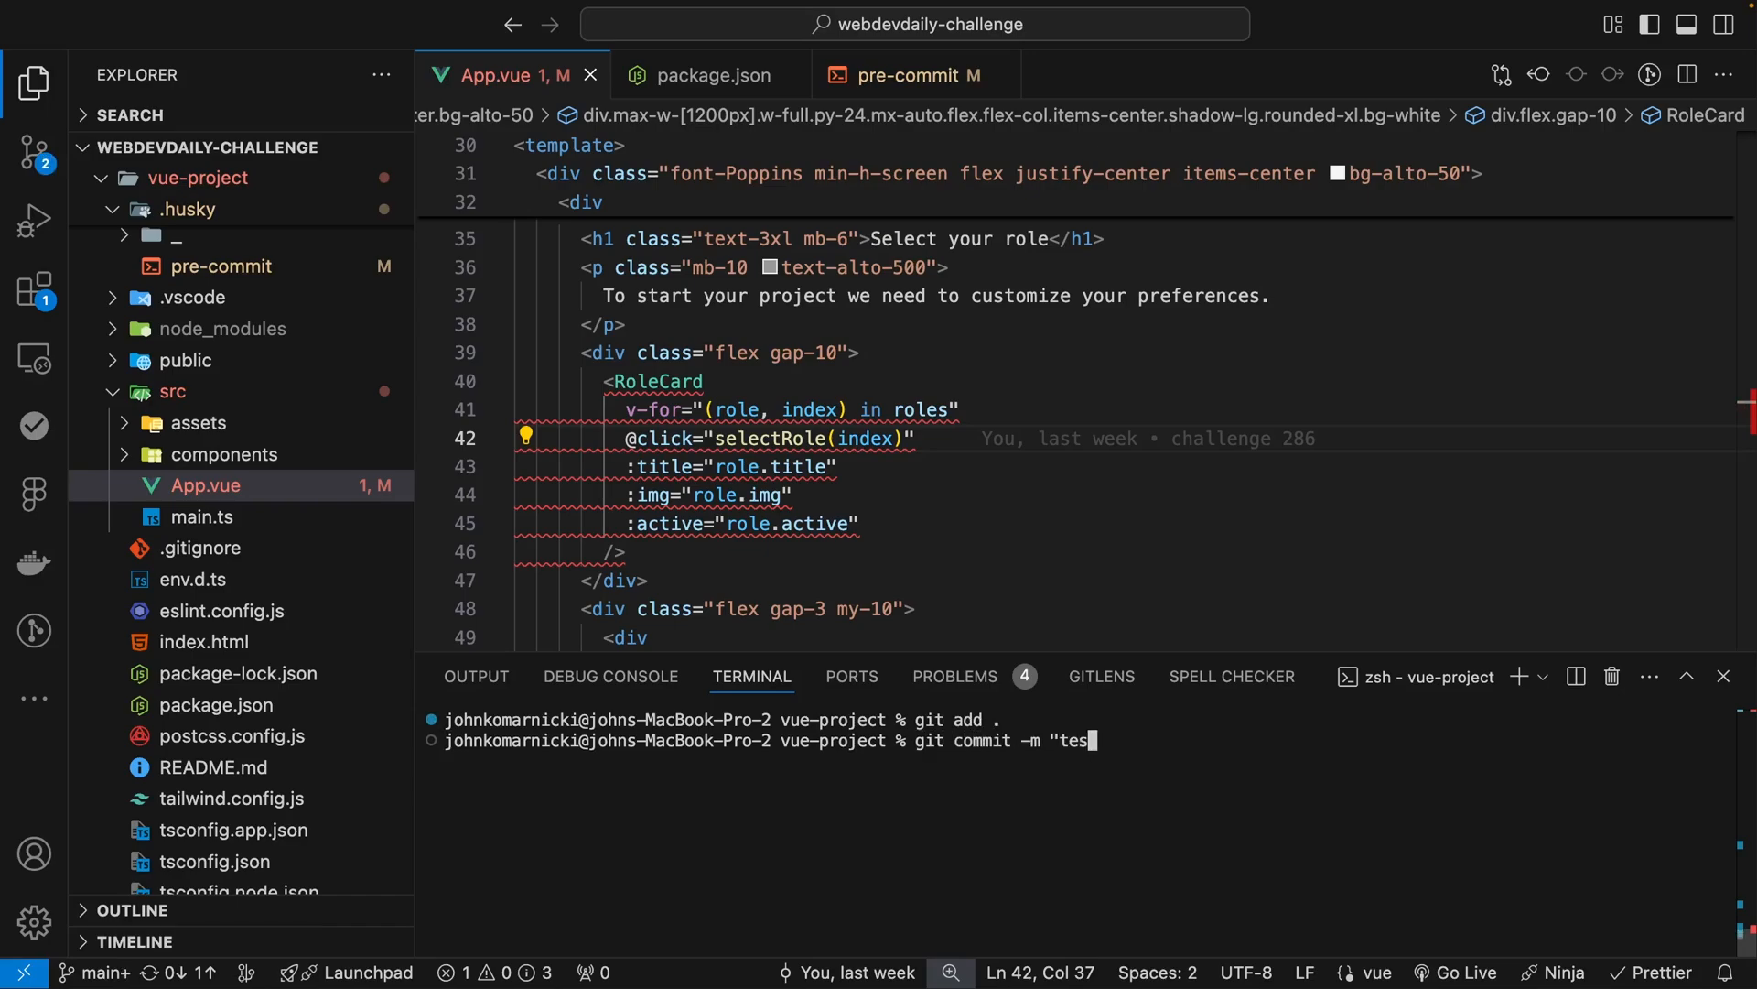
key(Enter)
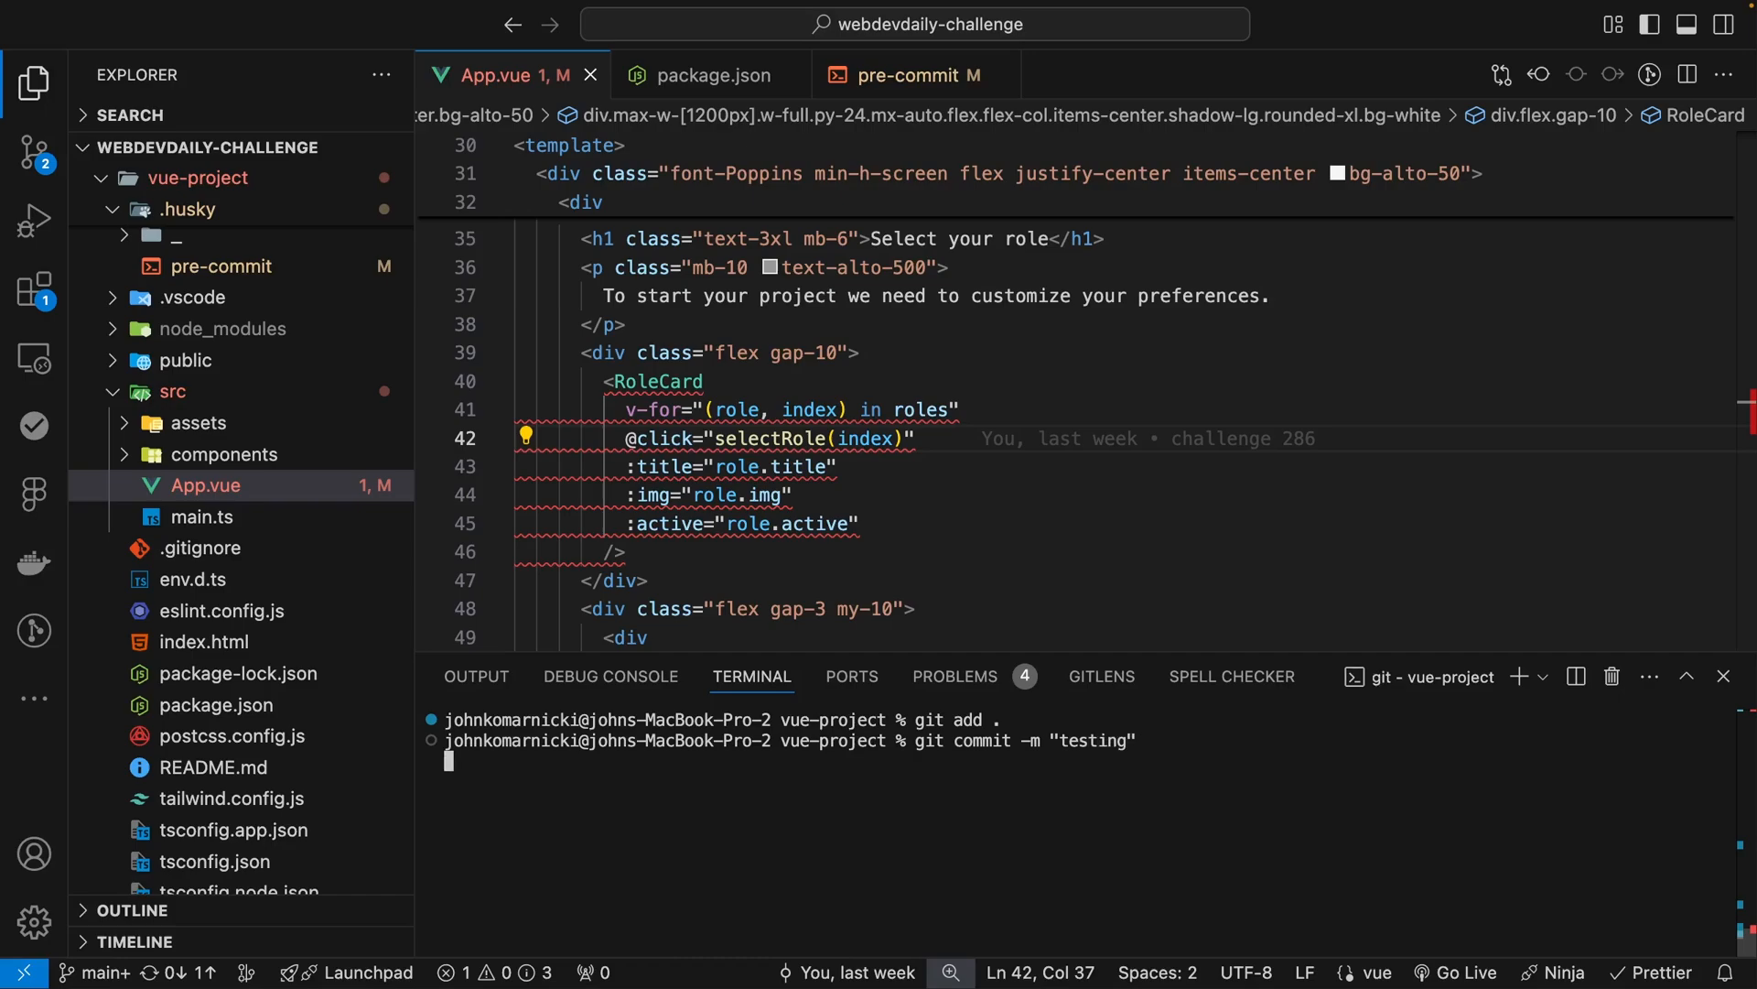
key(Enter)
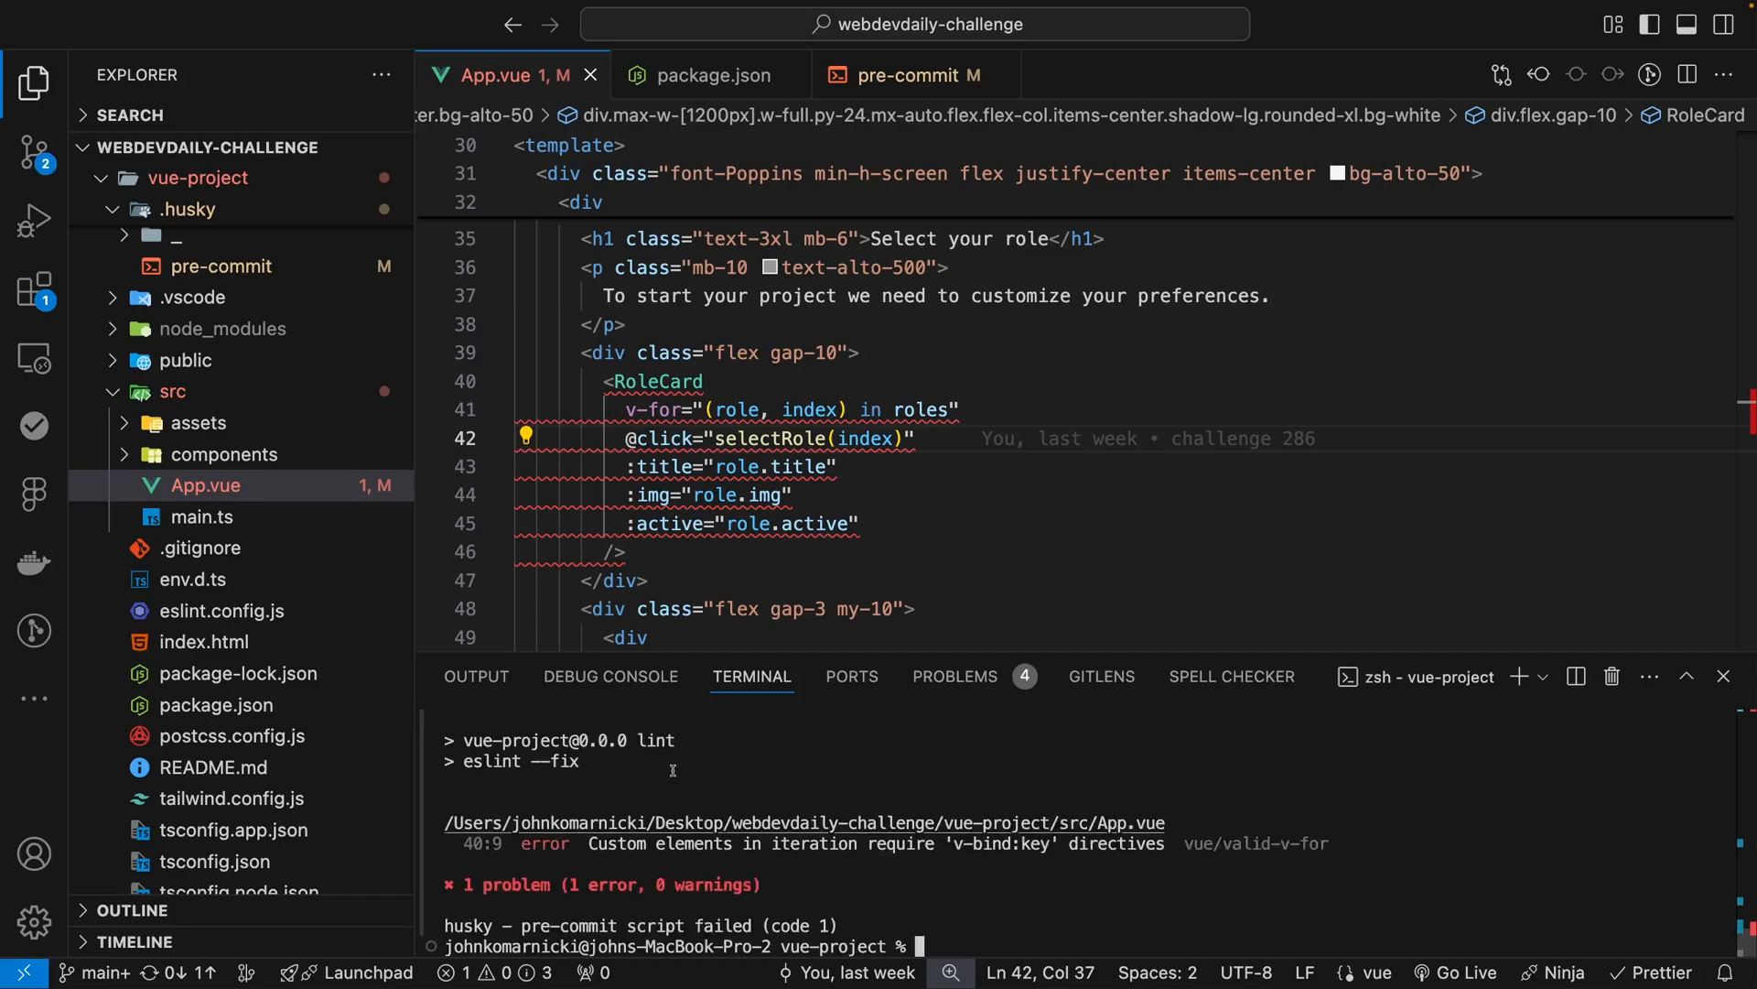
mouse_move(679, 805)
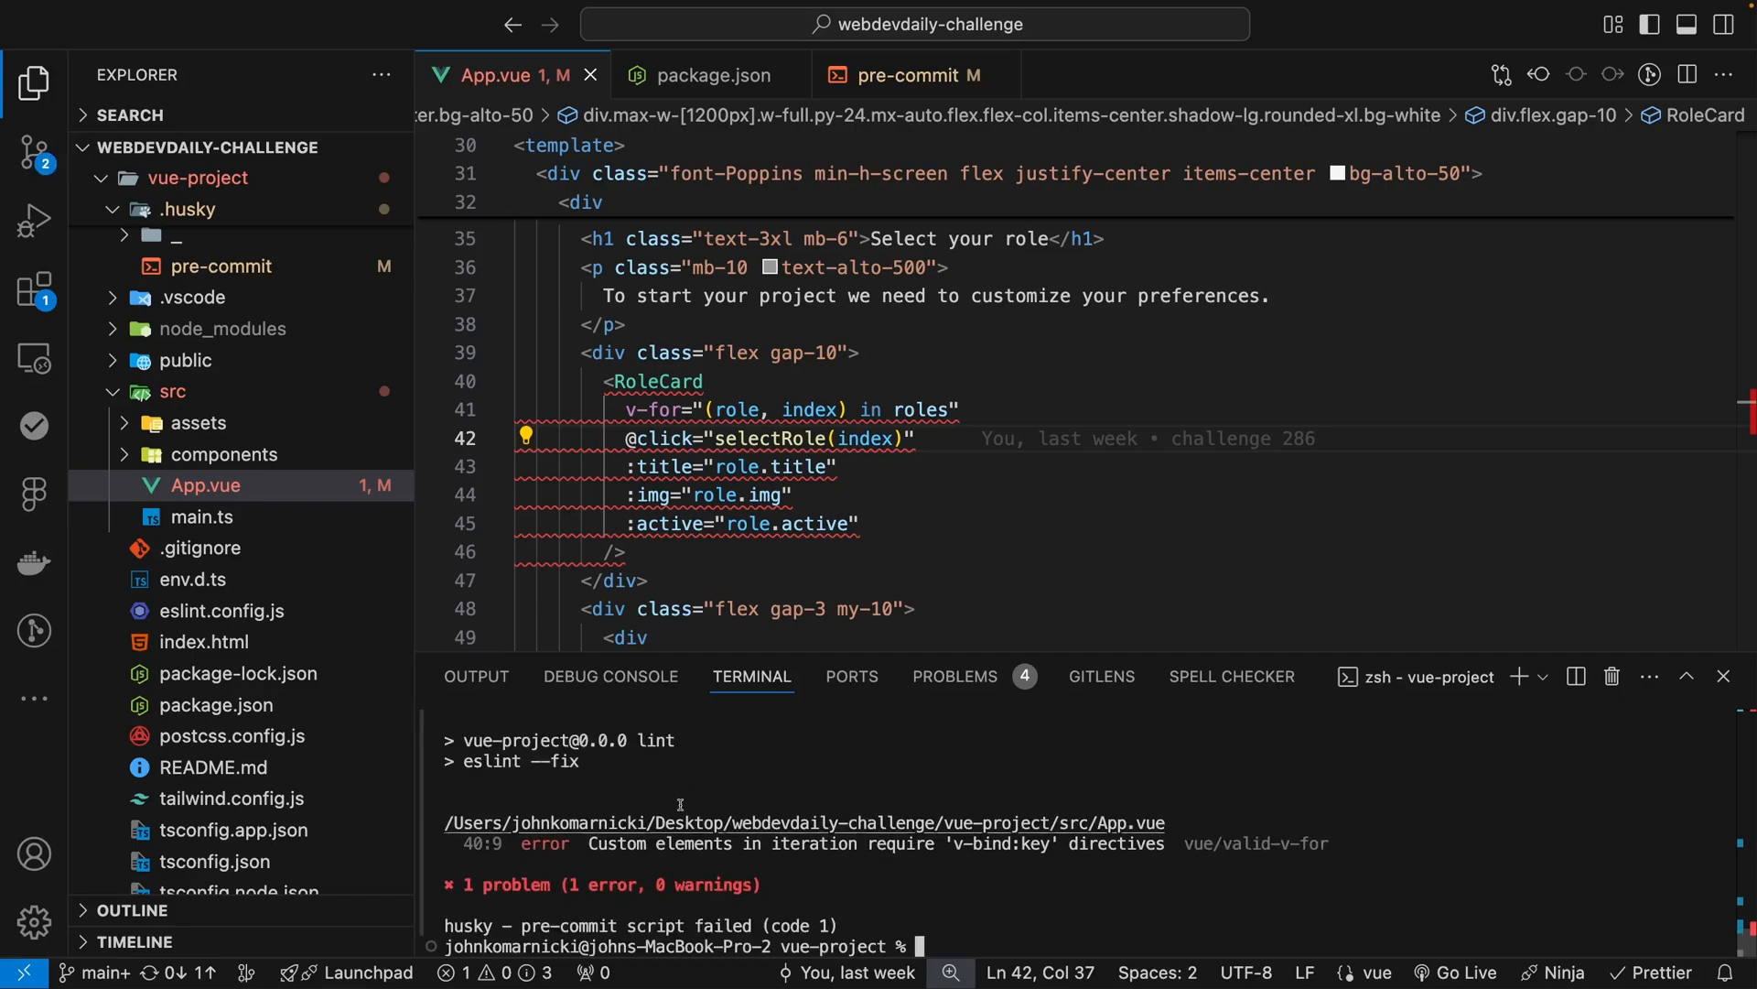
mouse_move(696, 813)
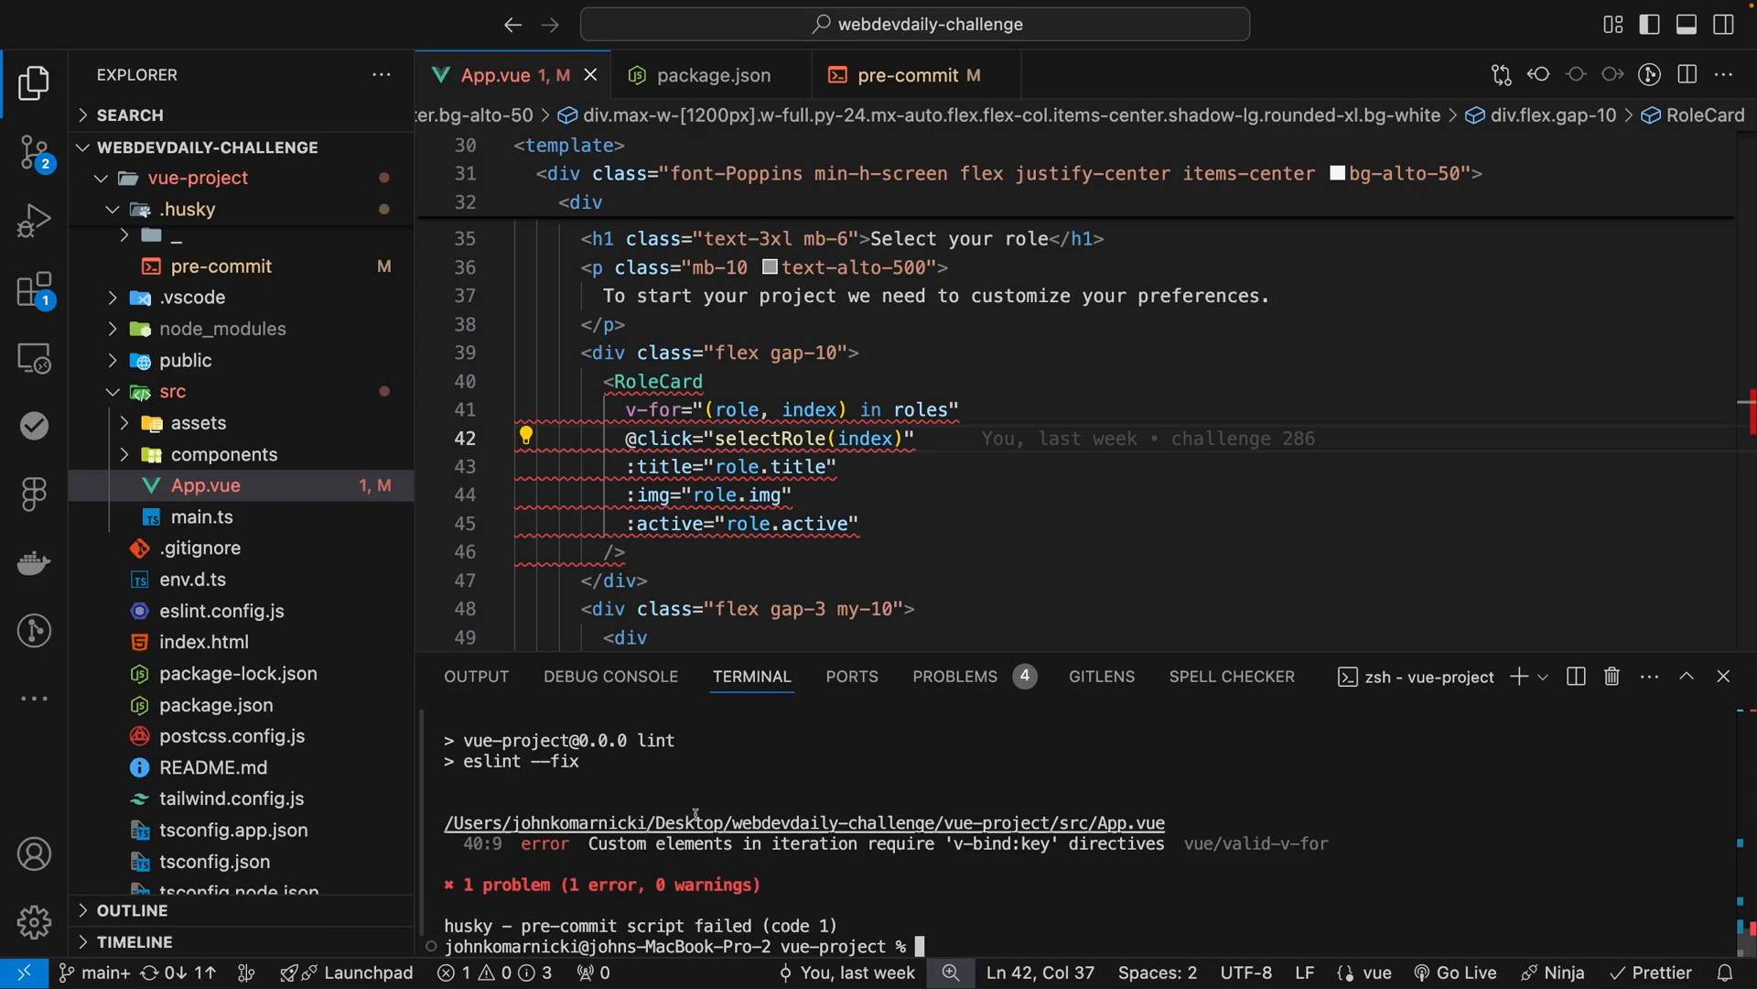
mouse_move(791, 879)
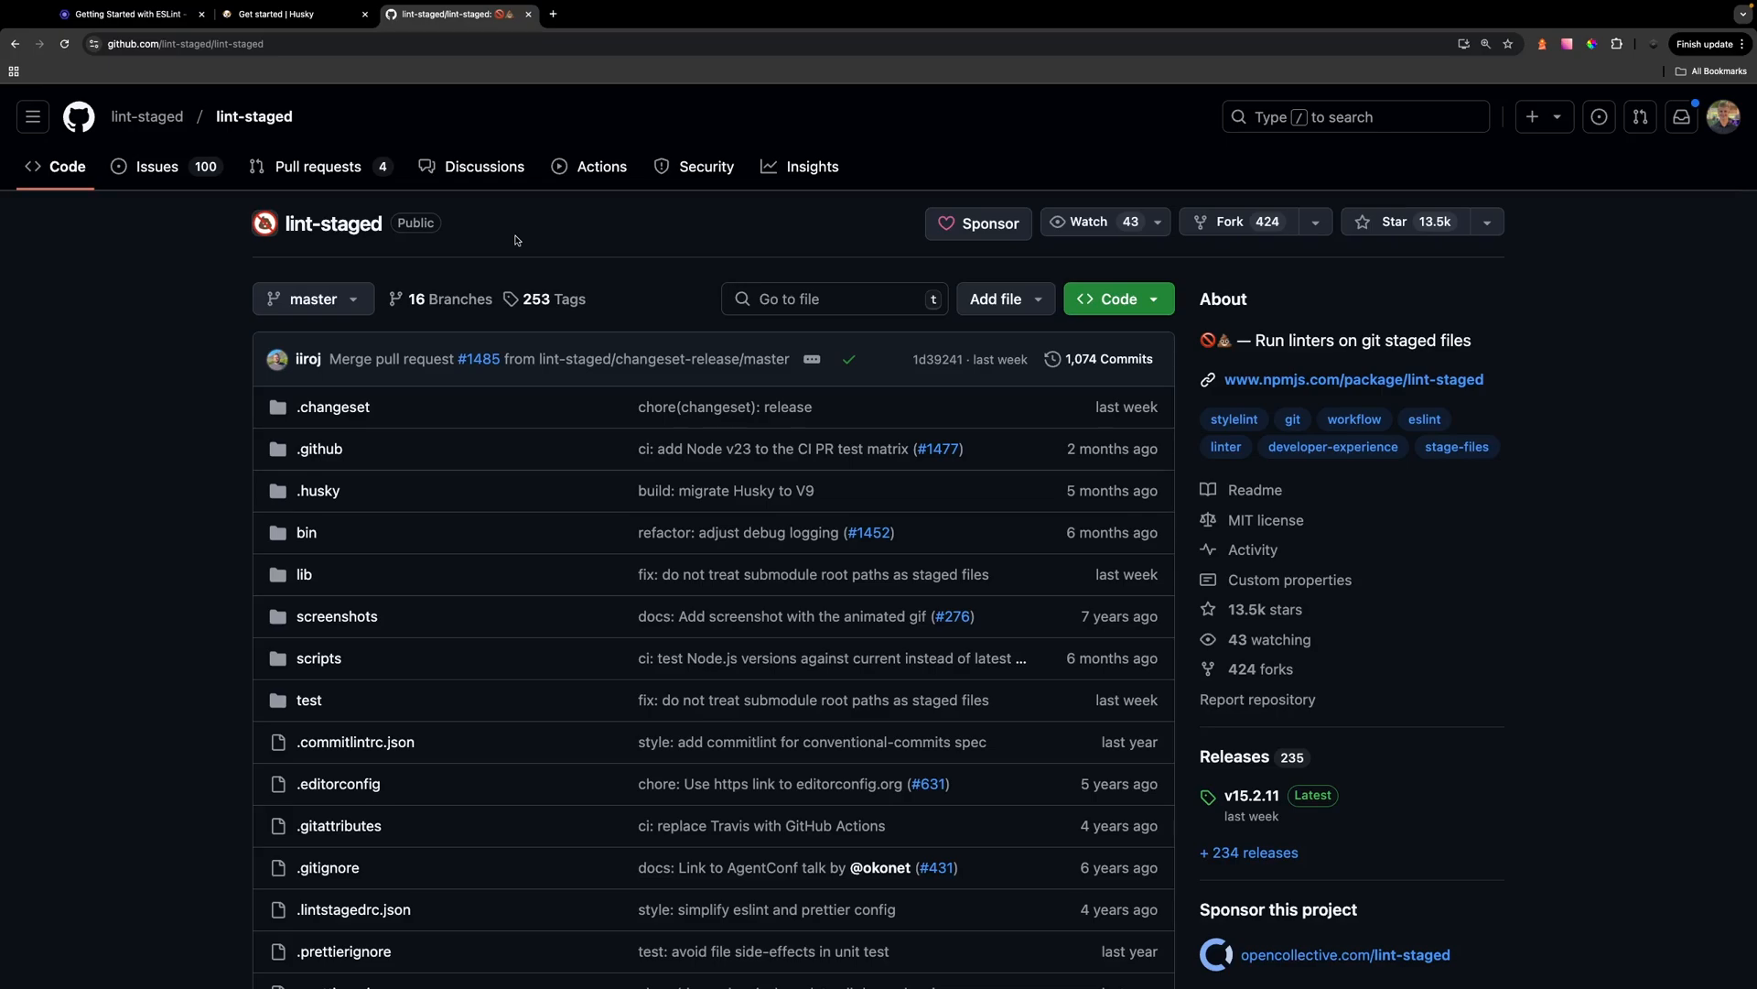
mouse_move(524, 260)
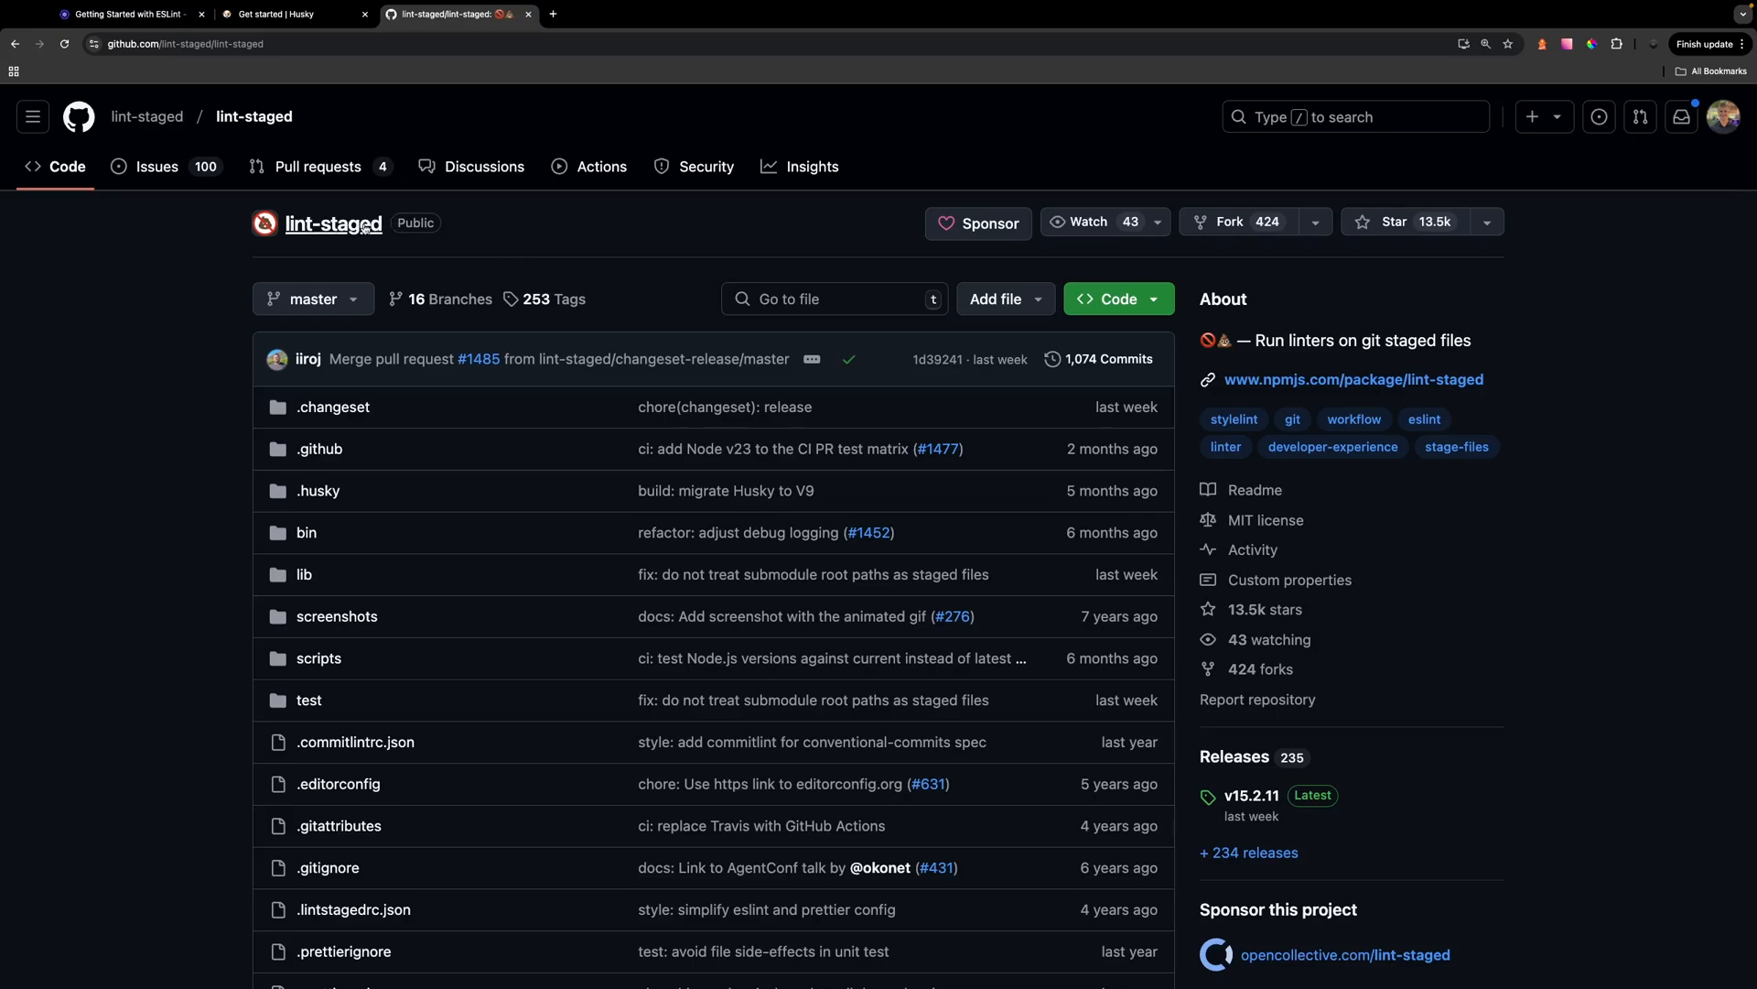
Scroll the lint-staged README down to its installation instructions.
scroll(down, 3)
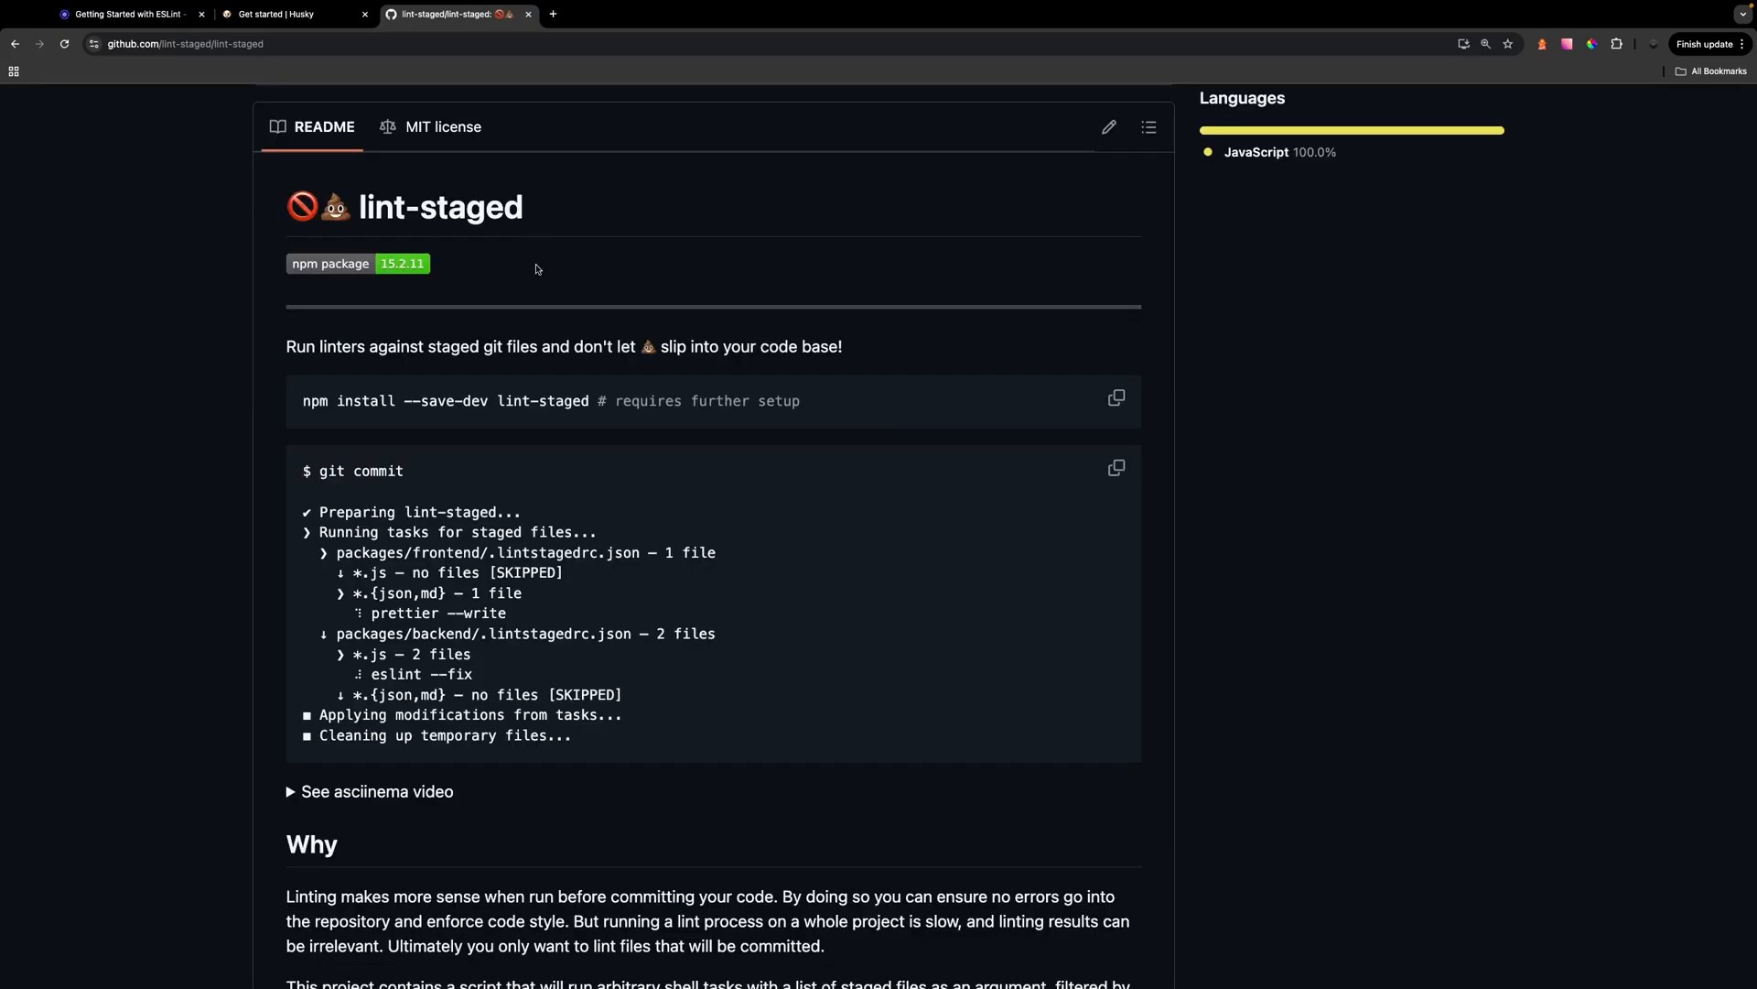
mouse_move(529, 331)
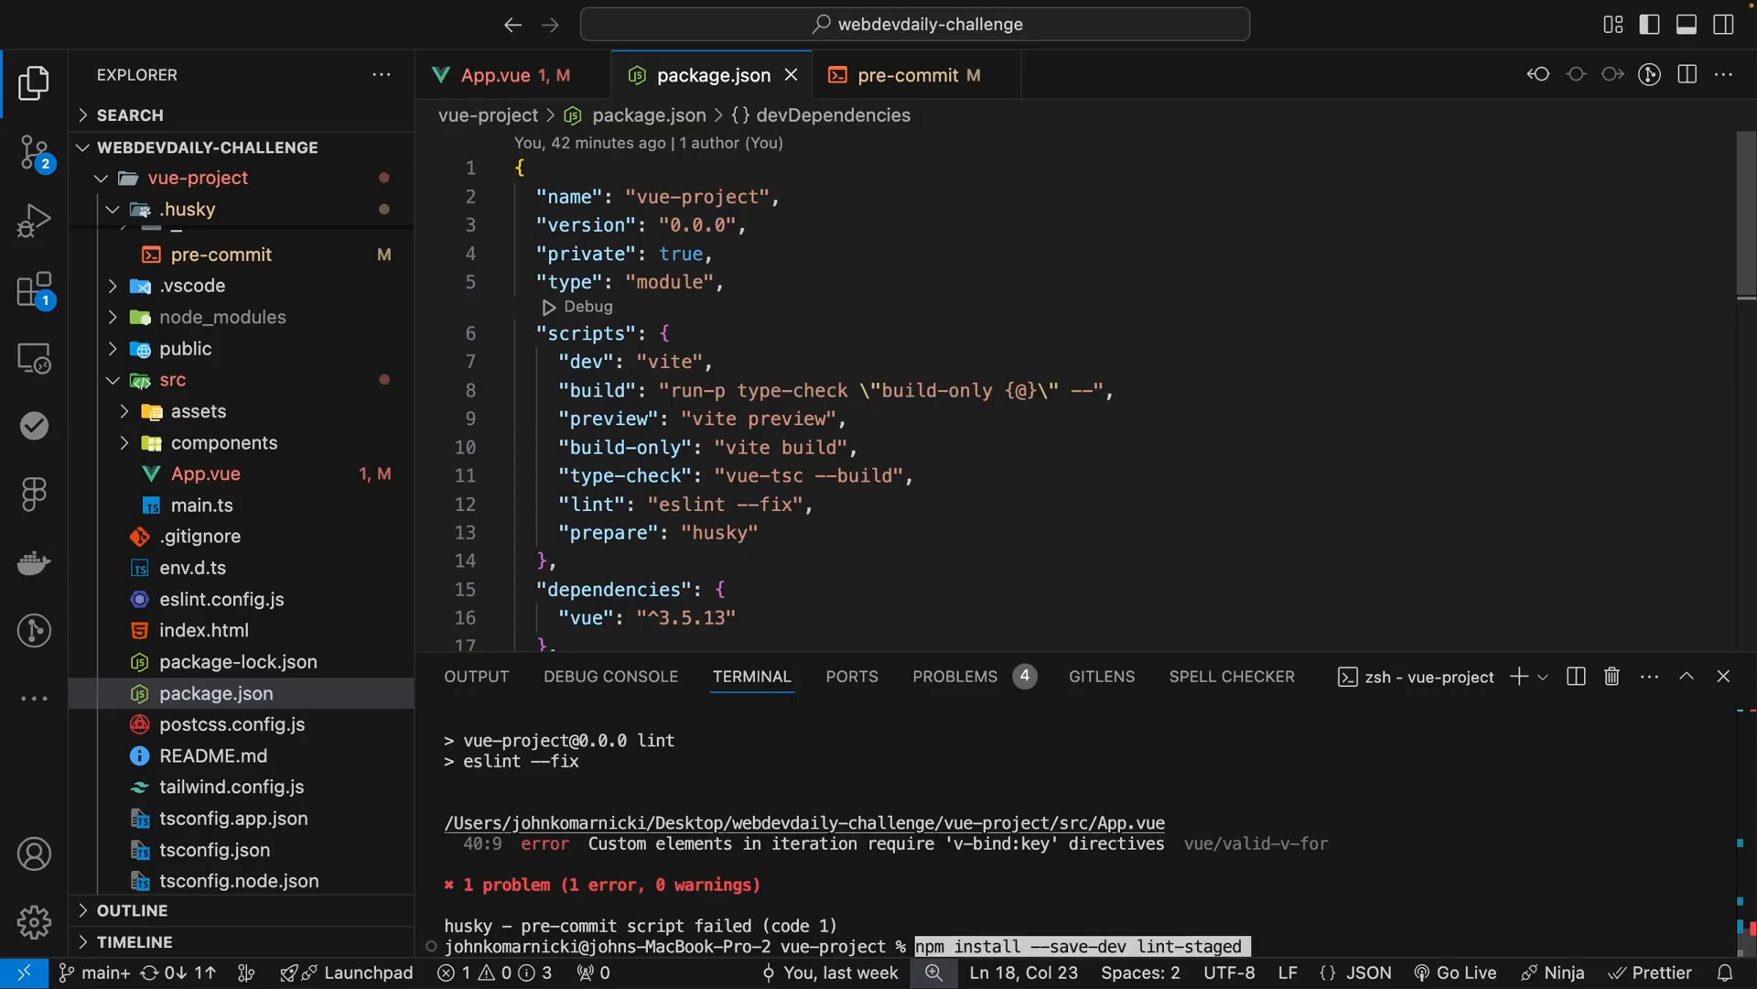
Run the lint-staged installation command in the terminal.
key(Enter)
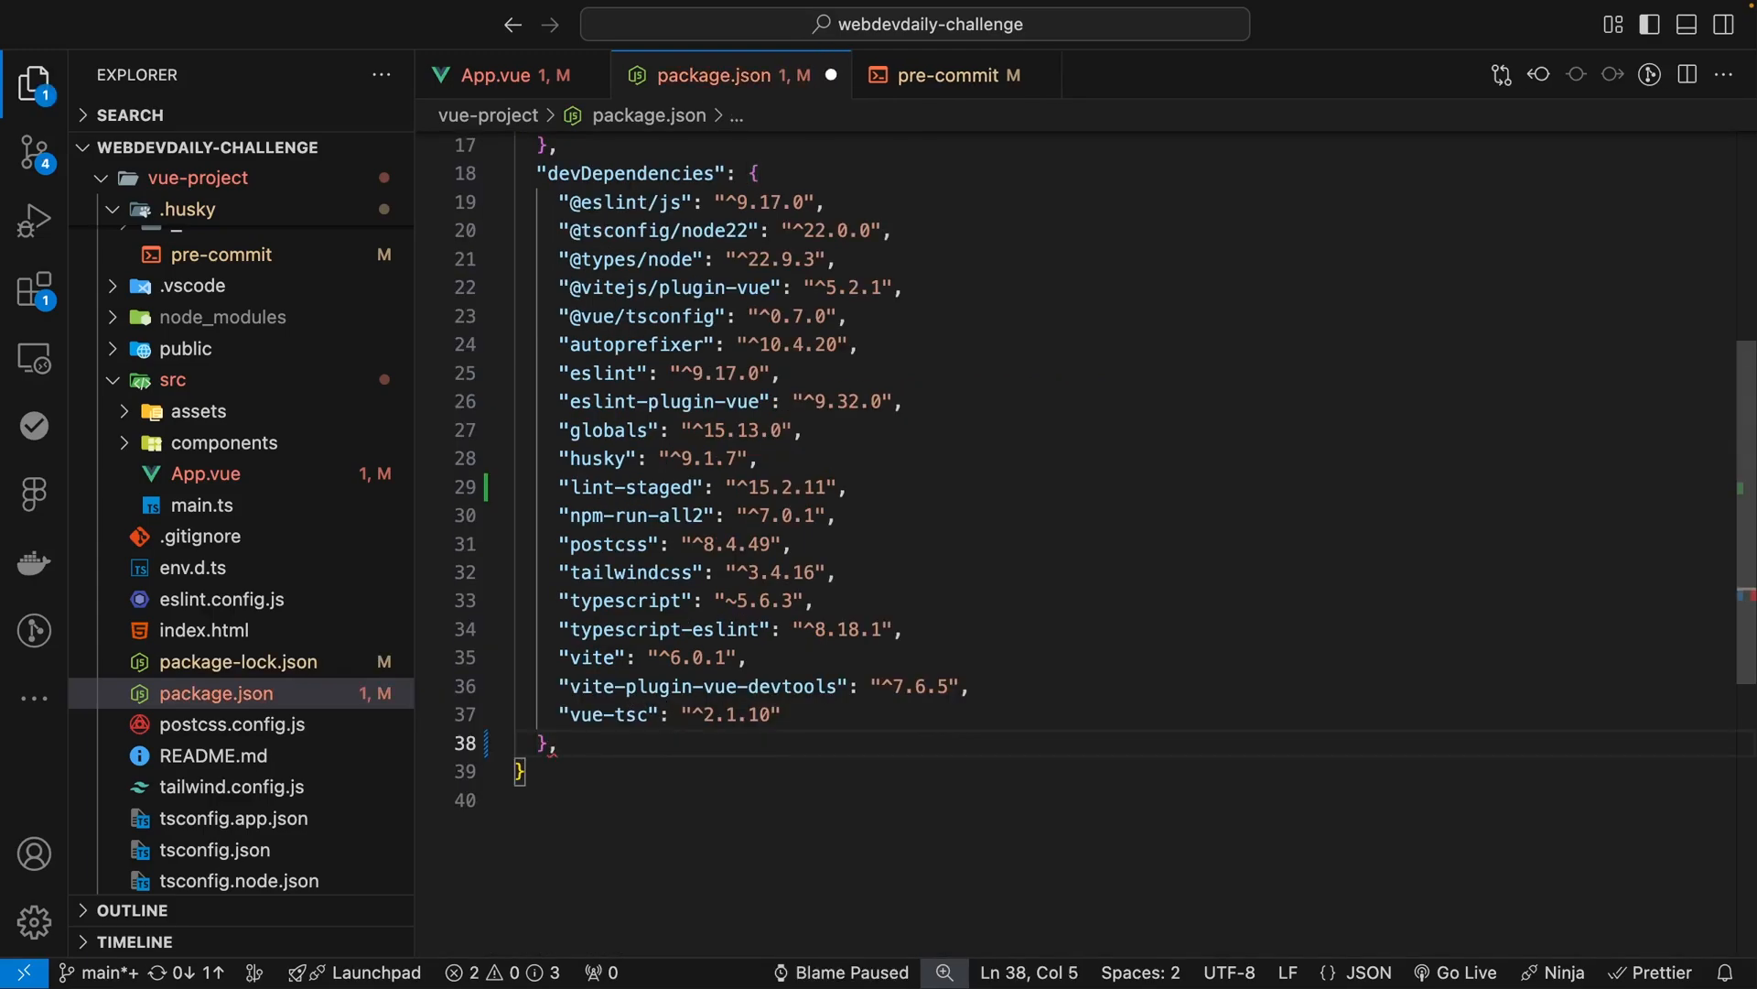
Add "lint-staged": { "*.{js,vue}": "npm run" } to package.json after devDependencies.
key(Enter)
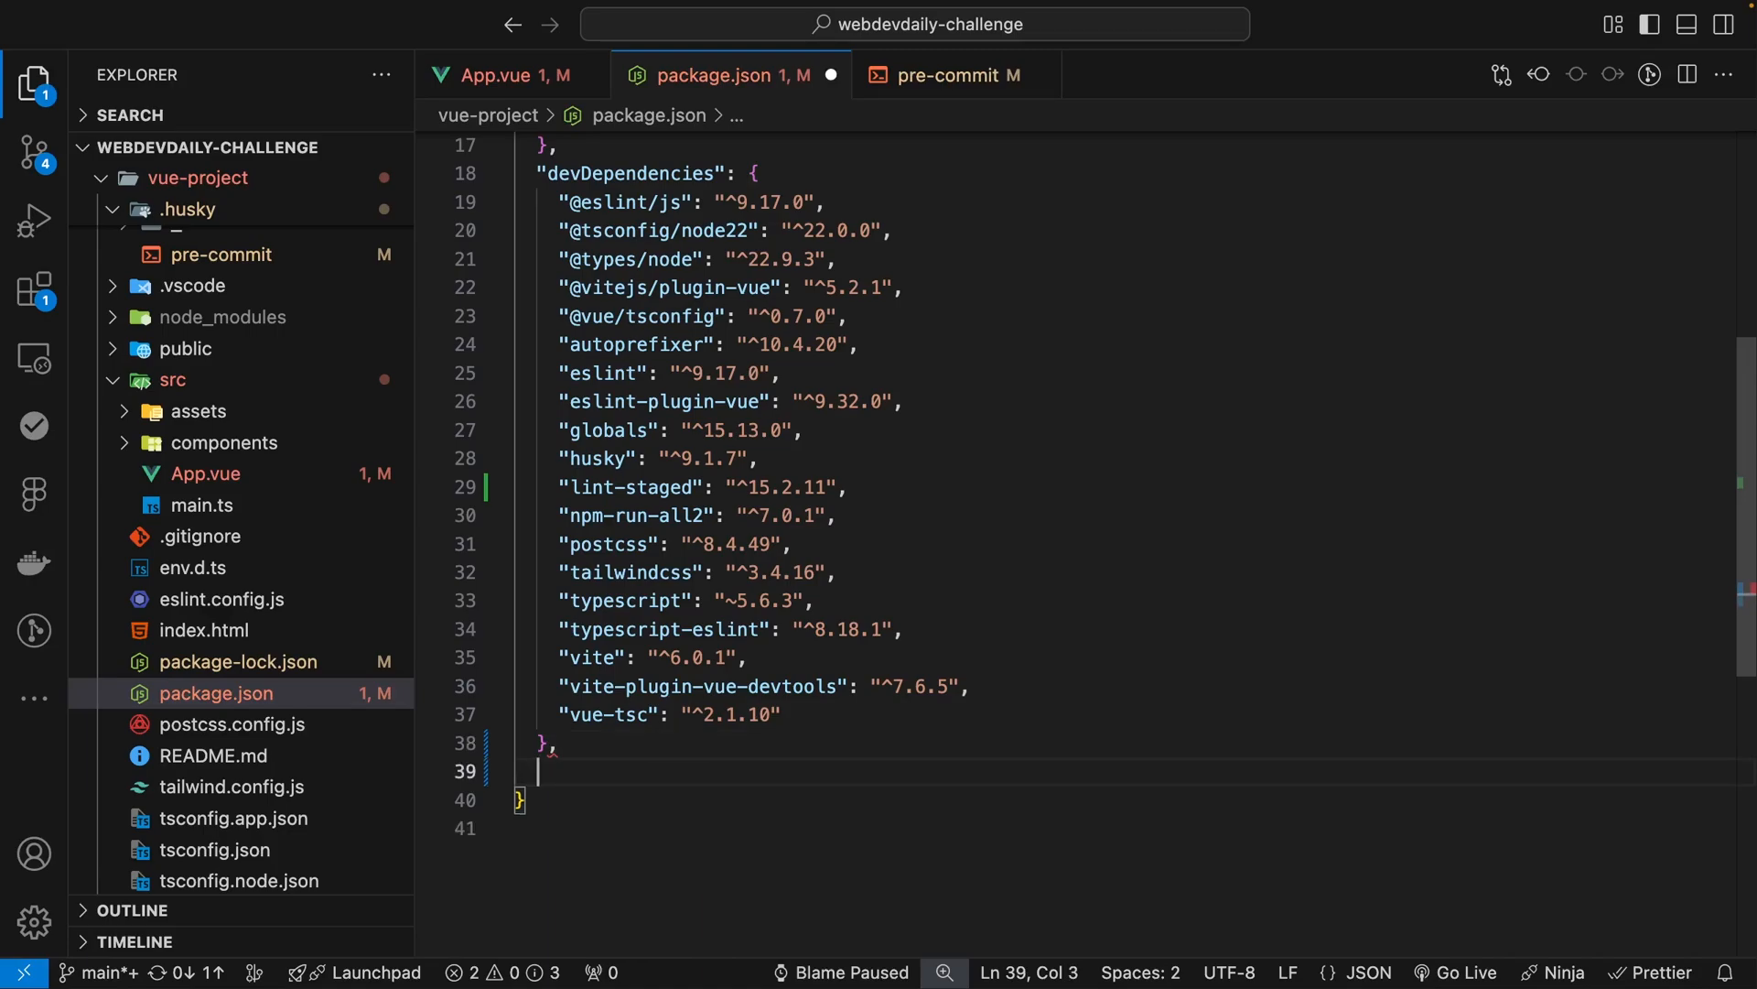
text("lint-sta")
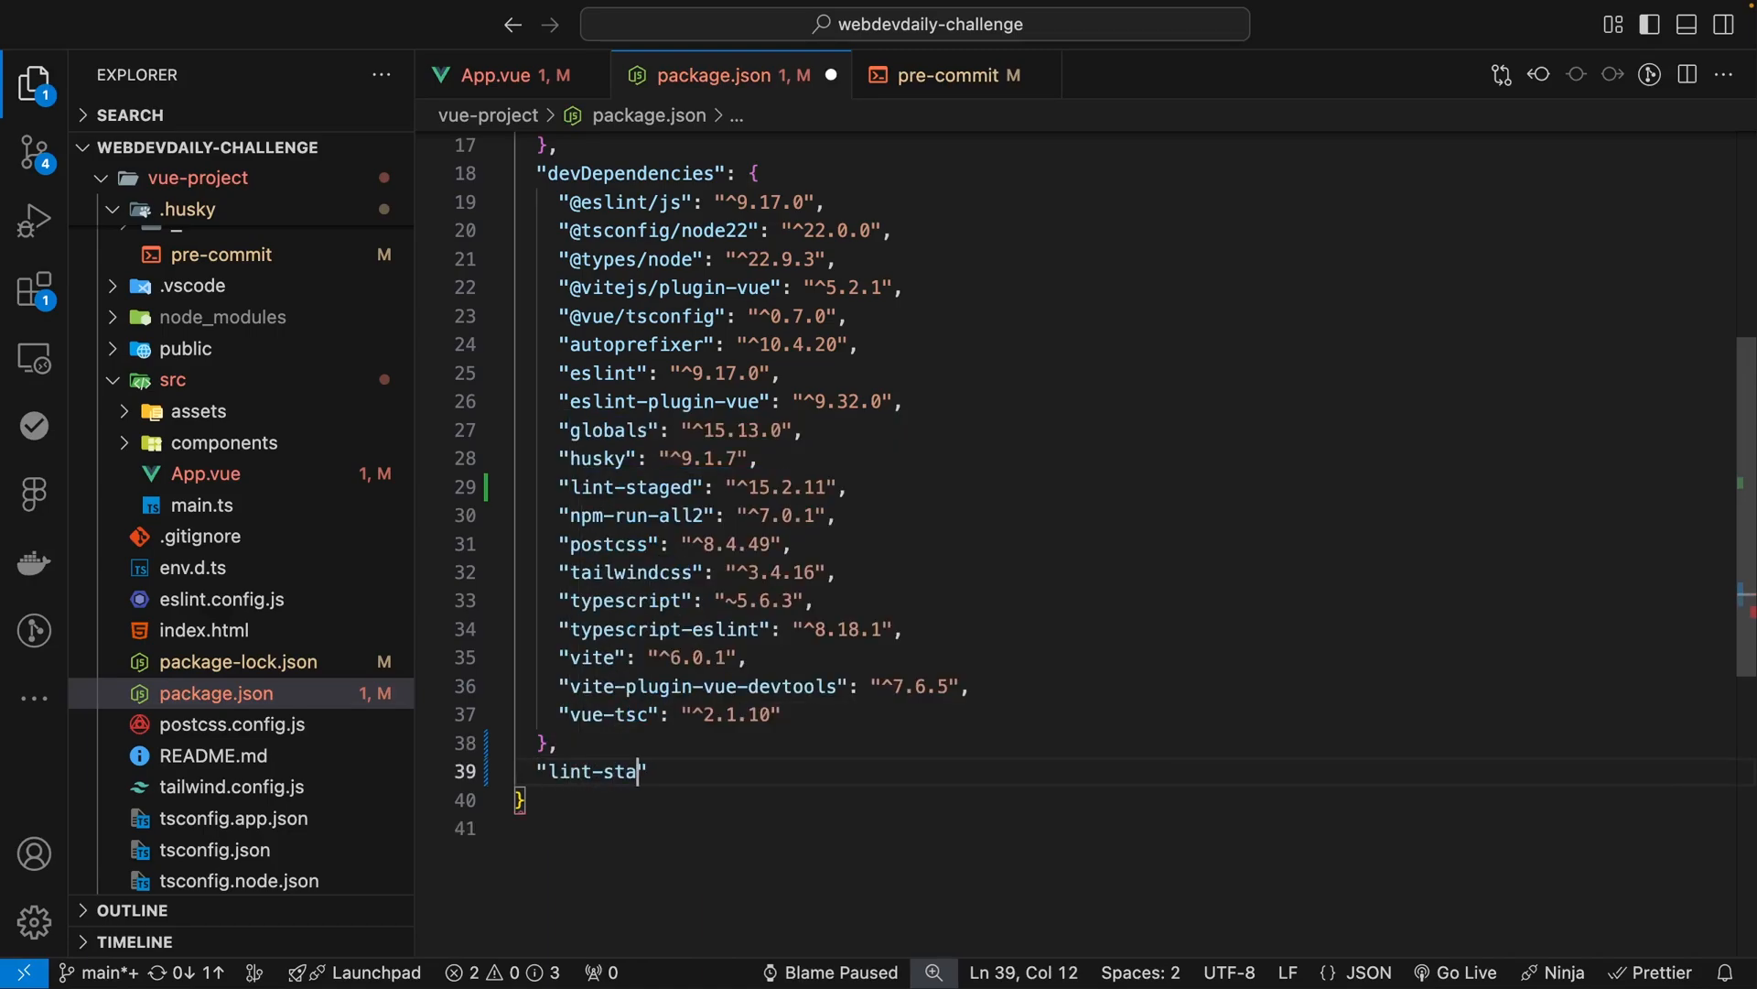
text(ged": {})
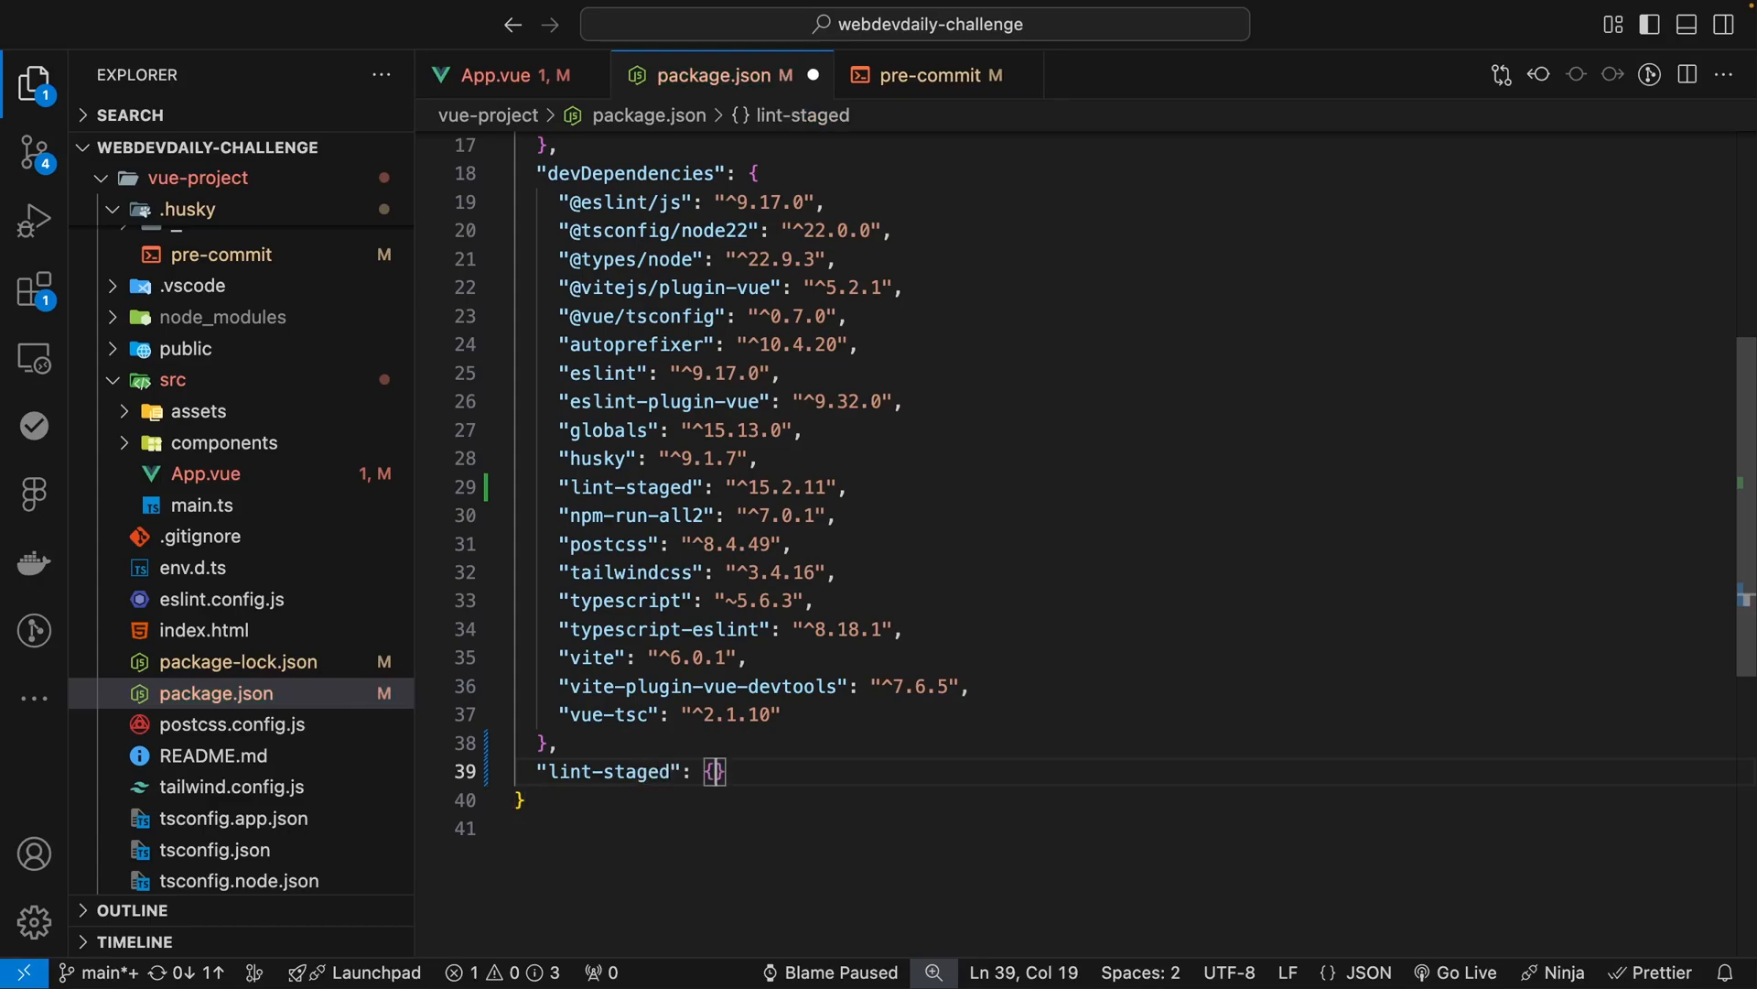
key(Enter)
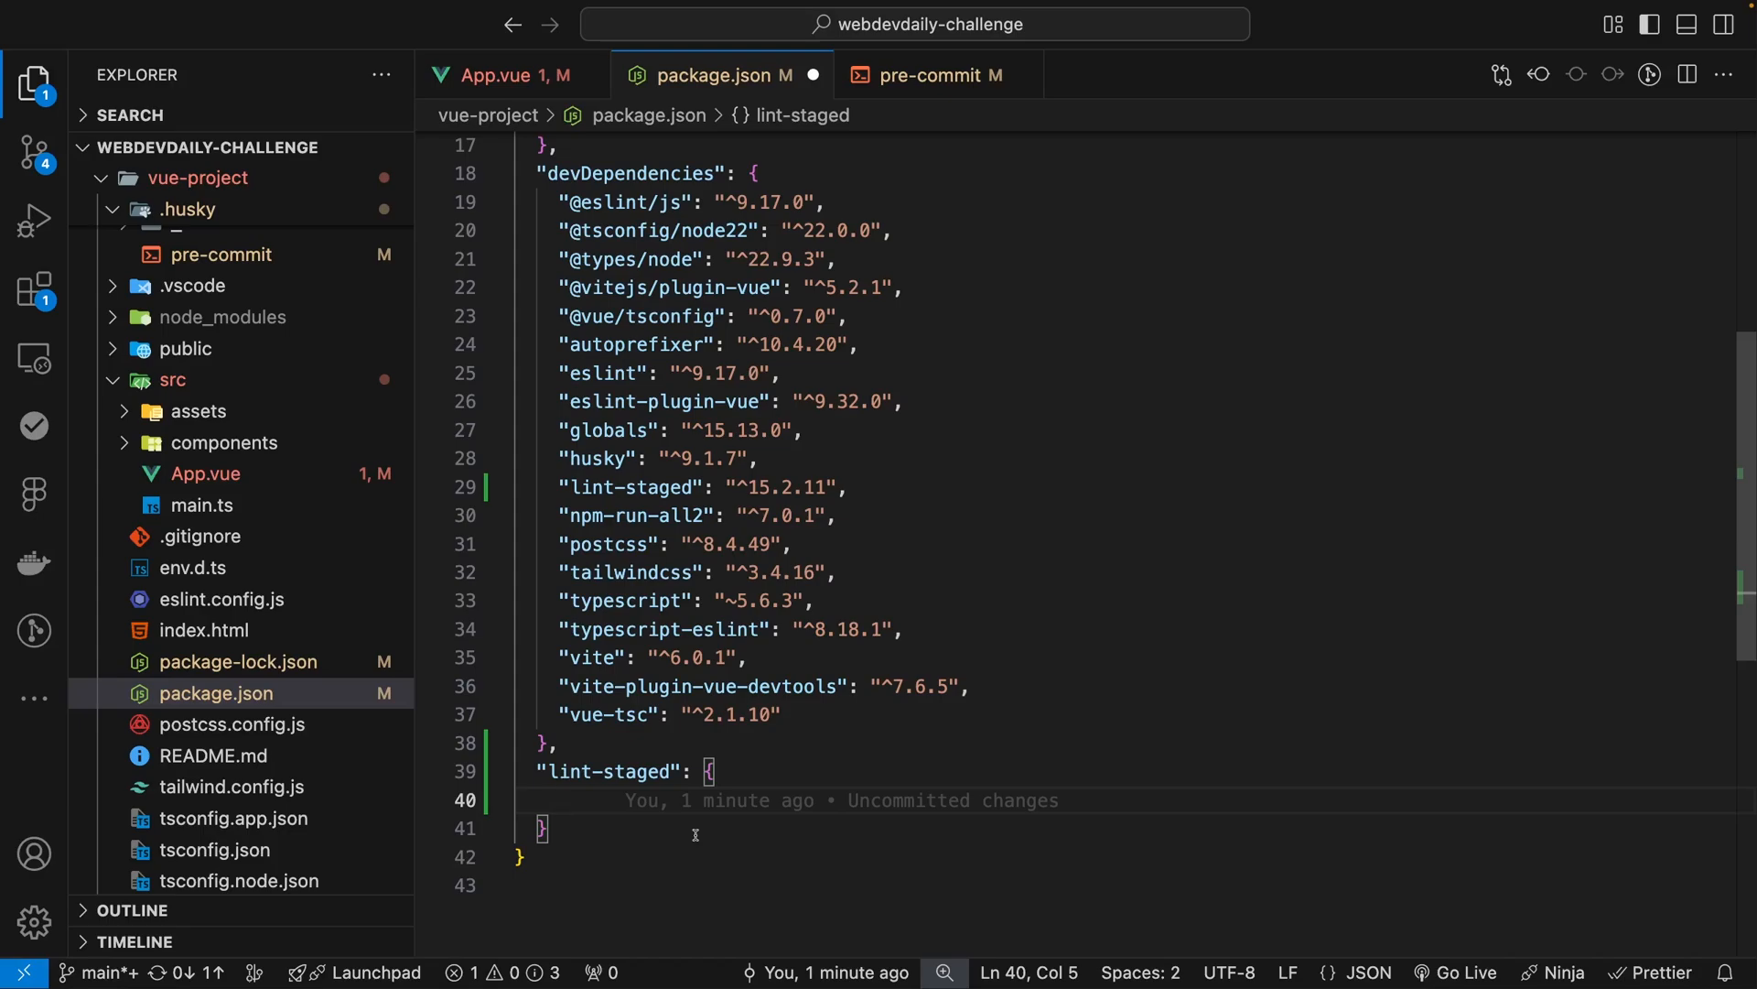
text("*.{js,vue}")
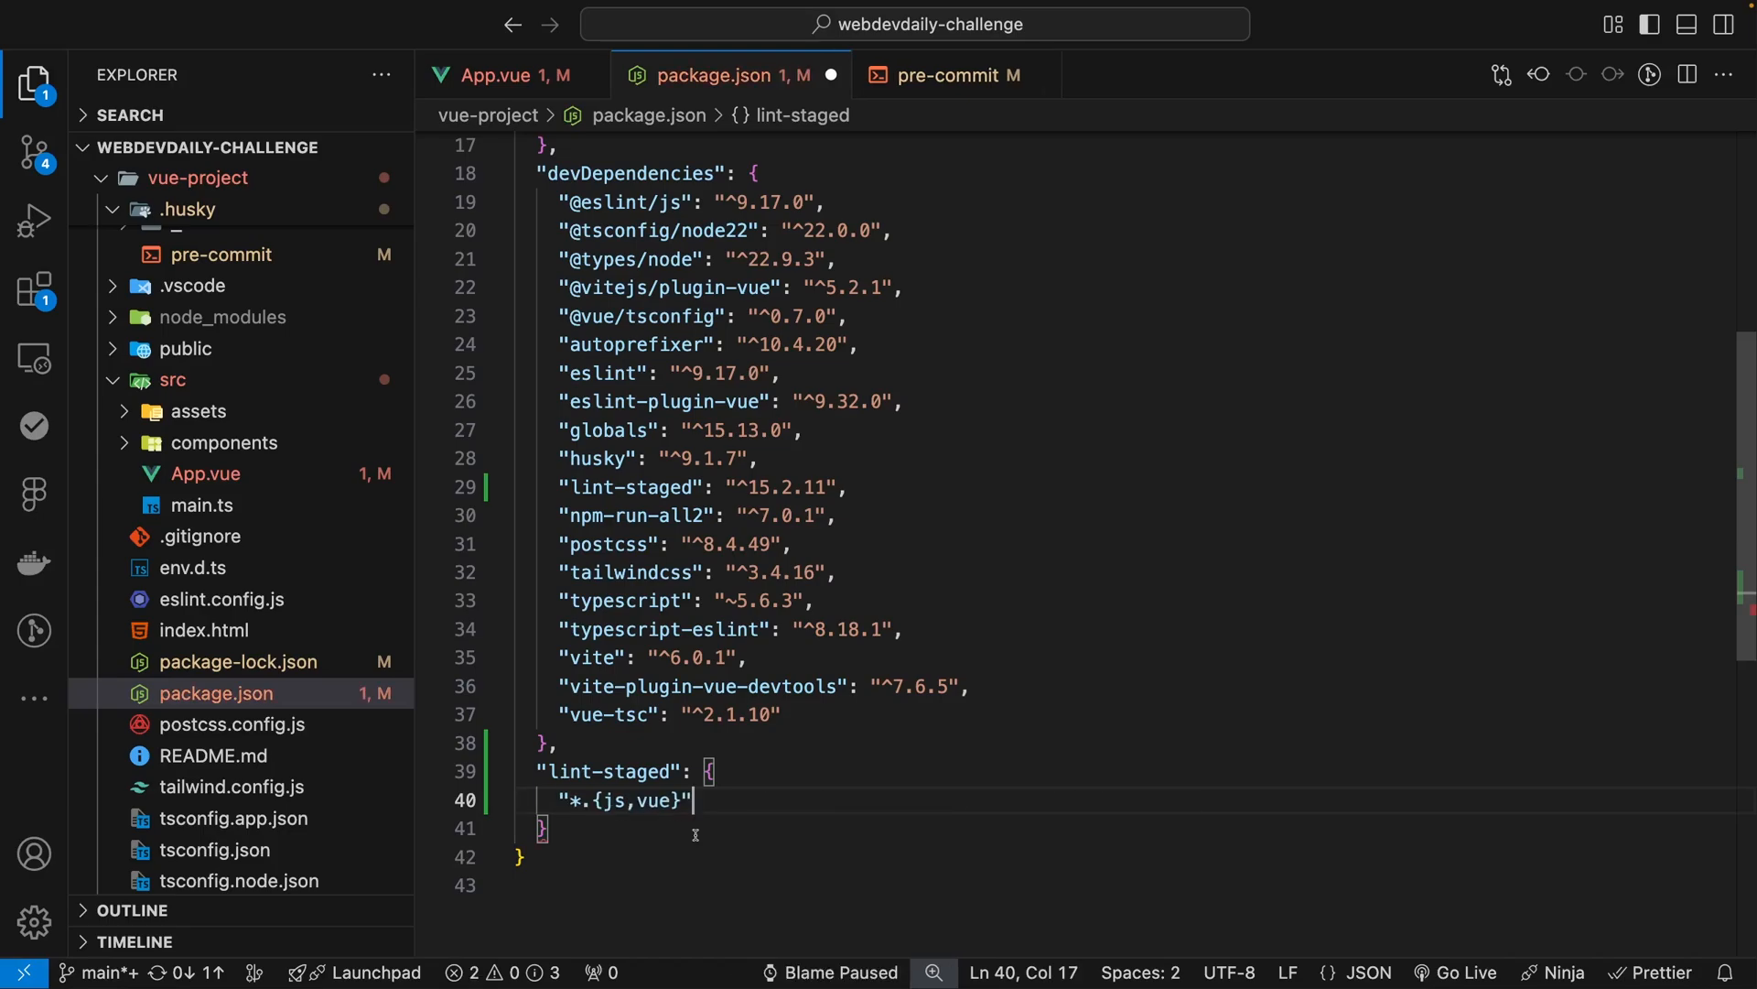
text(:)
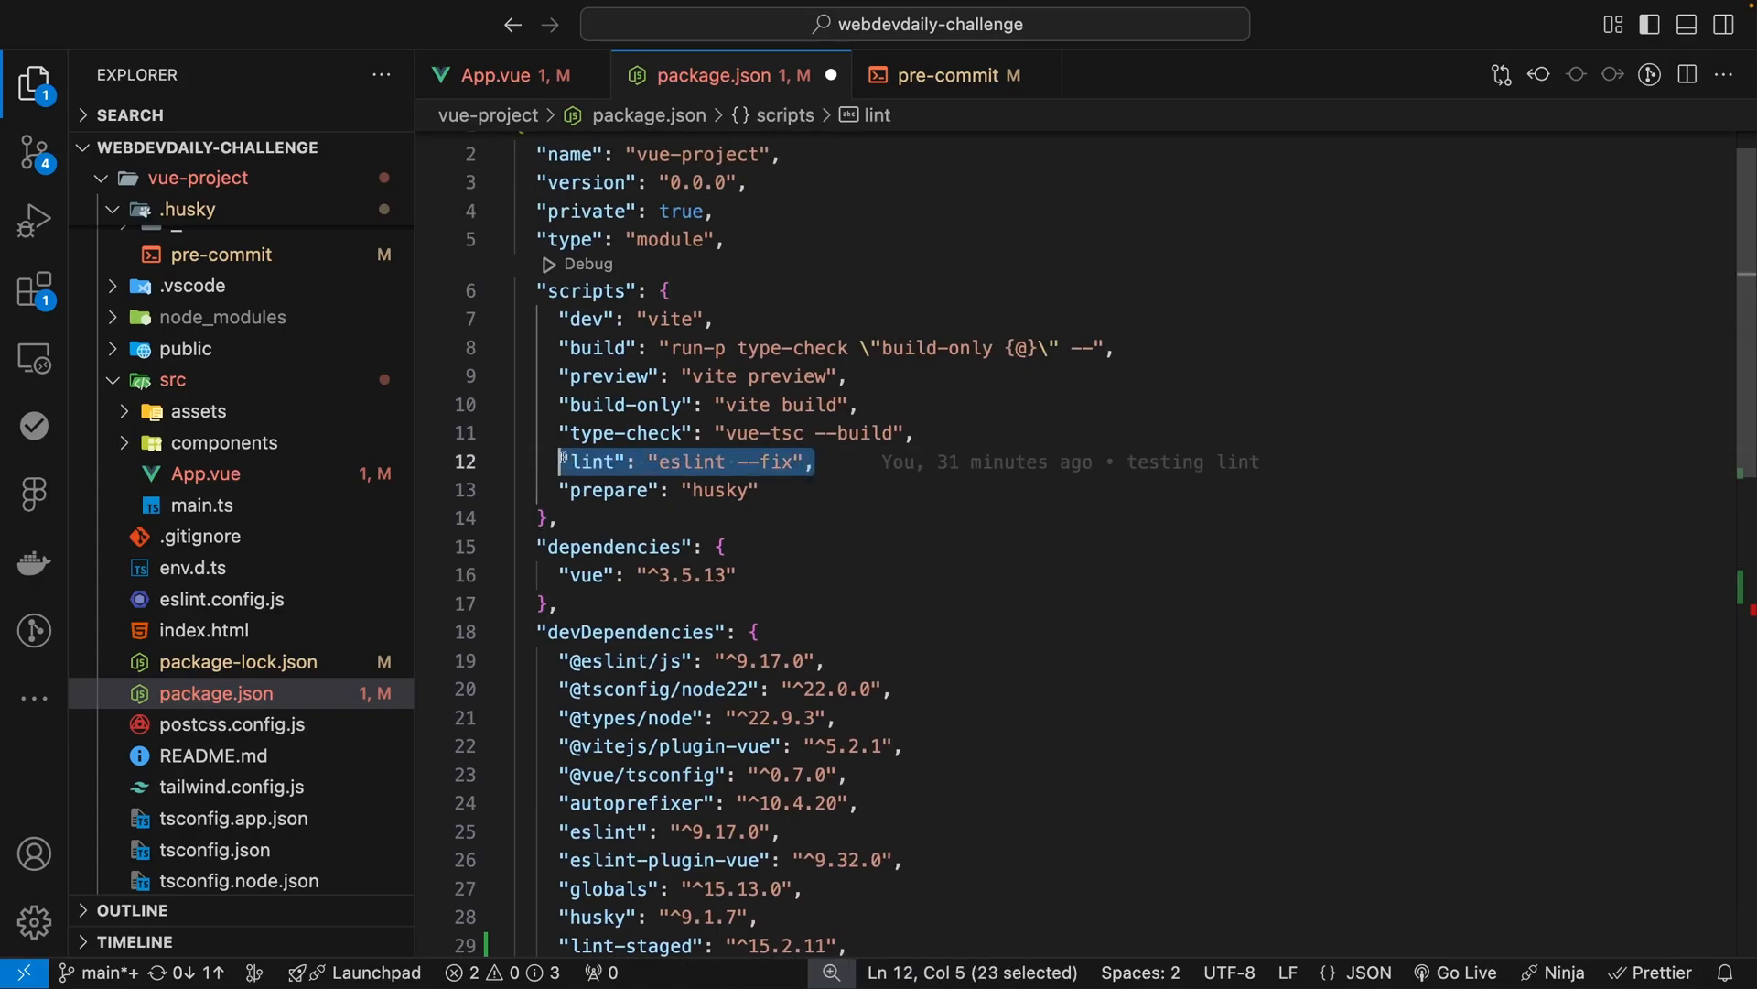
text("npm ")
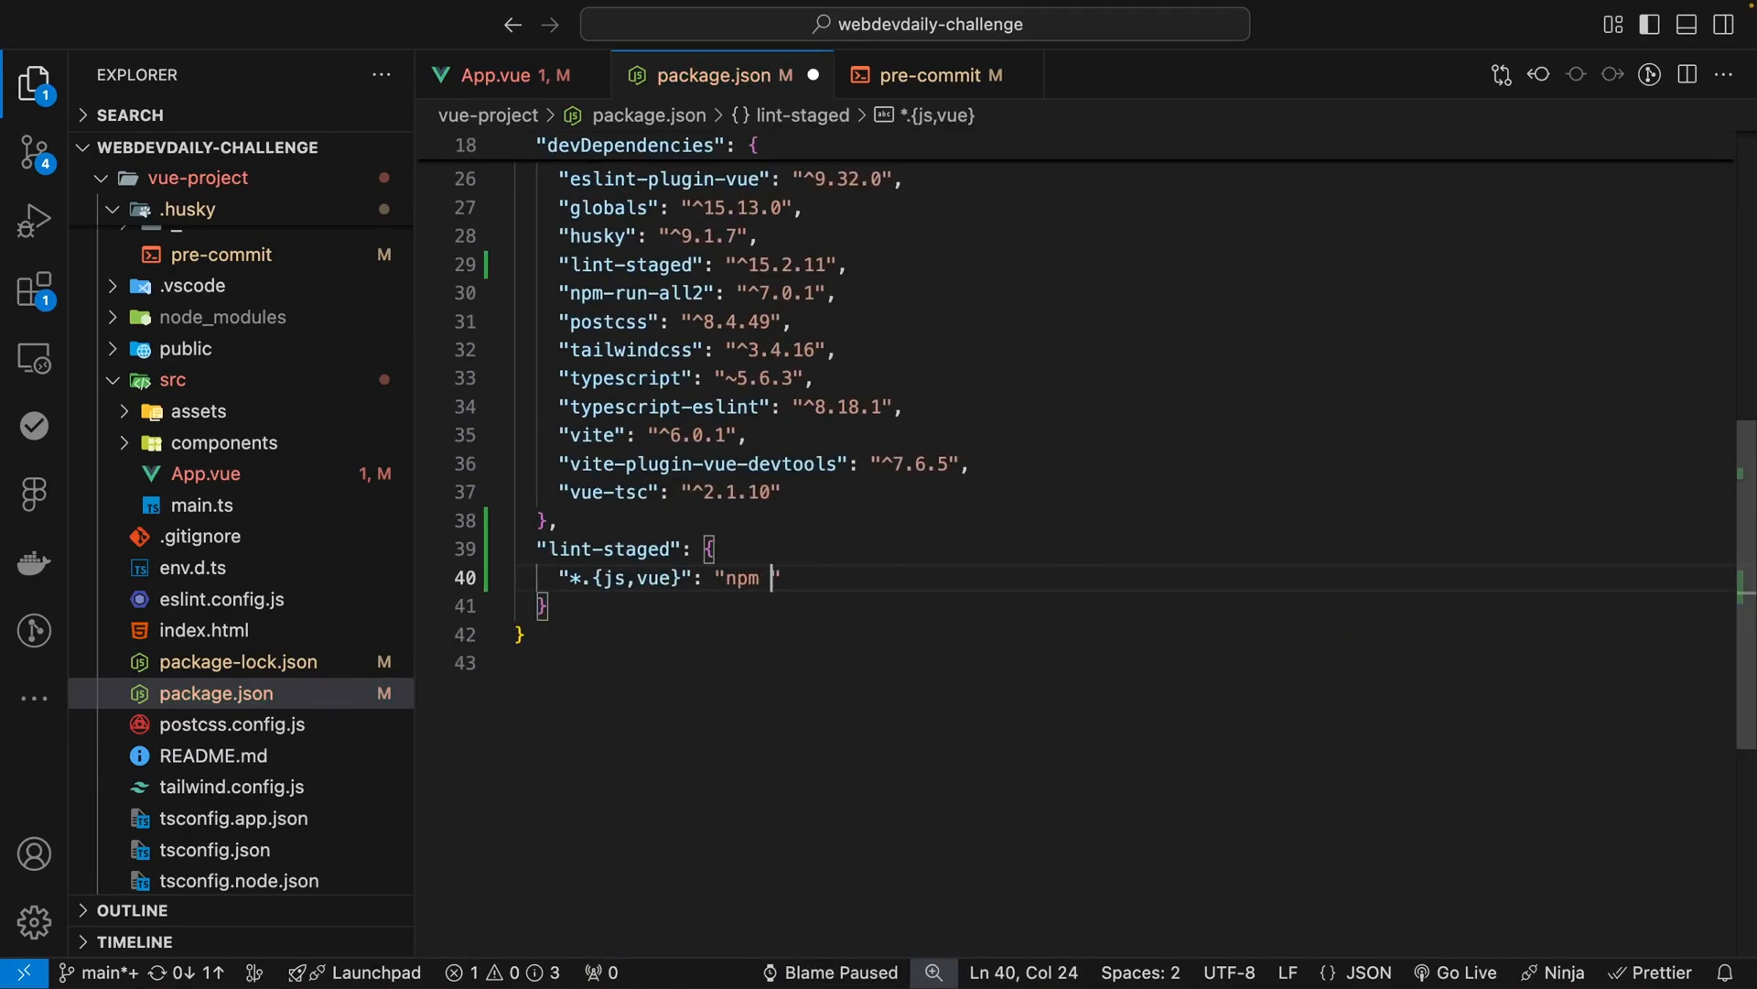
text(run)
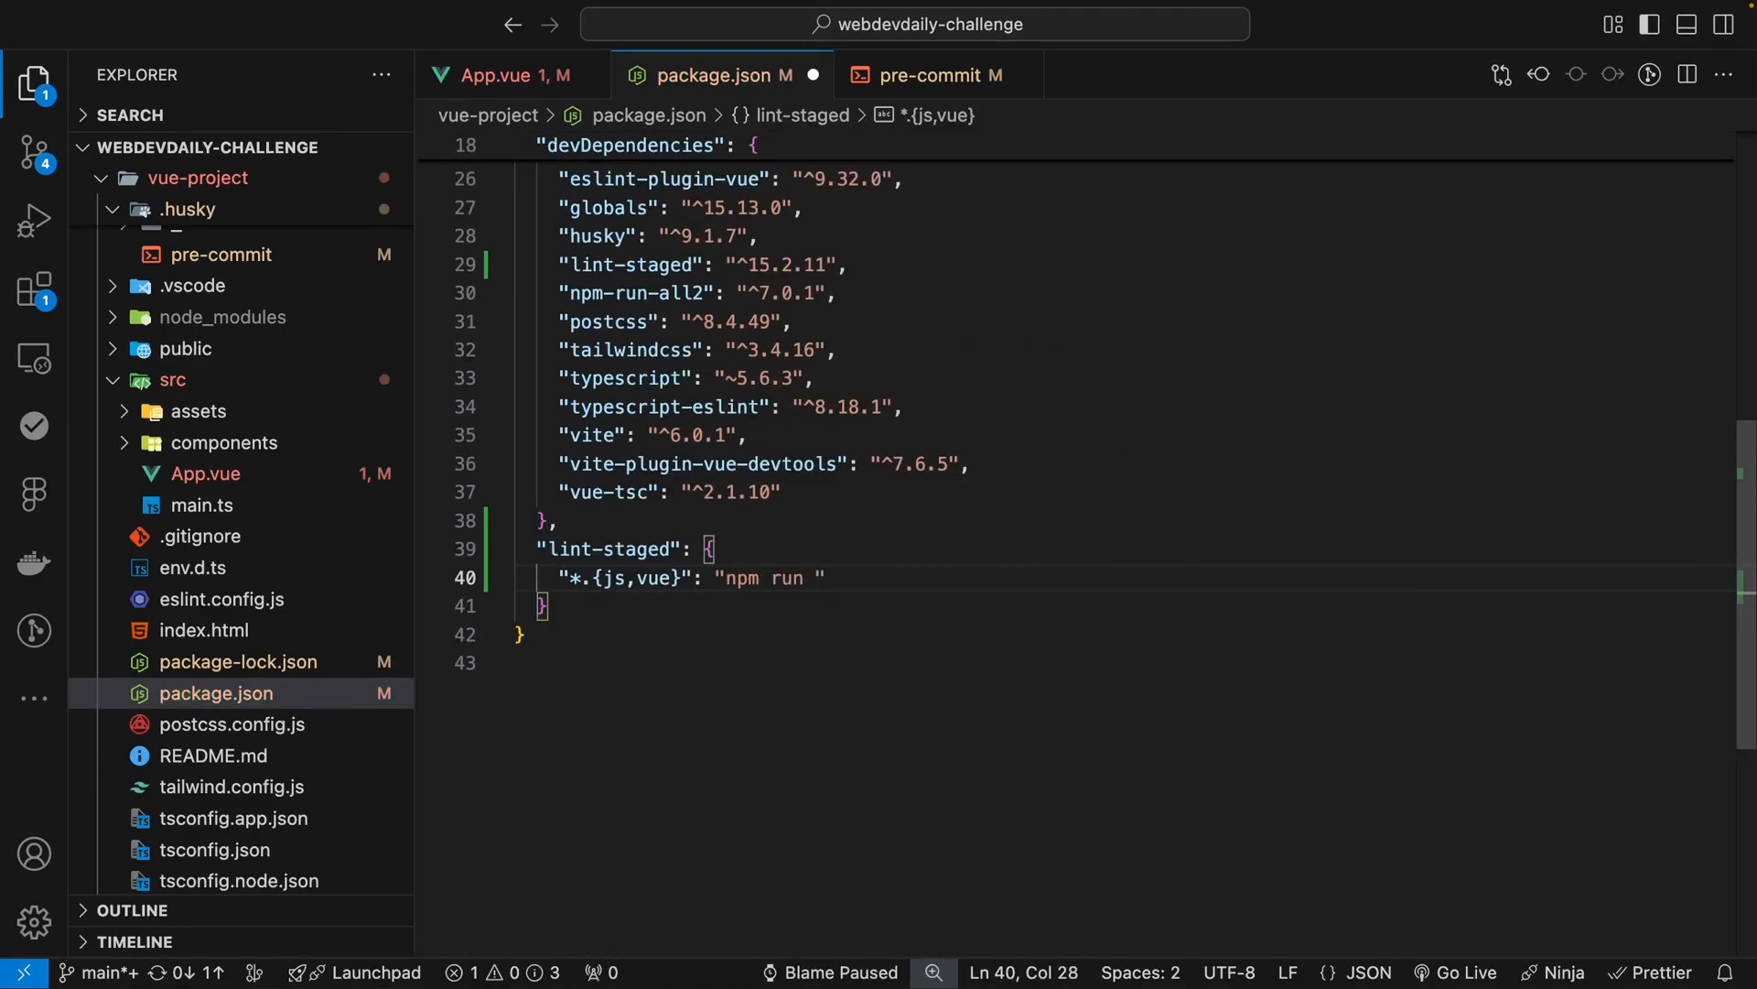
click(926, 75)
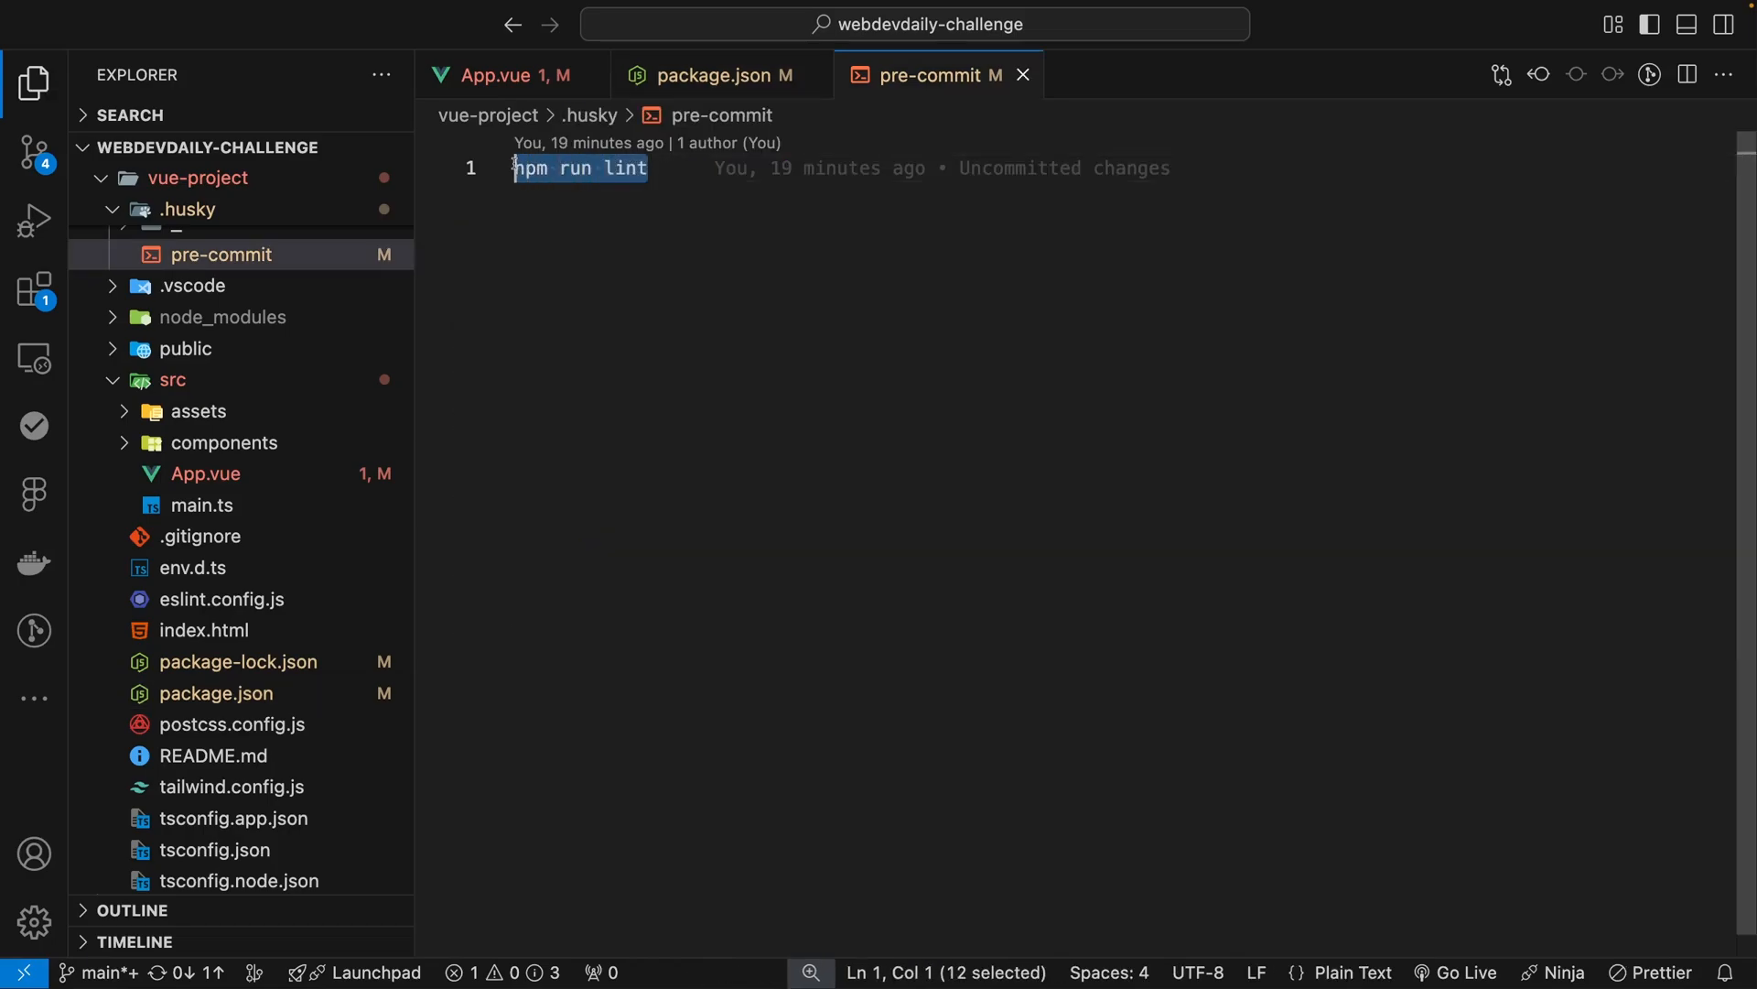
Change the .husky/pre-commit command to npx lint-staged so the commit fails on App.vue.
text(npx l)
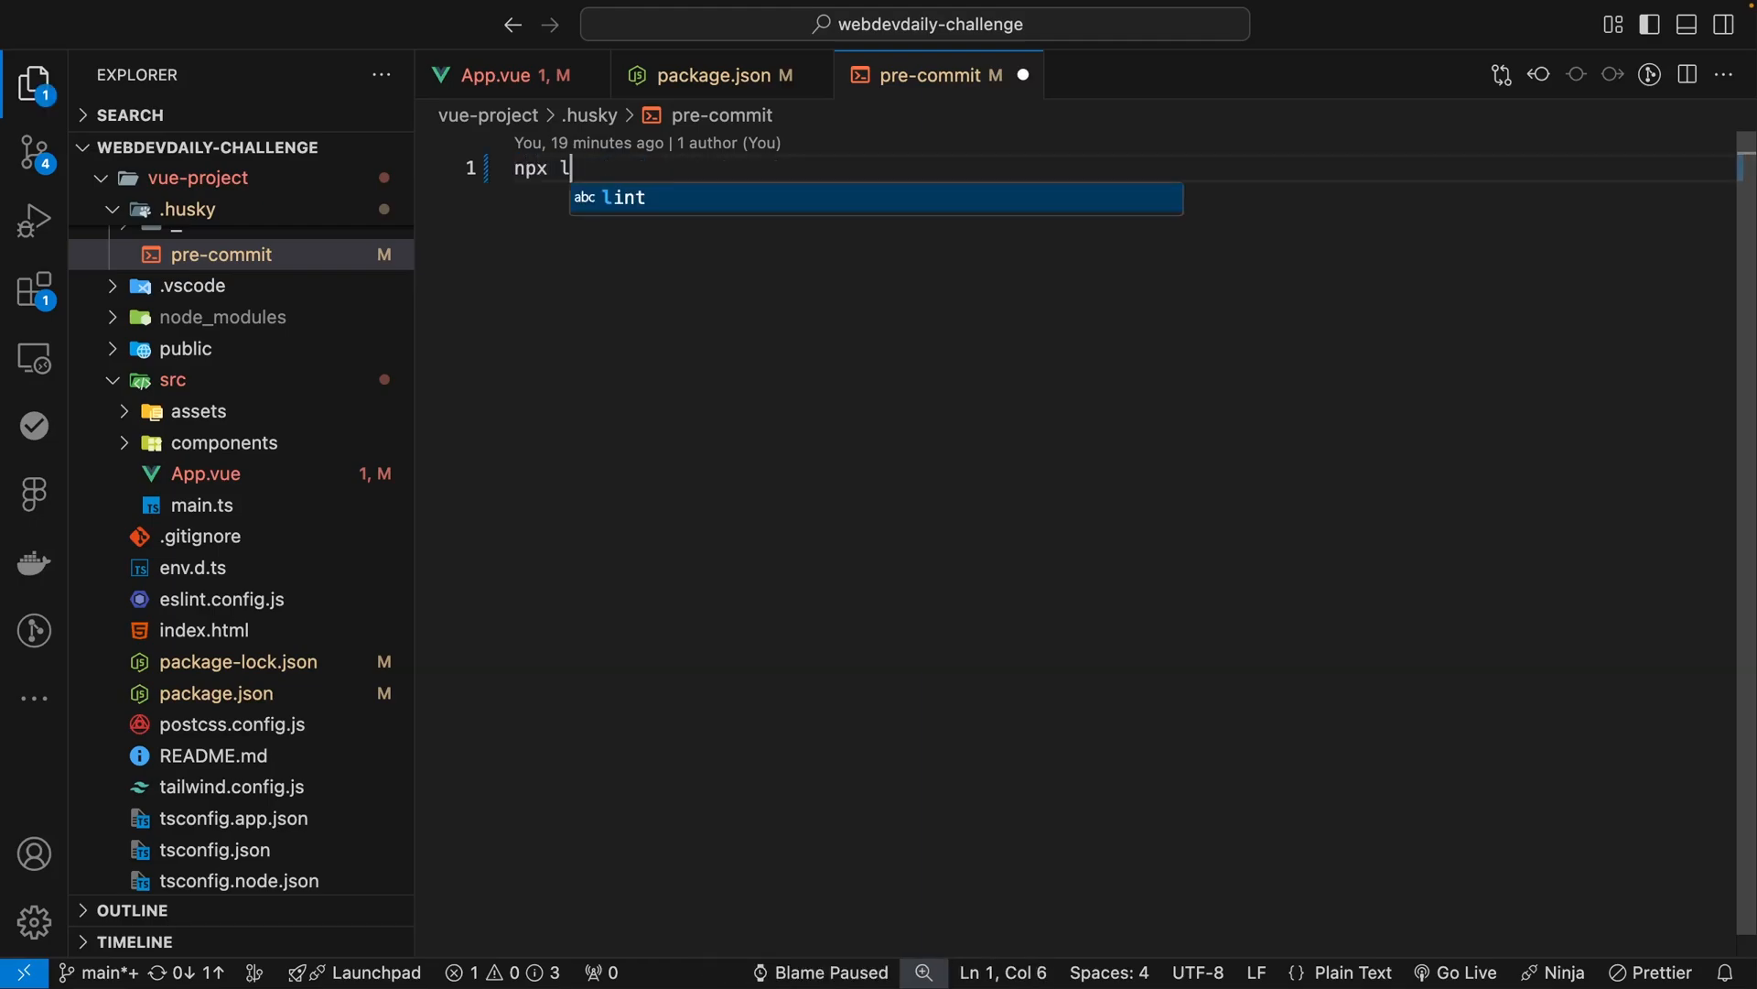
text(int-staged)
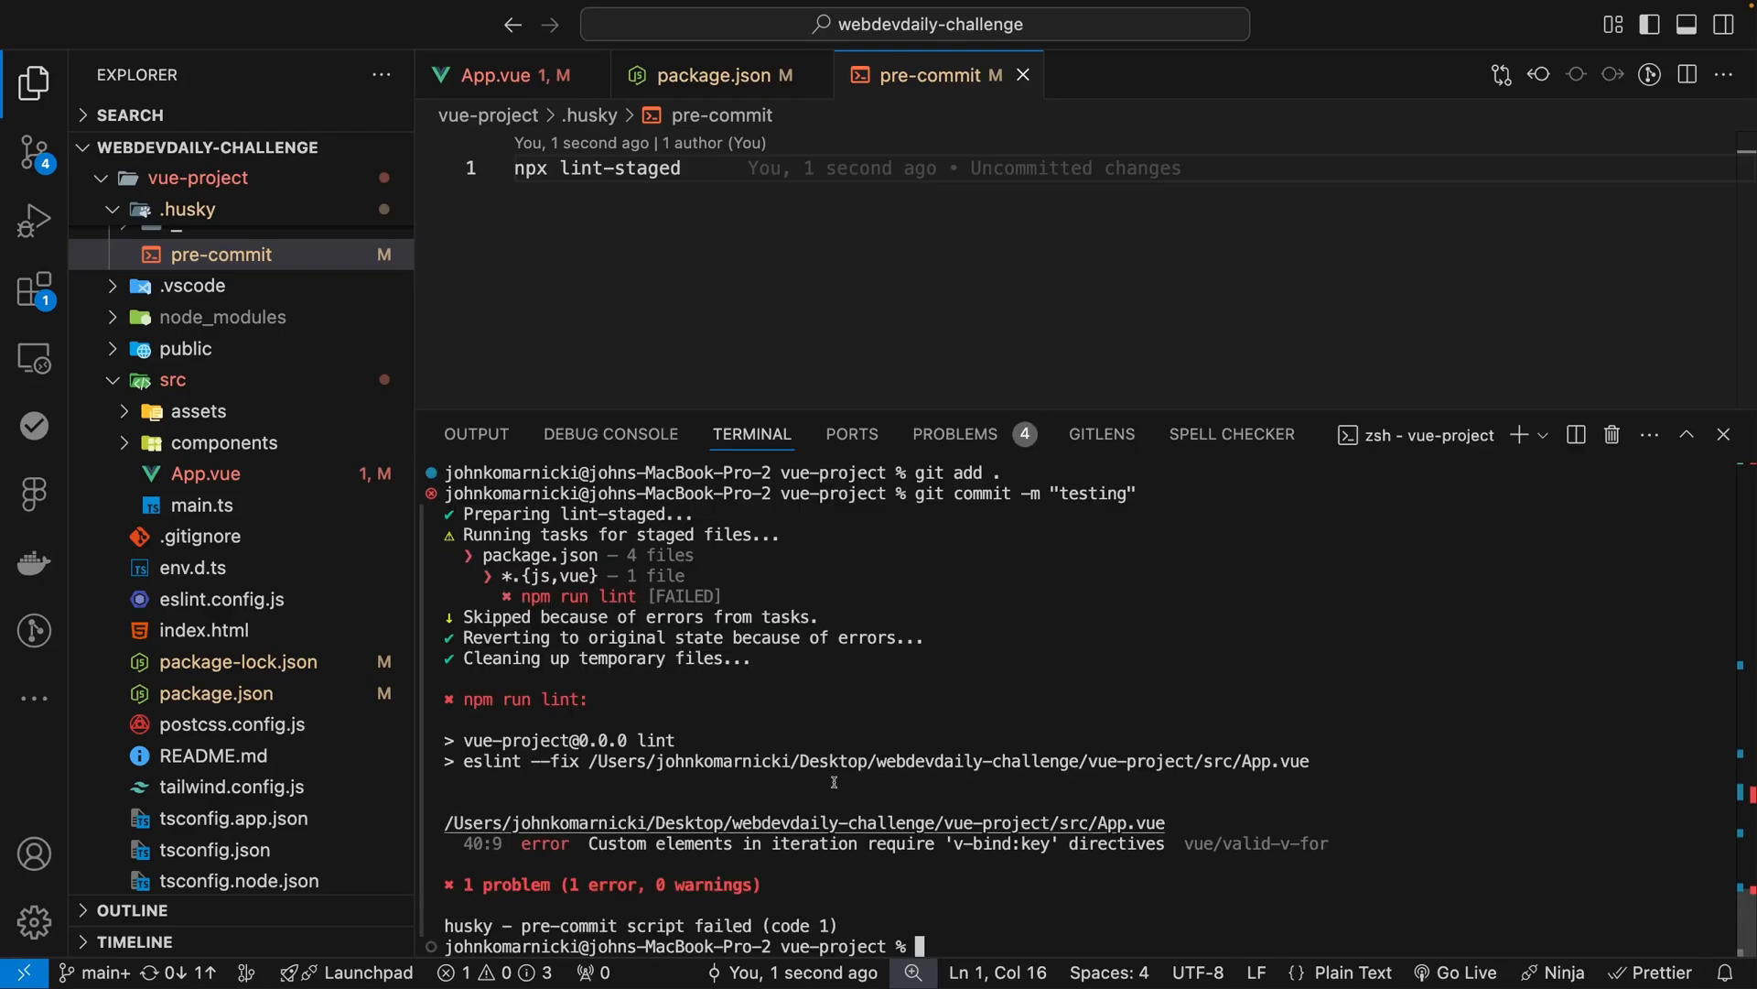
mouse_move(712, 776)
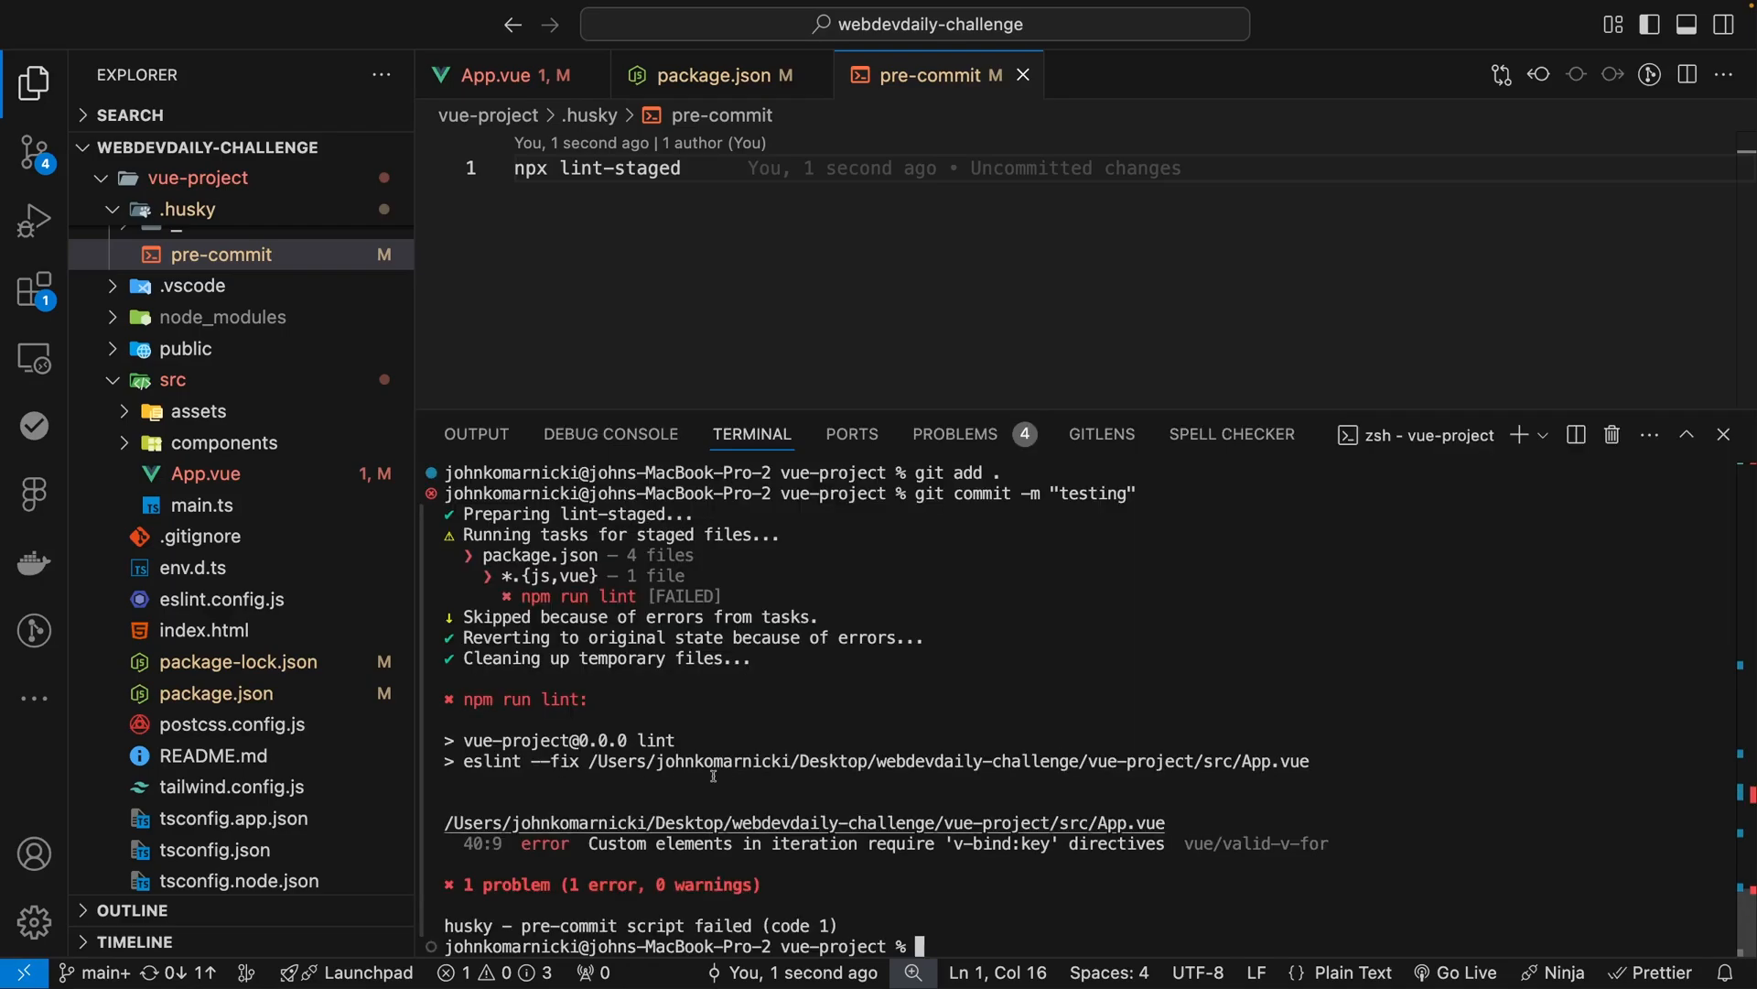
mouse_move(747, 822)
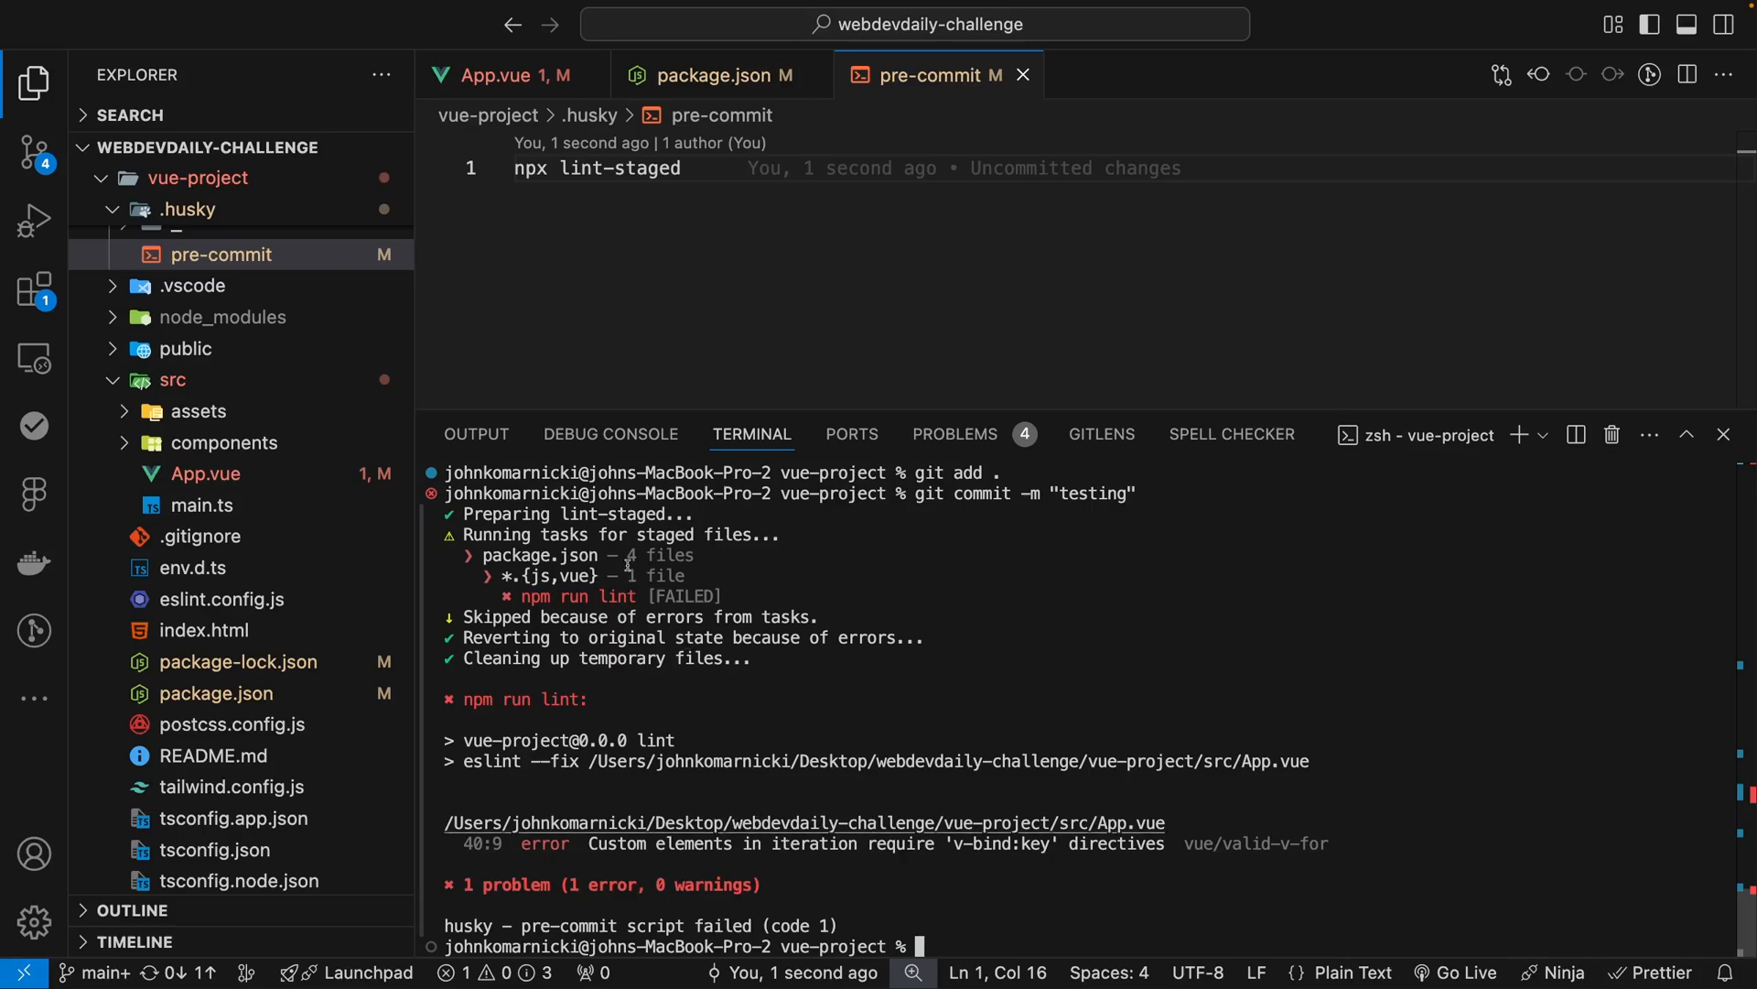
mouse_move(641, 566)
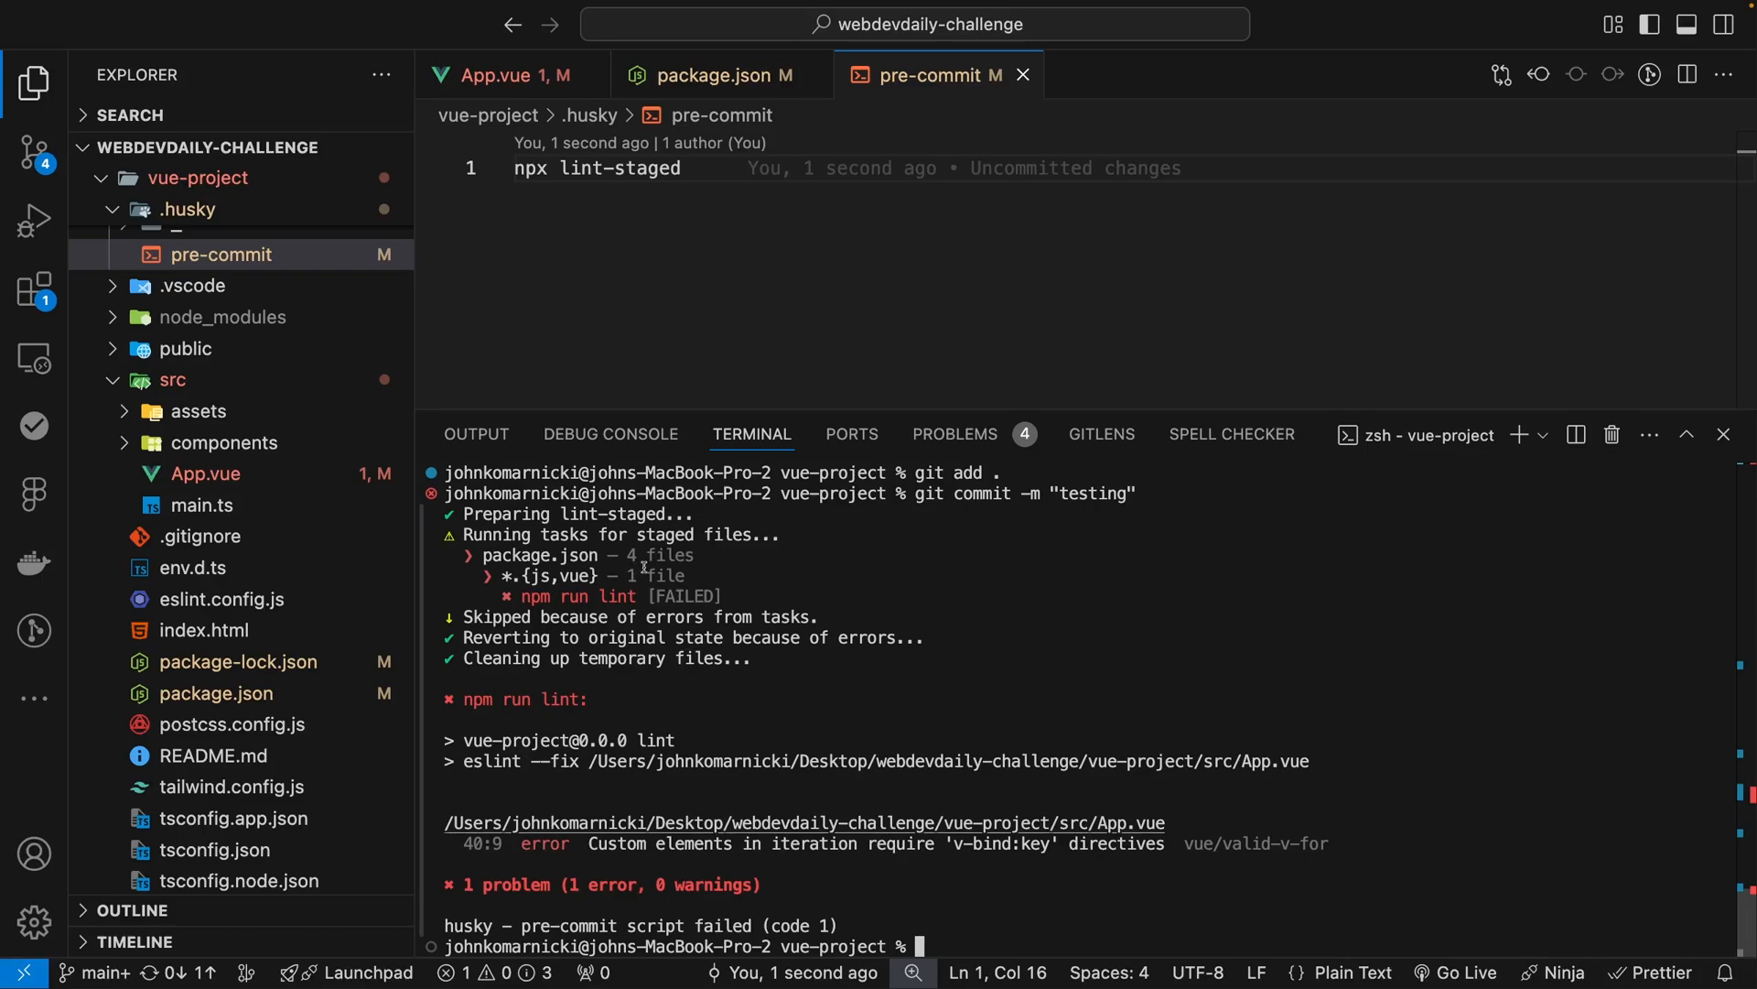
mouse_move(699, 555)
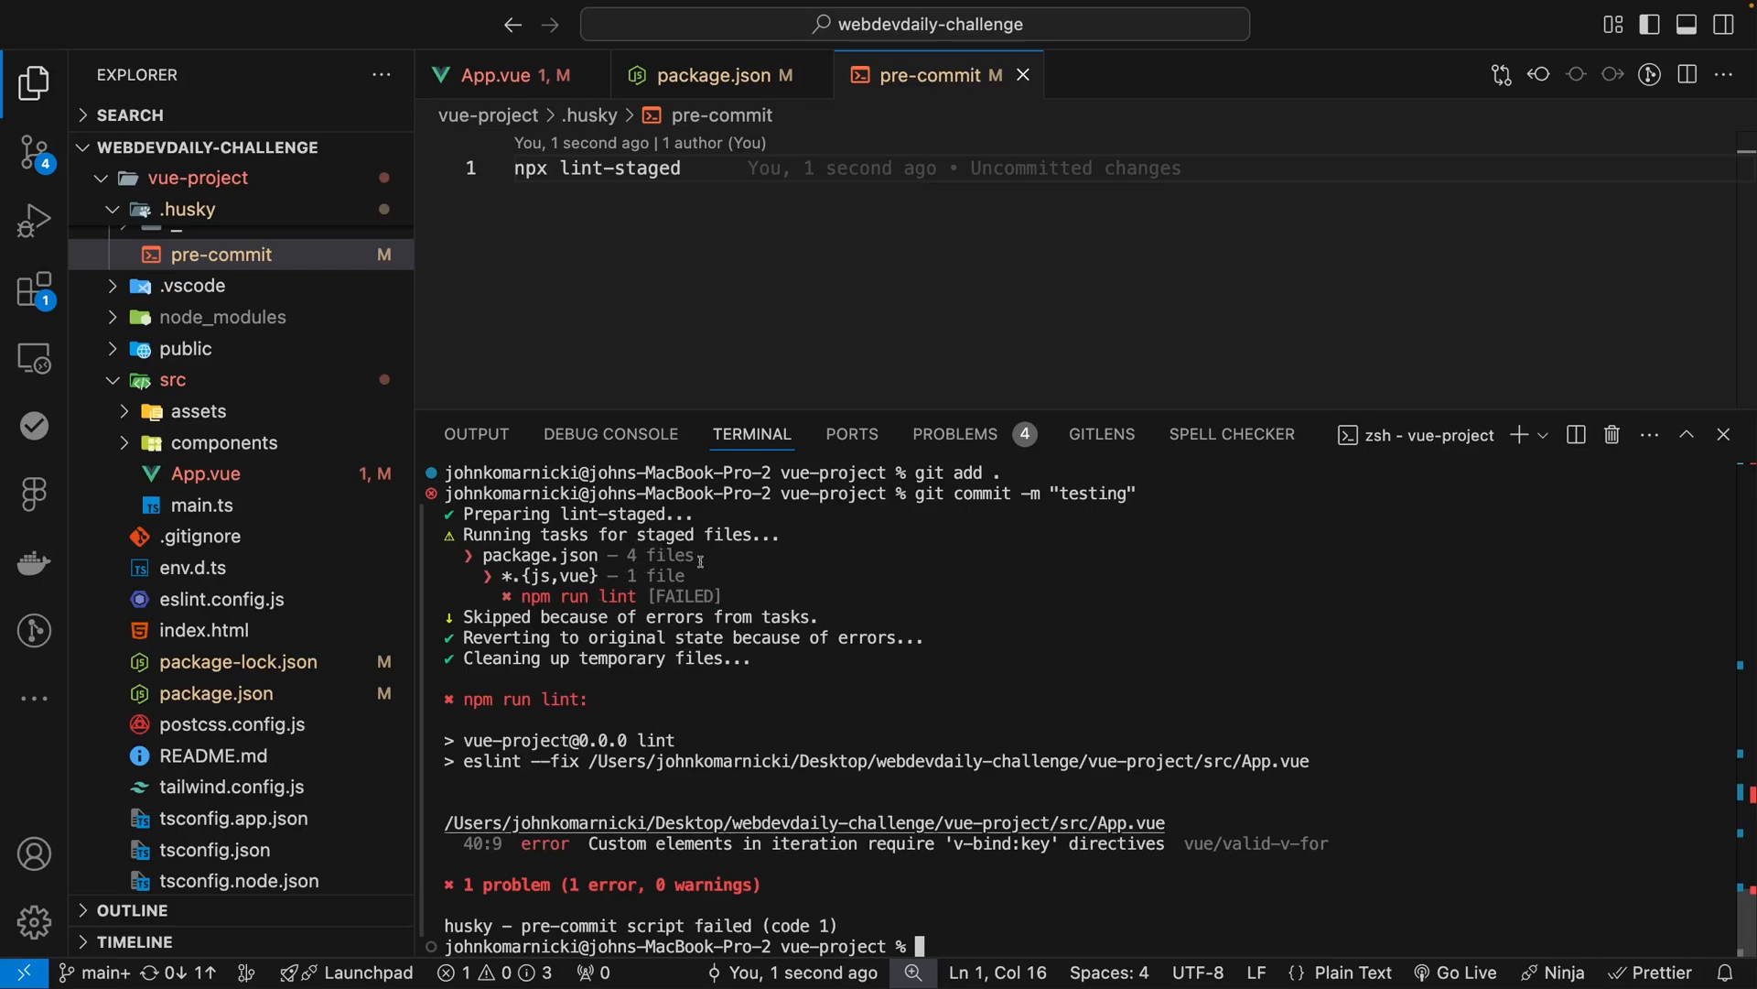
click(219, 599)
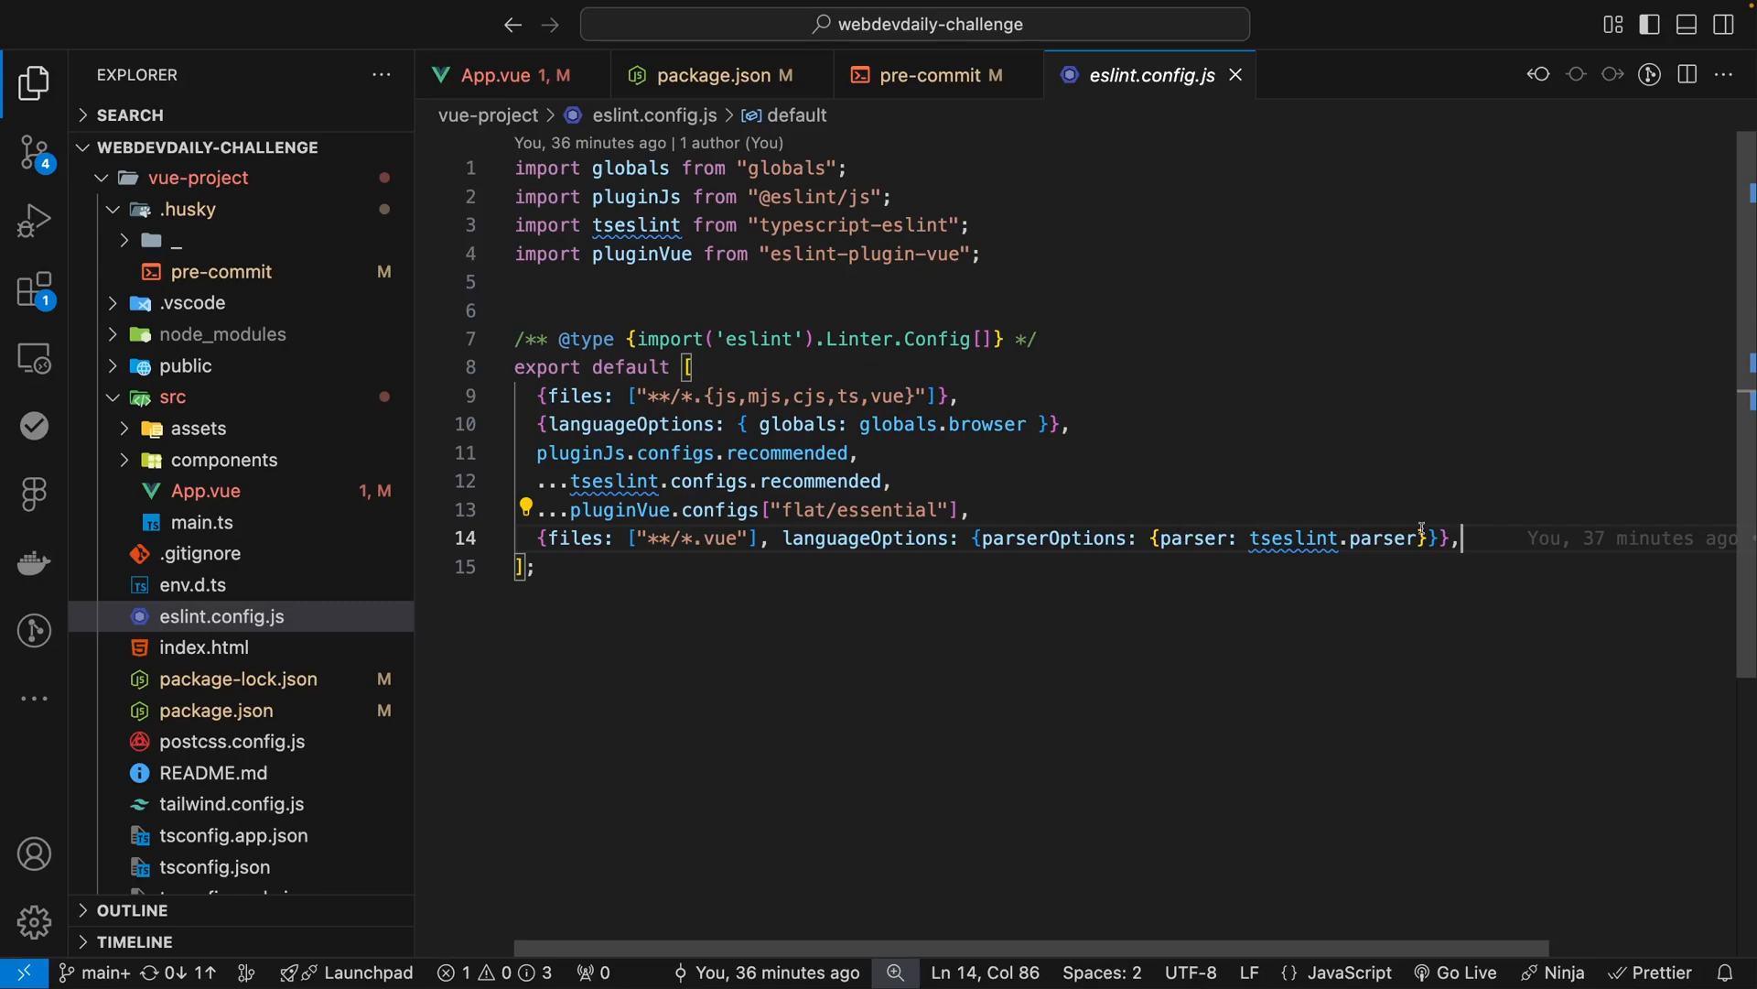
Add a { rules: { "no-console": 1 } } object to the exported config array in eslint.config.js.
key(Enter)
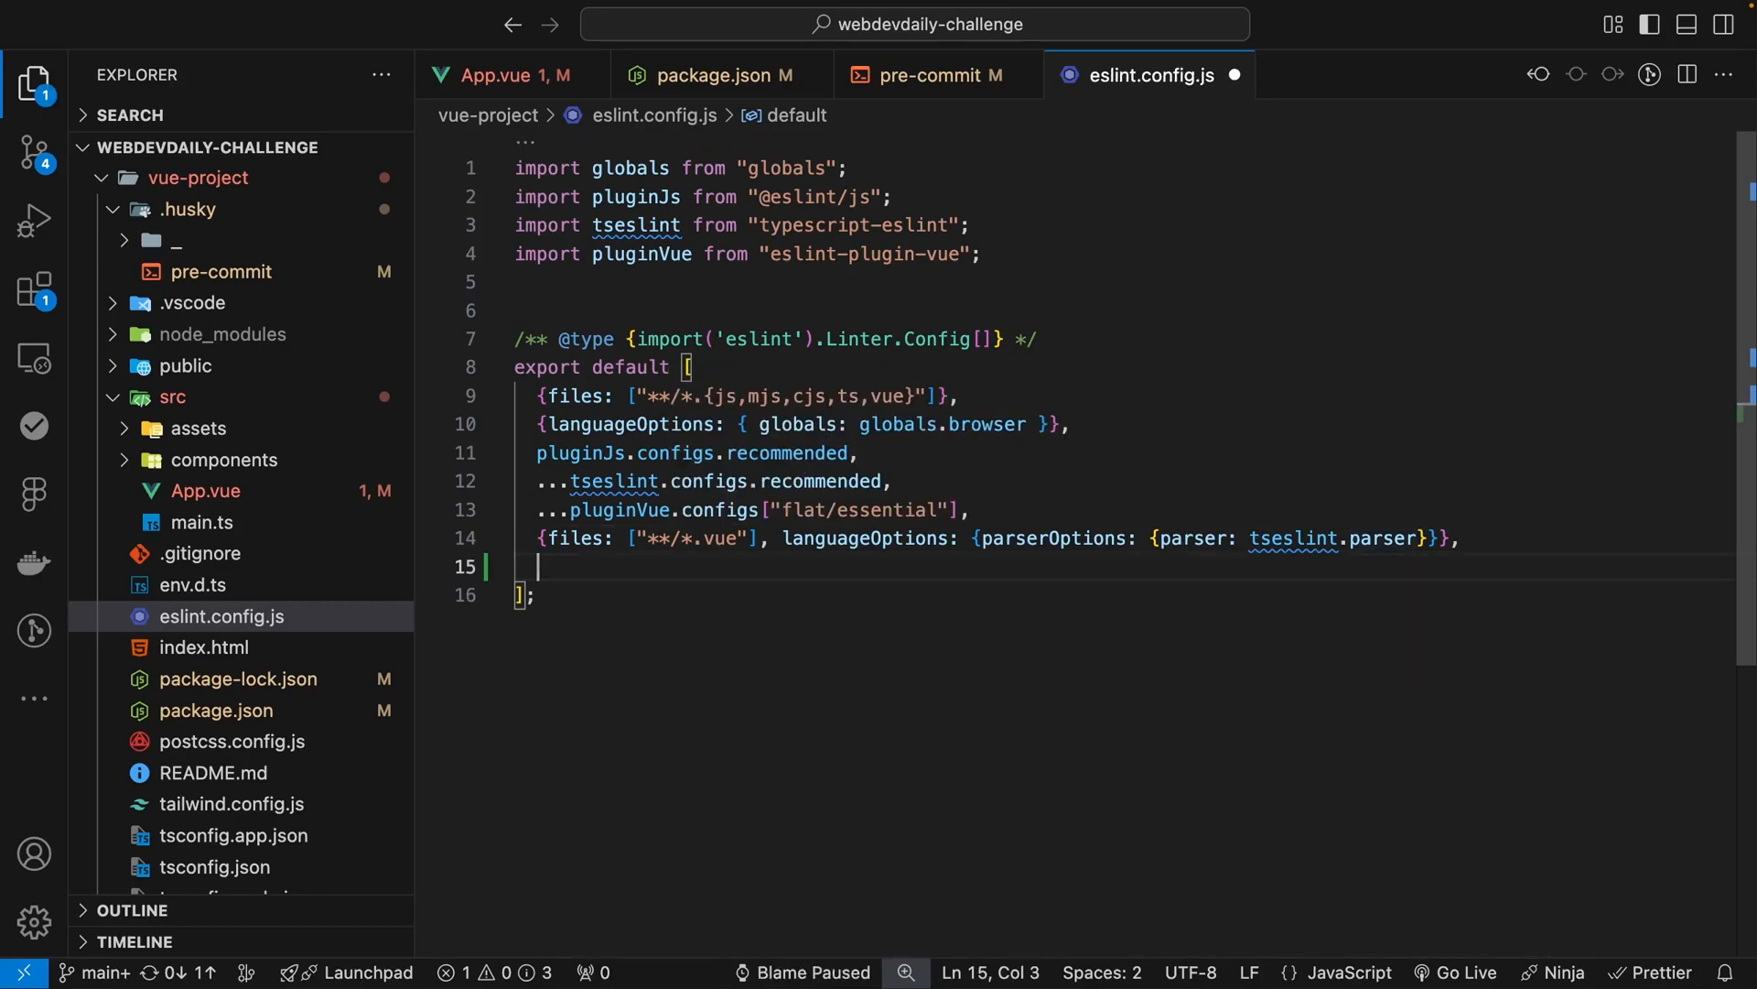
text({)
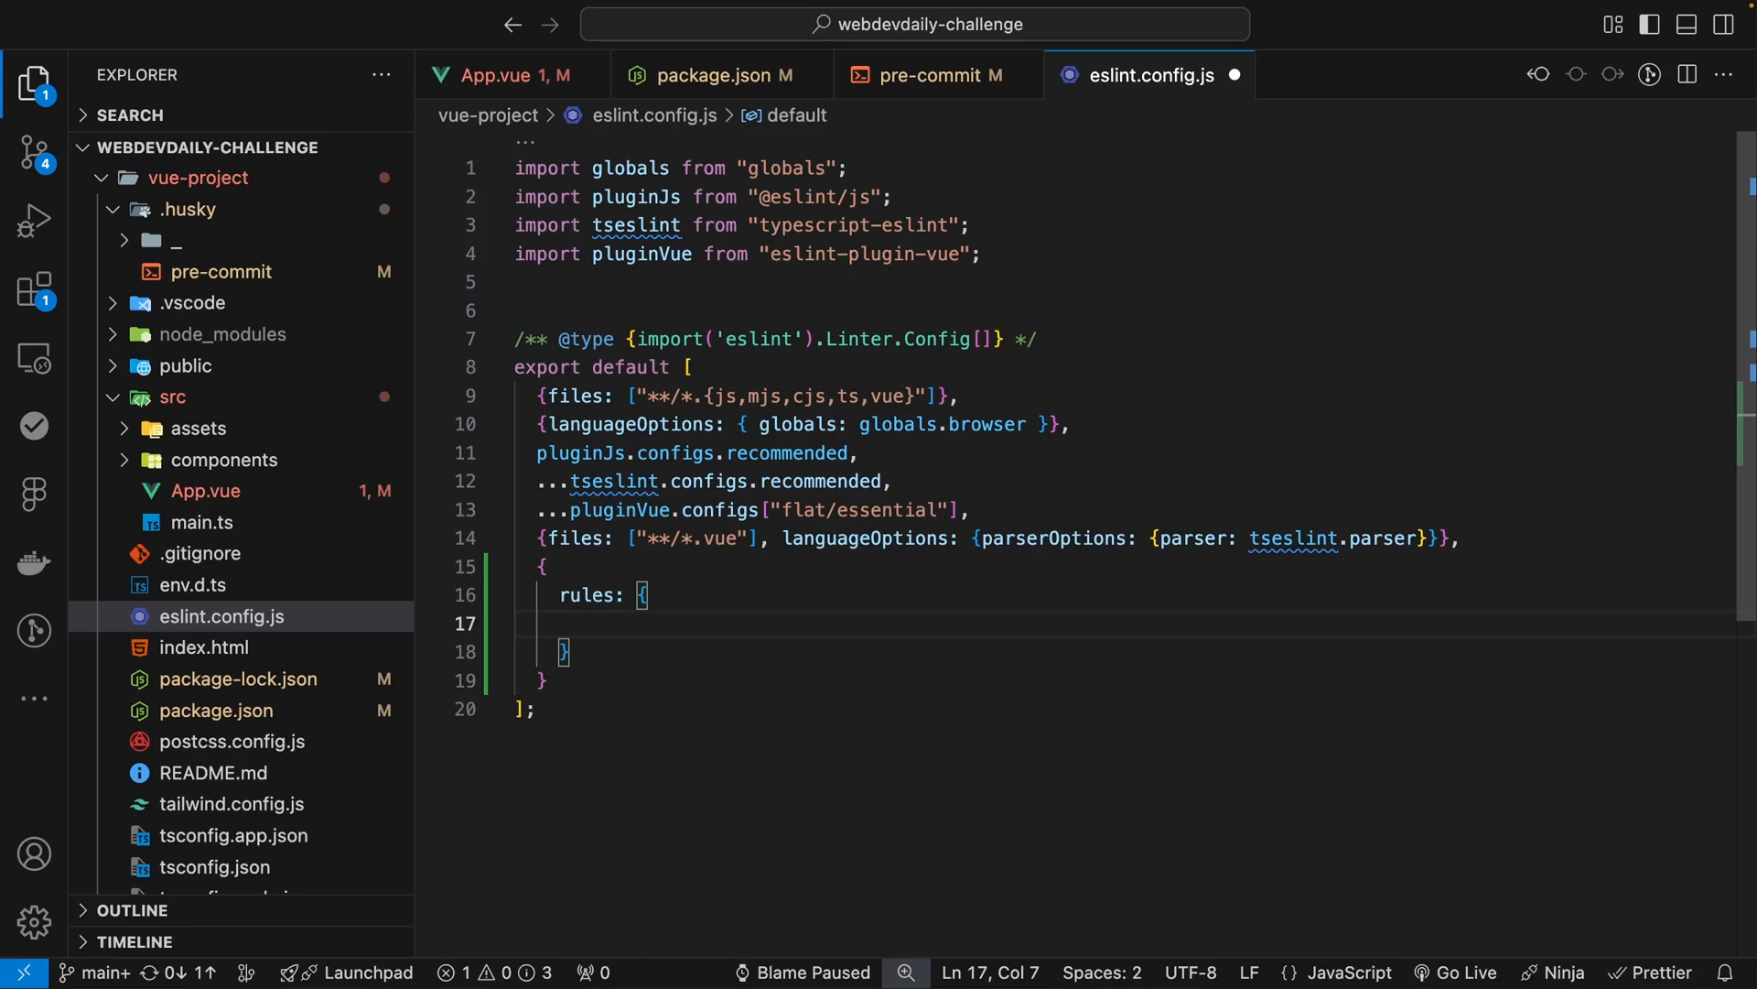
text("no-console":)
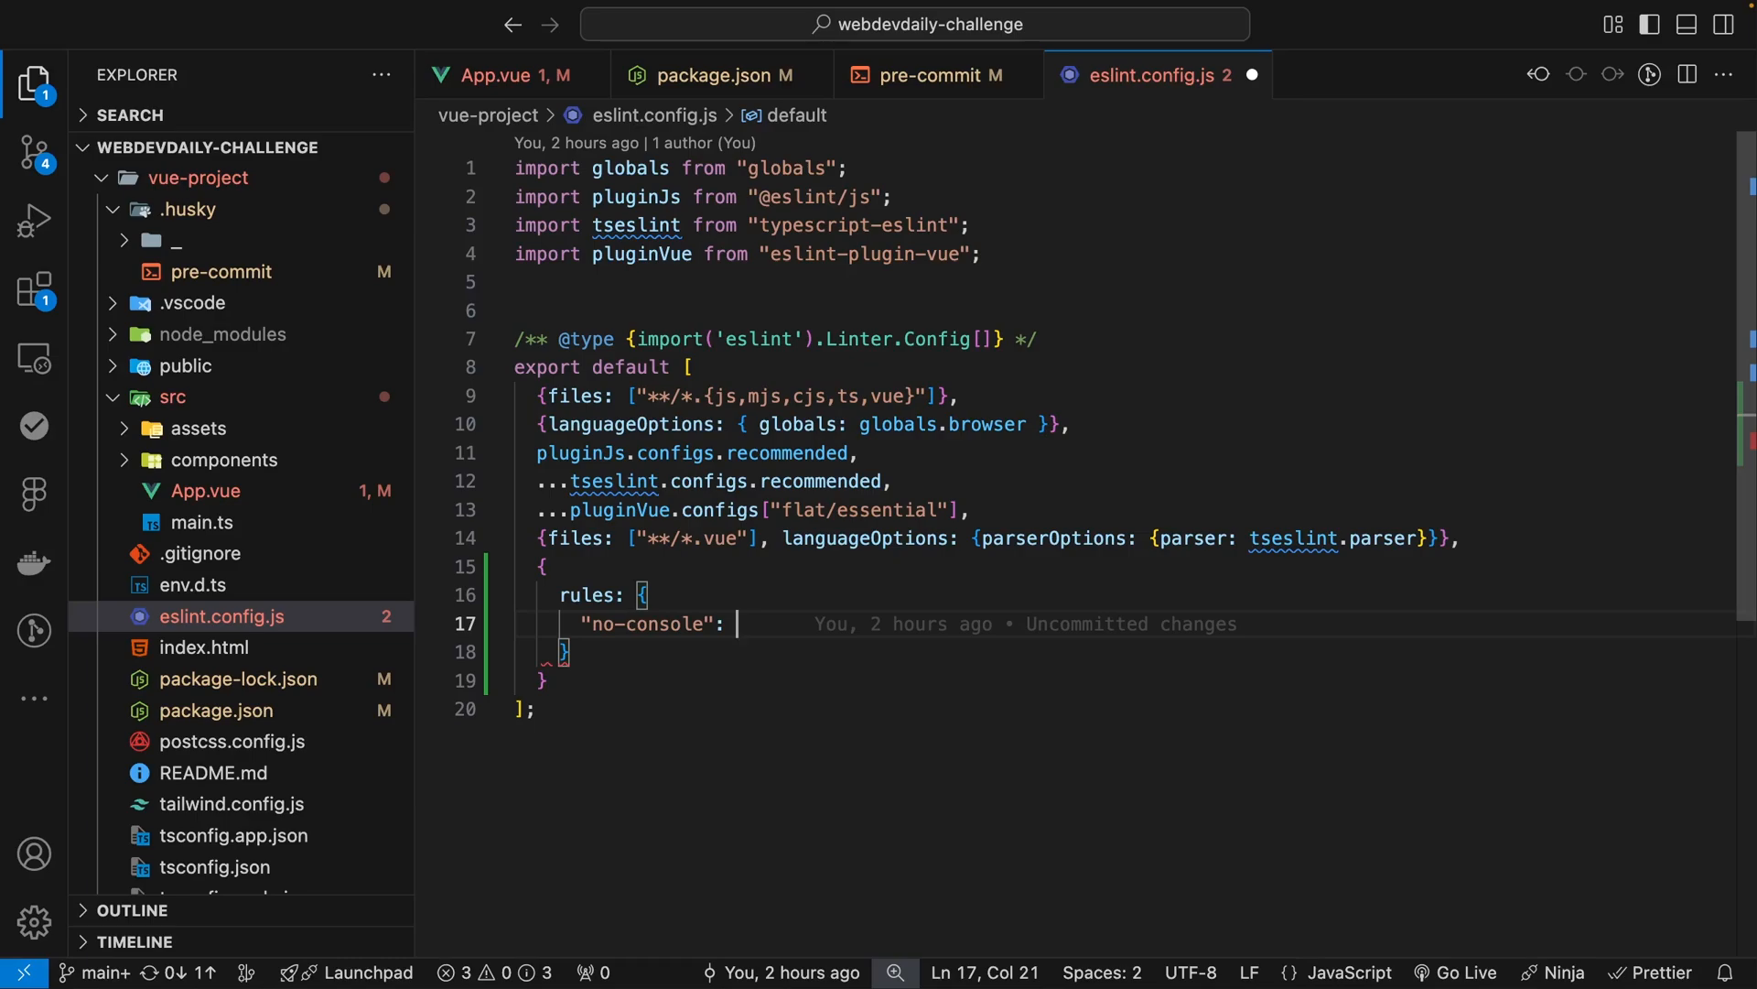
text(0)
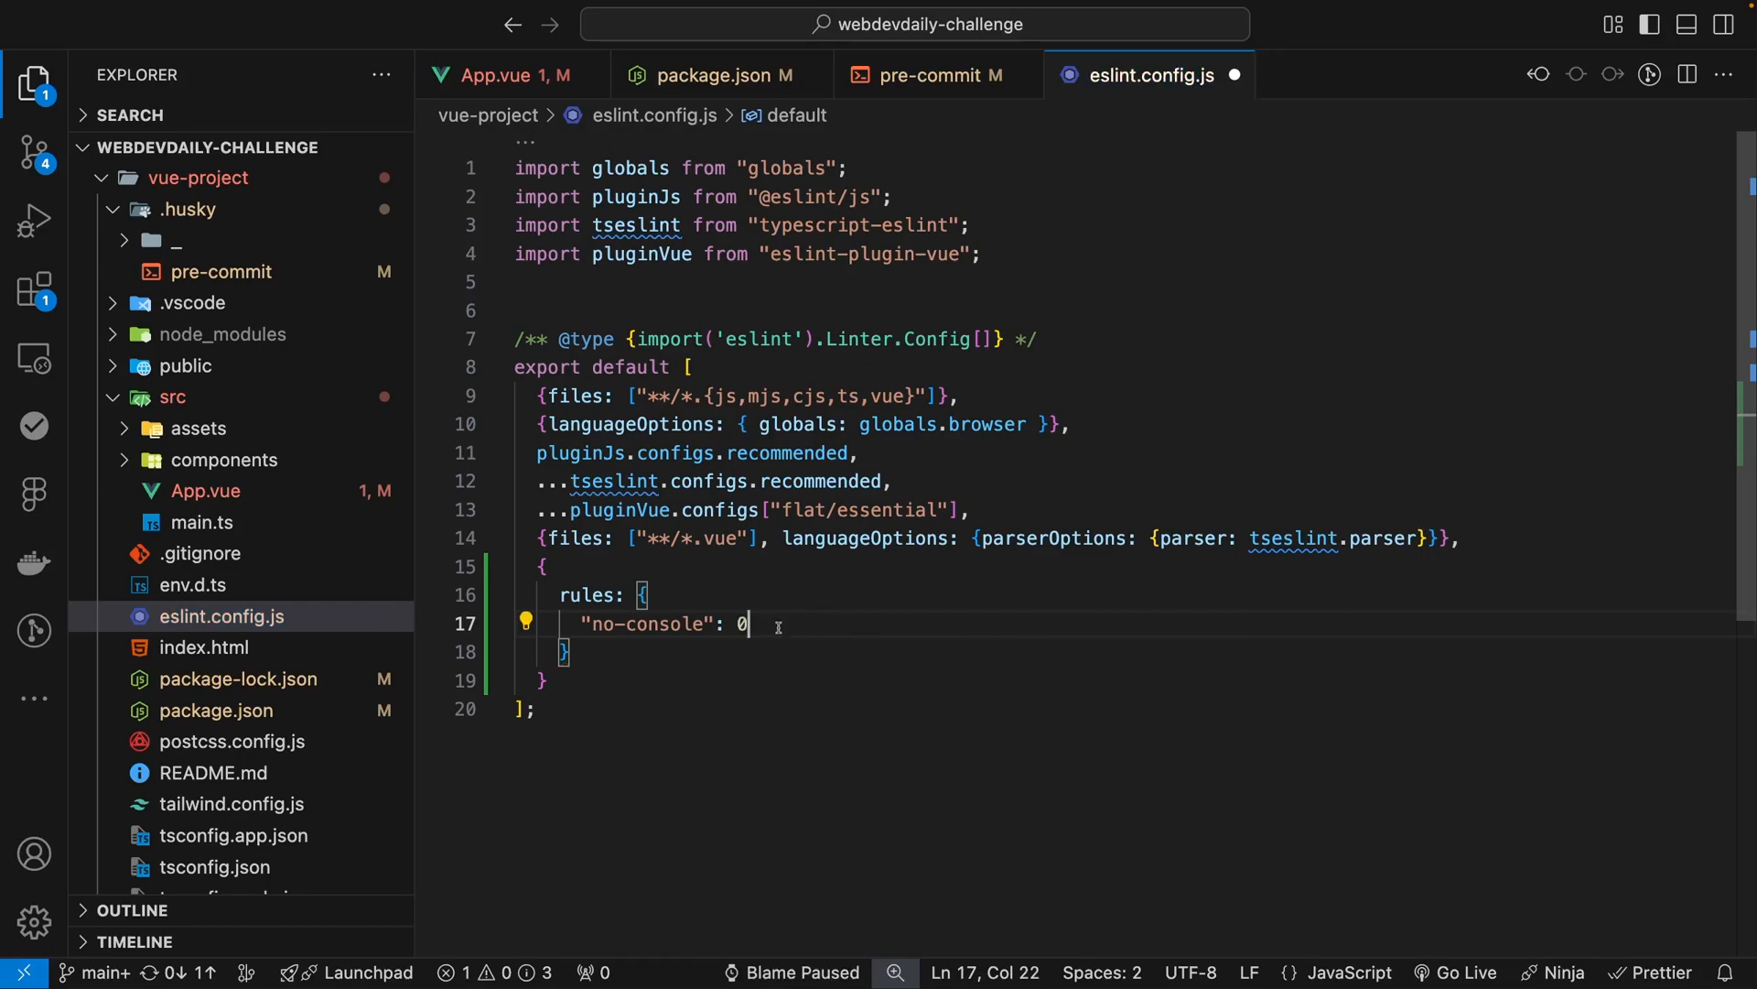
key(Backspace)
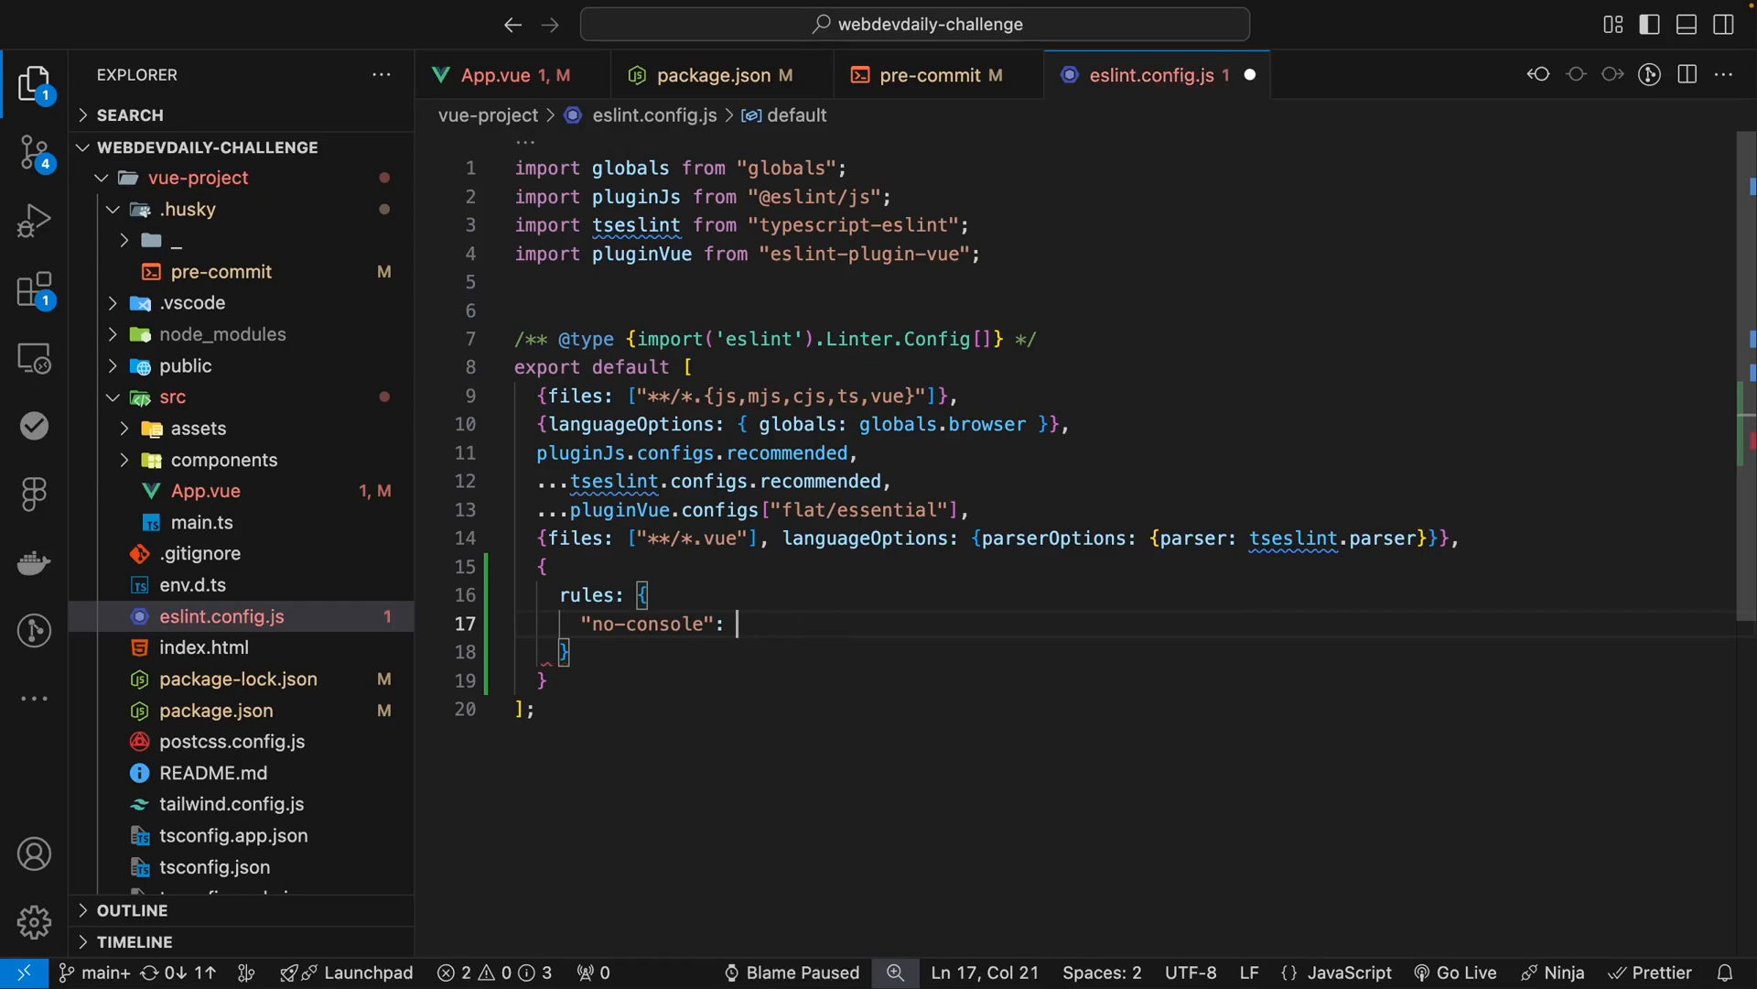
text(1,)
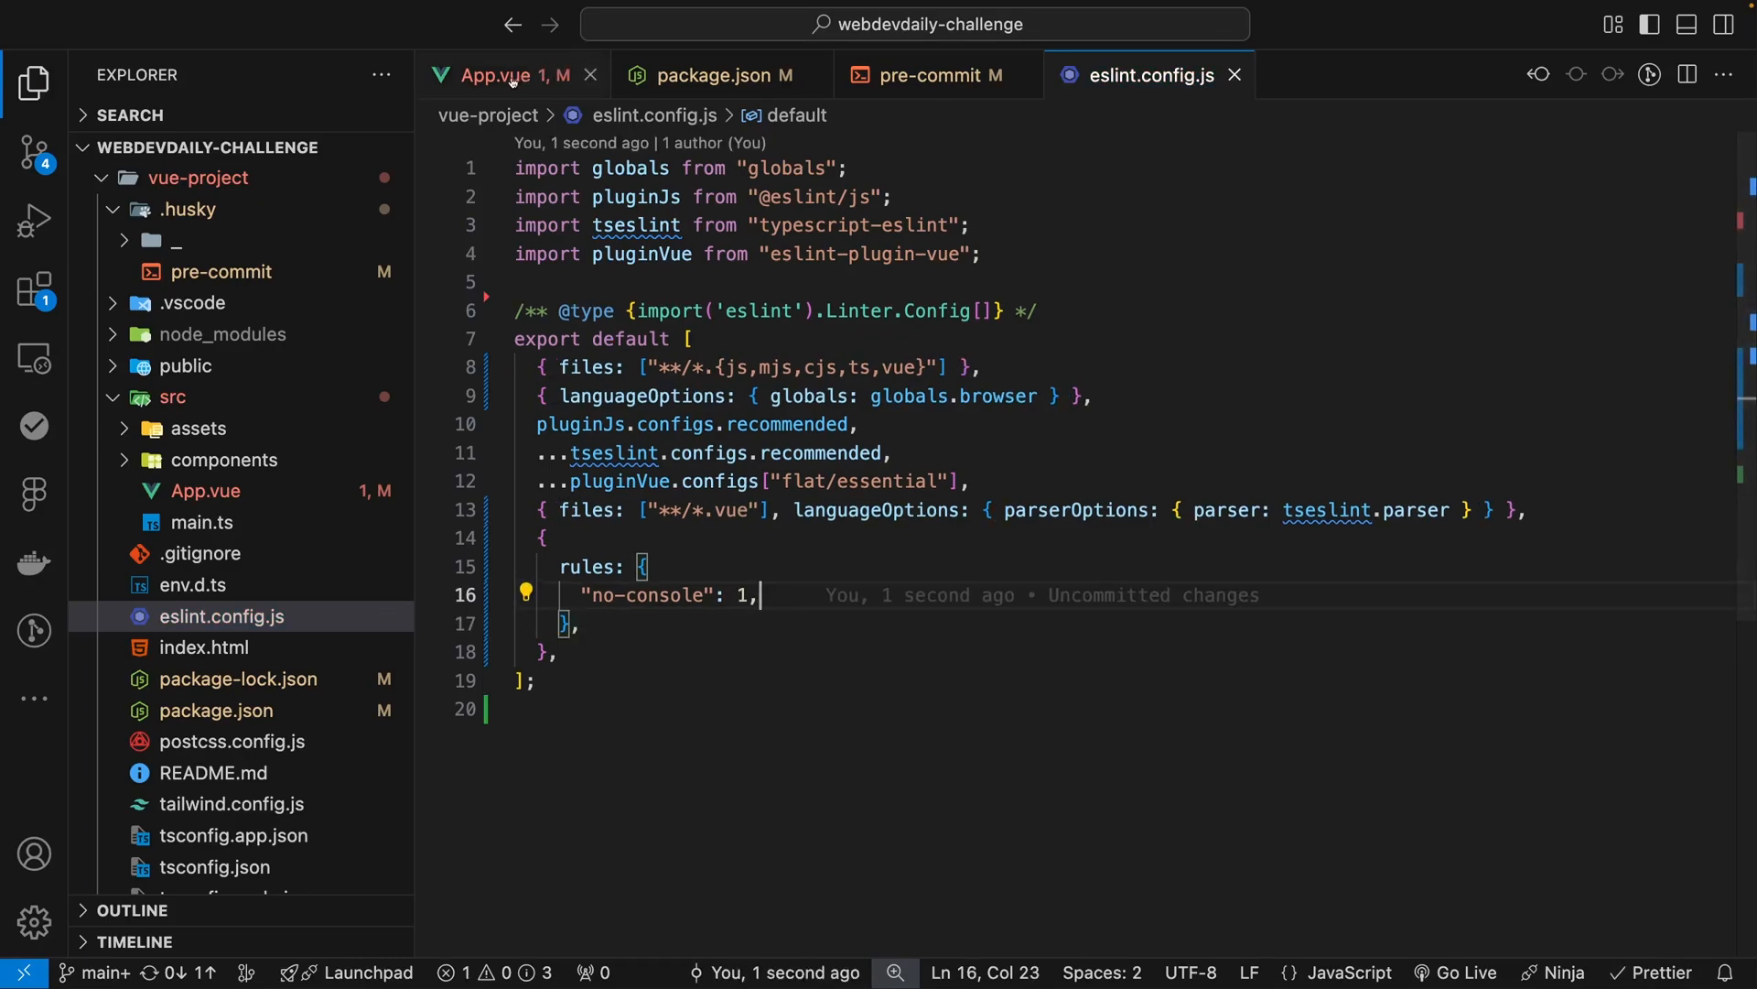
Write a console.log call in App.vue's script setup after the roles array.
click(504, 73)
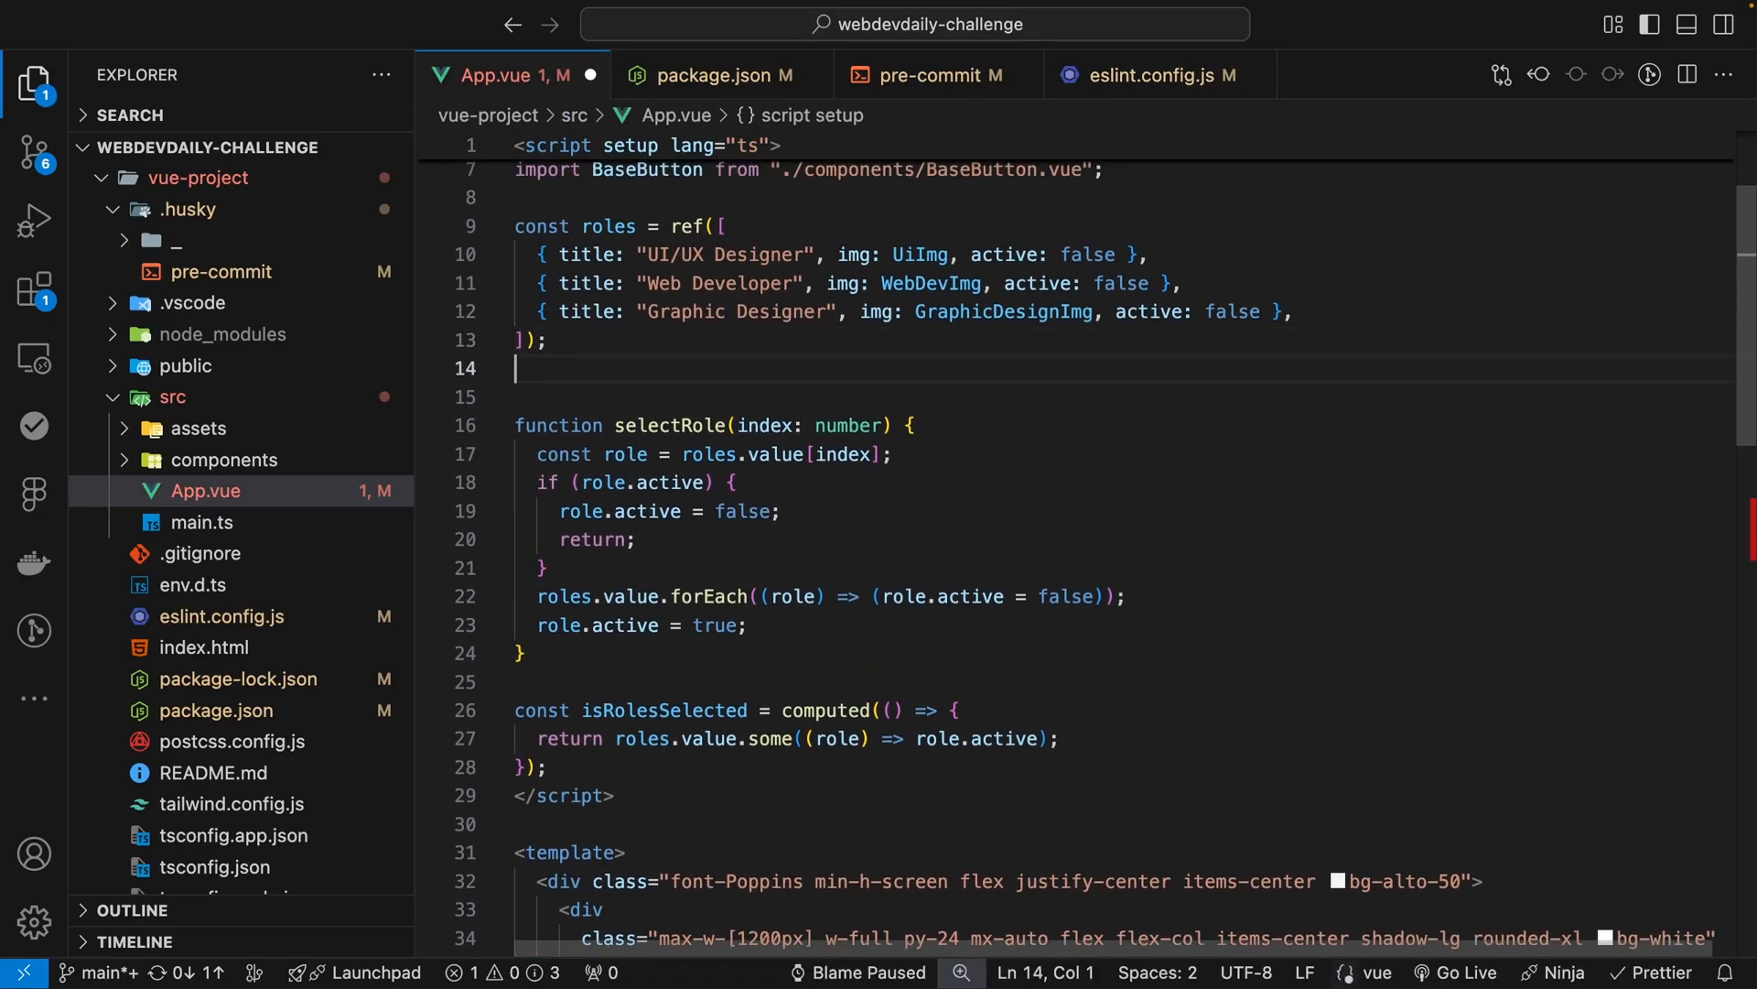
text(console.log()
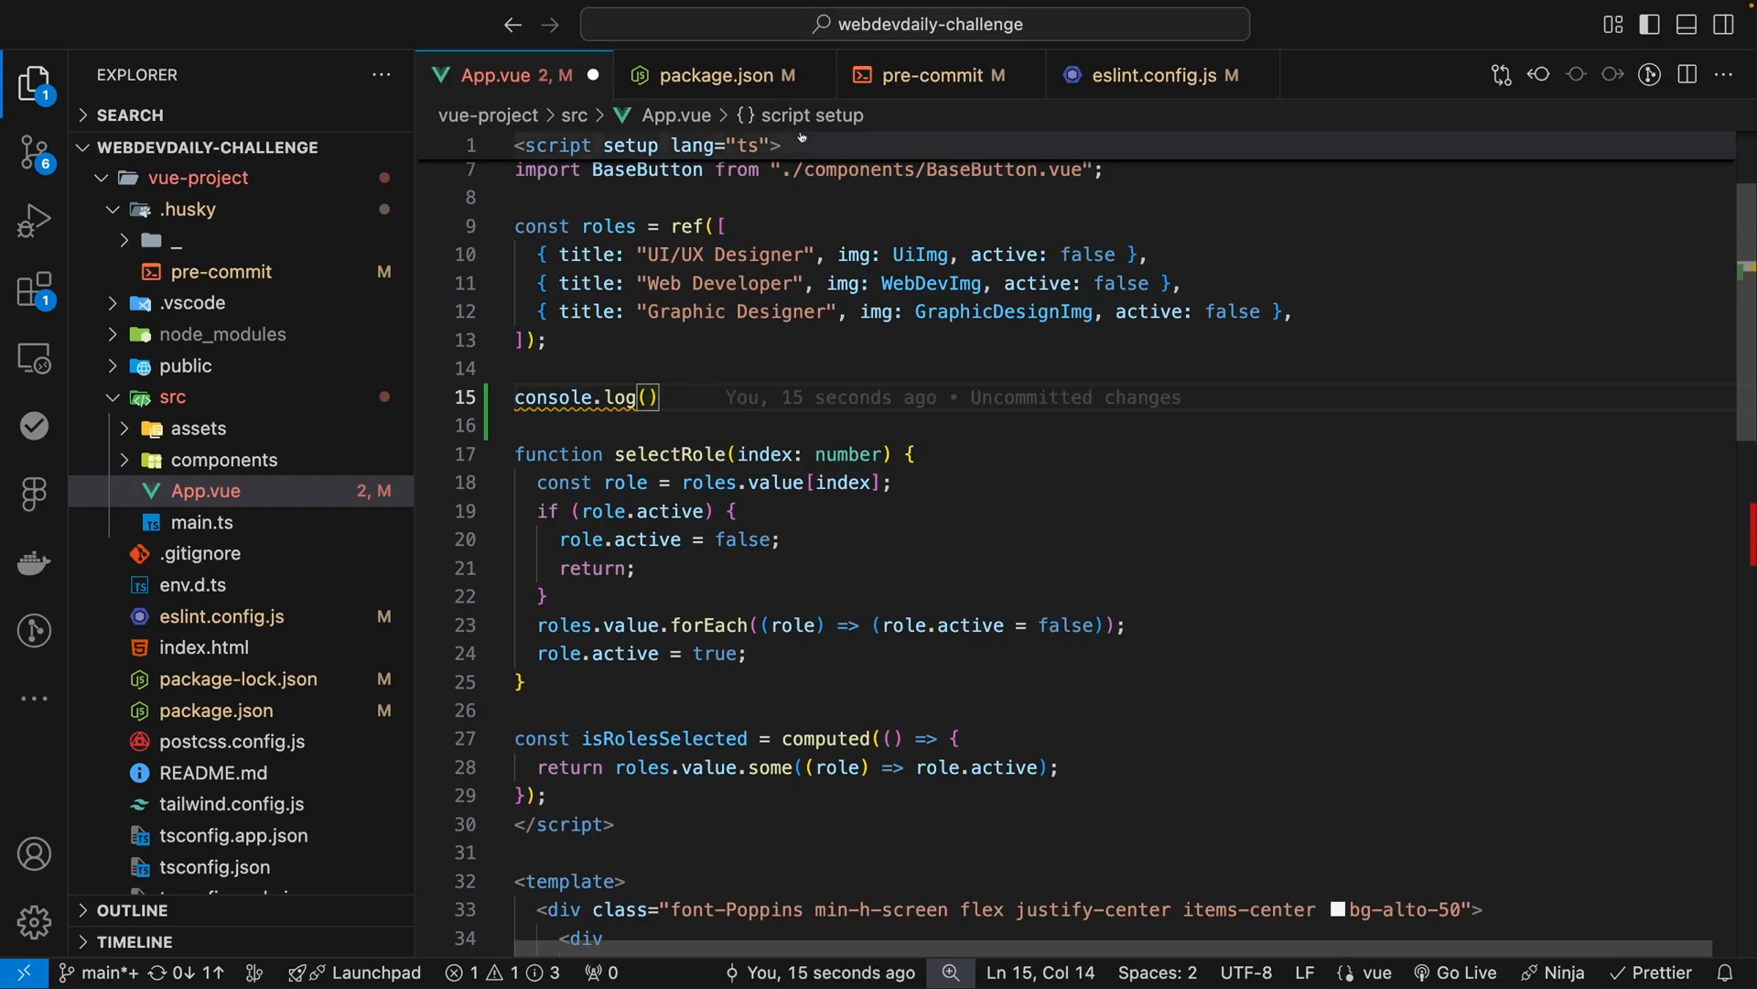
click(1153, 75)
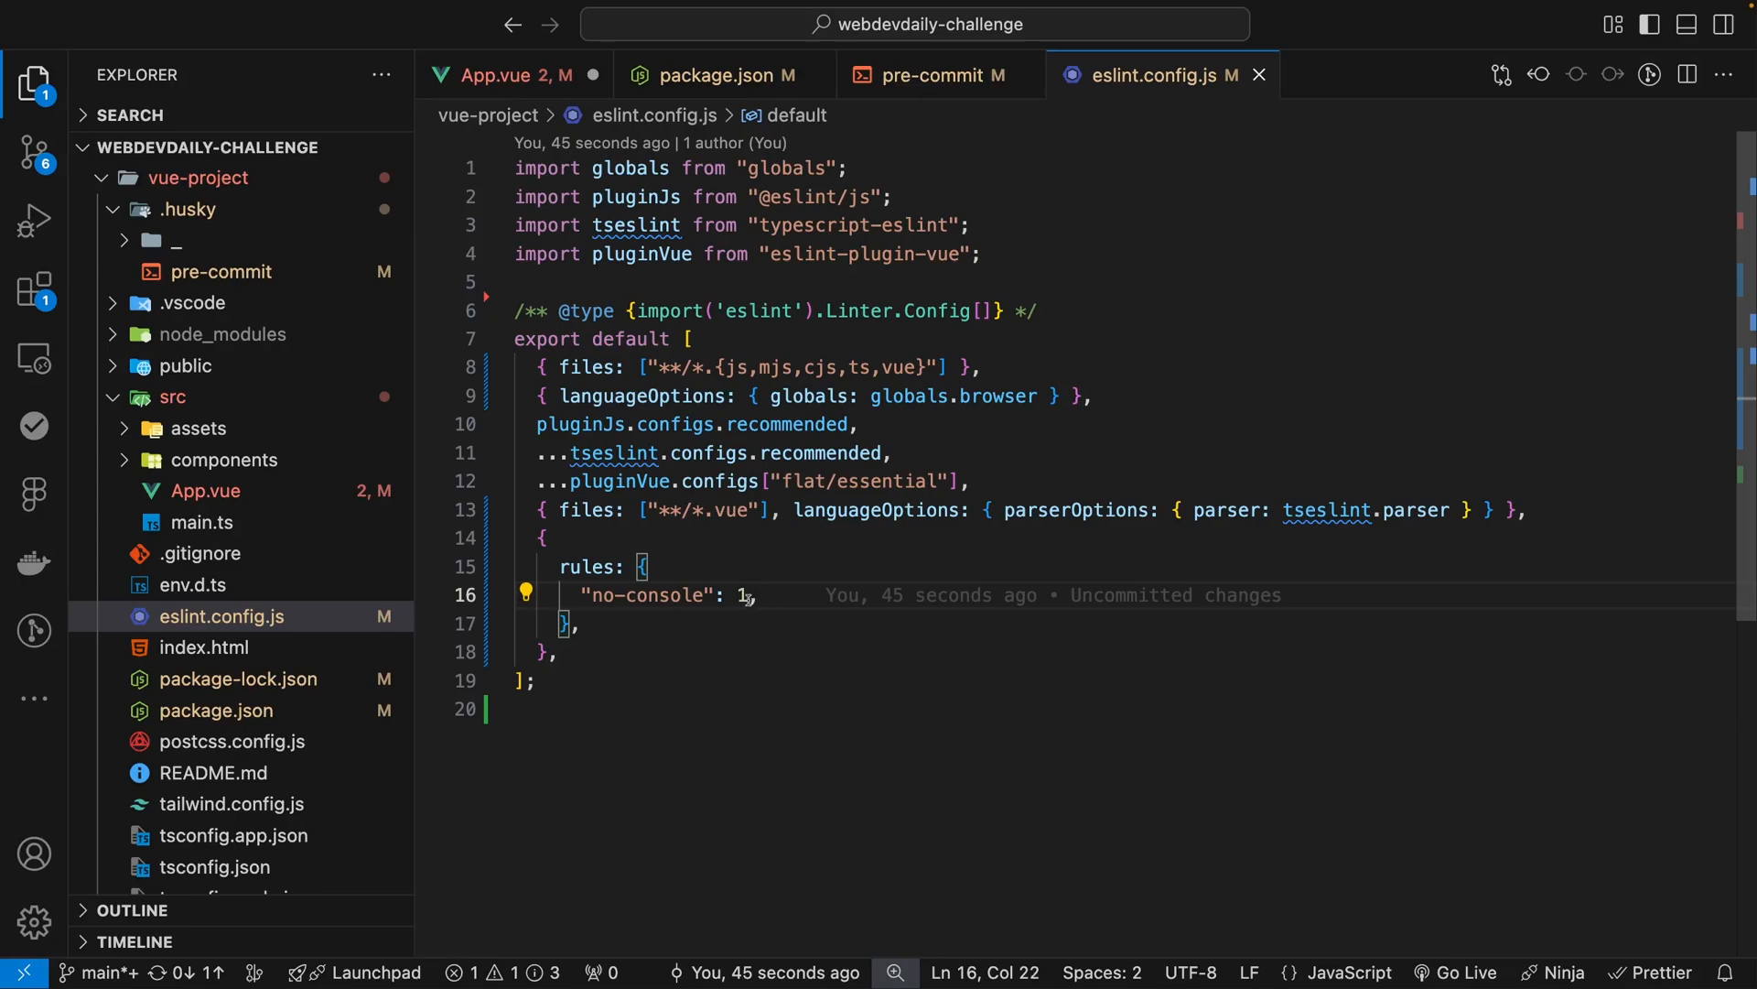
Raise "no-console" to severity 2 and confirm App.vue's console.log line is flagged.
text(2)
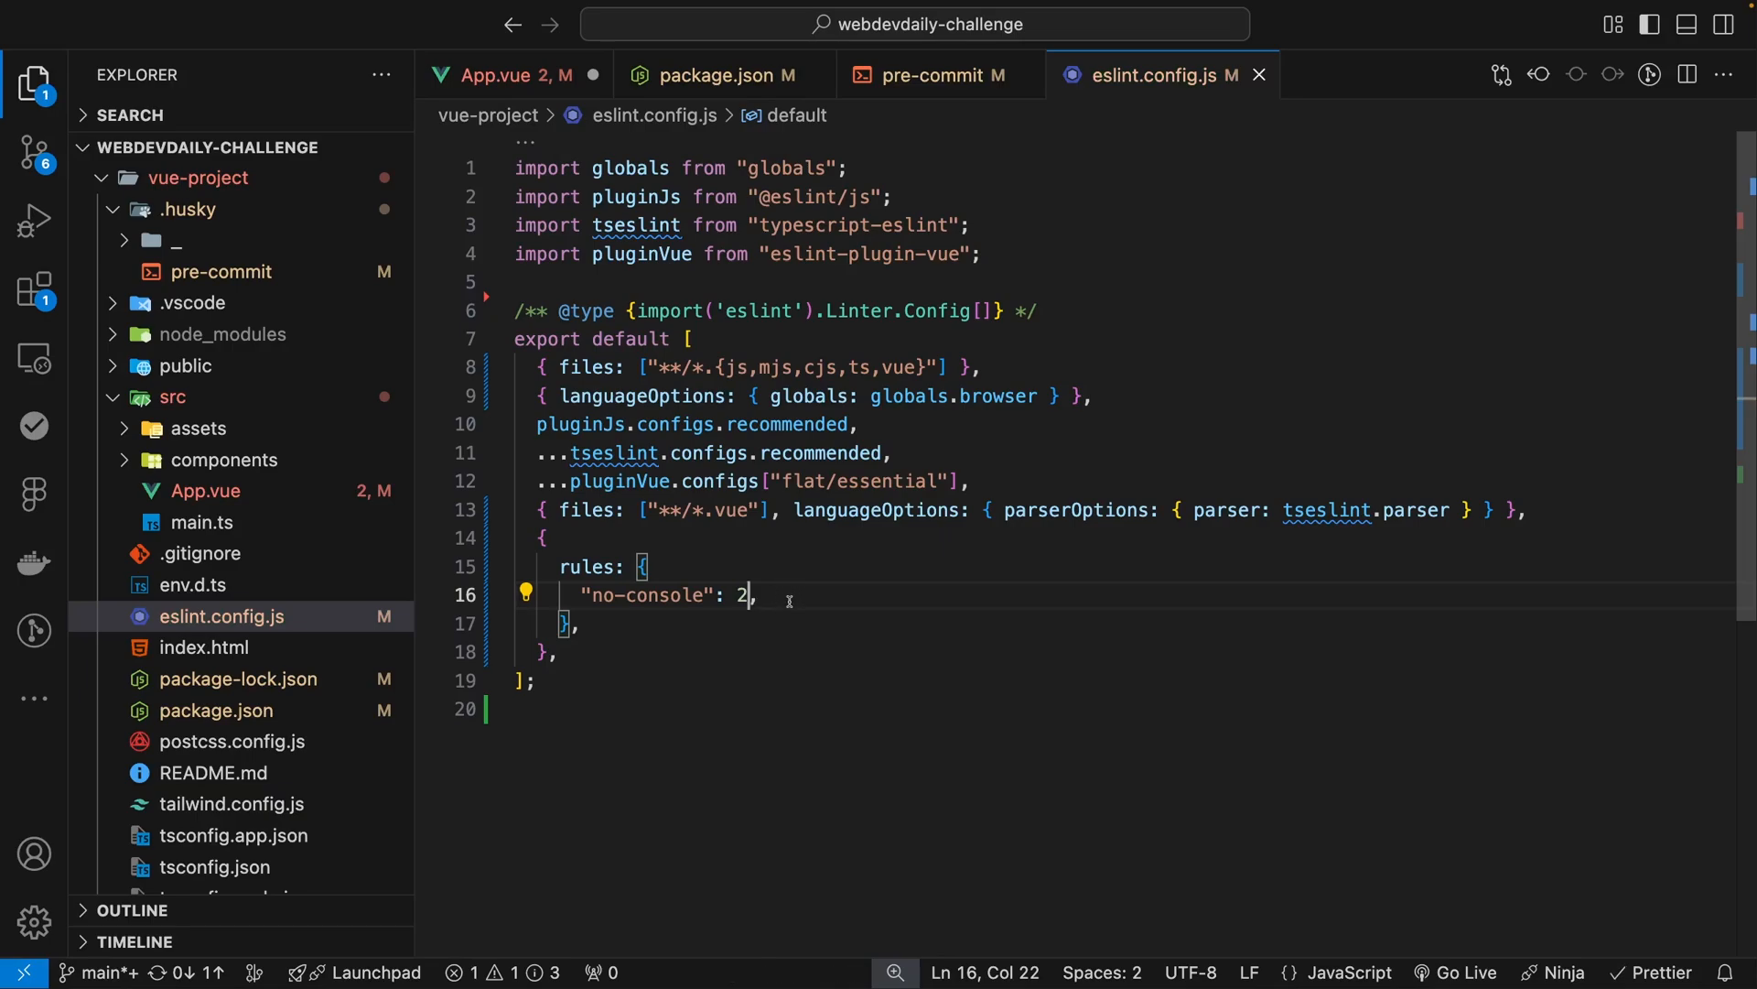
click(510, 75)
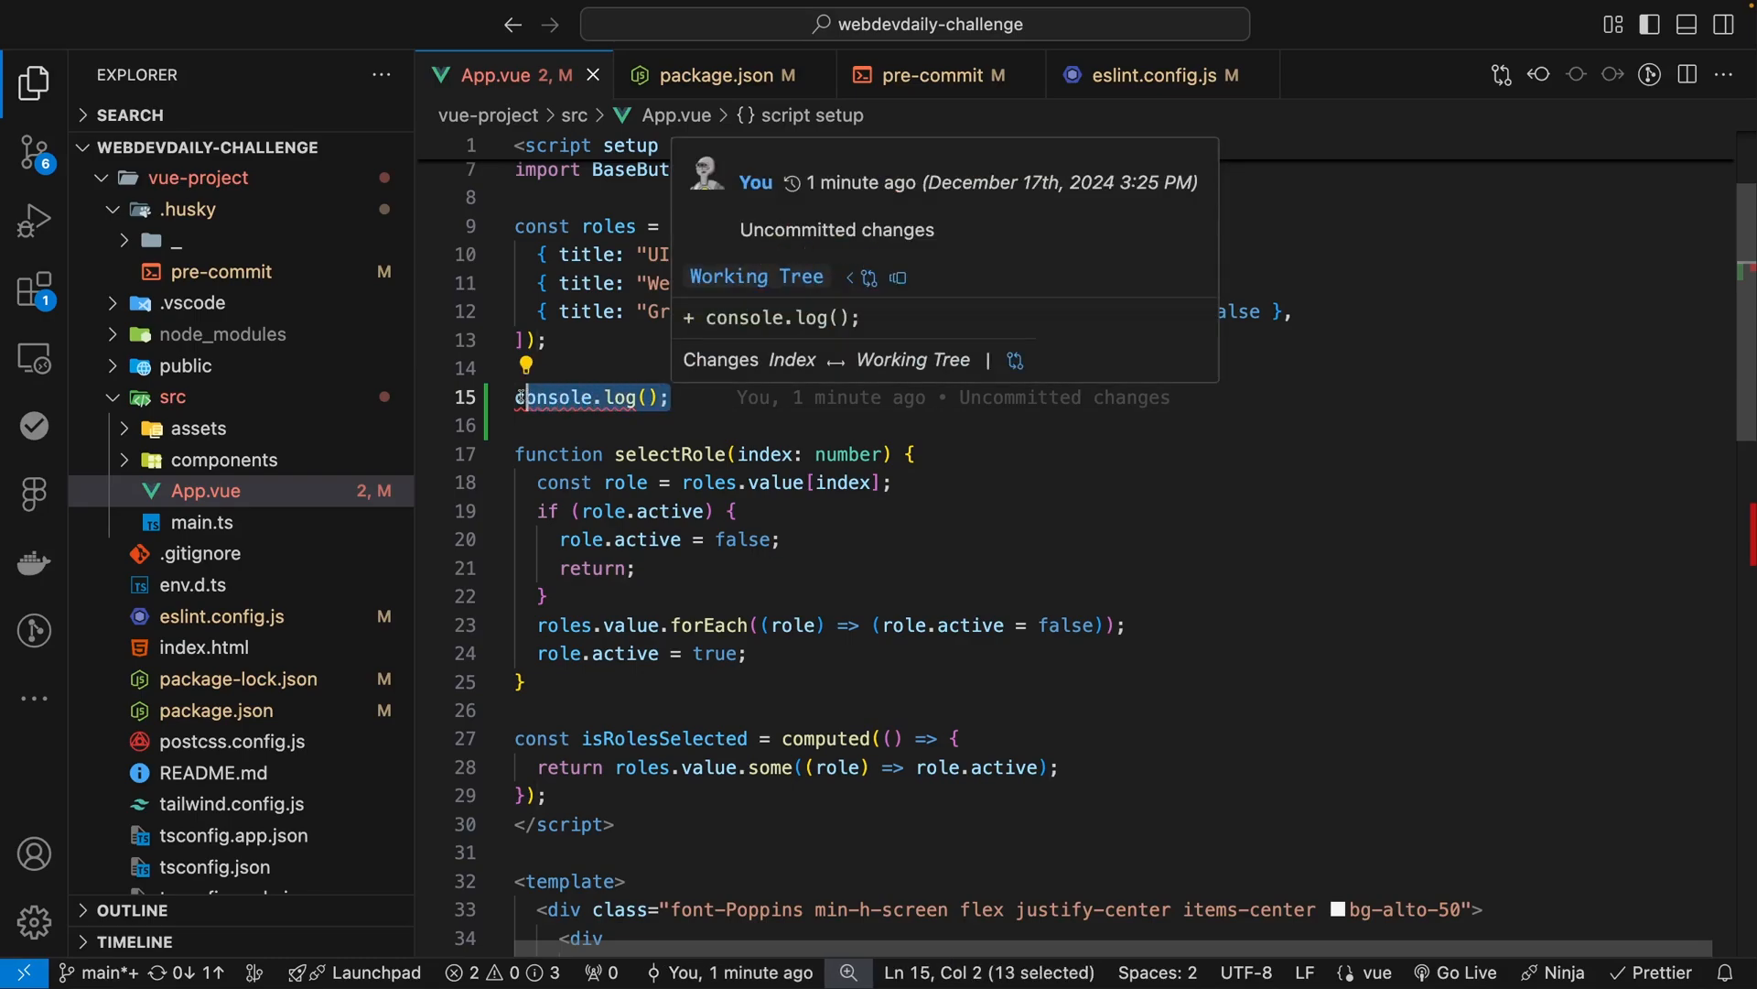
click(1157, 75)
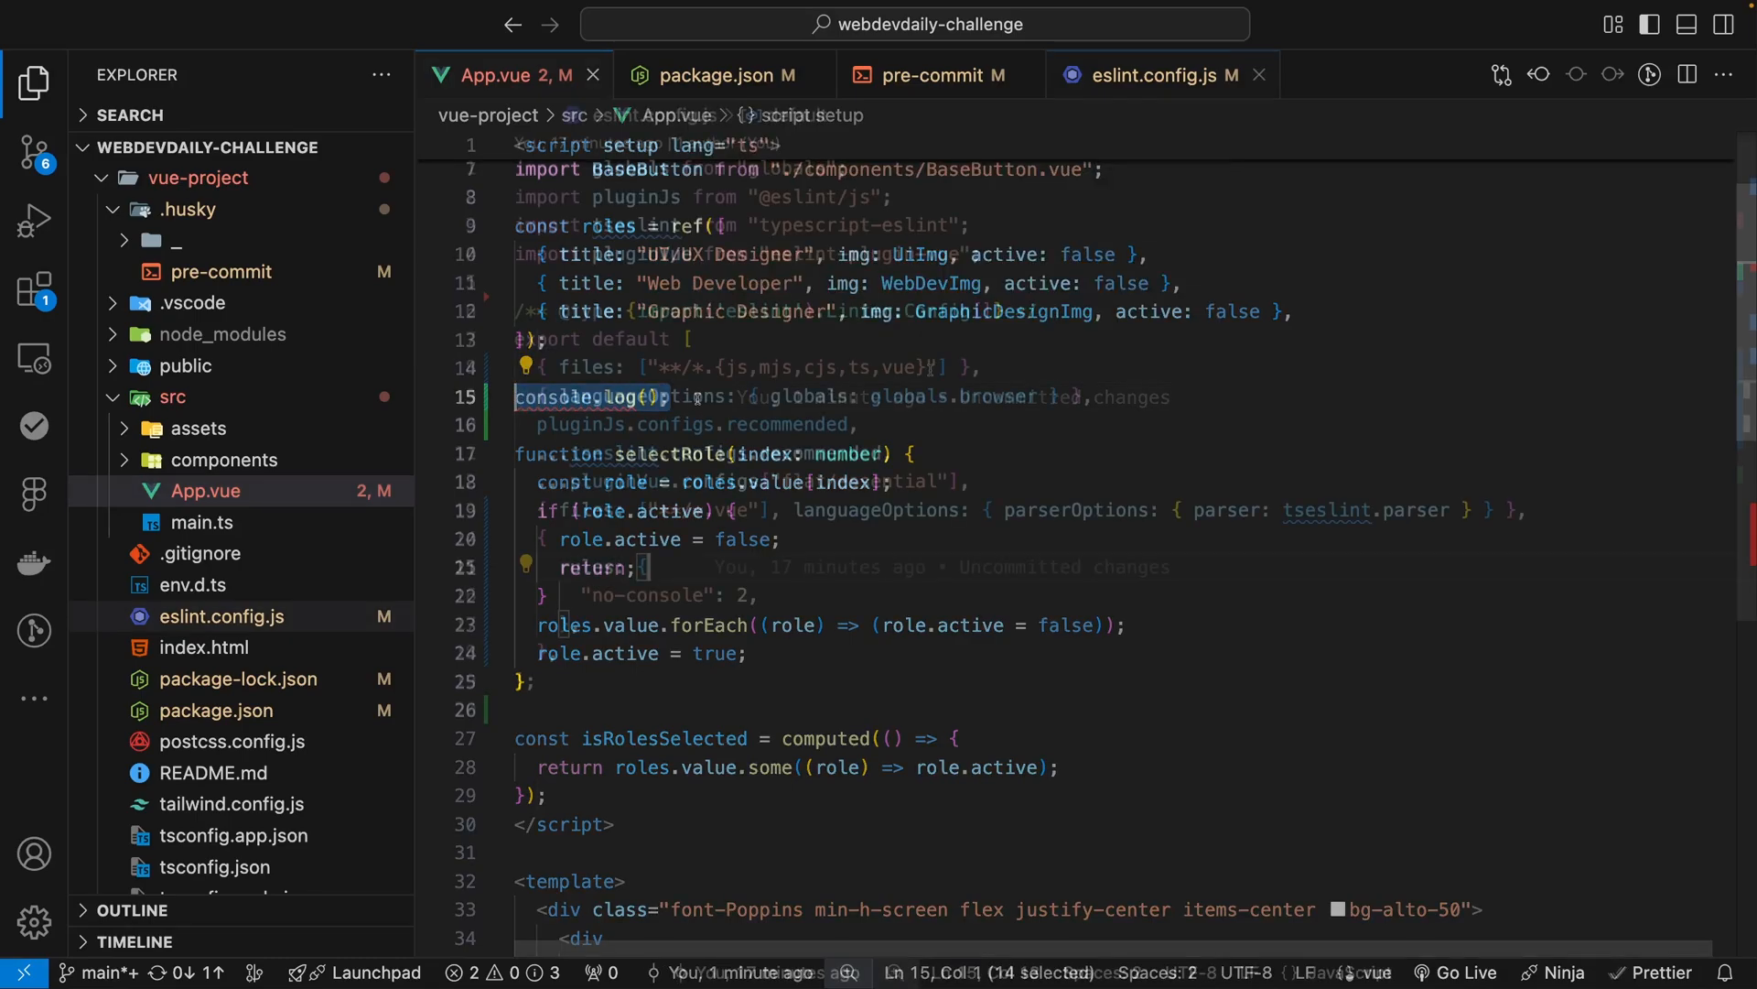
click(1157, 76)
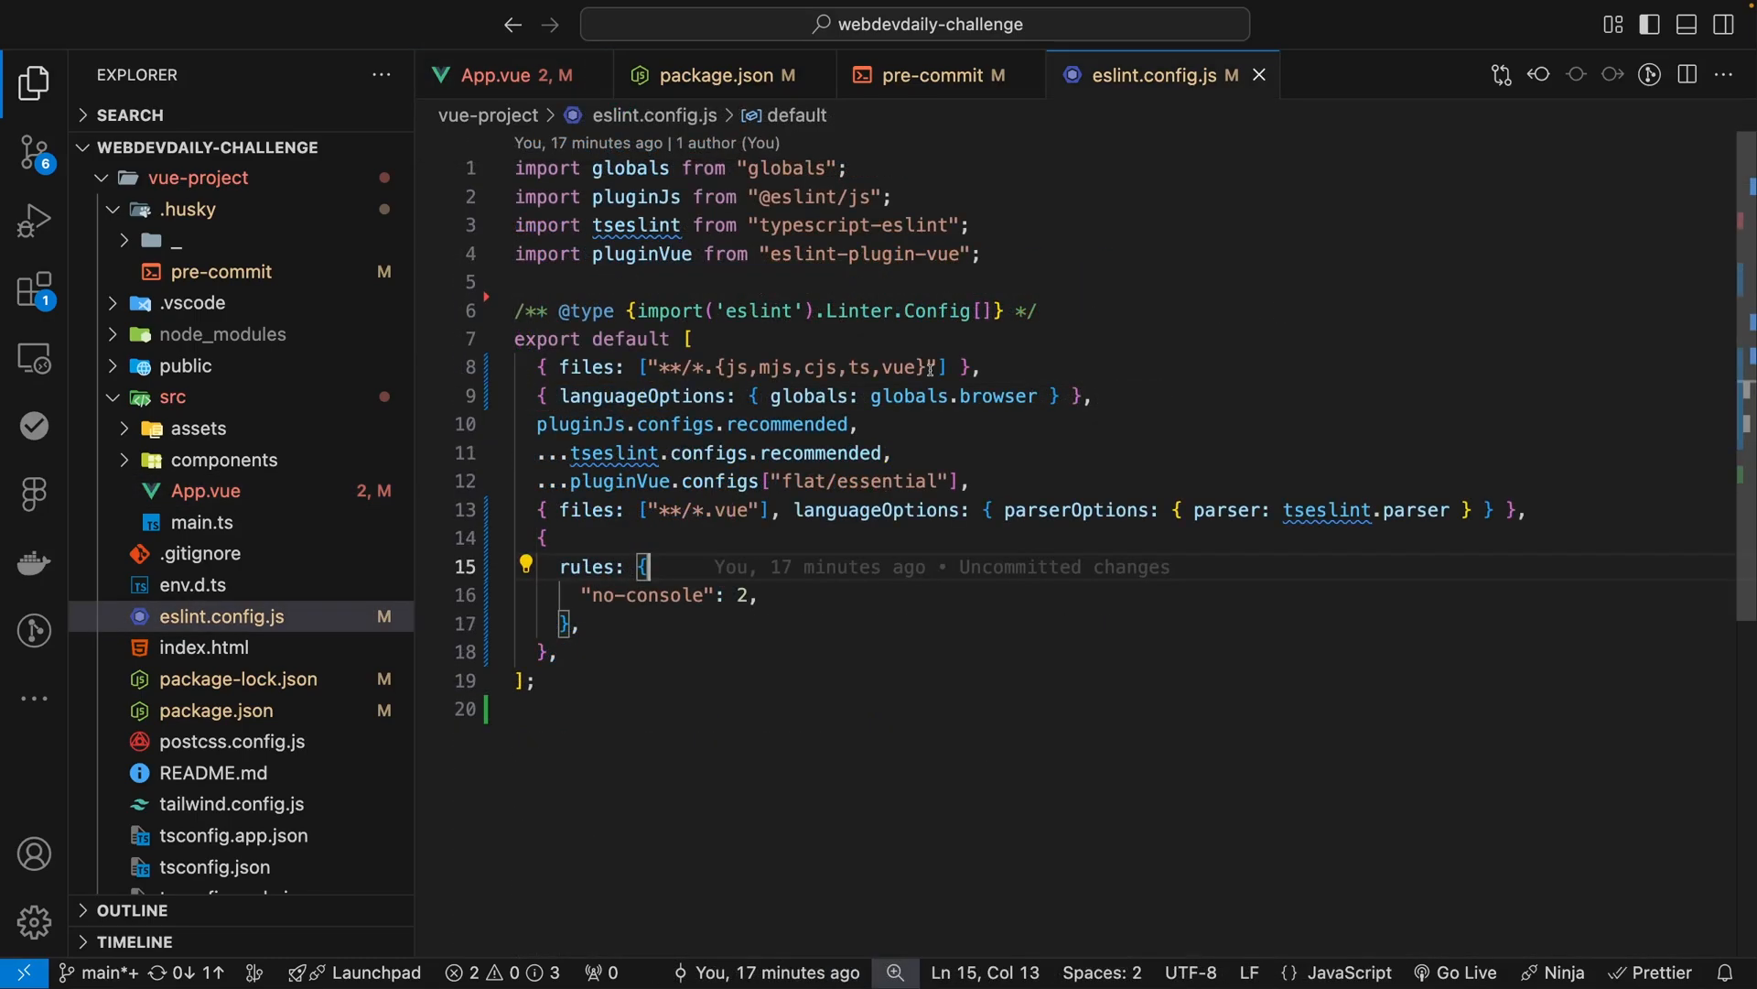